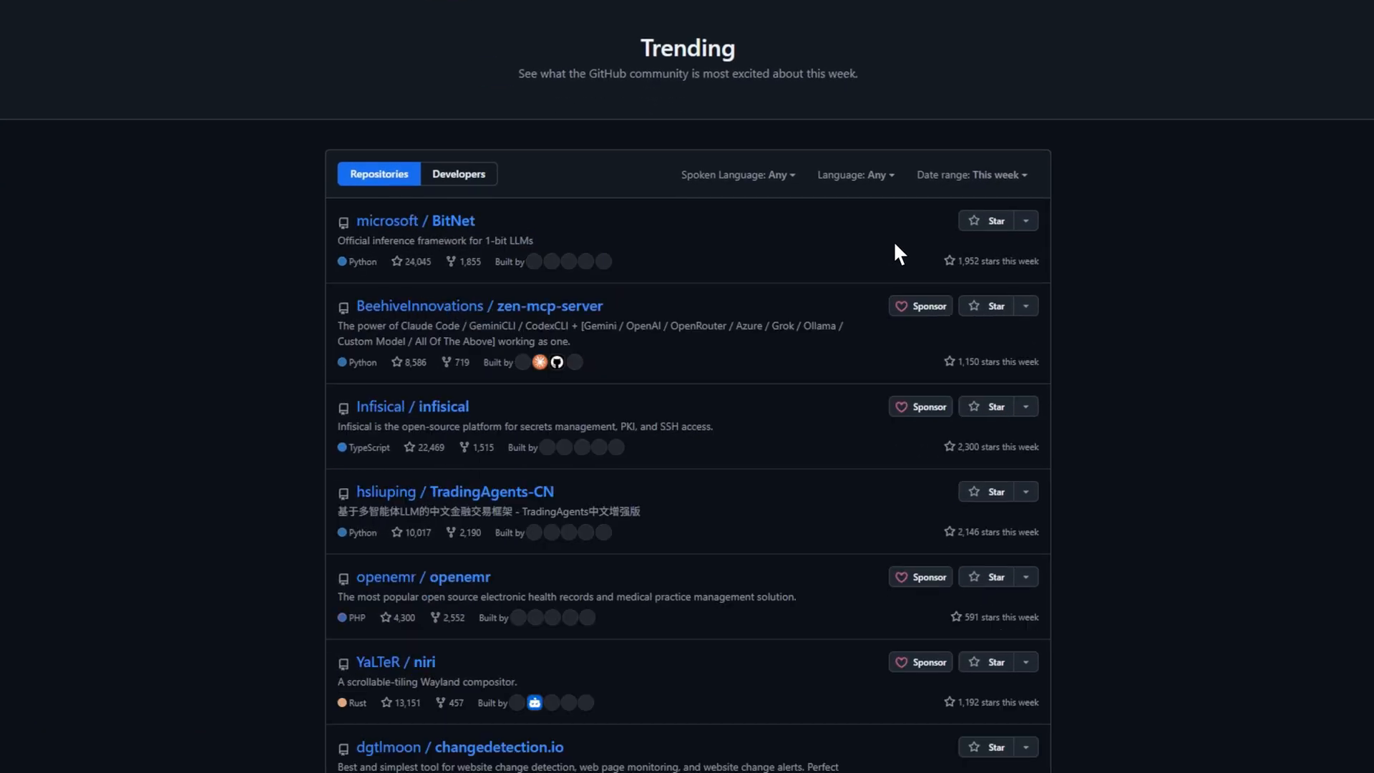
Step: Scroll into the FleetCode README and bring its features overview into view
{"action": "scroll", "scroll_direction": "down", "scroll_amount": 3}
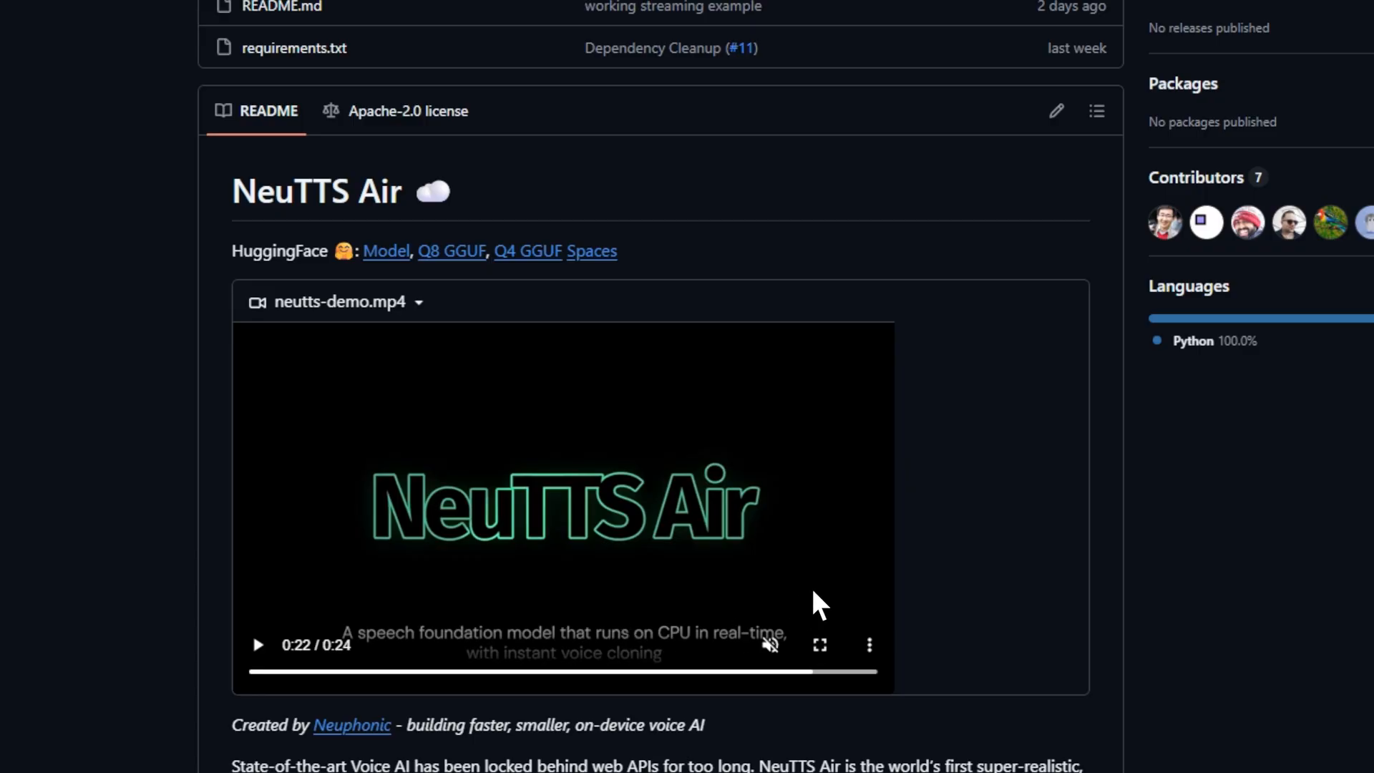
{"action": "scroll", "scroll_direction": "down", "scroll_amount": 3}
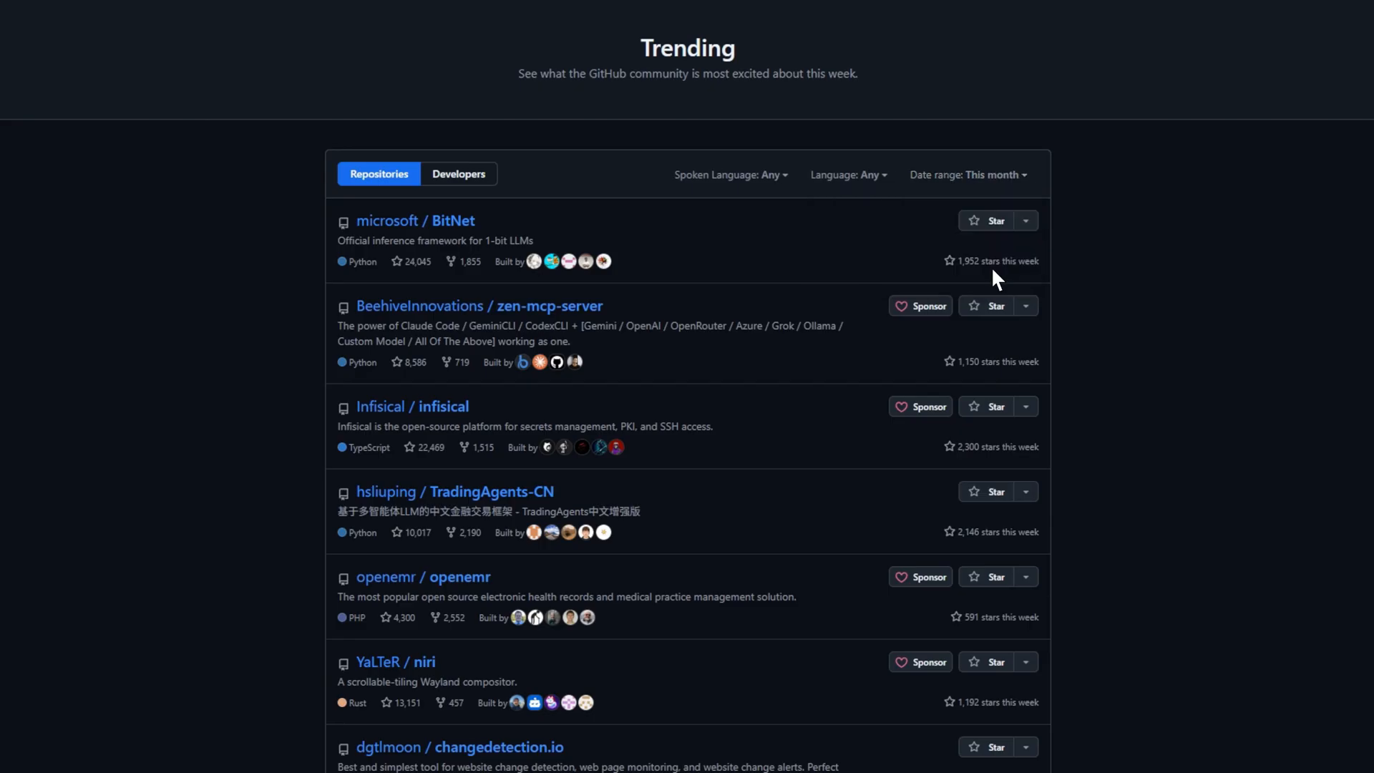
{"action": "left_click", "coordinate": [993, 175]}
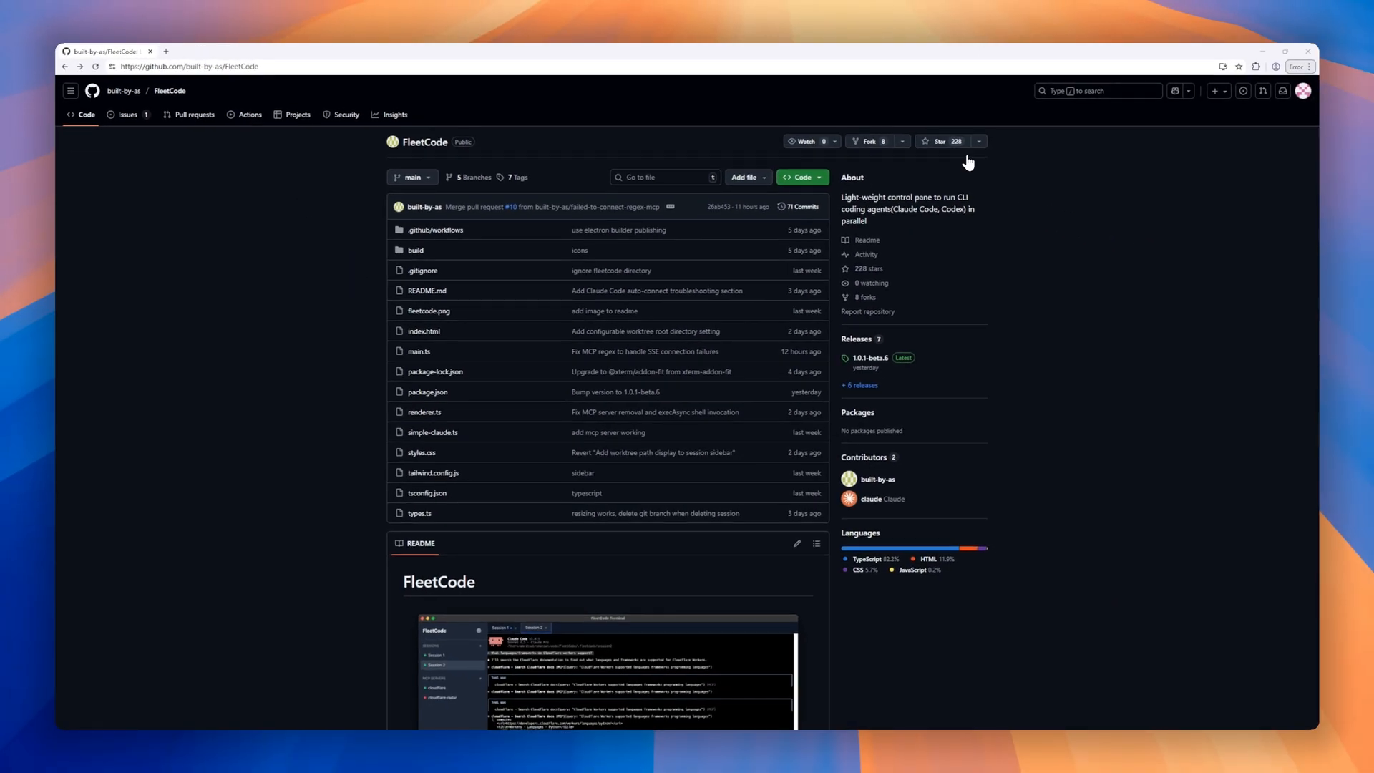
{"action": "mouse_move", "coordinate": [905, 146]}
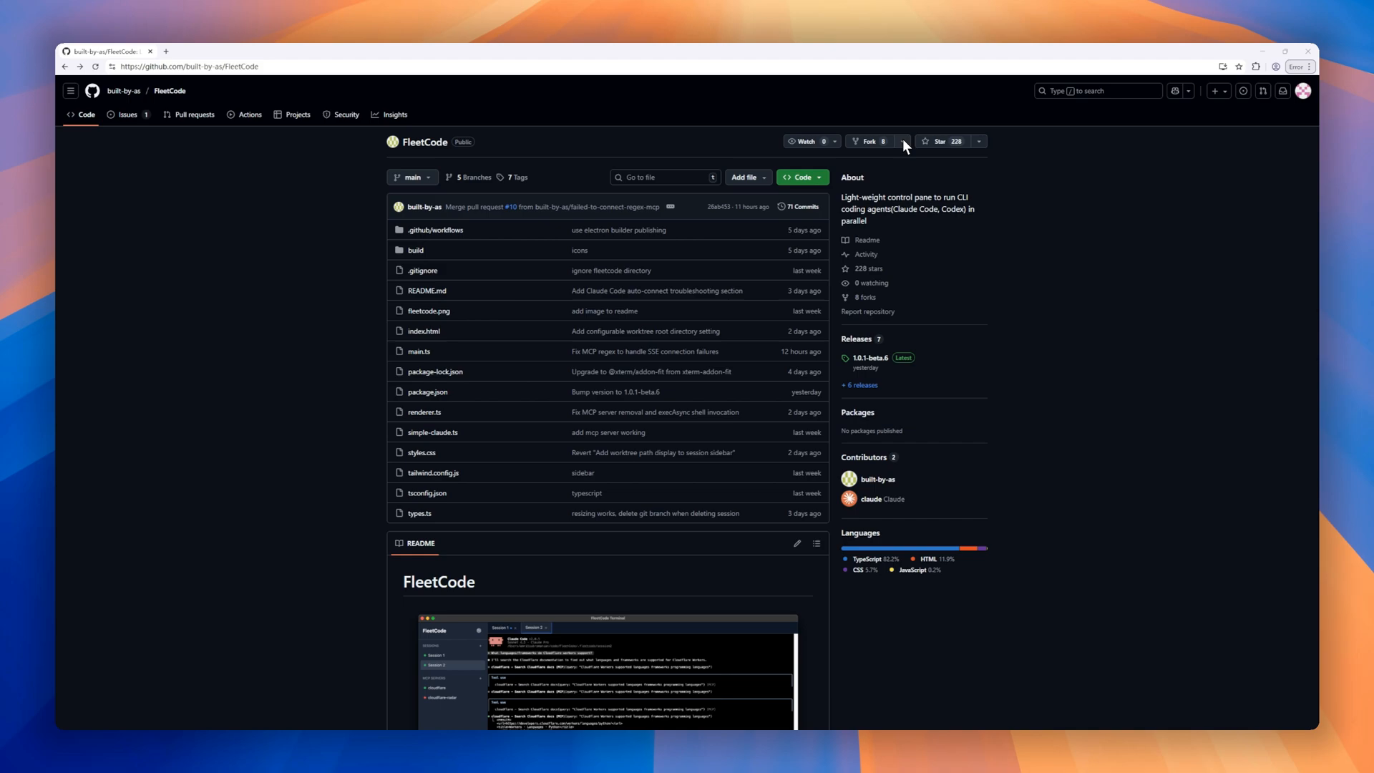
{"action": "mouse_move", "coordinate": [510, 232]}
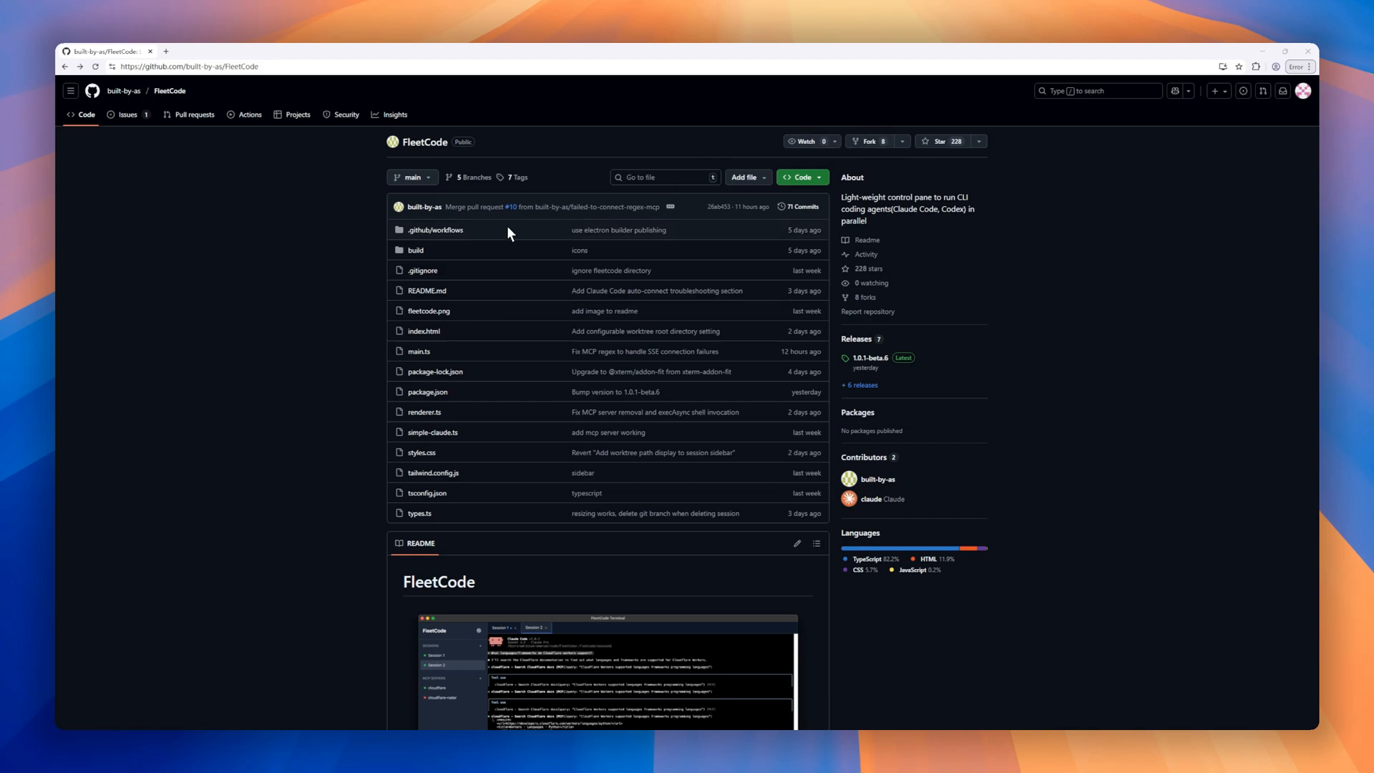
Step: Read through the FleetCode prerequisites and installation sections
{"action": "scroll", "scroll_direction": "down", "scroll_amount": 3}
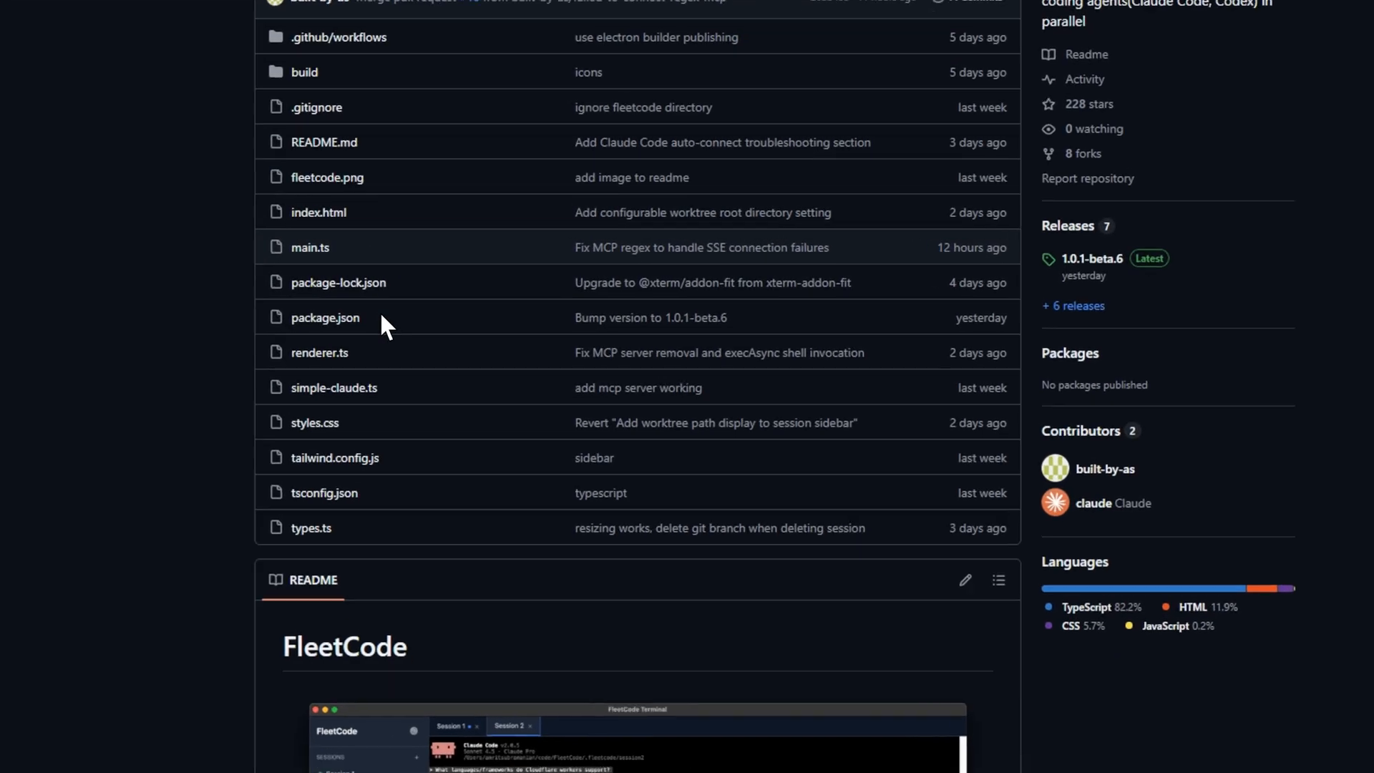
{"action": "scroll", "scroll_direction": "down", "scroll_amount": 3}
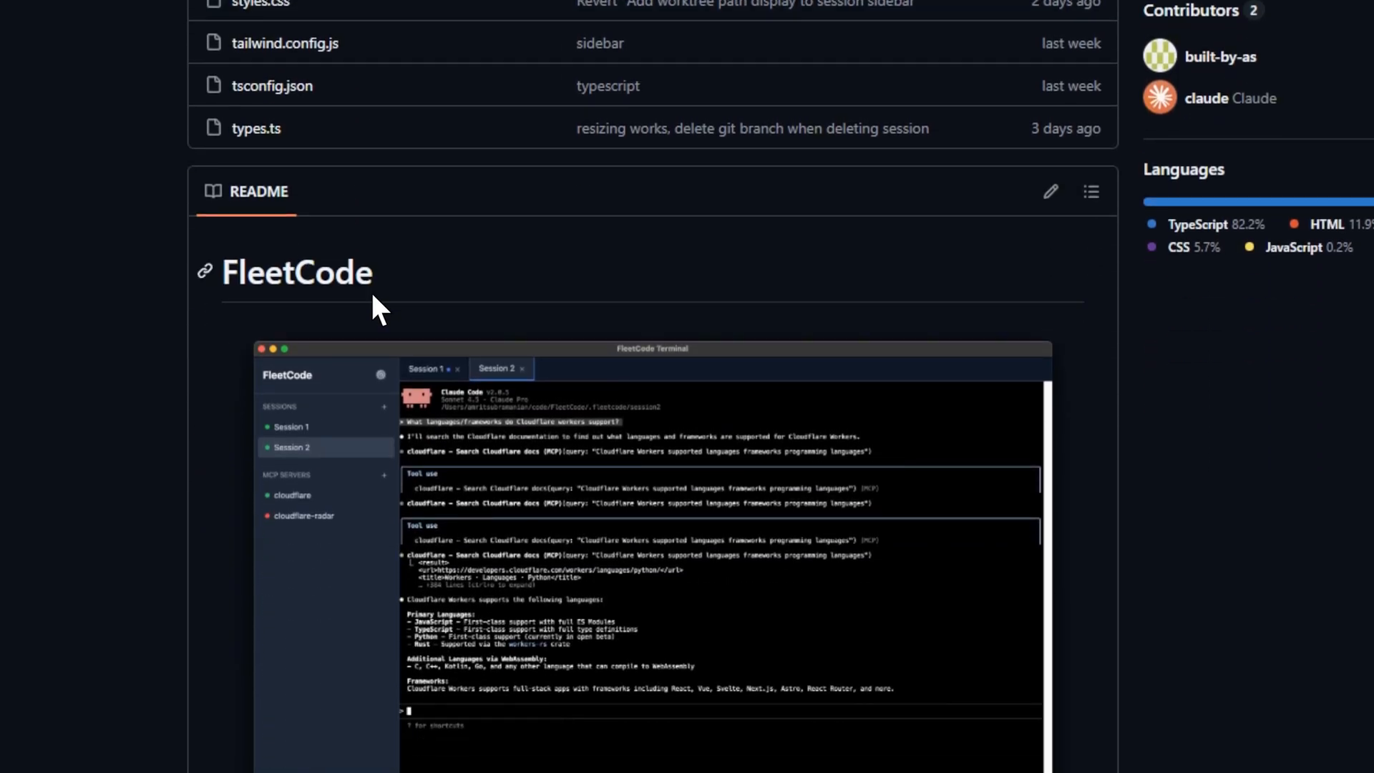
{"action": "mouse_move", "coordinate": [651, 462]}
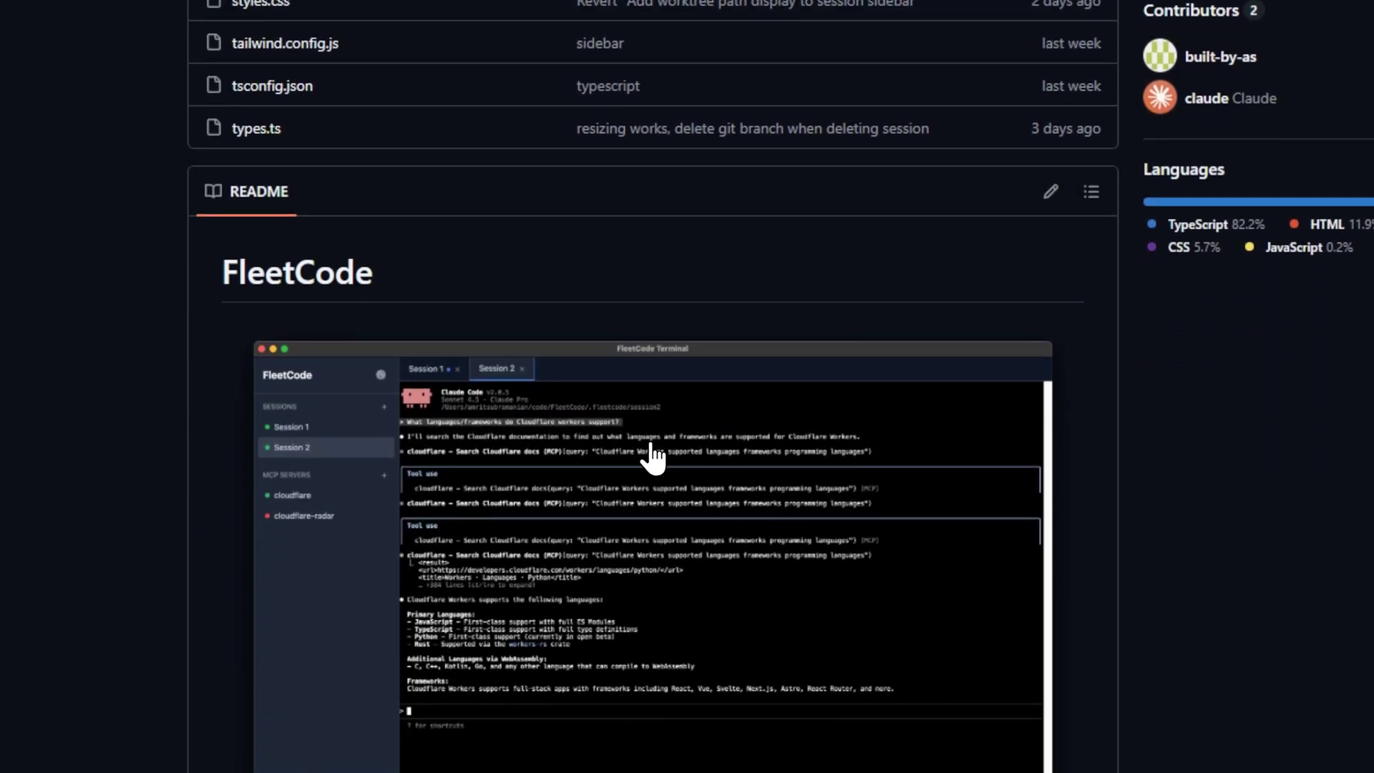
{"action": "scroll", "scroll_direction": "down", "scroll_amount": 3}
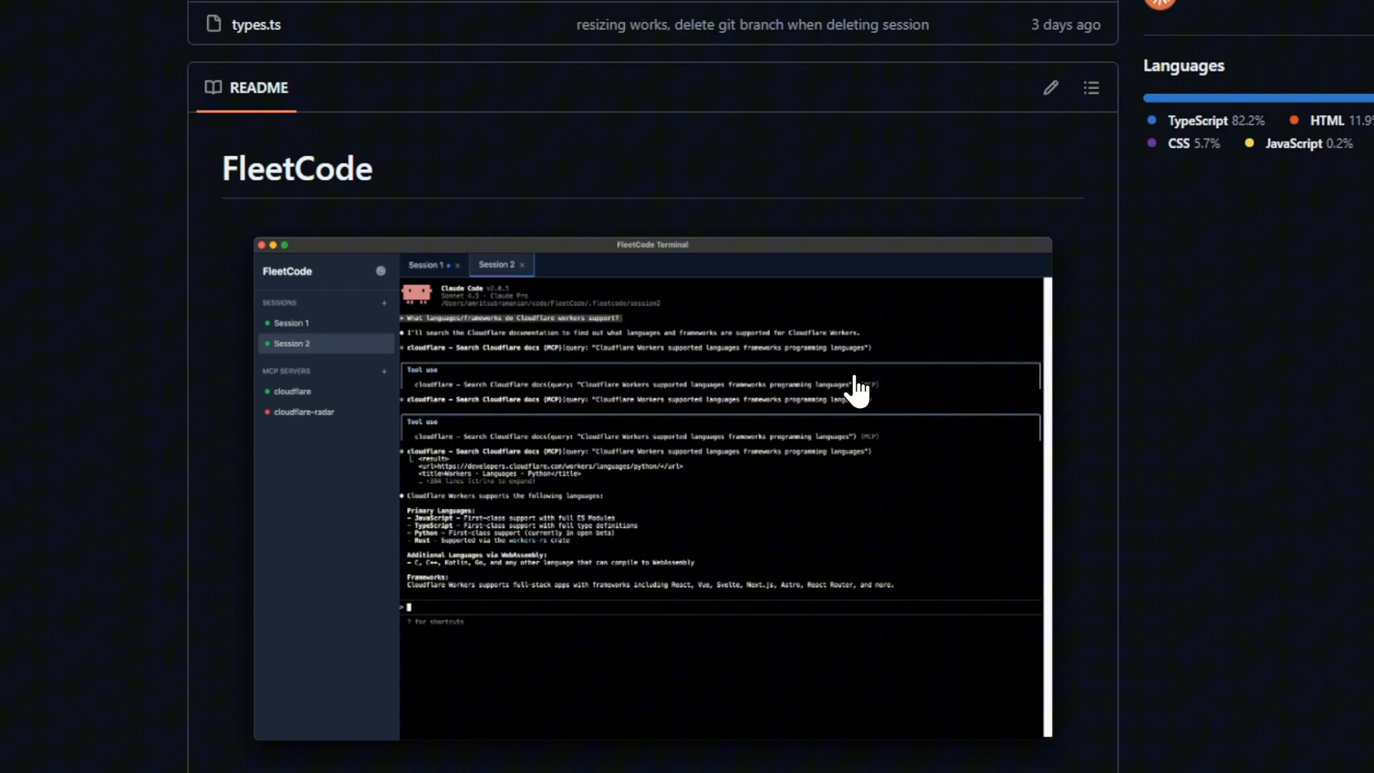
{"action": "scroll", "scroll_direction": "down", "scroll_amount": 3}
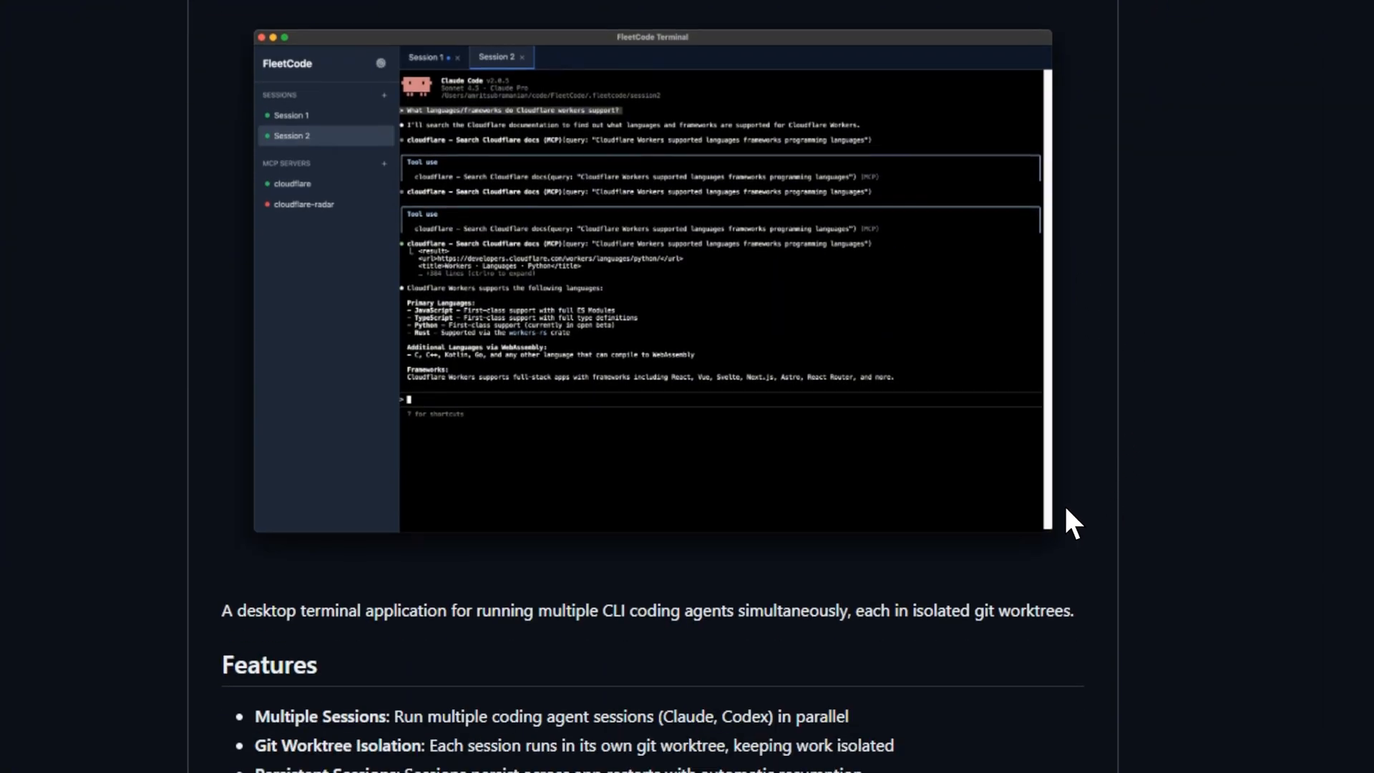
{"action": "scroll", "scroll_direction": "down", "scroll_amount": 3}
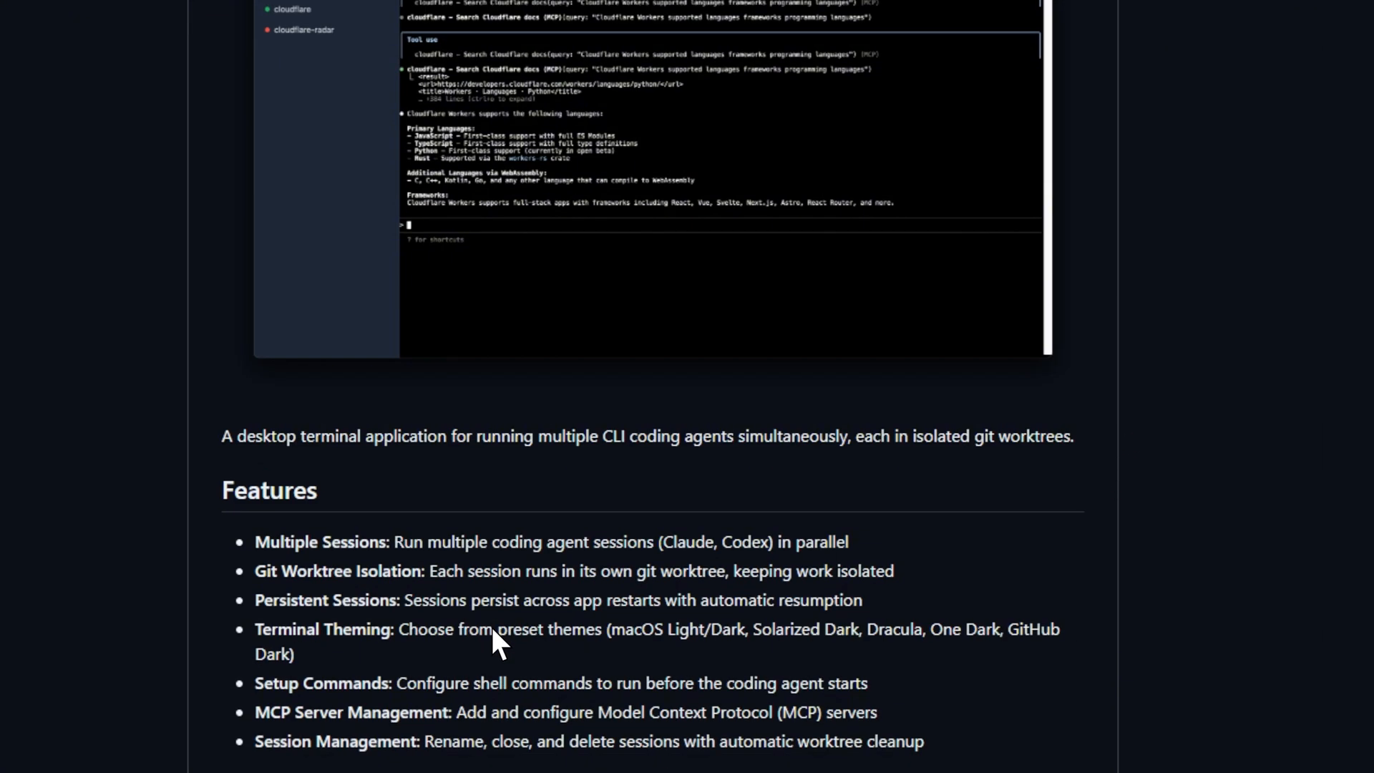
Step: Continue the FleetCode README down to the Usage and How It Works sections
{"action": "scroll", "scroll_direction": "down", "scroll_amount": 3}
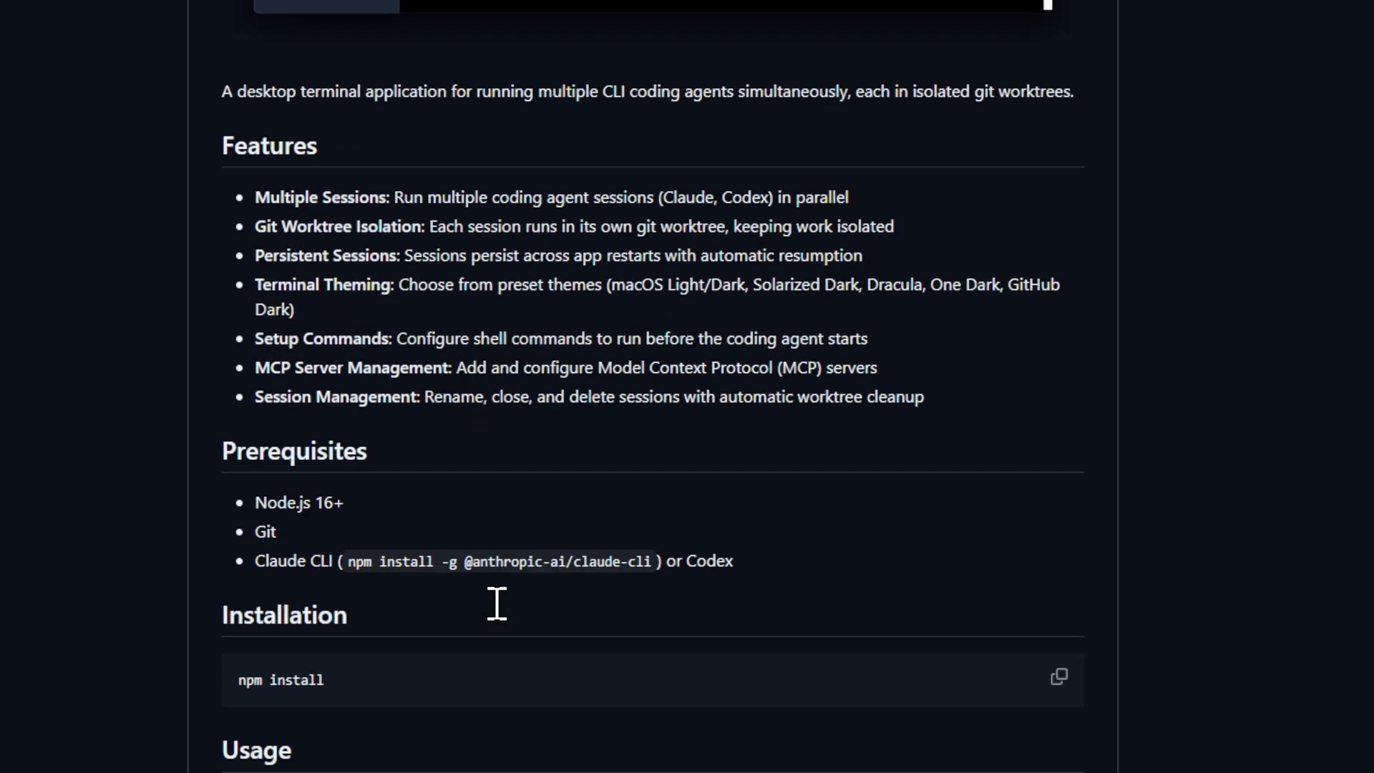
{"action": "scroll", "scroll_direction": "down", "scroll_amount": 3}
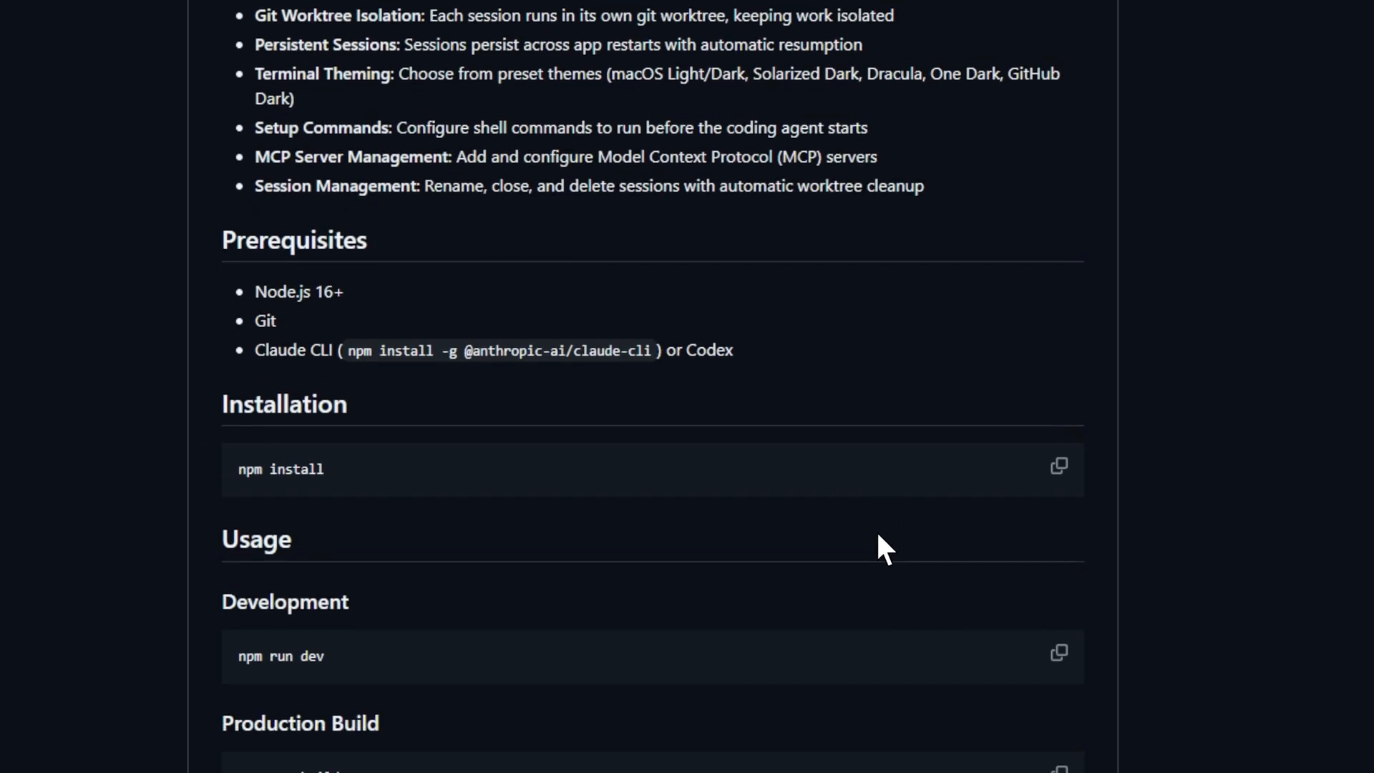
{"action": "scroll", "scroll_direction": "down", "scroll_amount": 3}
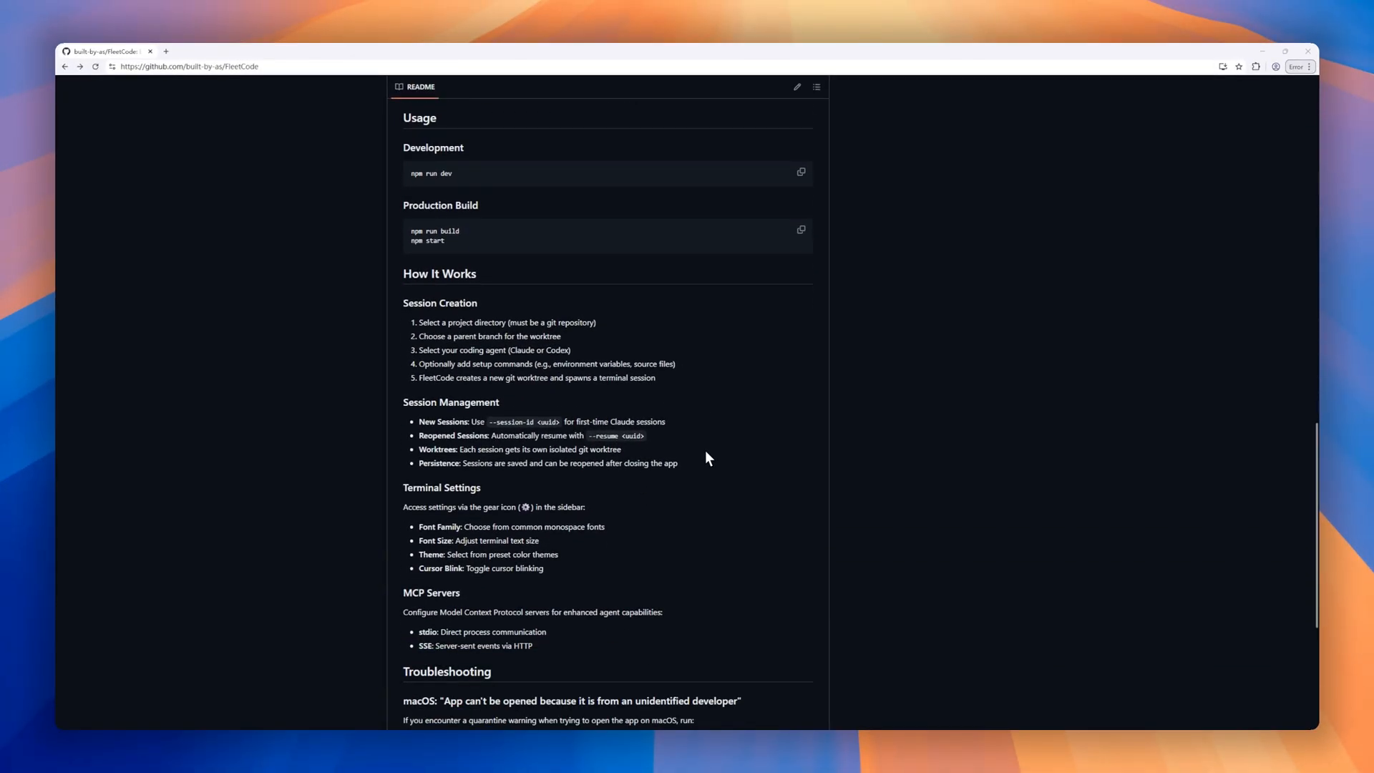
{"action": "scroll", "scroll_direction": "down", "scroll_amount": 3}
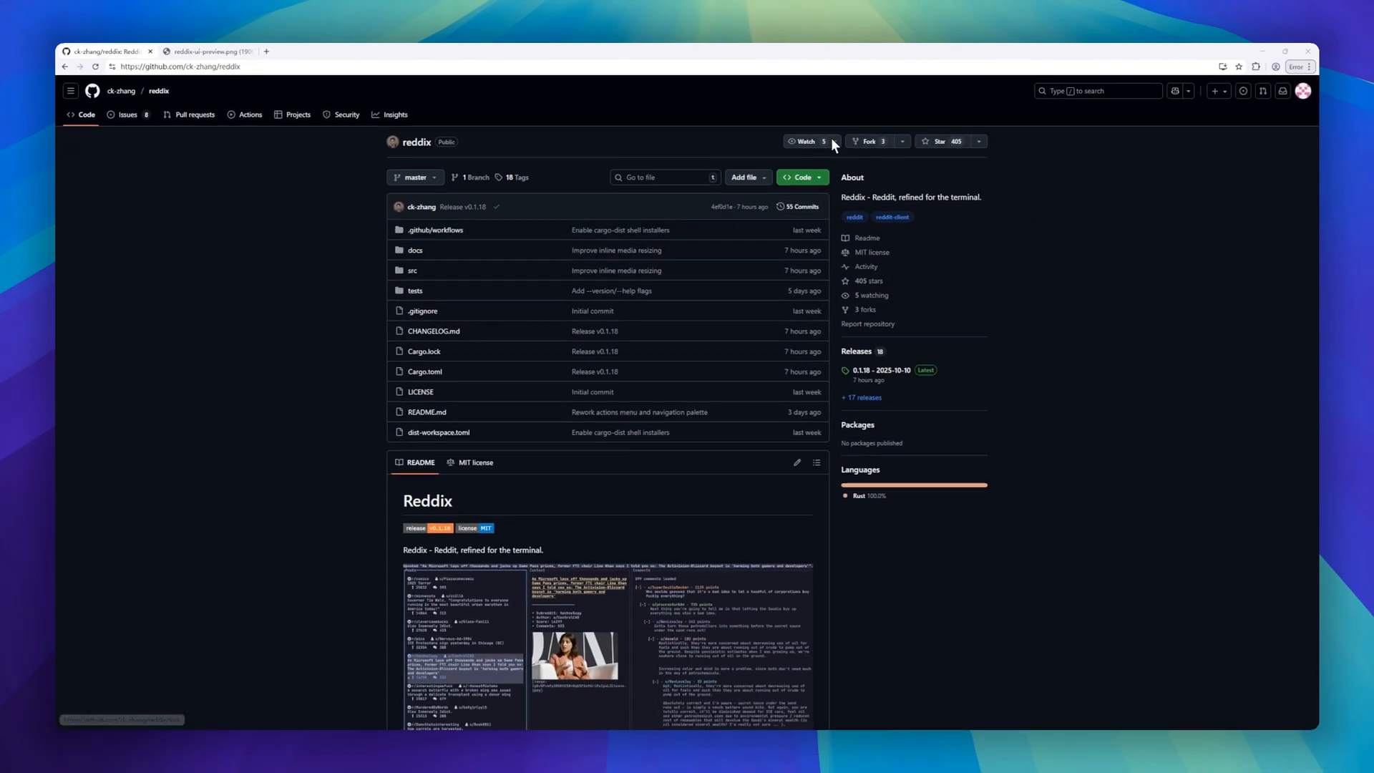
{"action": "mouse_move", "coordinate": [418, 282]}
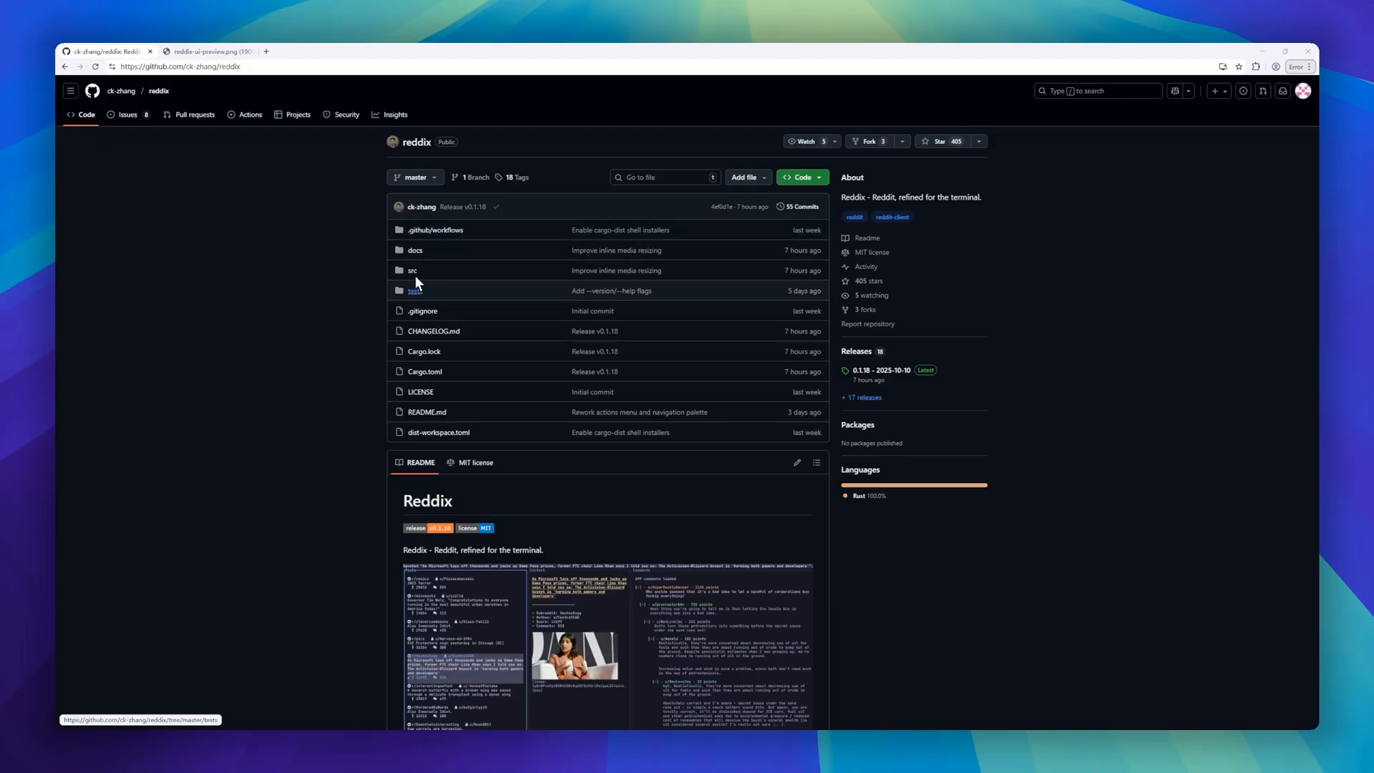
Step: Read the reddix README to its support section, then view the reddix-ui-preview.png screenshot full size
{"action": "scroll", "scroll_direction": "down", "scroll_amount": 3}
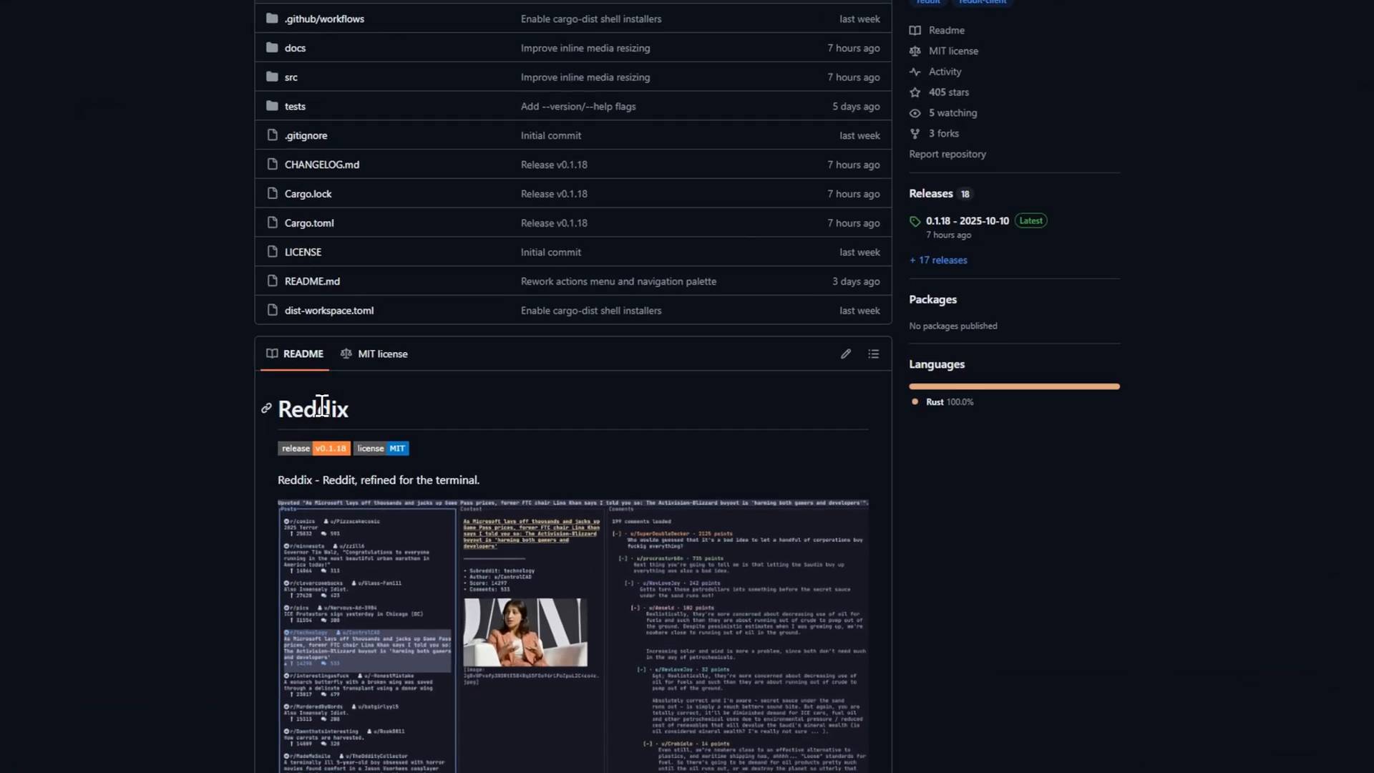
{"action": "scroll", "scroll_direction": "down", "scroll_amount": 3}
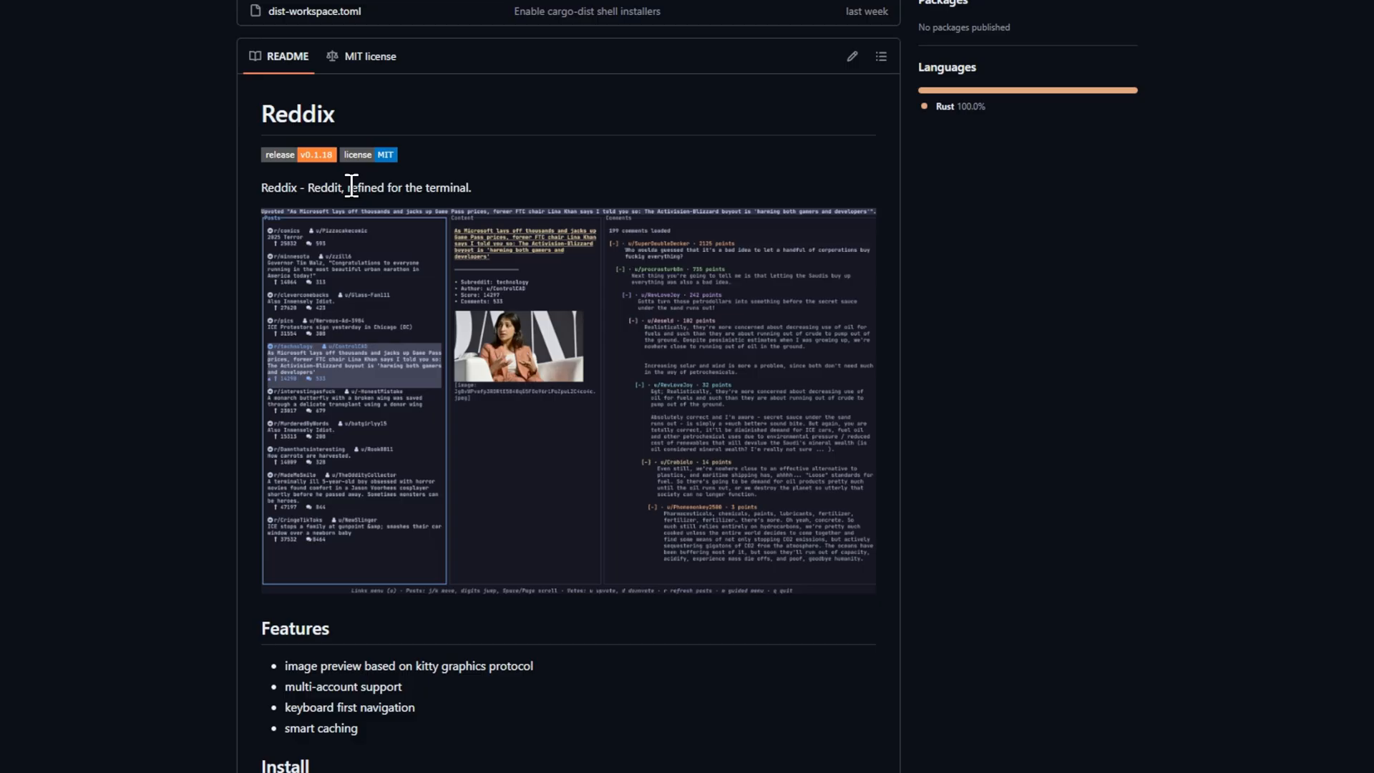
{"action": "mouse_move", "coordinate": [338, 486]}
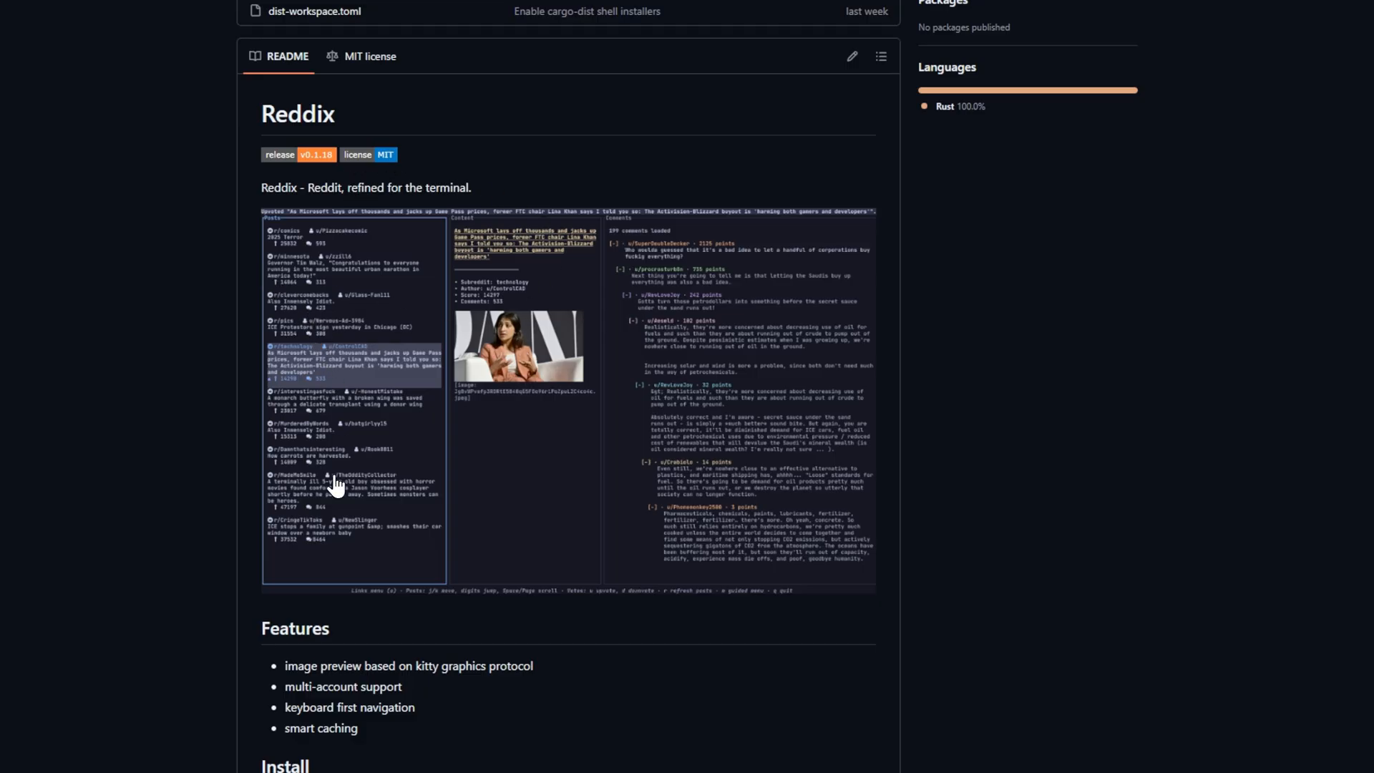
{"action": "mouse_move", "coordinate": [292, 693]}
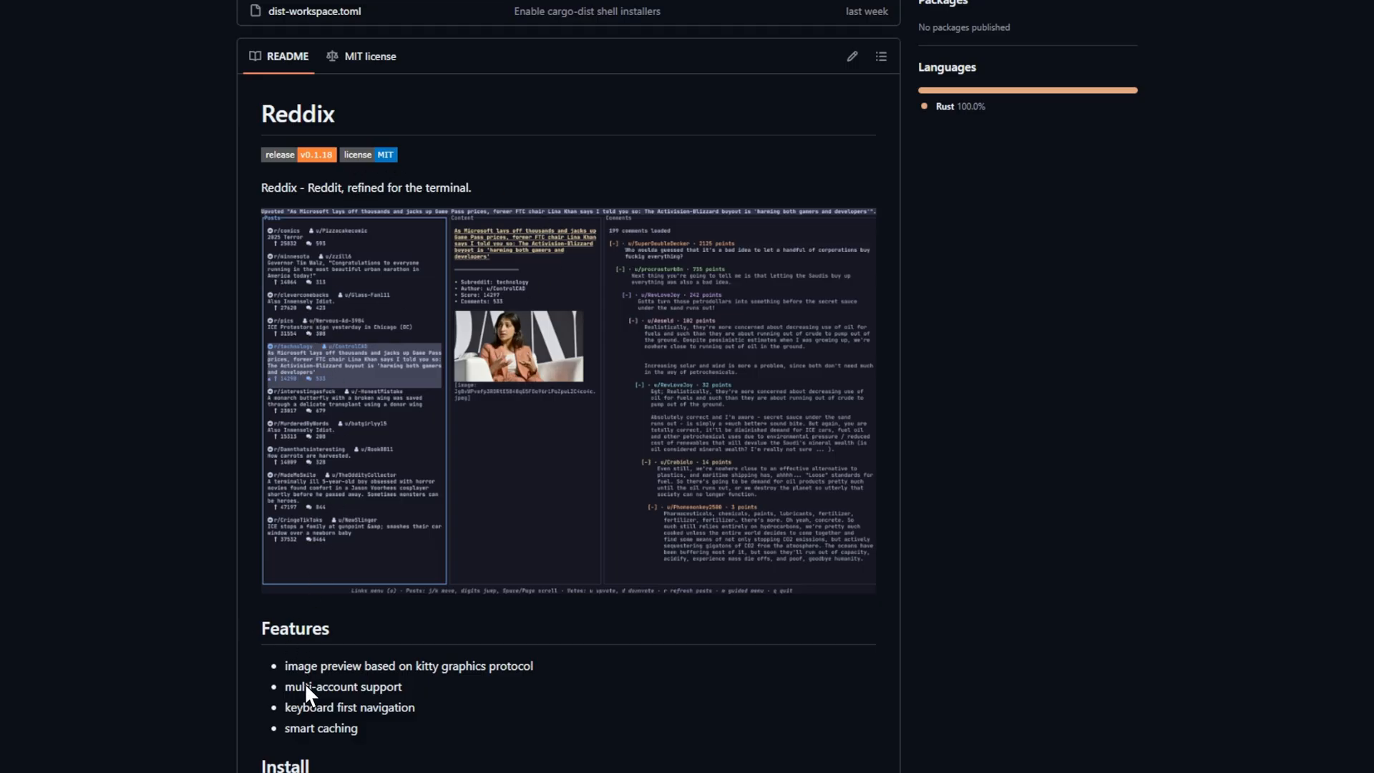
{"action": "scroll", "scroll_direction": "down", "scroll_amount": 3}
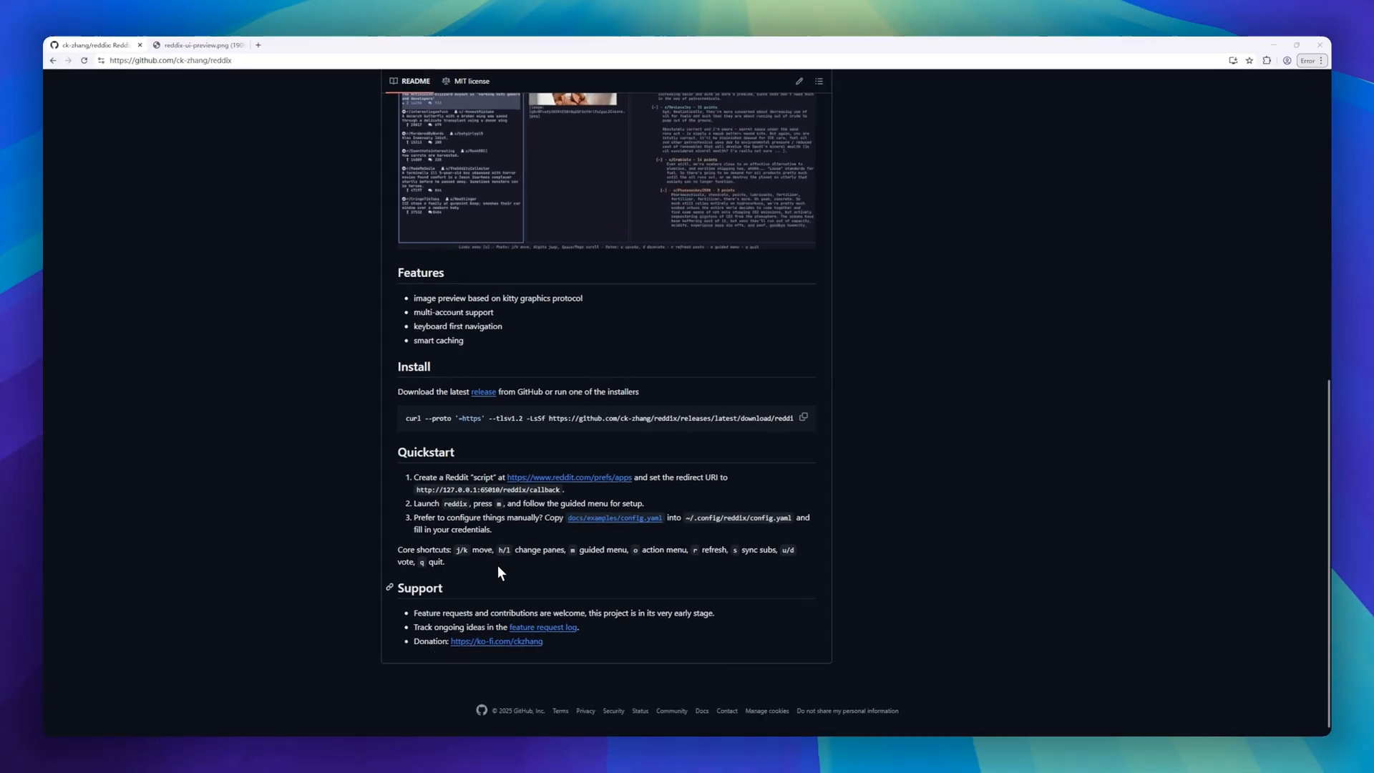
{"action": "left_click", "coordinate": [201, 43]}
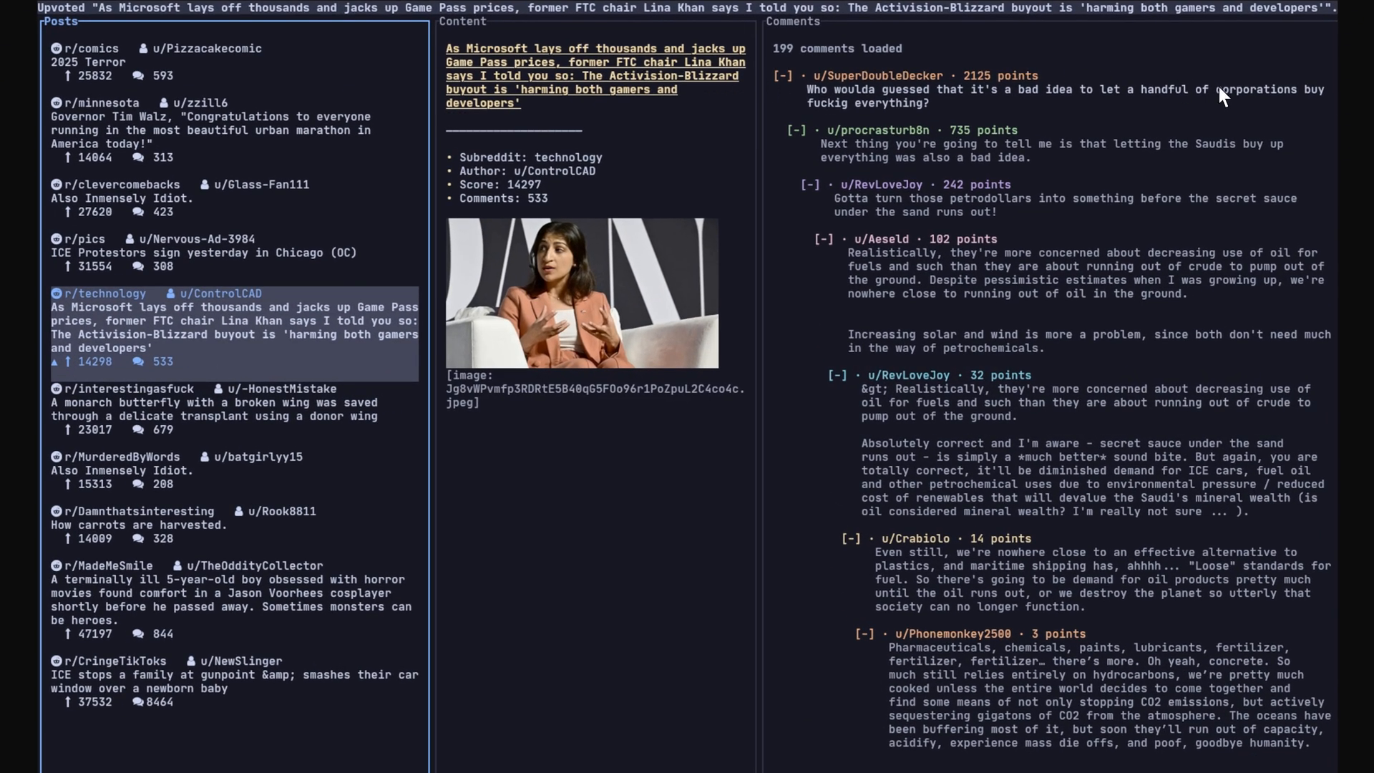
{"action": "mouse_move", "coordinate": [185, 513]}
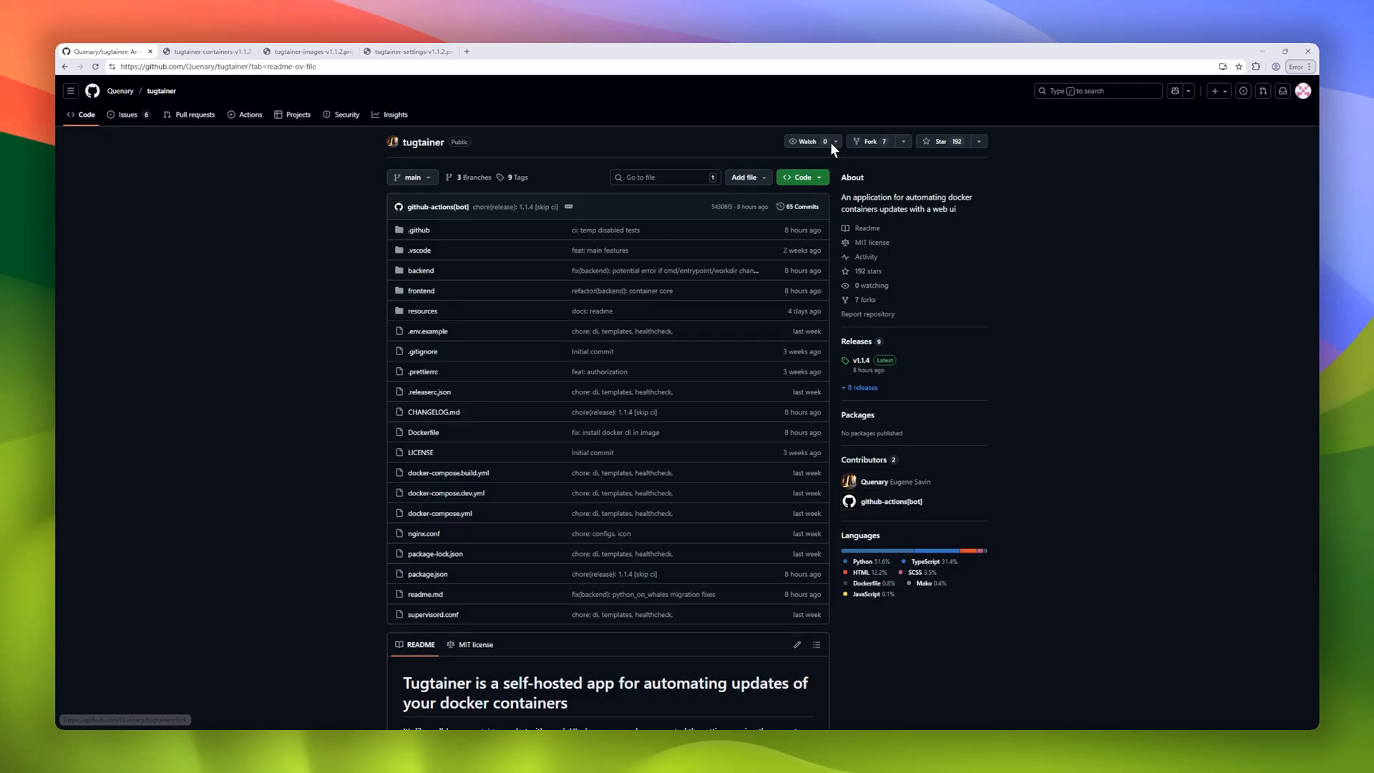
Step: Scroll the tugtainer README downward and return to its repository README tab
{"action": "scroll", "scroll_direction": "down", "scroll_amount": 3}
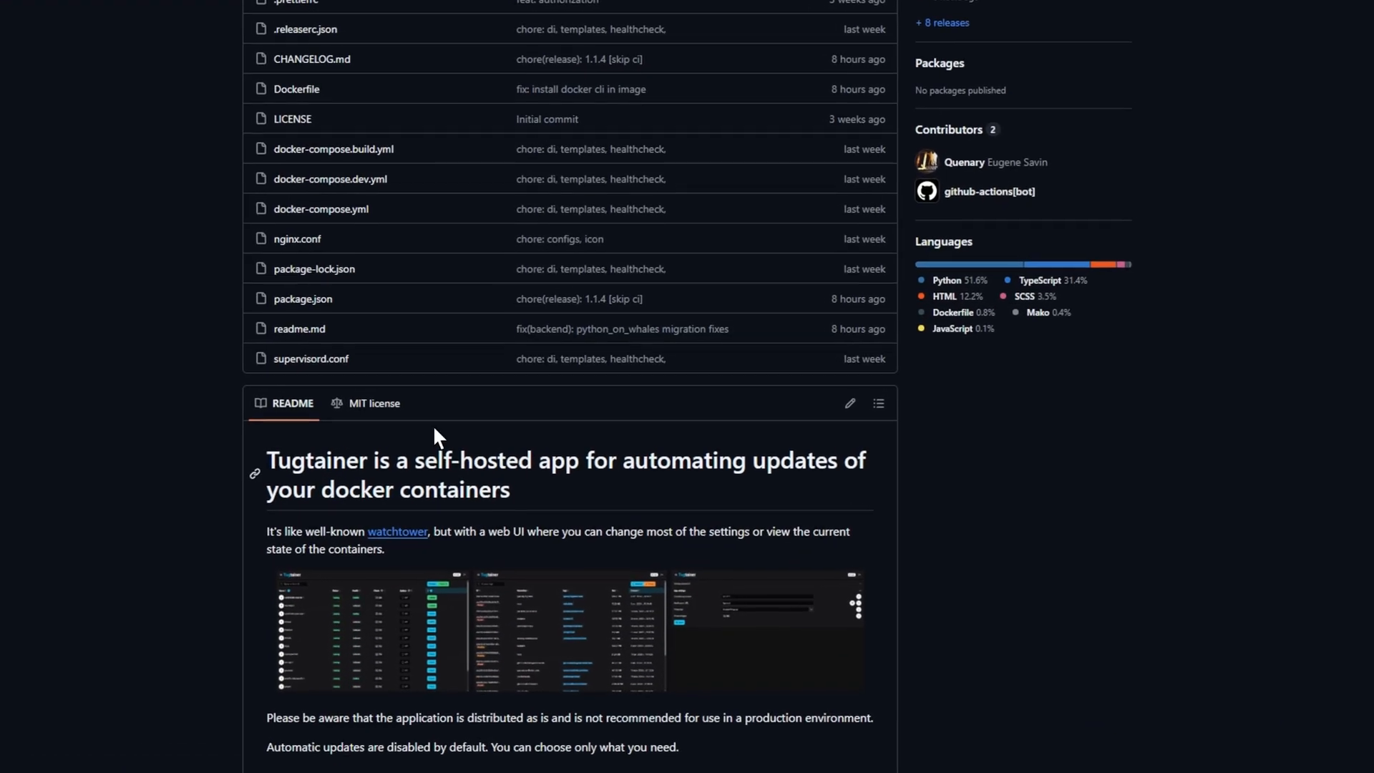
{"action": "scroll", "scroll_direction": "down", "scroll_amount": 3}
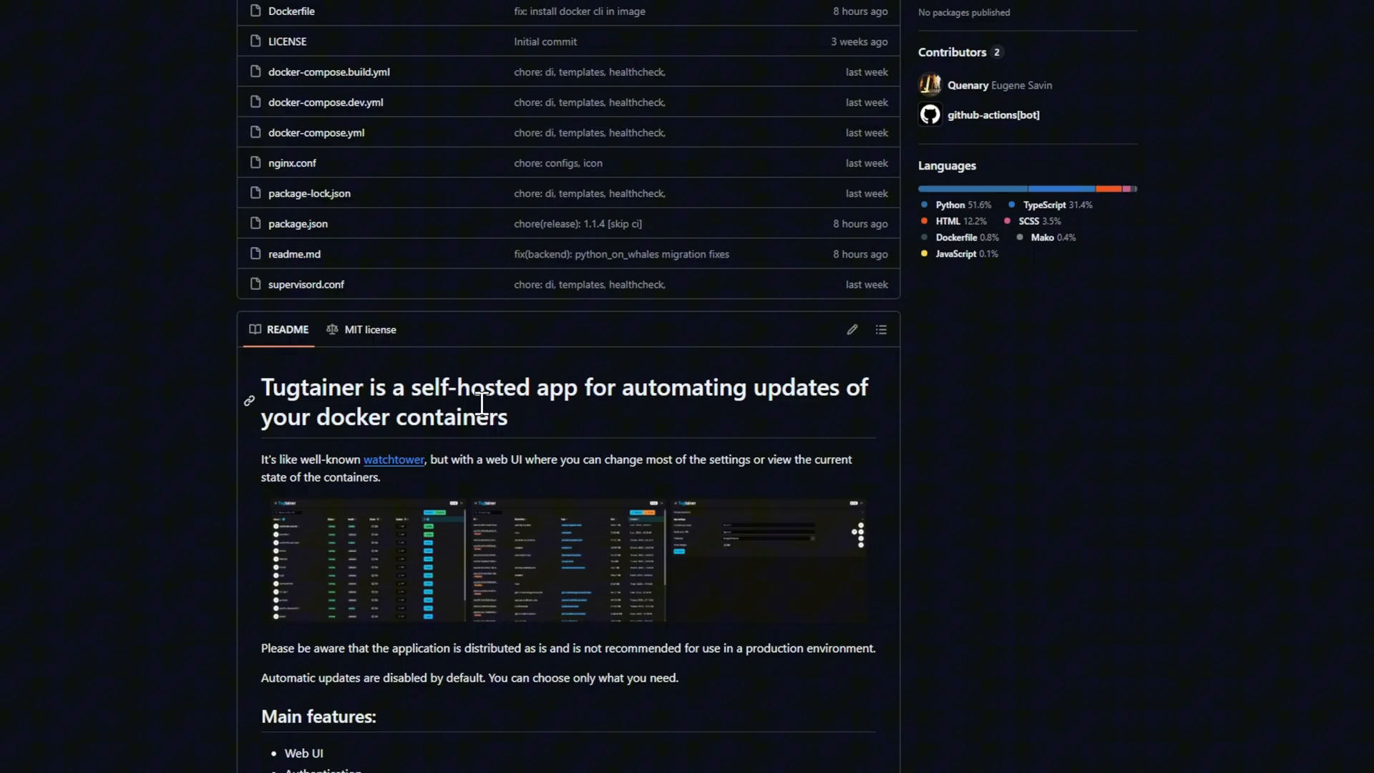
{"action": "scroll", "scroll_direction": "down", "scroll_amount": 3}
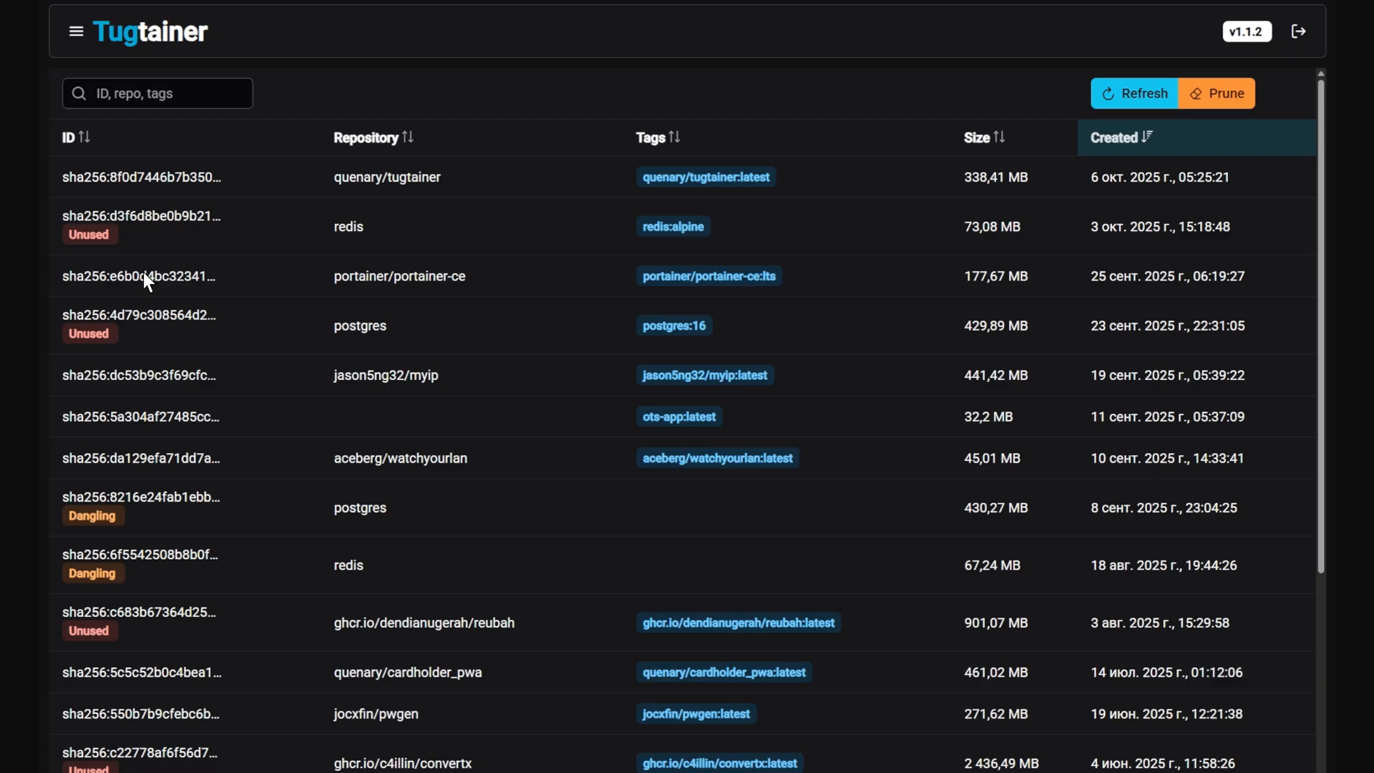
{"action": "mouse_move", "coordinate": [1051, 713]}
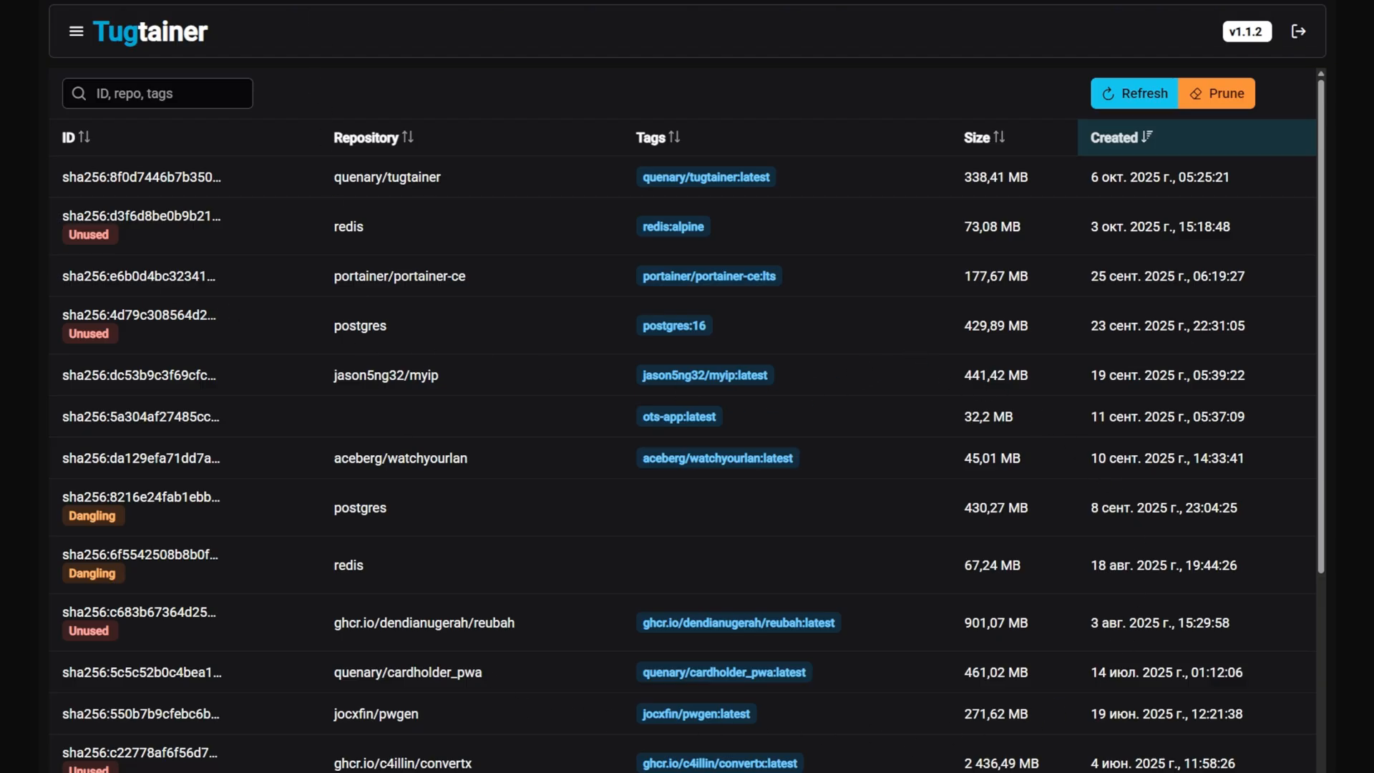
{"action": "left_click", "coordinate": [74, 31]}
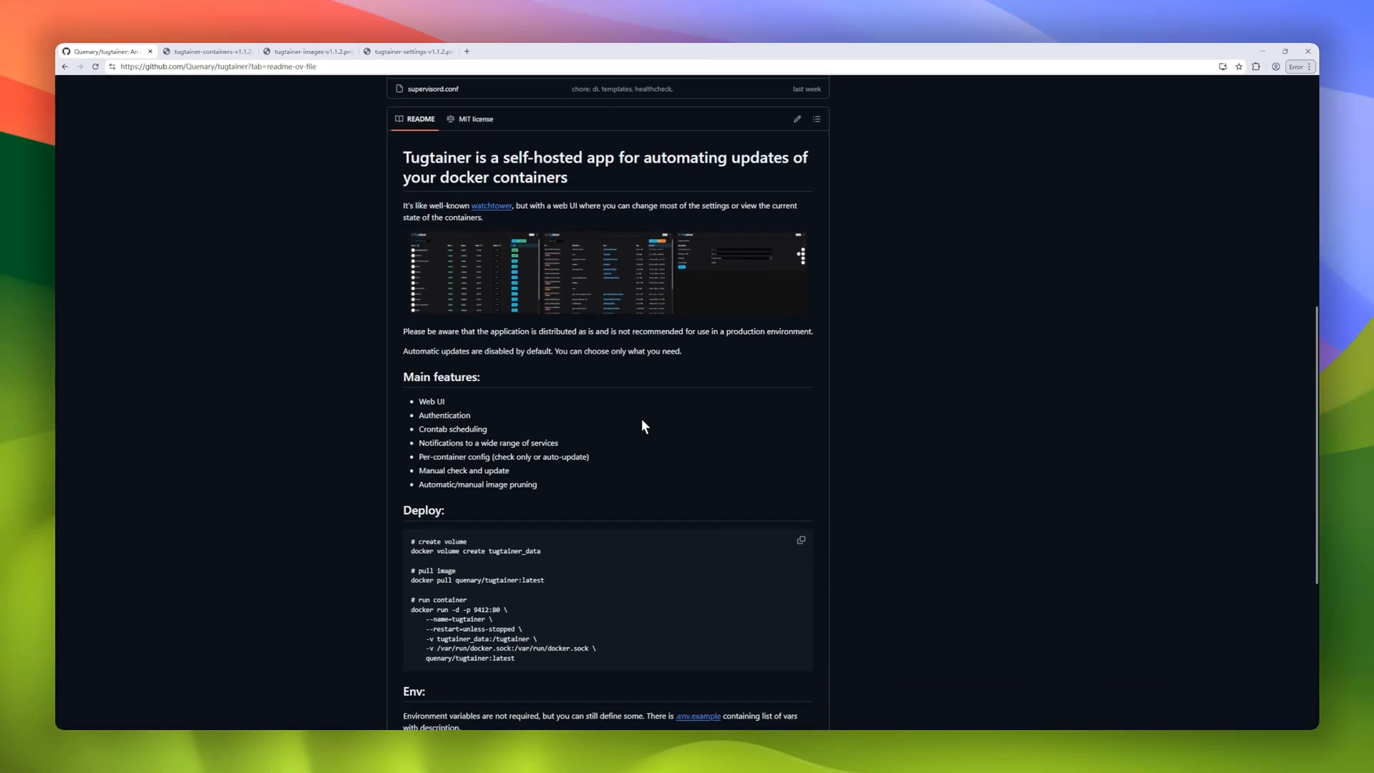
Step: Reach the tugtainer TODO list, then go back up to the Main features and Deploy sections
{"action": "scroll", "scroll_direction": "down", "scroll_amount": 3}
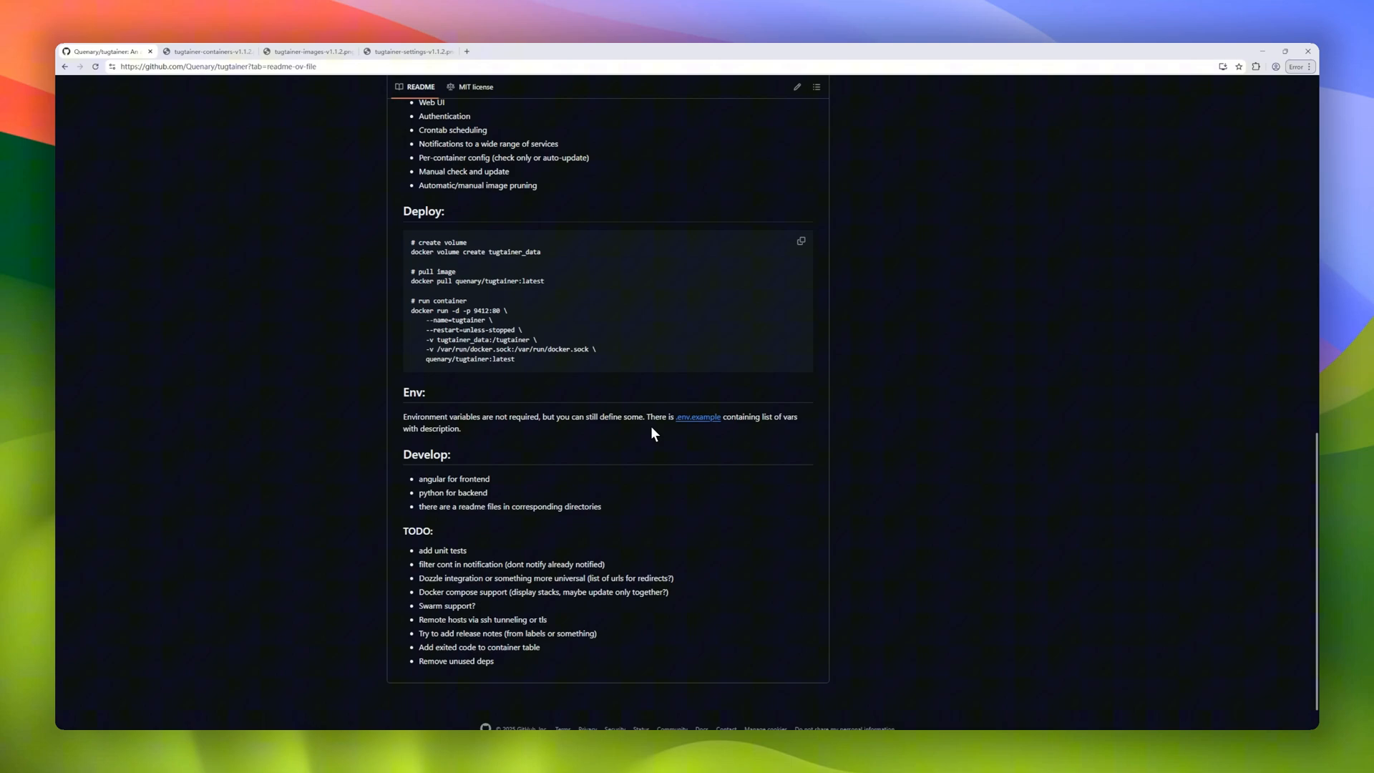
{"action": "scroll", "scroll_direction": "down", "scroll_amount": 3}
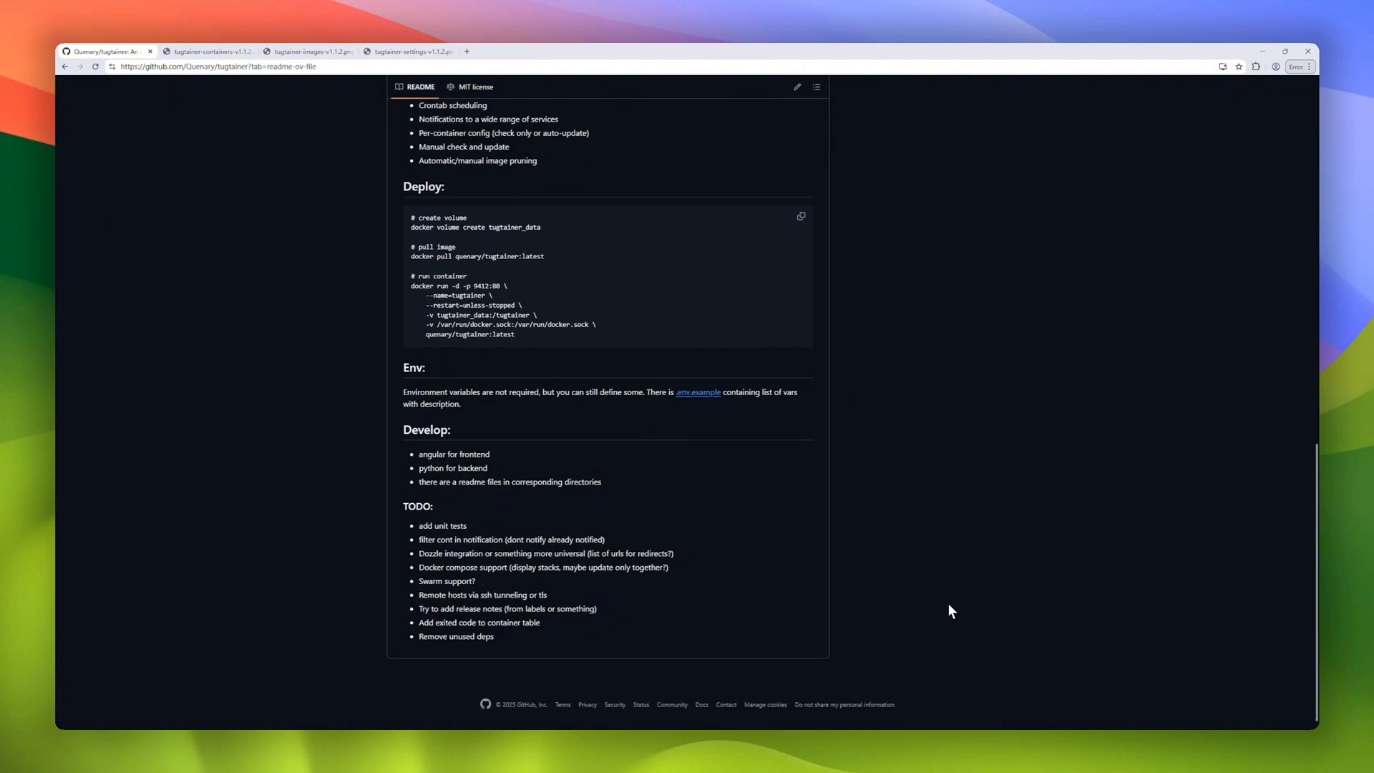
{"action": "scroll", "scroll_direction": "up", "scroll_amount": 3}
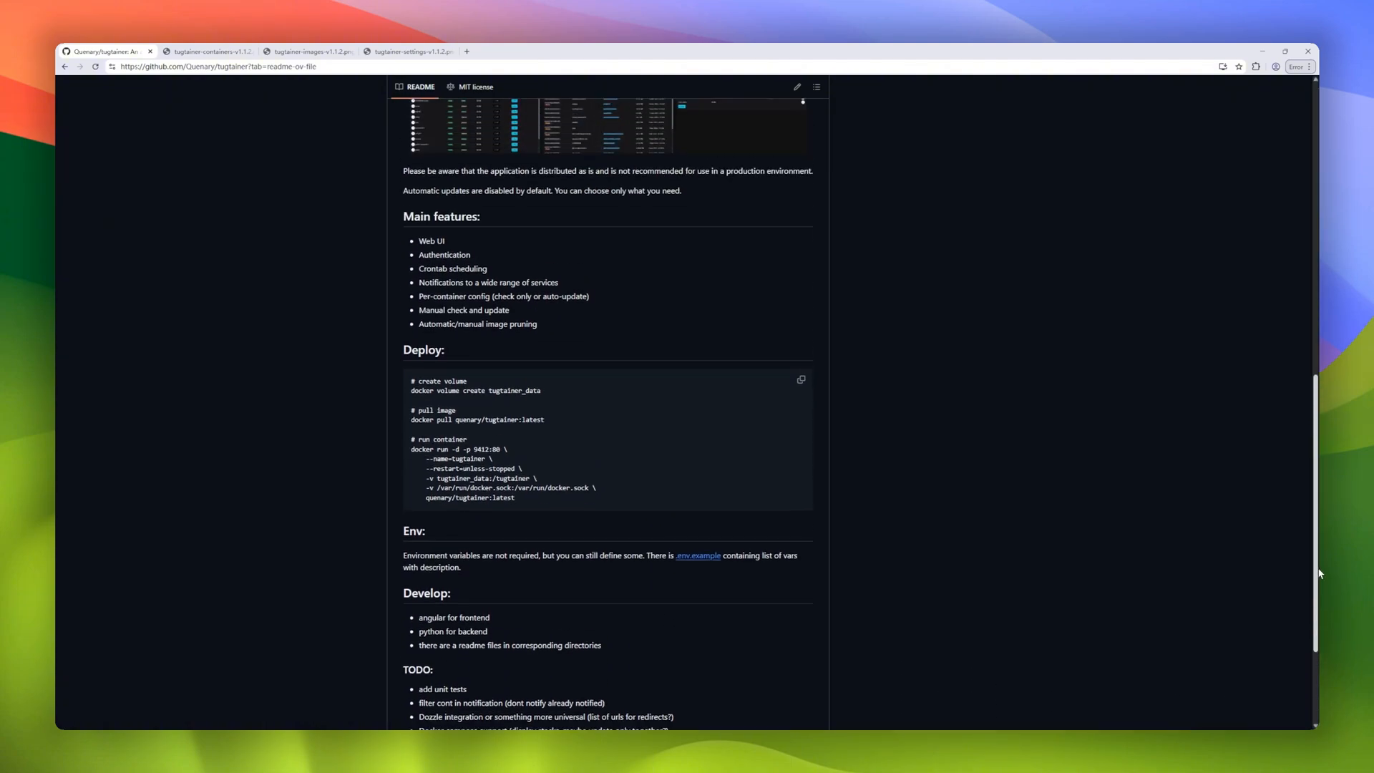
{"action": "scroll", "scroll_direction": "up", "scroll_amount": 3}
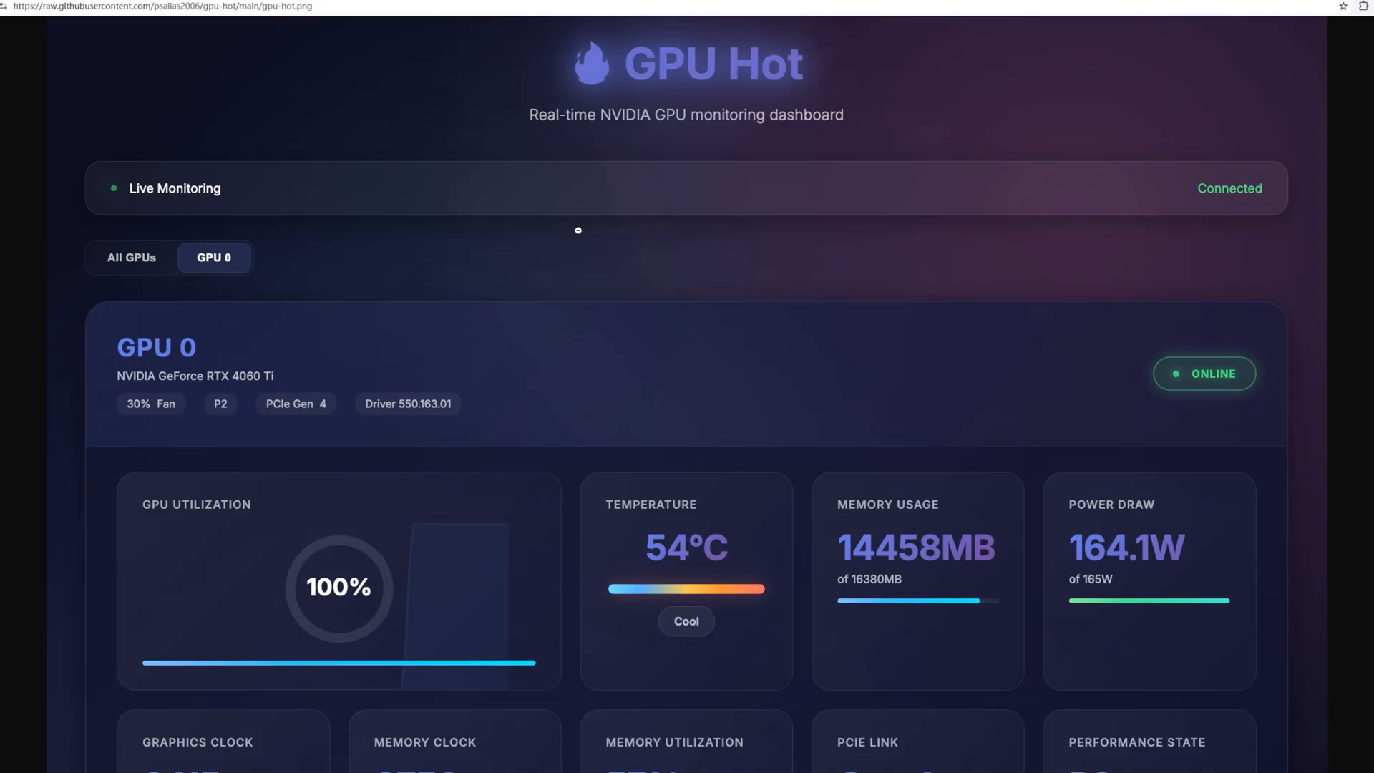
Step: View the gpu-hot.png dashboard screenshot and return to the GPU Hot repository README
{"action": "scroll", "scroll_direction": "down", "scroll_amount": 3}
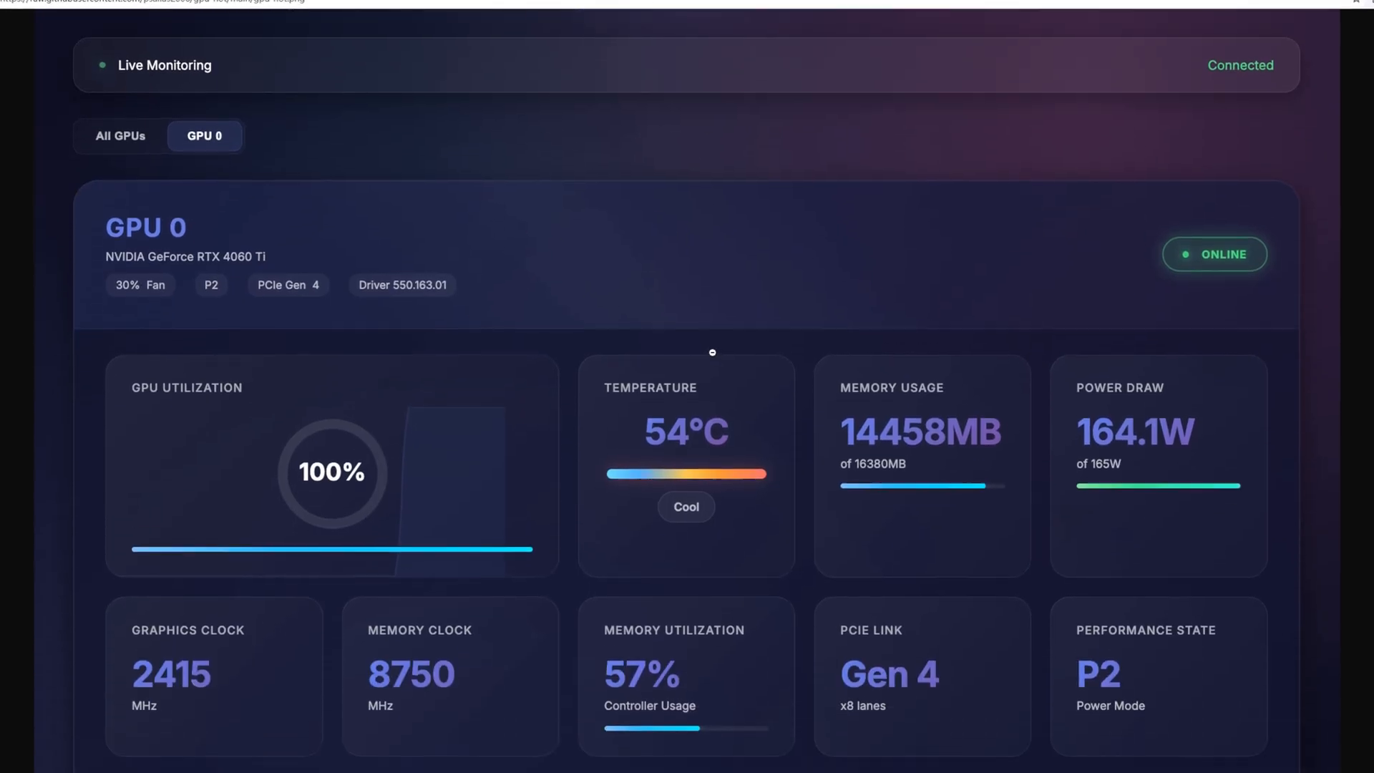
{"action": "scroll", "scroll_direction": "down", "scroll_amount": 3}
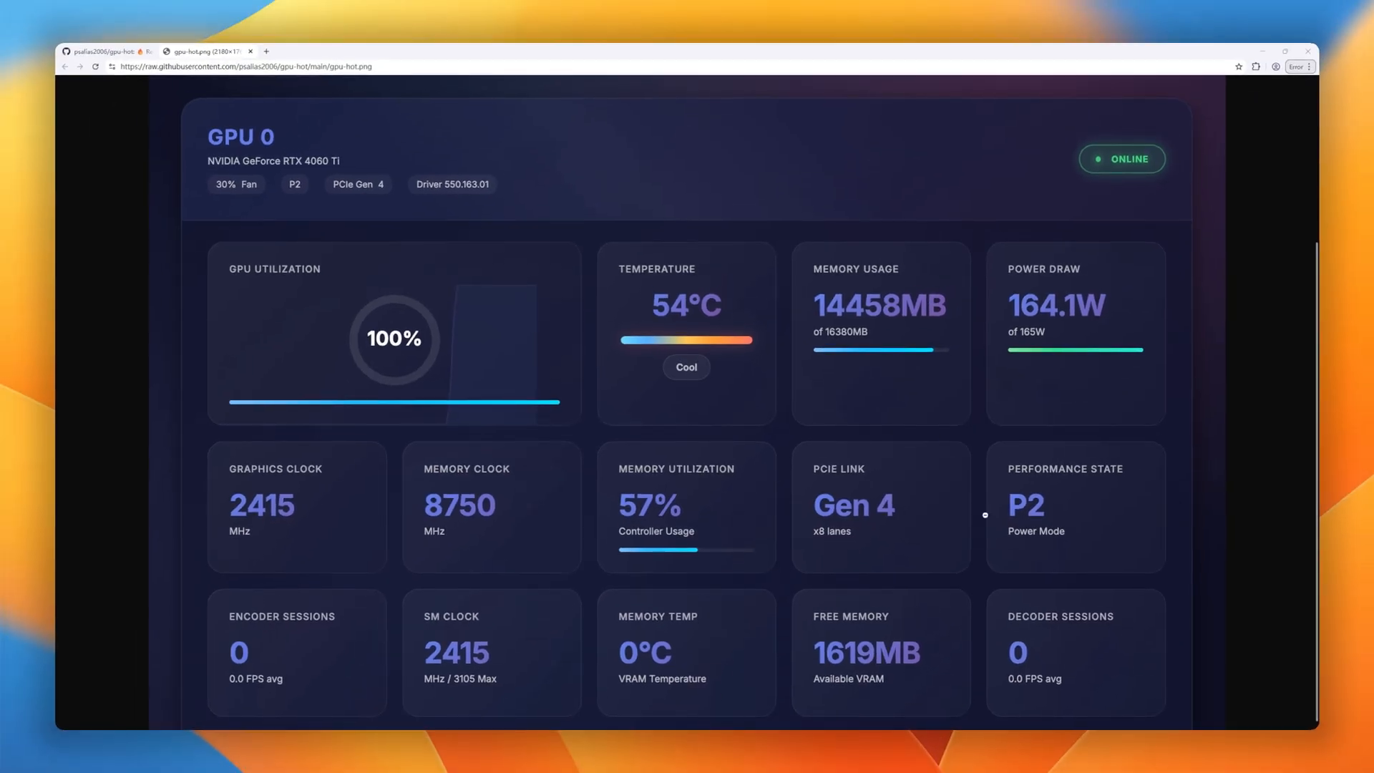
{"action": "left_click", "coordinate": [108, 52]}
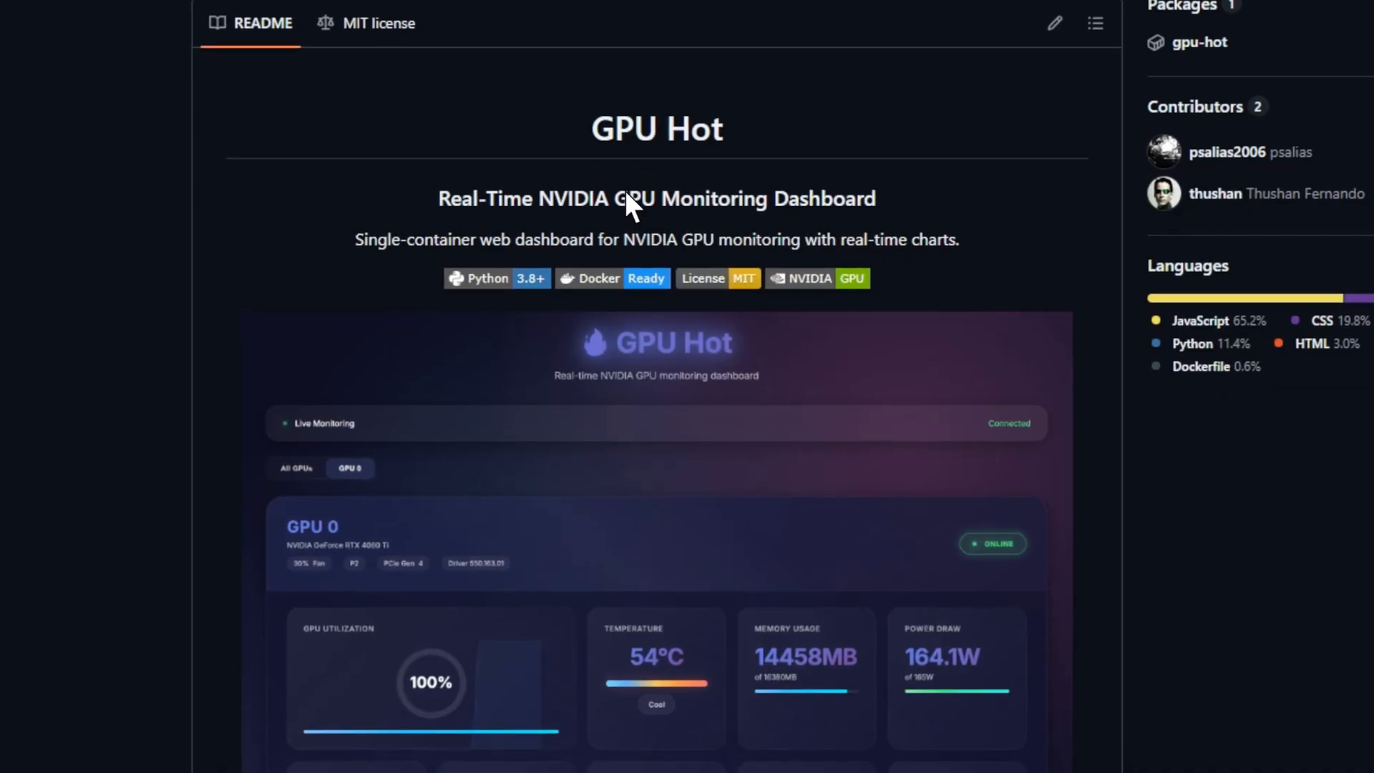
Step: Read the GPU Hot README through its Overview and Quick Start sections
{"action": "scroll", "scroll_direction": "down", "scroll_amount": 3}
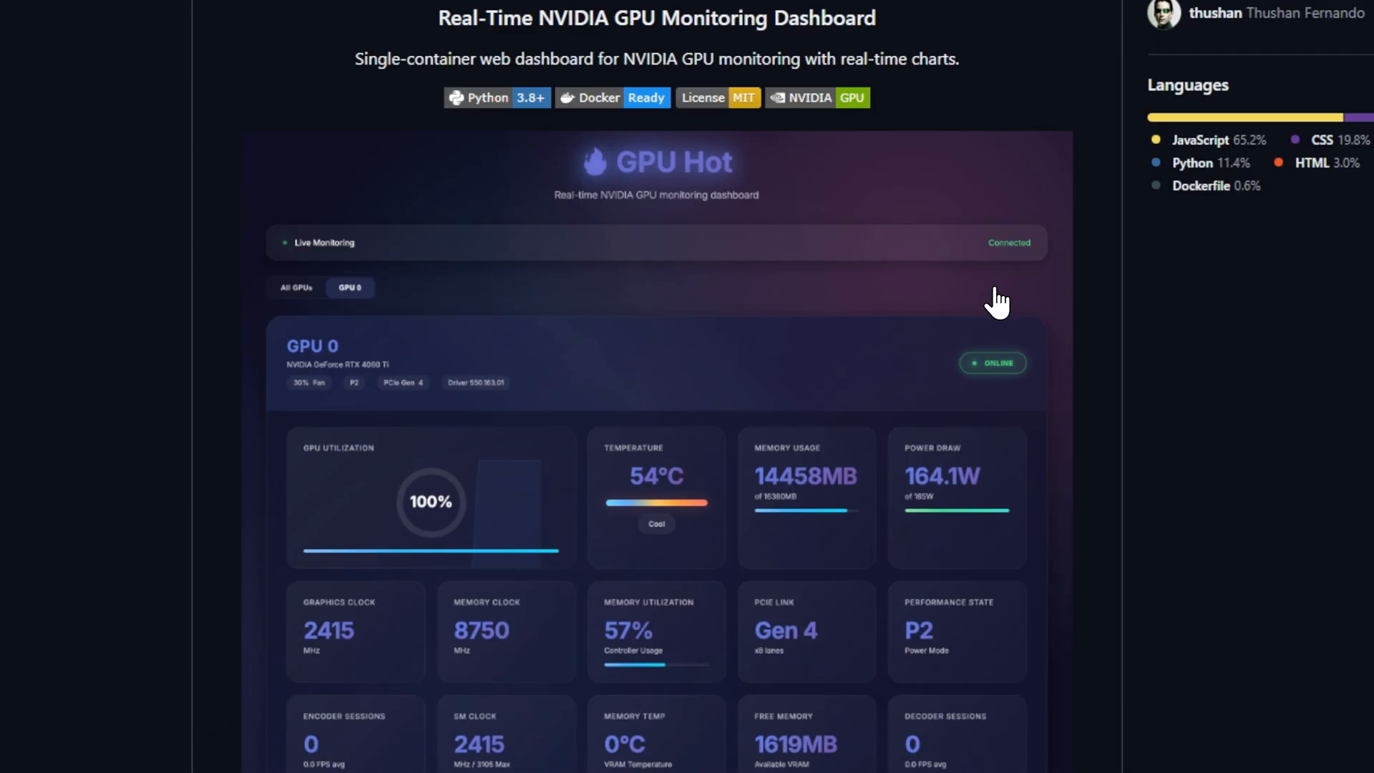
{"action": "scroll", "scroll_direction": "down", "scroll_amount": 3}
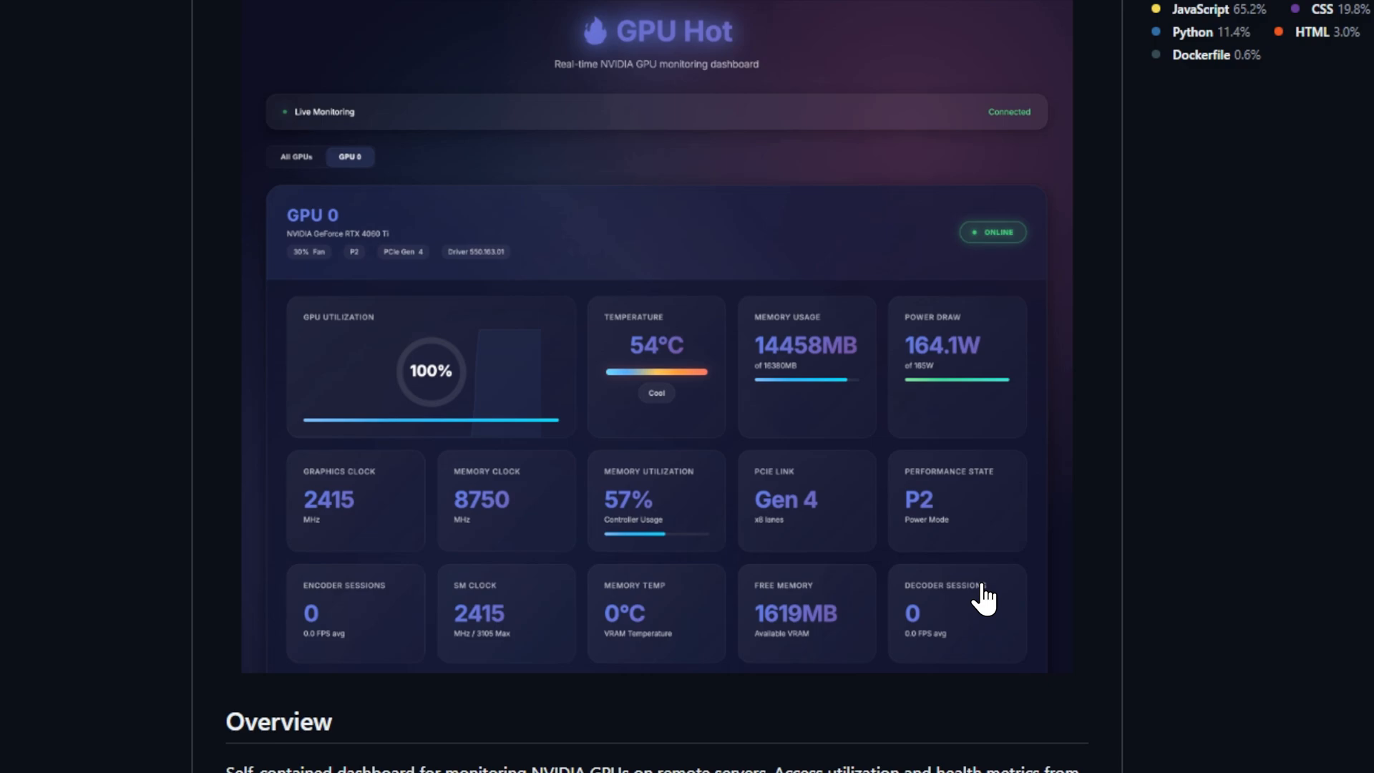
{"action": "scroll", "scroll_direction": "down", "scroll_amount": 3}
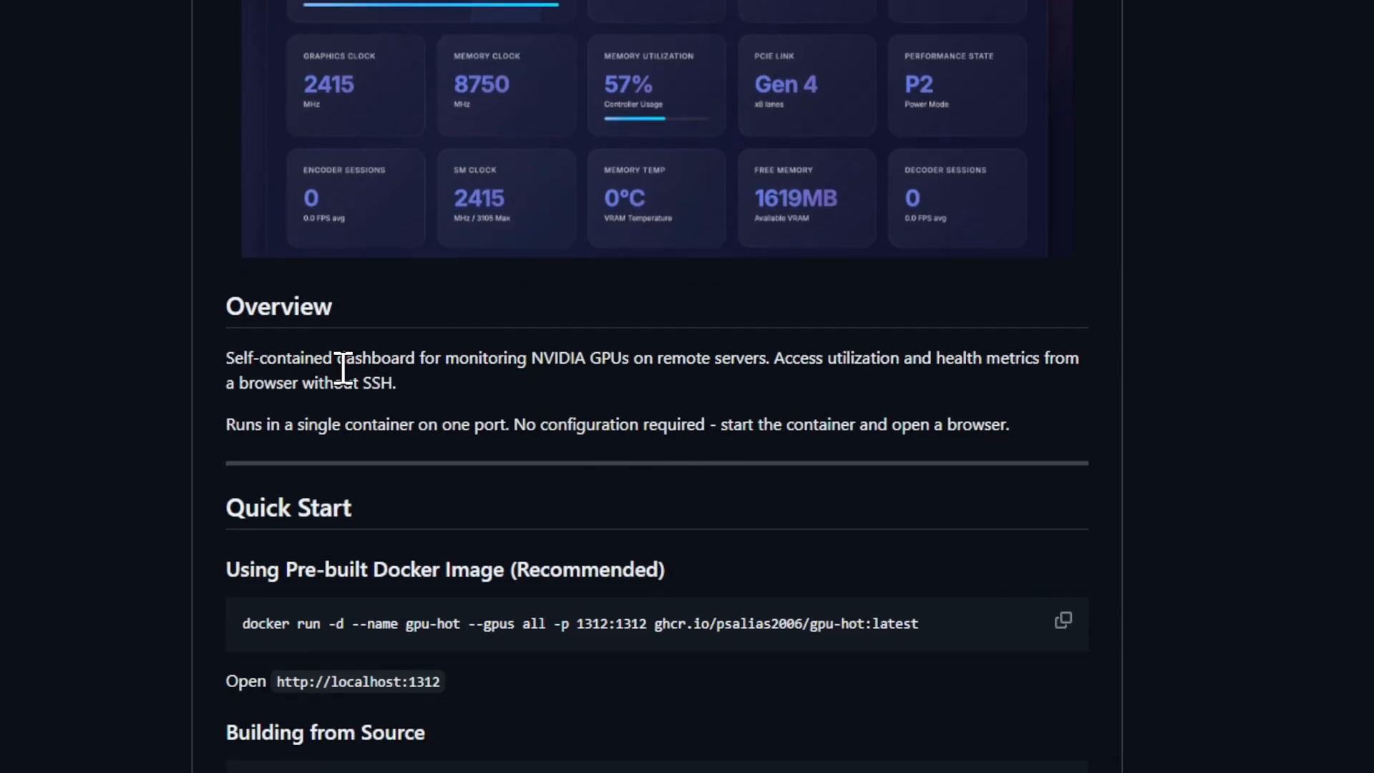
{"action": "mouse_move", "coordinate": [639, 398]}
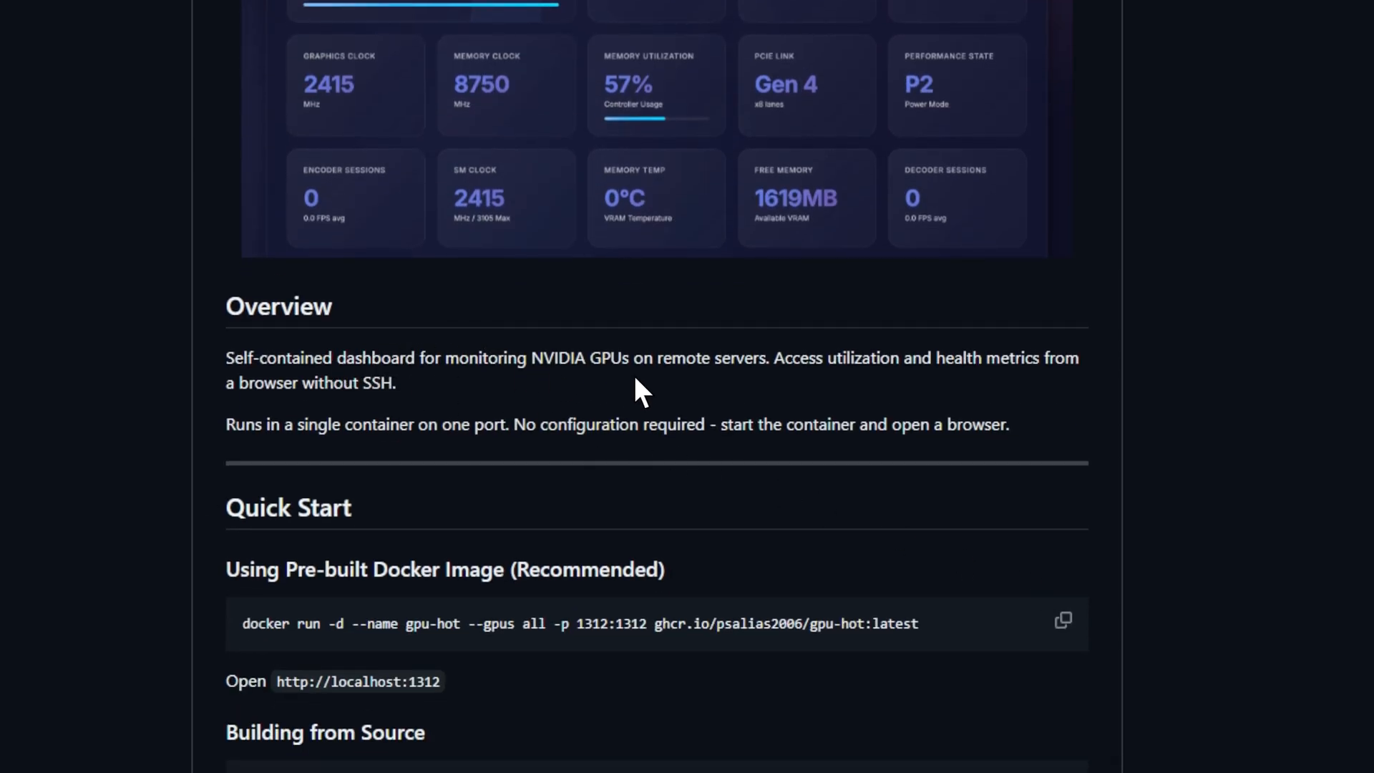
{"action": "scroll", "scroll_direction": "down", "scroll_amount": 3}
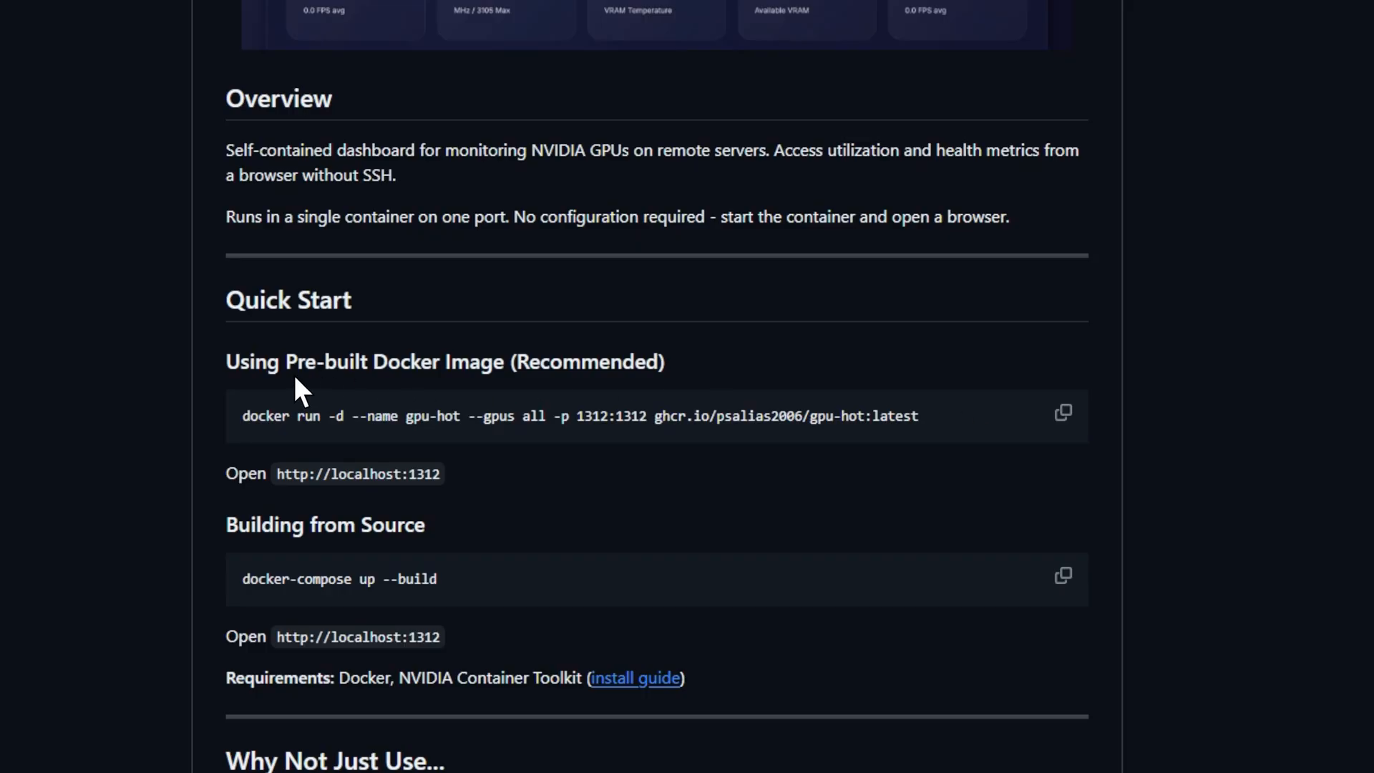
Step: Continue the GPU Hot README down to the Why Not Just Use comparison section
{"action": "scroll", "scroll_direction": "down", "scroll_amount": 3}
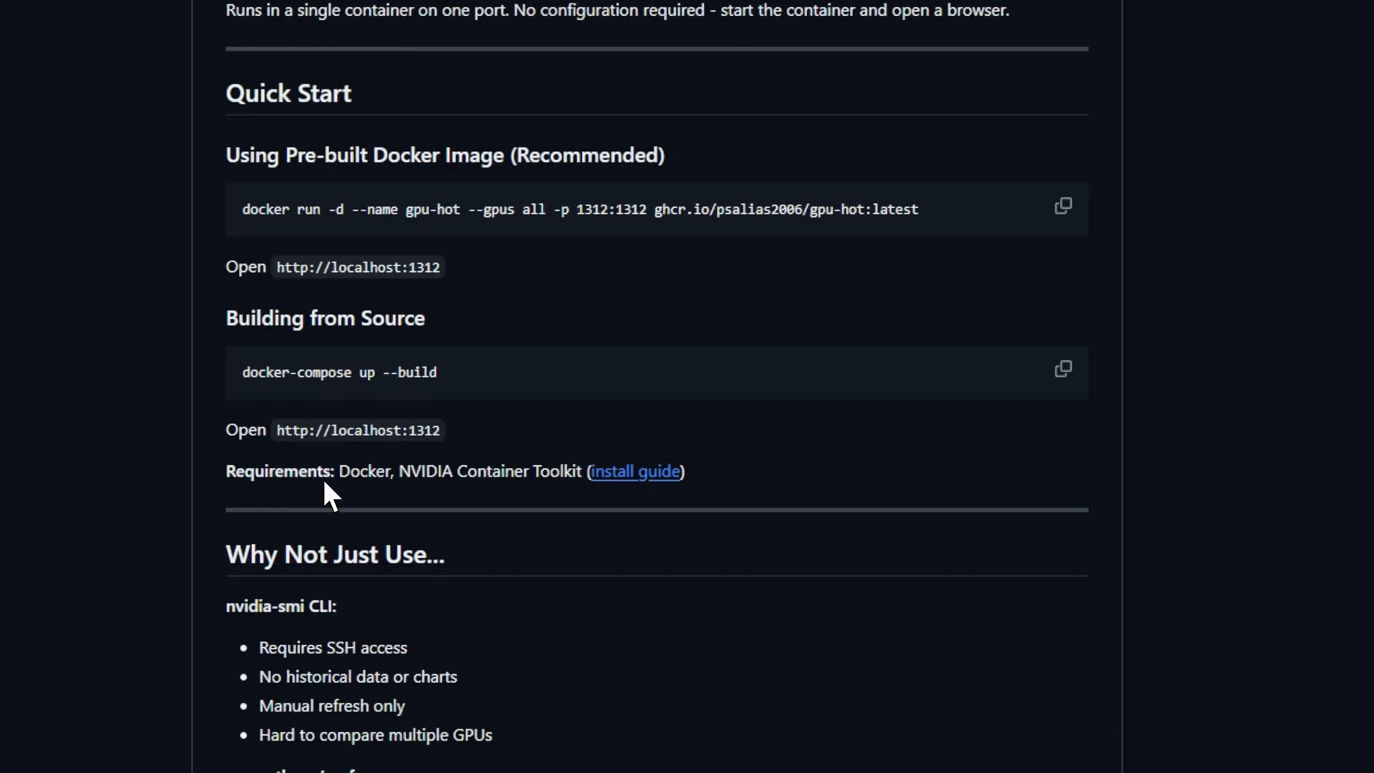
{"action": "scroll", "scroll_direction": "down", "scroll_amount": 3}
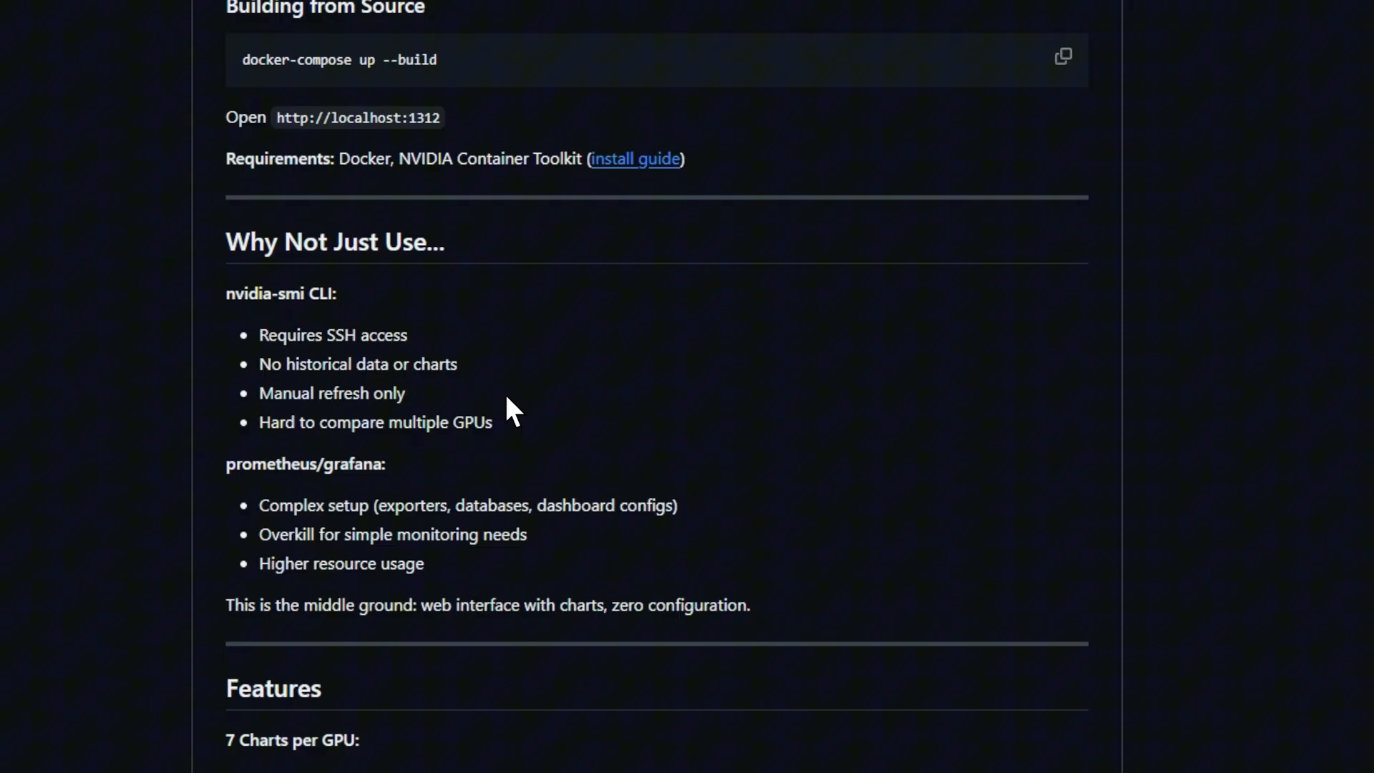
{"action": "scroll", "scroll_direction": "down", "scroll_amount": 3}
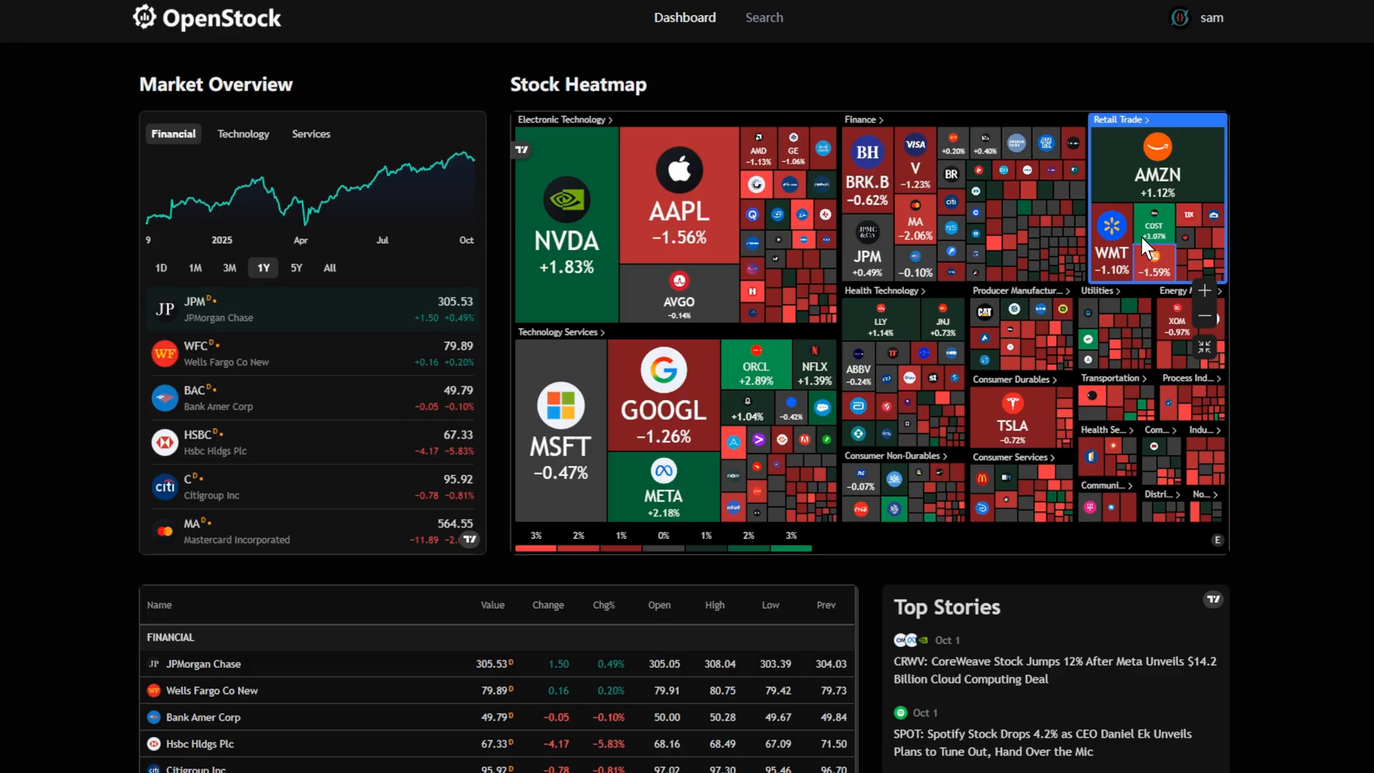
{"action": "mouse_move", "coordinate": [687, 439]}
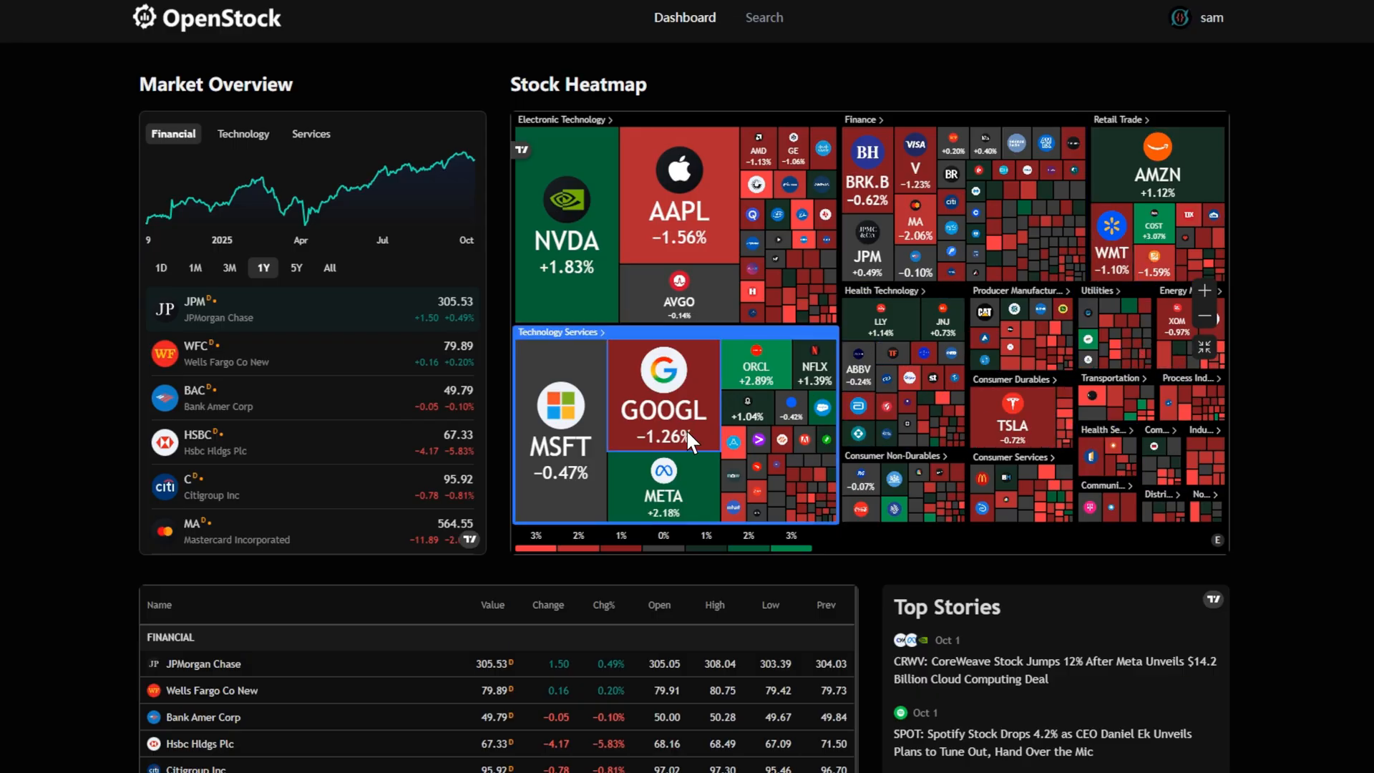
Step: Show the Services stocks in Market Overview, then look over the stock table and Top Stories
{"action": "left_click", "coordinate": [311, 135]}
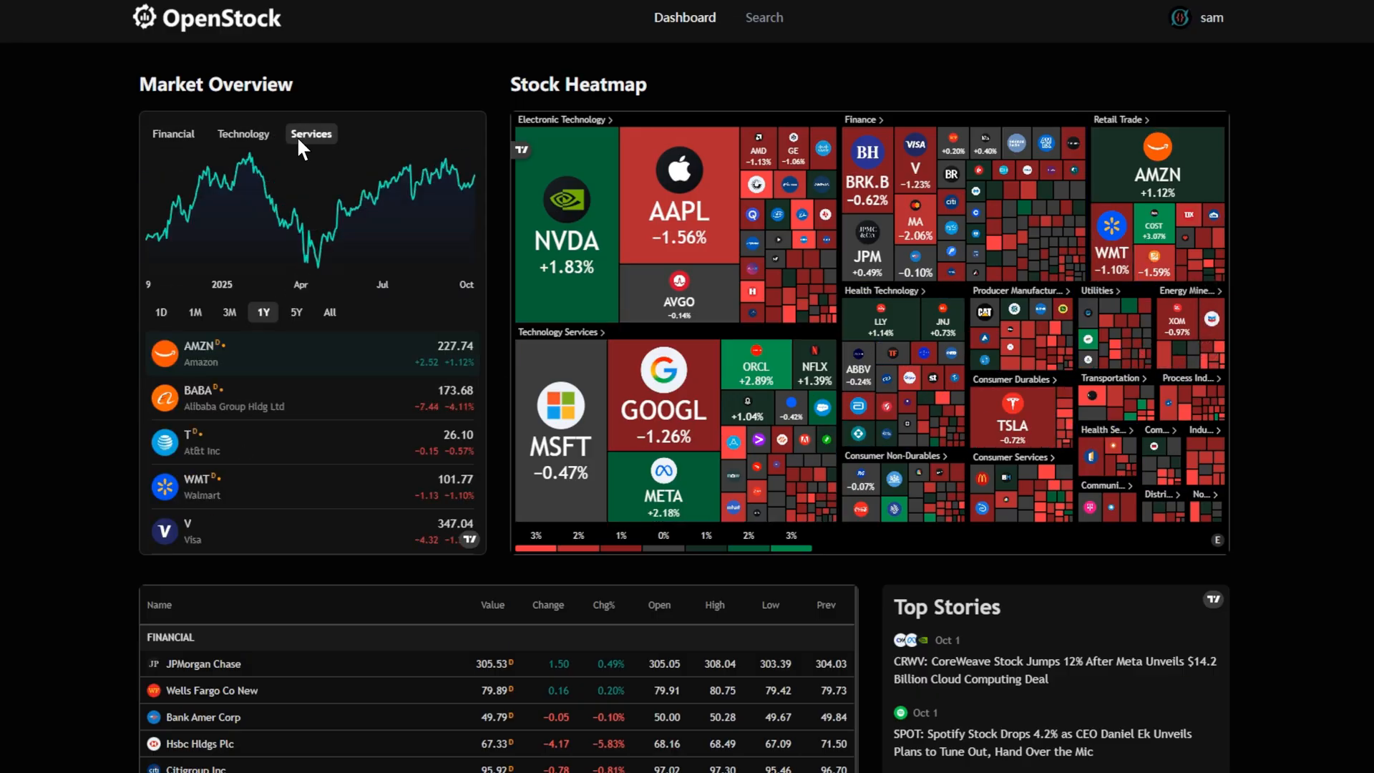
{"action": "scroll", "scroll_direction": "down", "scroll_amount": 3}
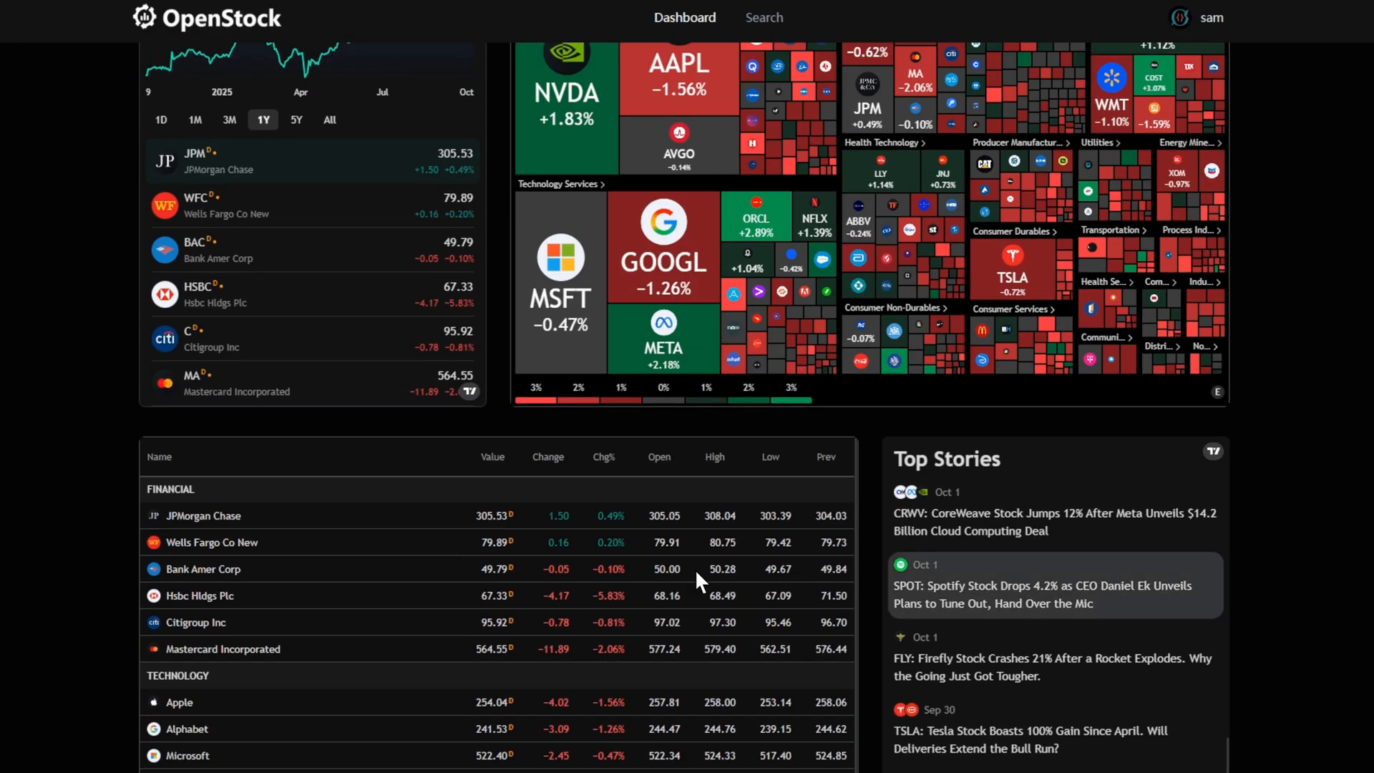
{"action": "scroll", "scroll_direction": "down", "scroll_amount": 3}
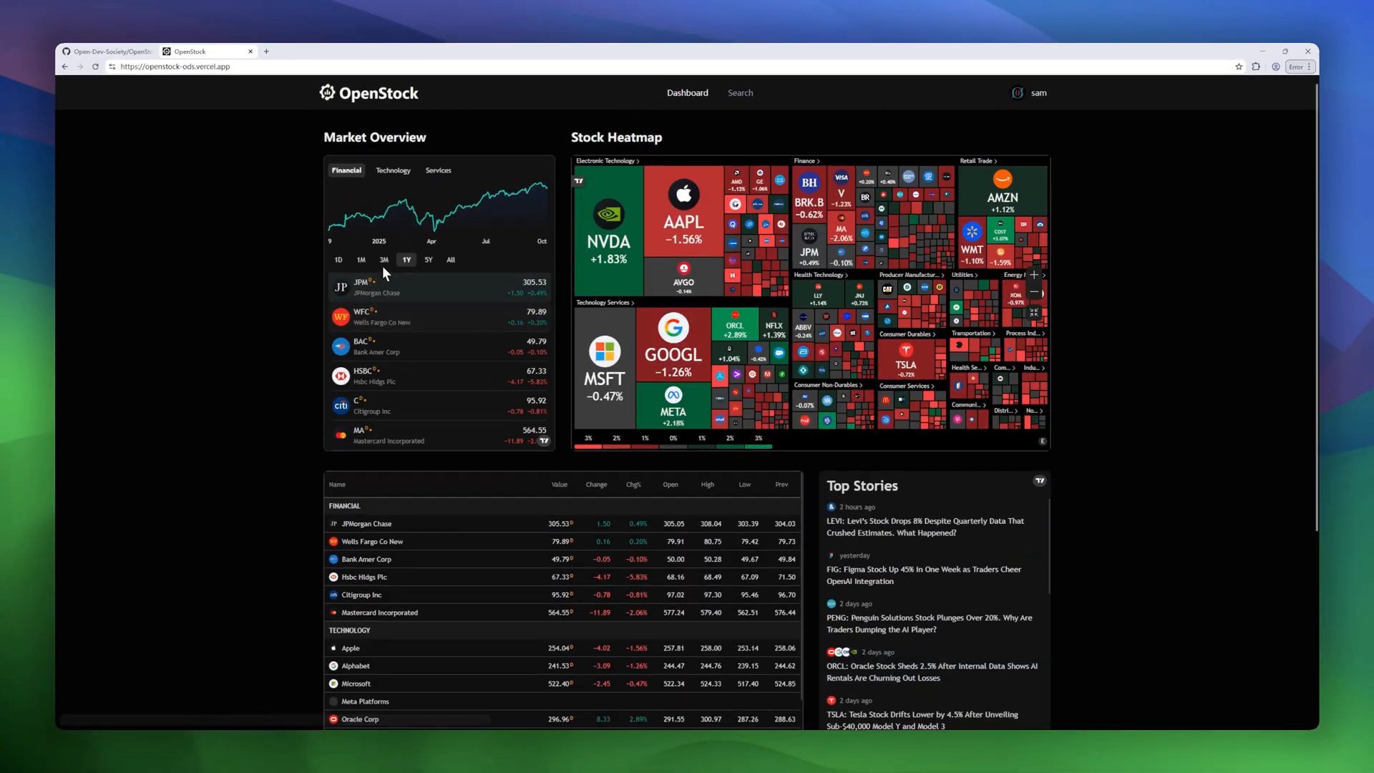
Step: Return to the OpenStock repository and read its README introduction and manifesto
{"action": "left_click", "coordinate": [108, 51]}
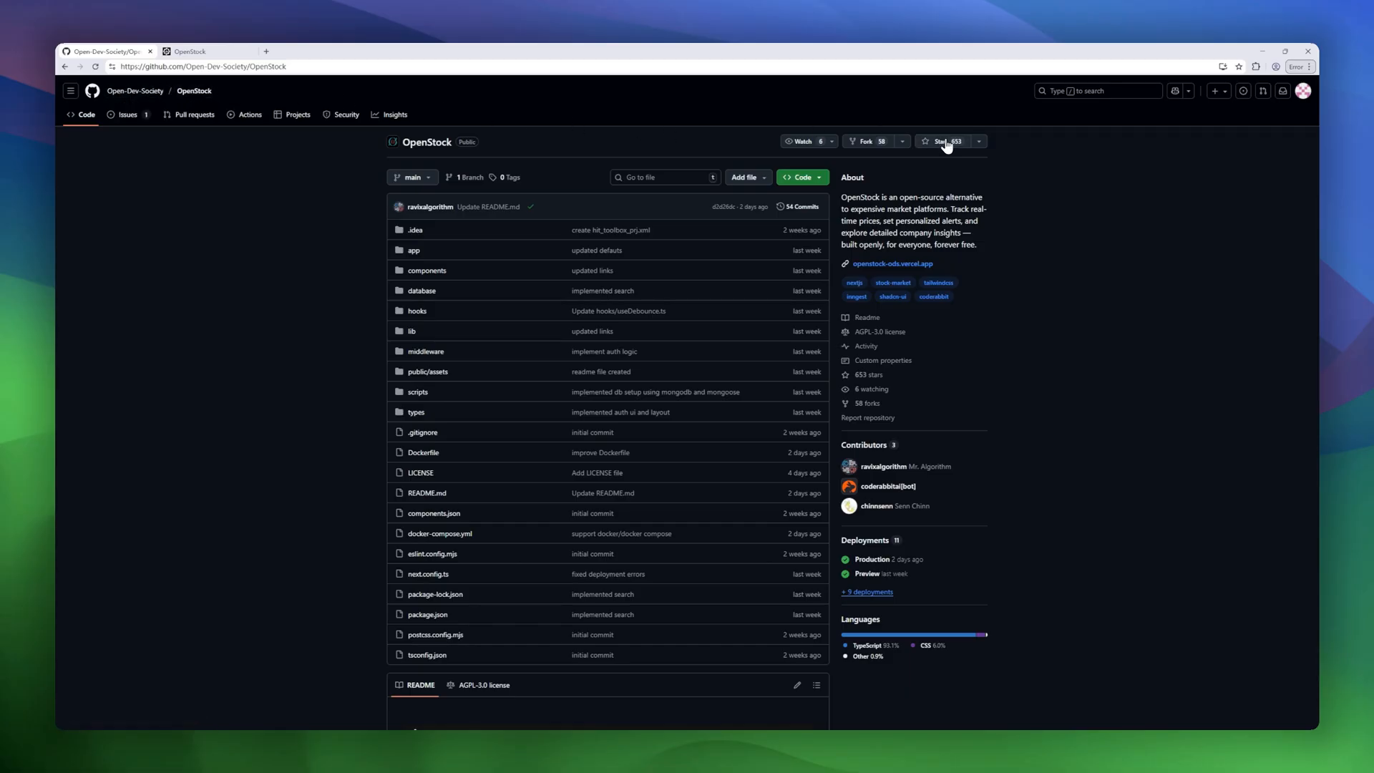
{"action": "scroll", "scroll_direction": "down", "scroll_amount": 3}
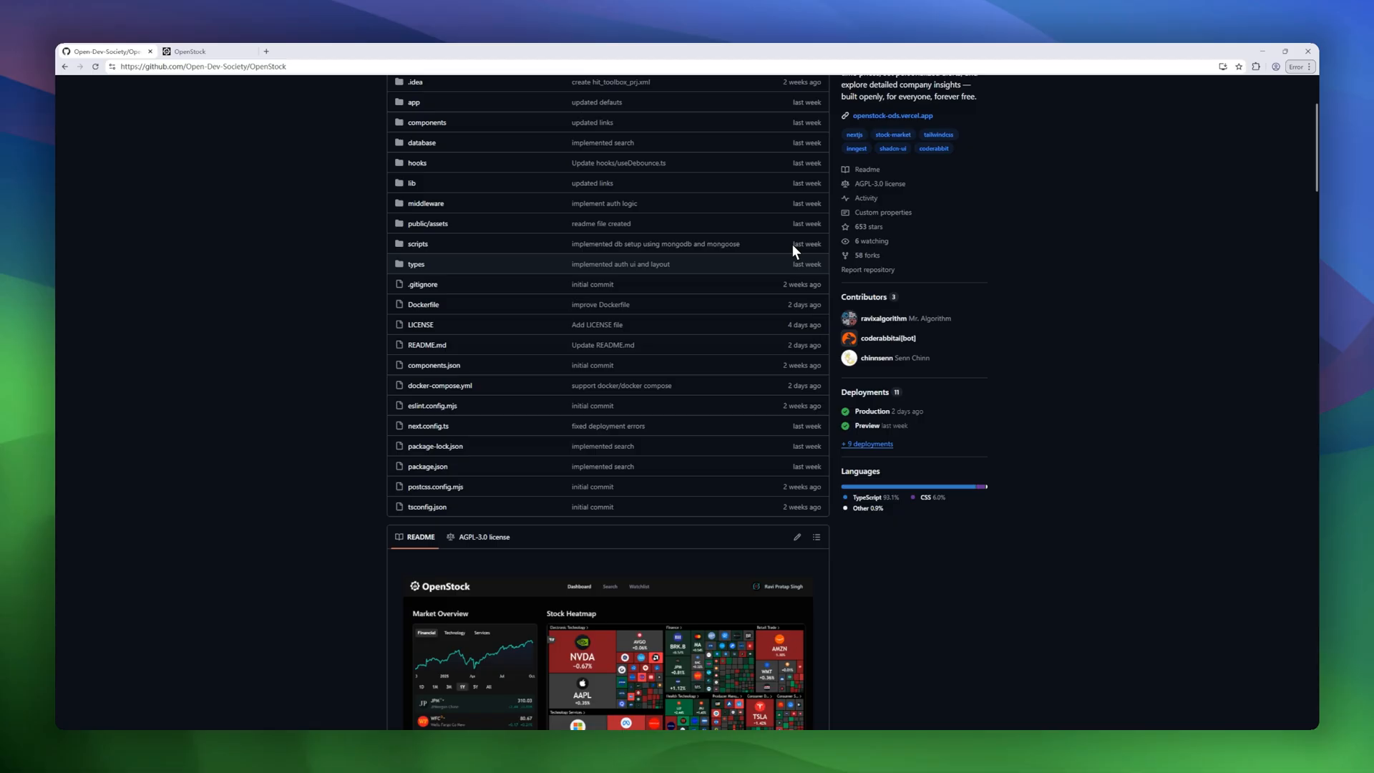
{"action": "scroll", "scroll_direction": "down", "scroll_amount": 3}
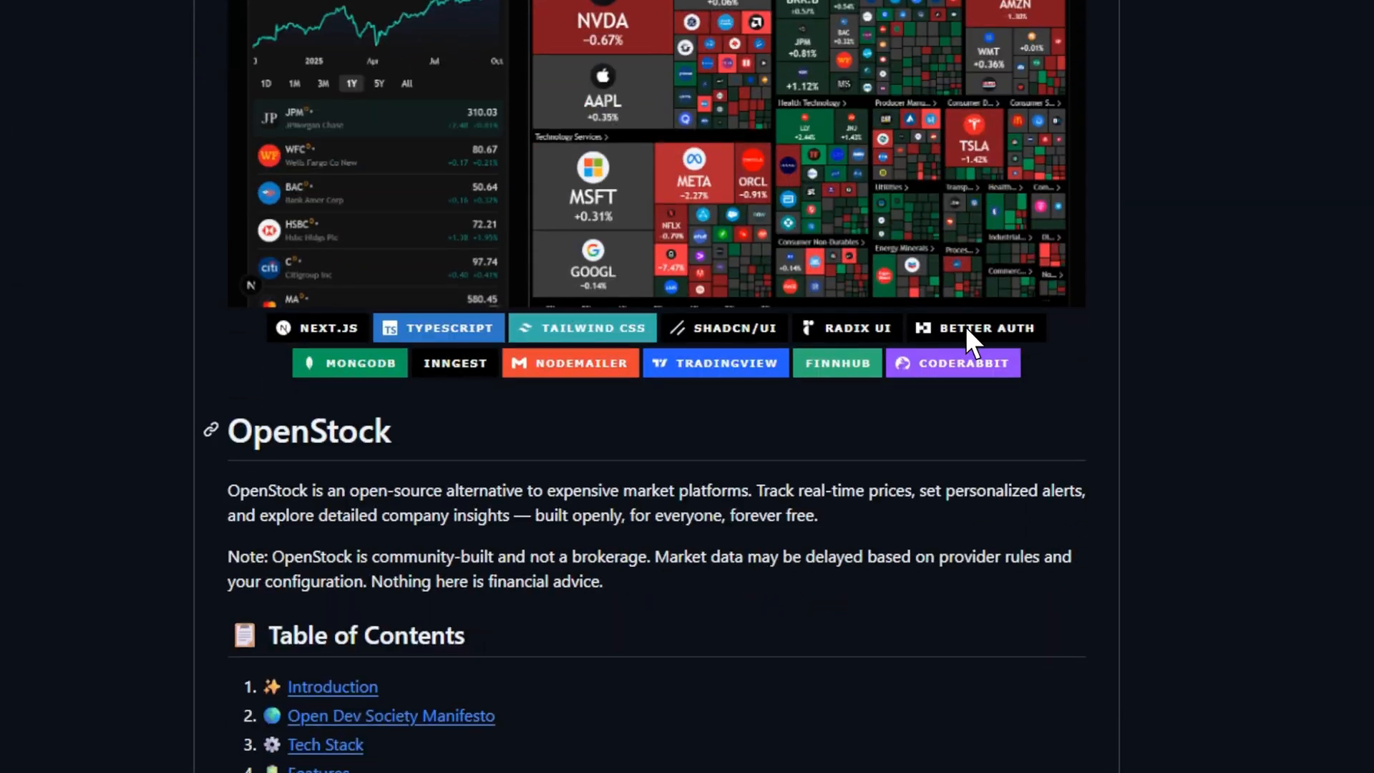
{"action": "scroll", "scroll_direction": "down", "scroll_amount": 3}
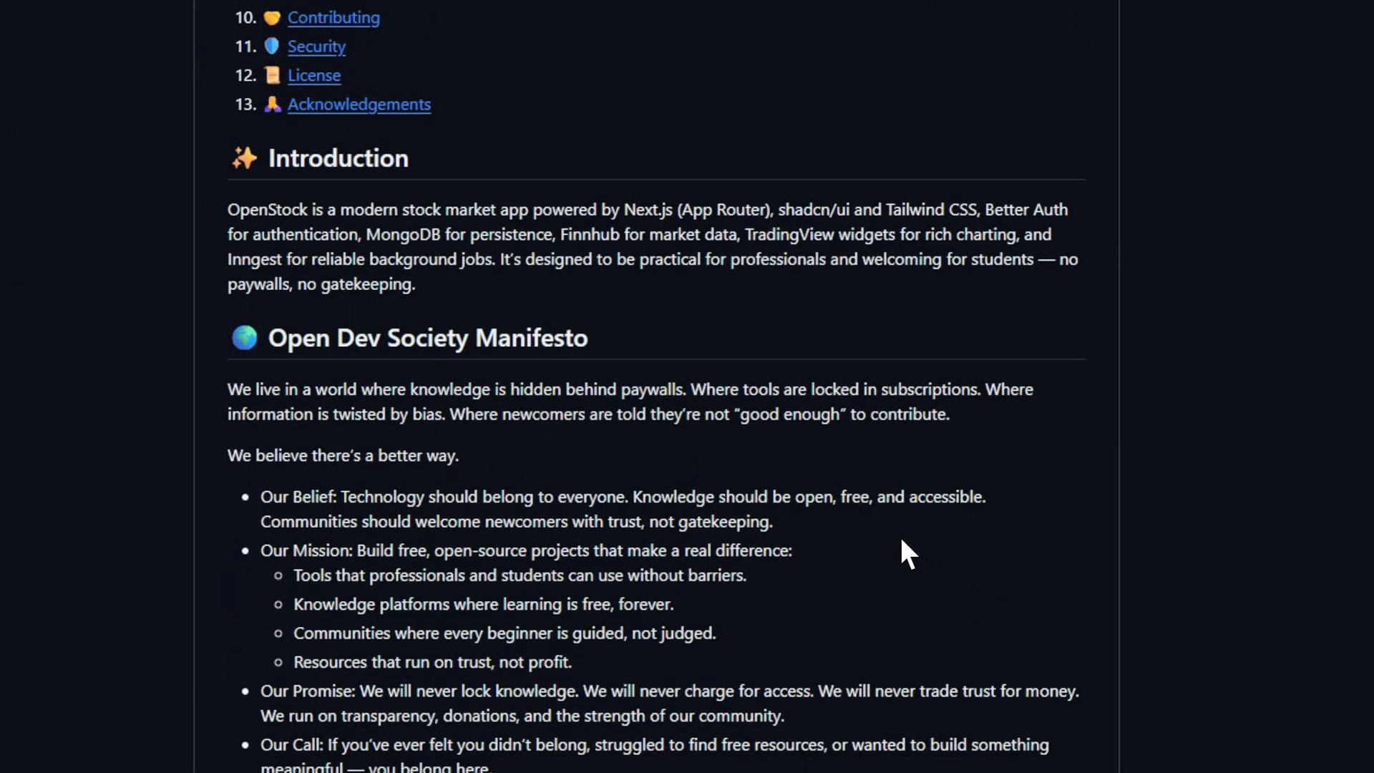
Step: Continue the OpenStock README down to the Tech Stack section
{"action": "scroll", "scroll_direction": "down", "scroll_amount": 3}
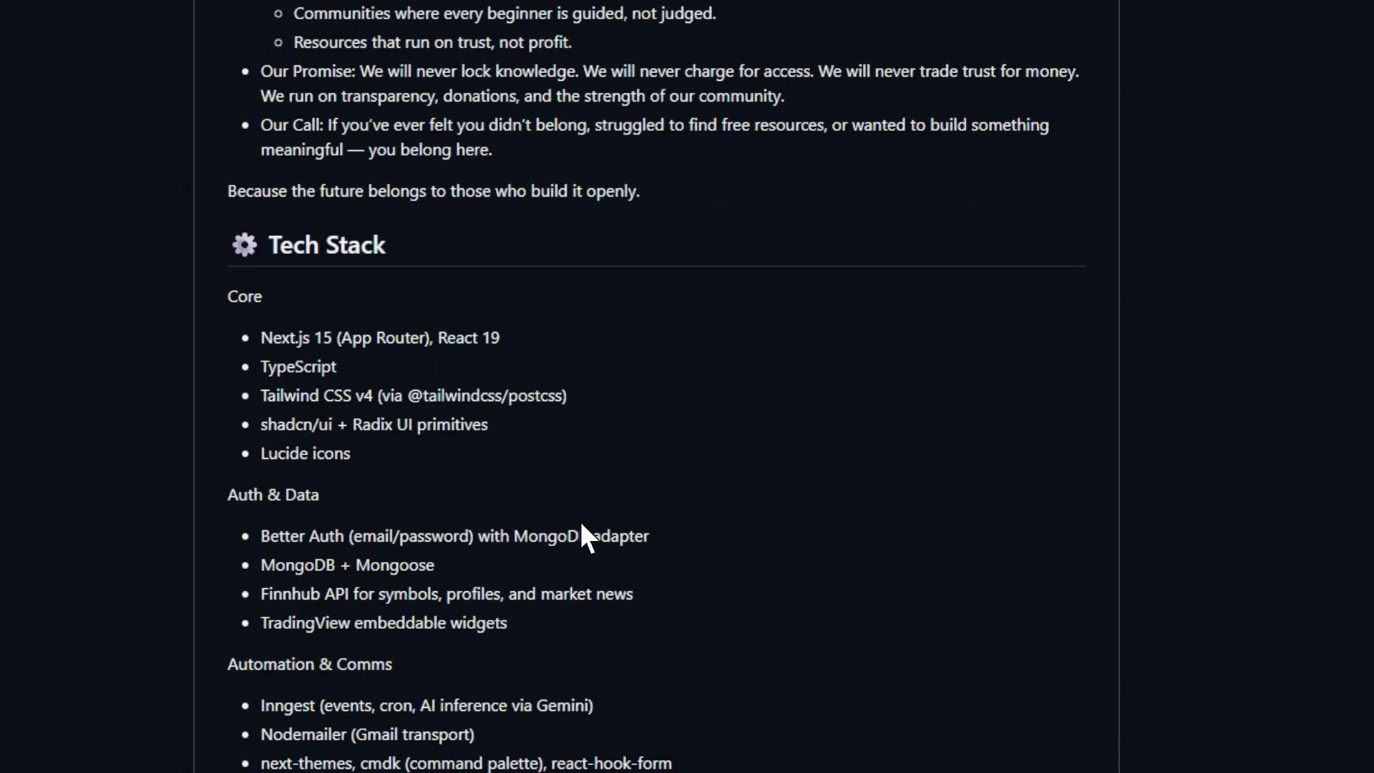
{"action": "scroll", "scroll_direction": "down", "scroll_amount": 3}
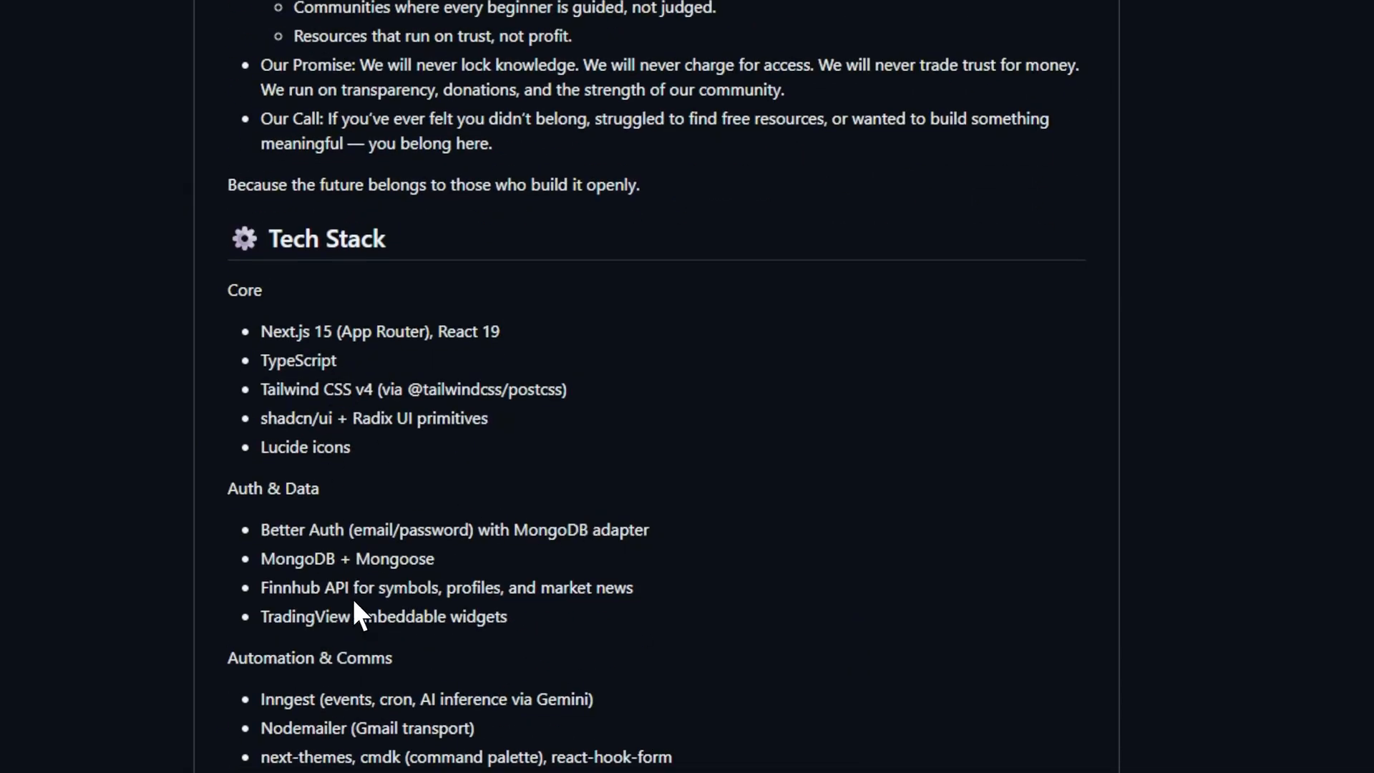
{"action": "scroll", "scroll_direction": "down", "scroll_amount": 3}
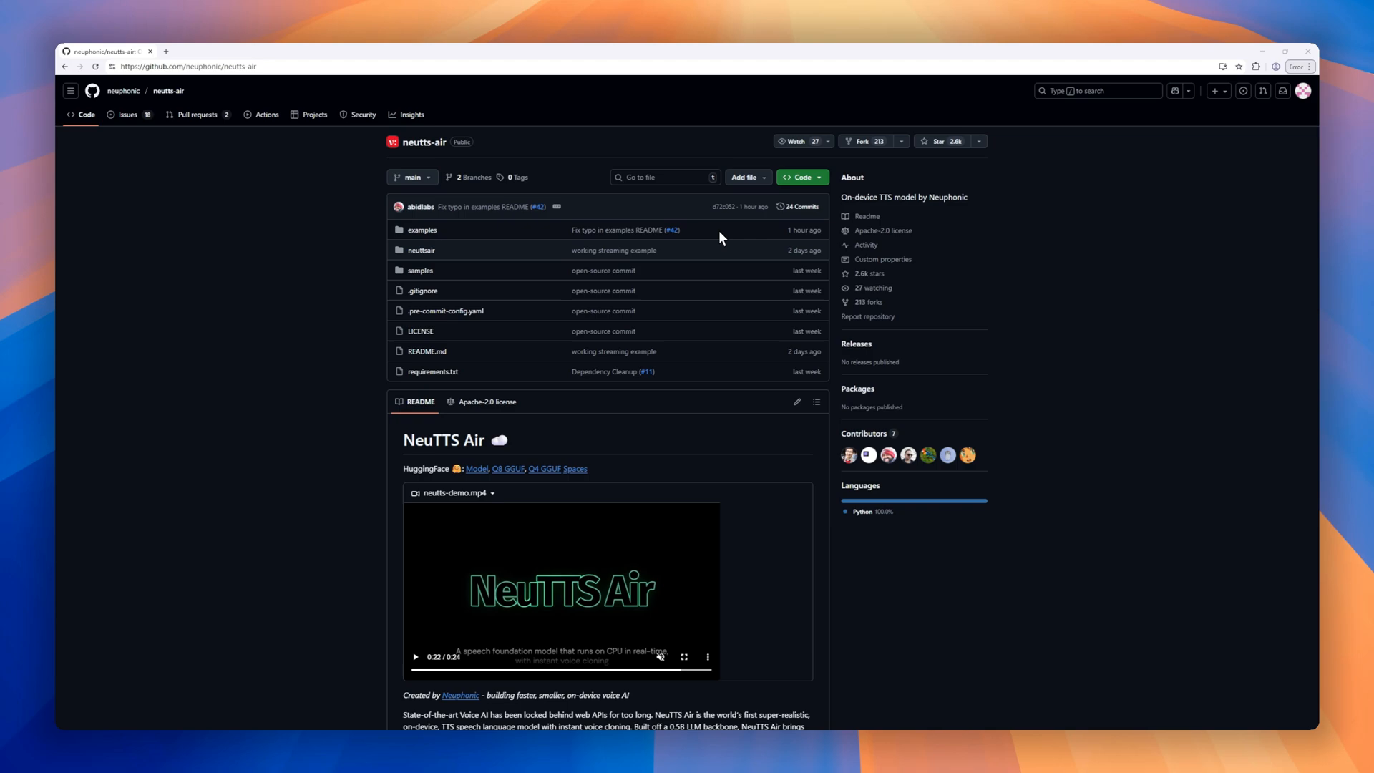
{"action": "mouse_move", "coordinate": [812, 281]}
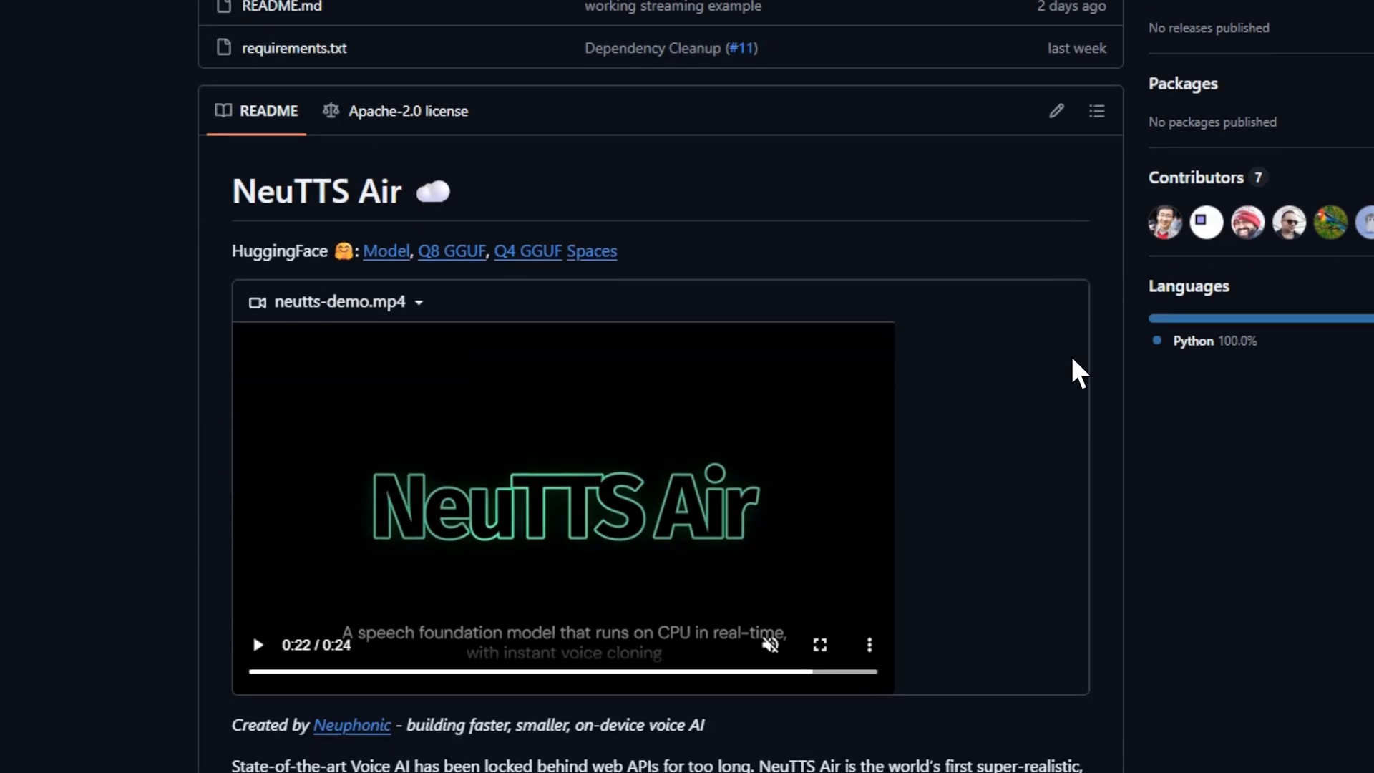
Step: Read the NeuTTS Air README past Key Features and Model Details to Get Started
{"action": "scroll", "scroll_direction": "down", "scroll_amount": 3}
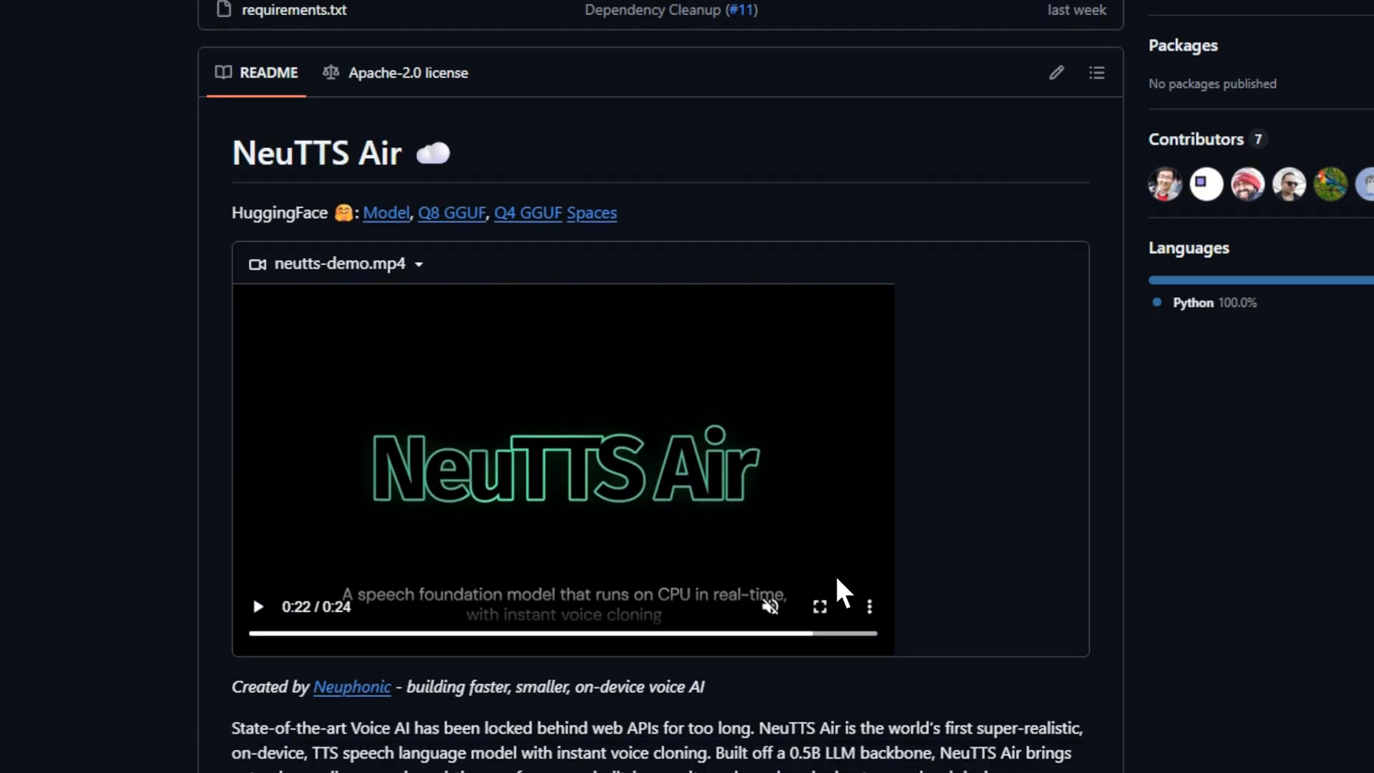
{"action": "scroll", "scroll_direction": "down", "scroll_amount": 3}
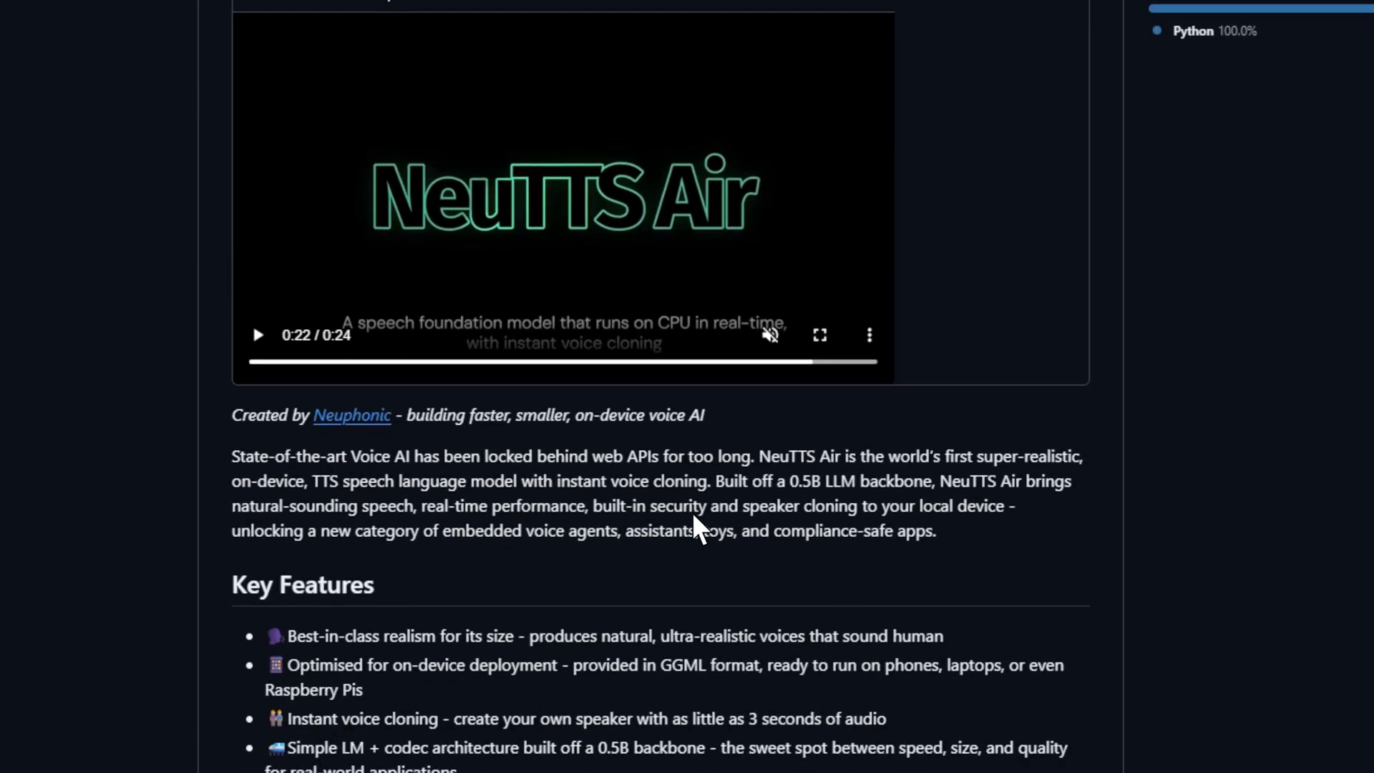
{"action": "scroll", "scroll_direction": "down", "scroll_amount": 3}
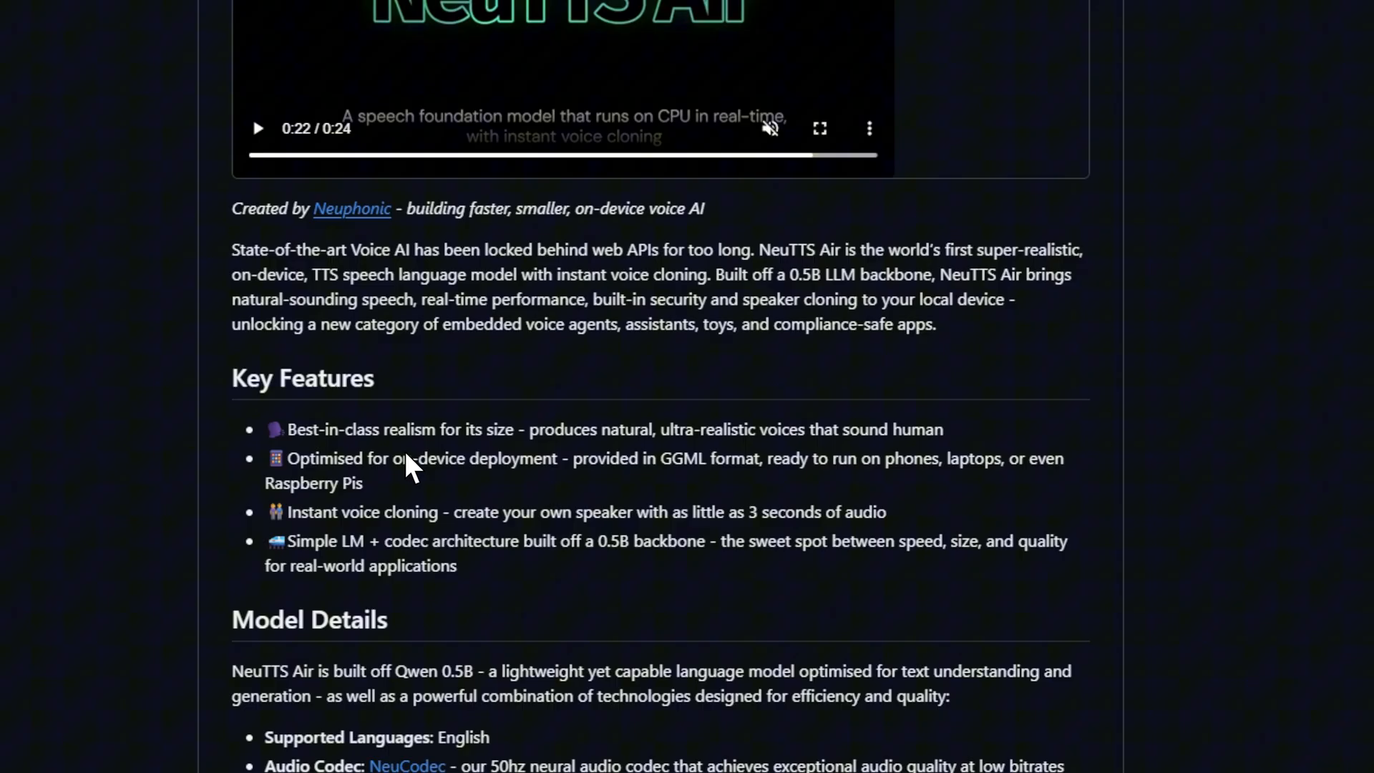
{"action": "scroll", "scroll_direction": "down", "scroll_amount": 3}
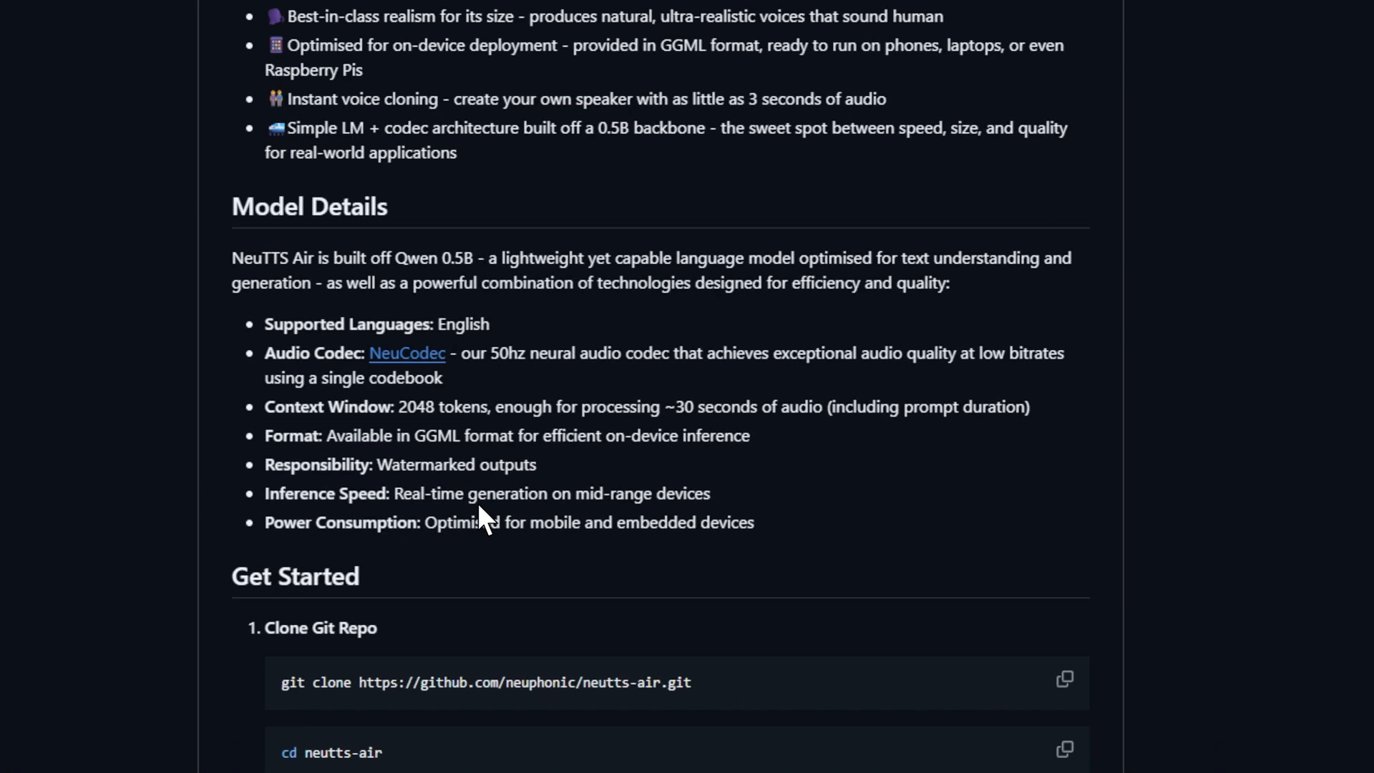
{"action": "scroll", "scroll_direction": "down", "scroll_amount": 3}
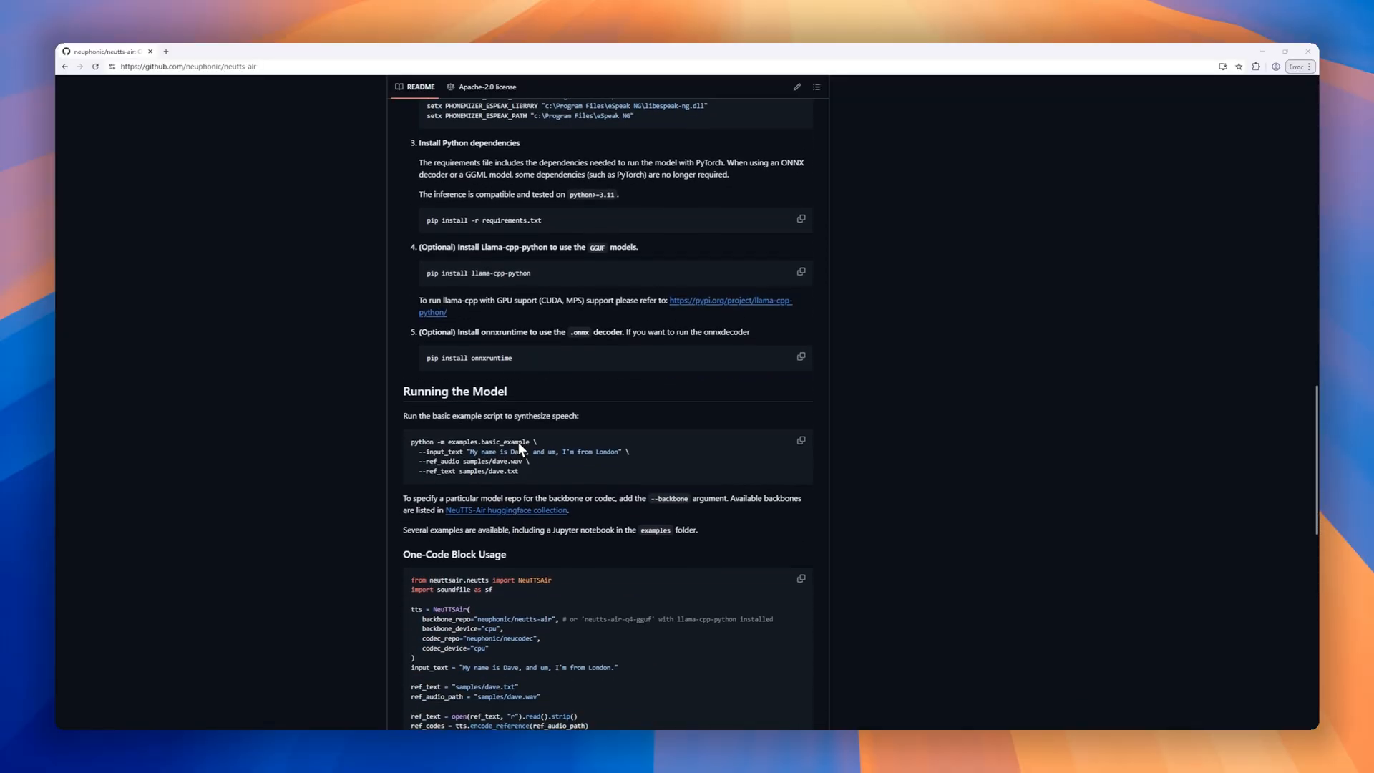
Step: Scroll the NeuTTS Air README from Running the Model to its Developer Requirements ending
{"action": "scroll", "scroll_direction": "down", "scroll_amount": 3}
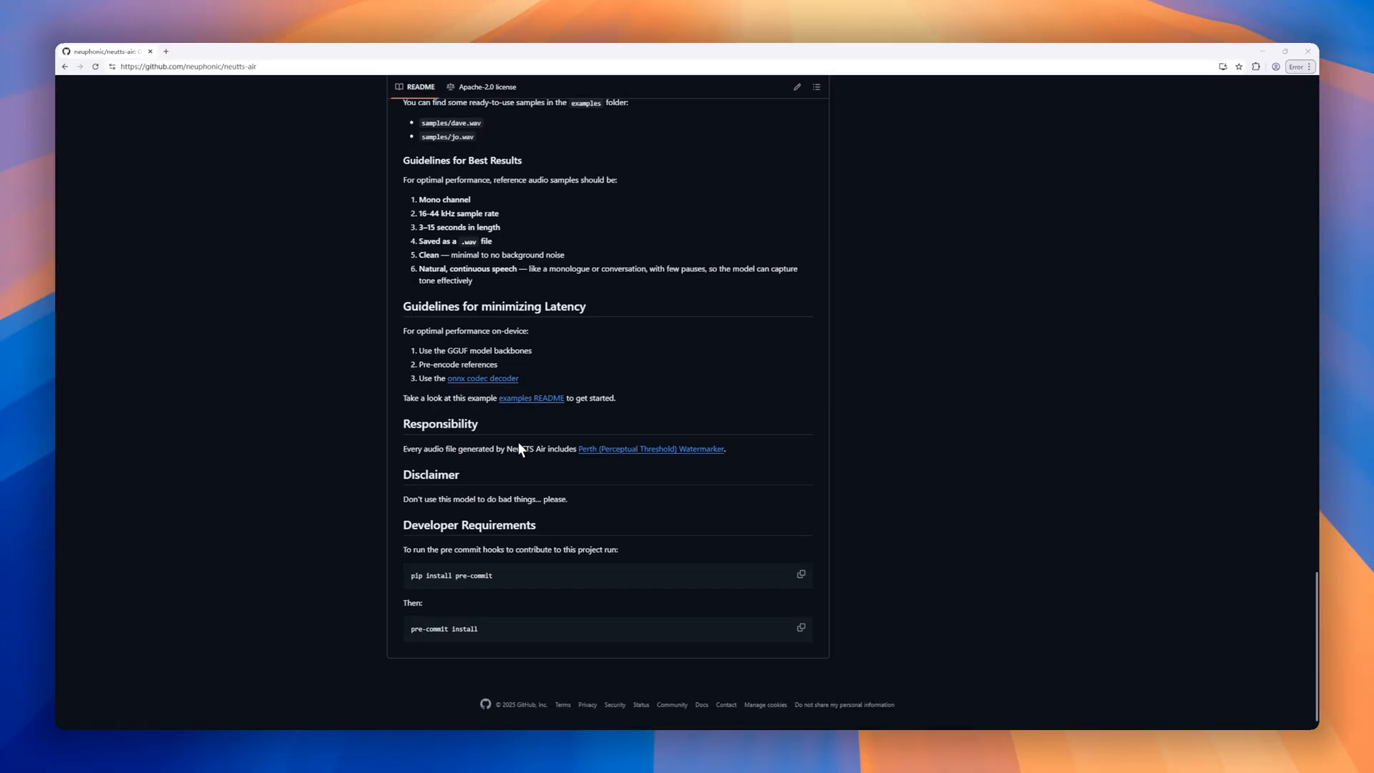
{"action": "mouse_move", "coordinate": [635, 673]}
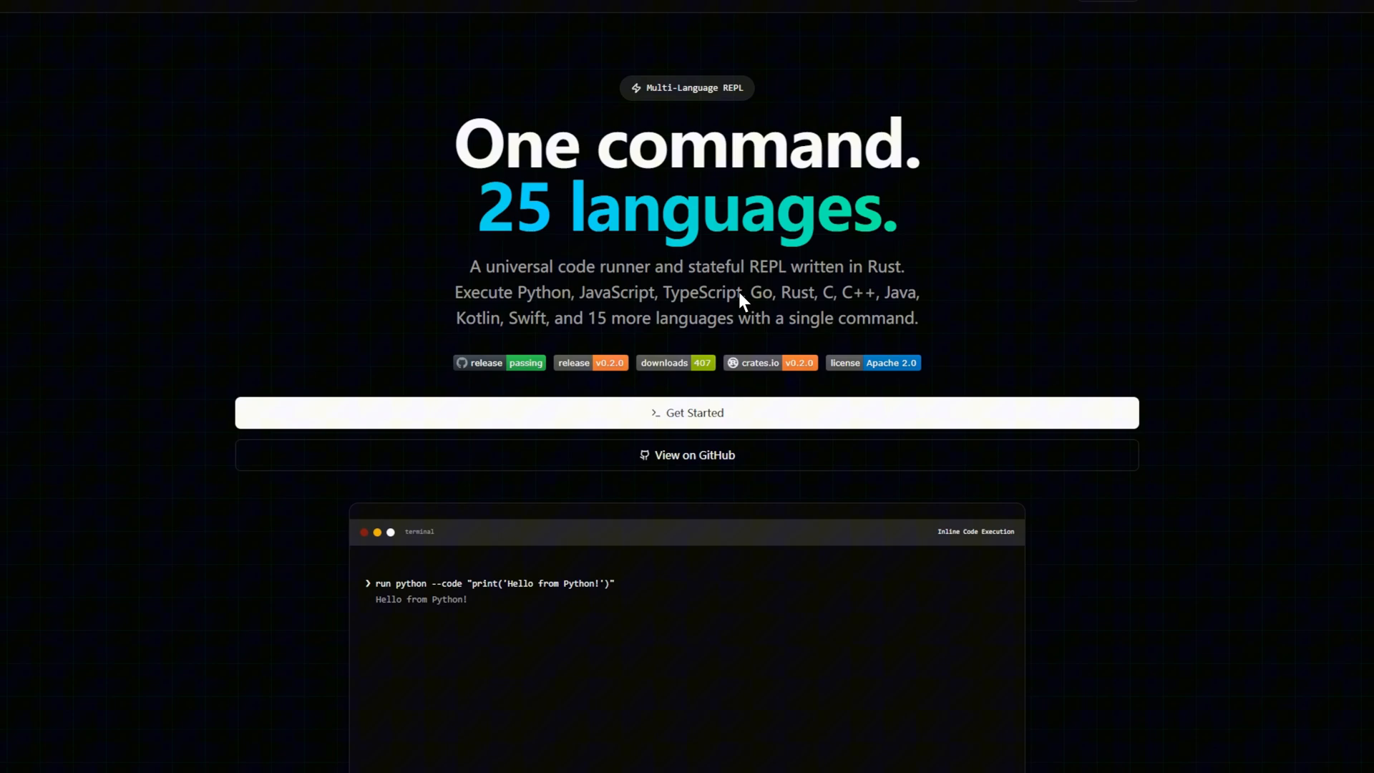
Step: Browse the run website's headline, features and supported languages sections
{"action": "scroll", "scroll_direction": "down", "scroll_amount": 3}
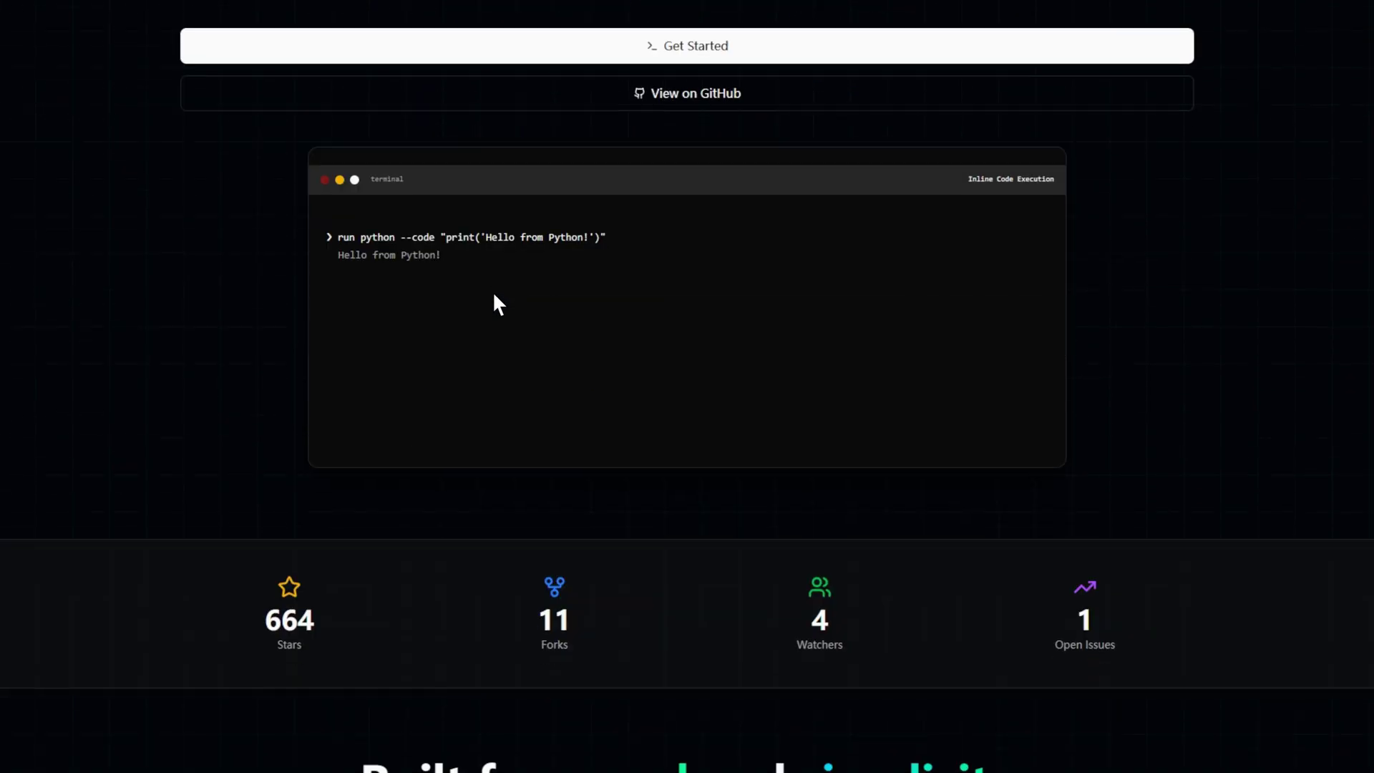
{"action": "scroll", "scroll_direction": "down", "scroll_amount": 3}
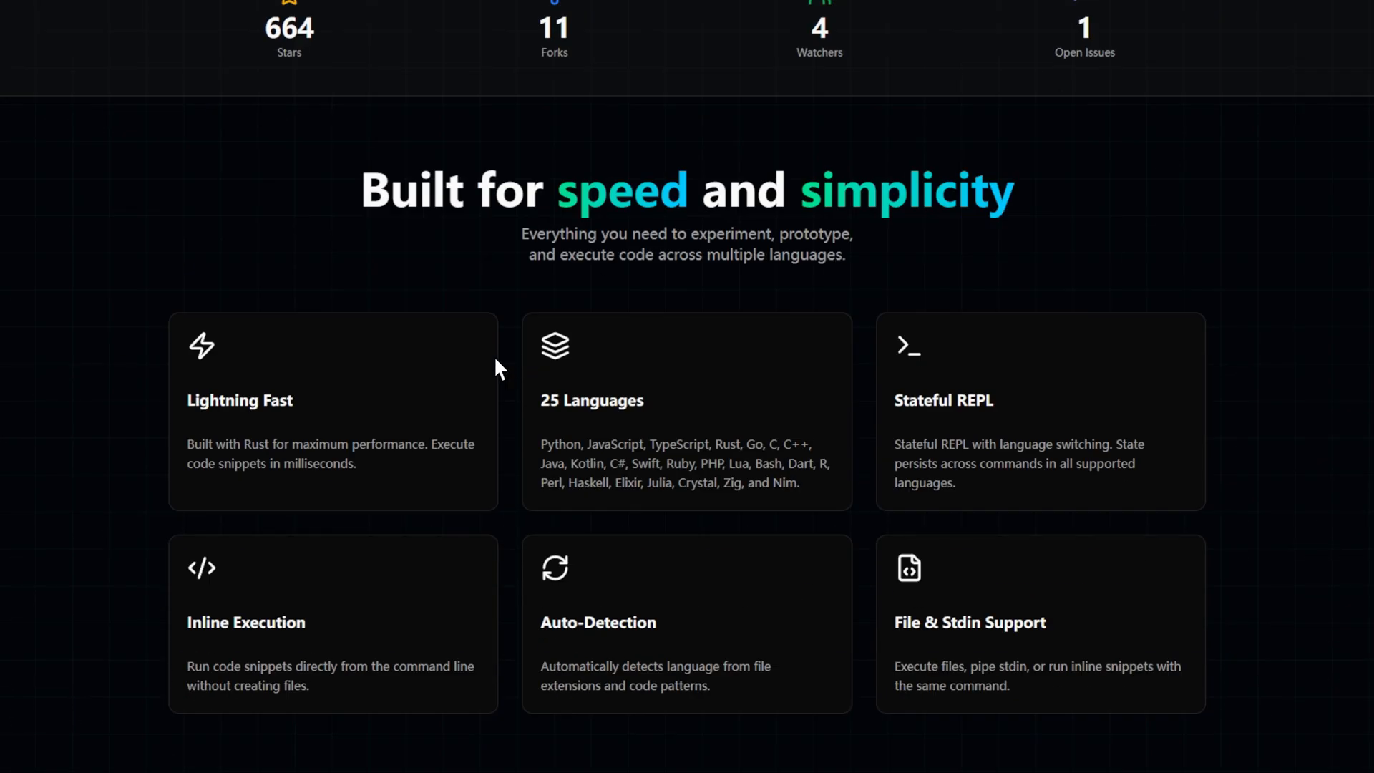
{"action": "mouse_move", "coordinate": [536, 676]}
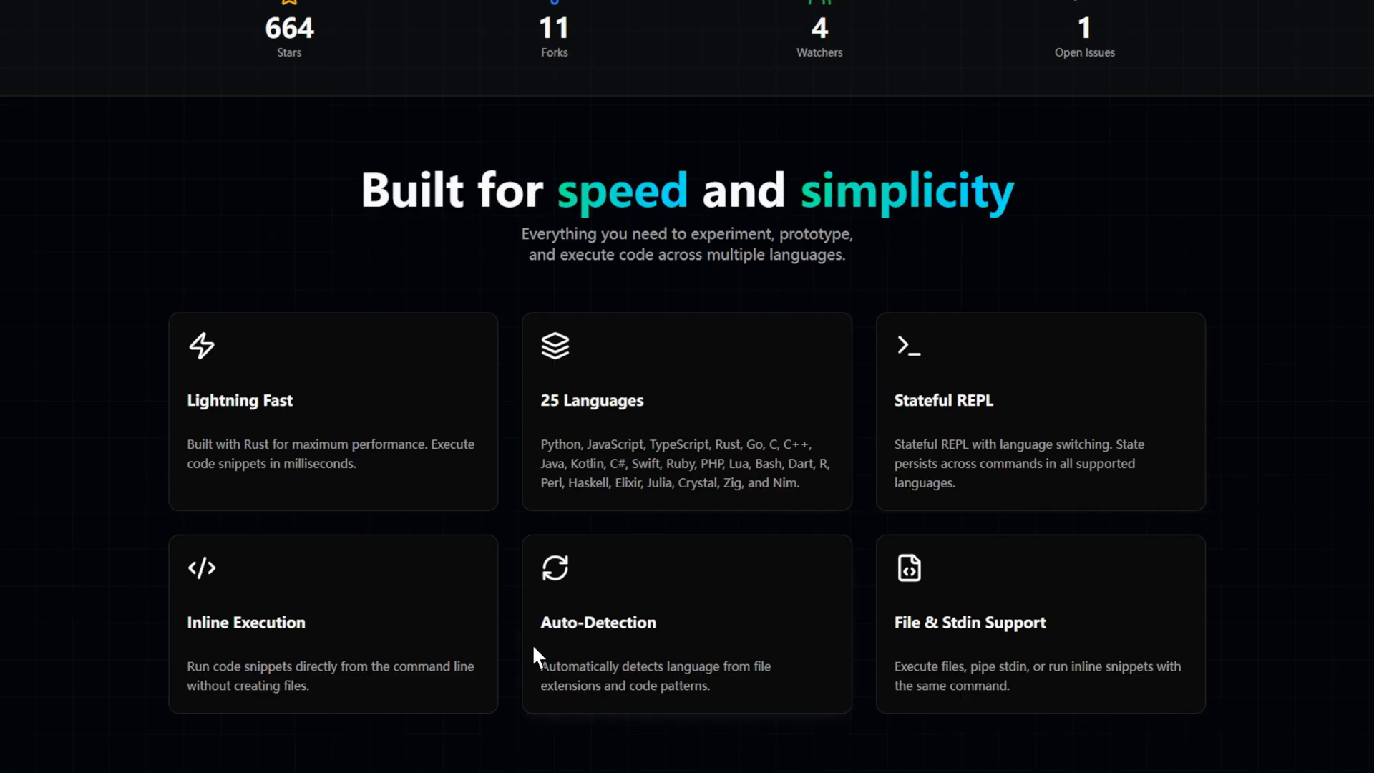
{"action": "scroll", "scroll_direction": "down", "scroll_amount": 3}
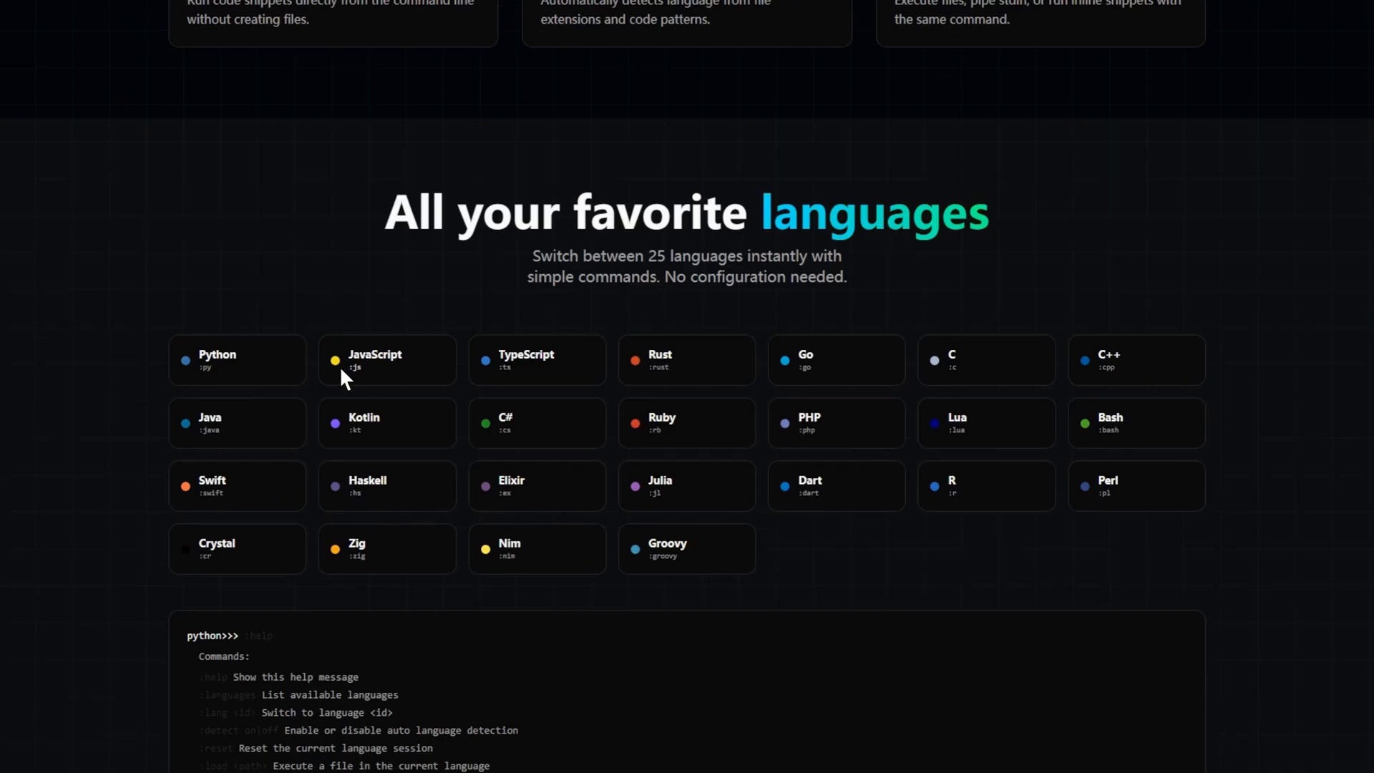
{"action": "scroll", "scroll_direction": "down", "scroll_amount": 3}
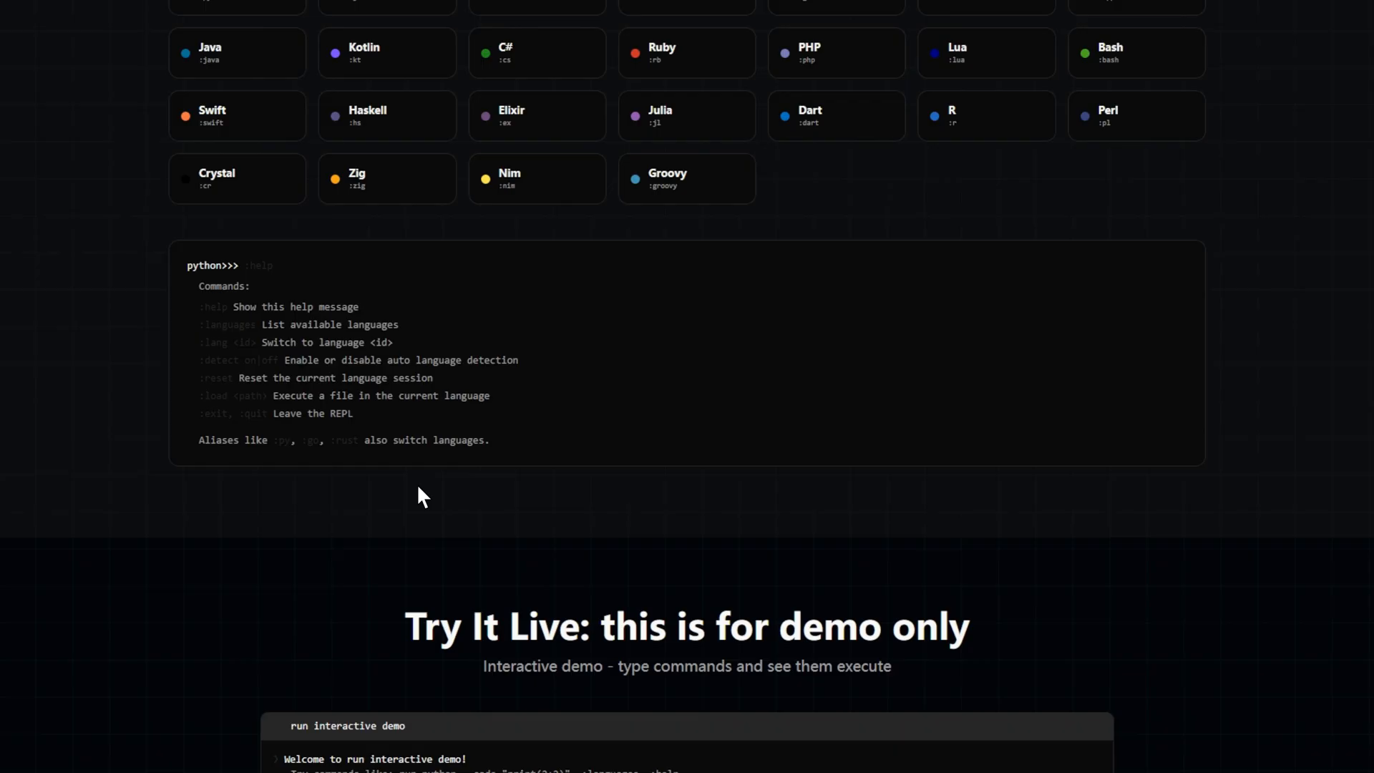
Step: Continue down the run website past the live demo to the Command Reference
{"action": "scroll", "scroll_direction": "down", "scroll_amount": 3}
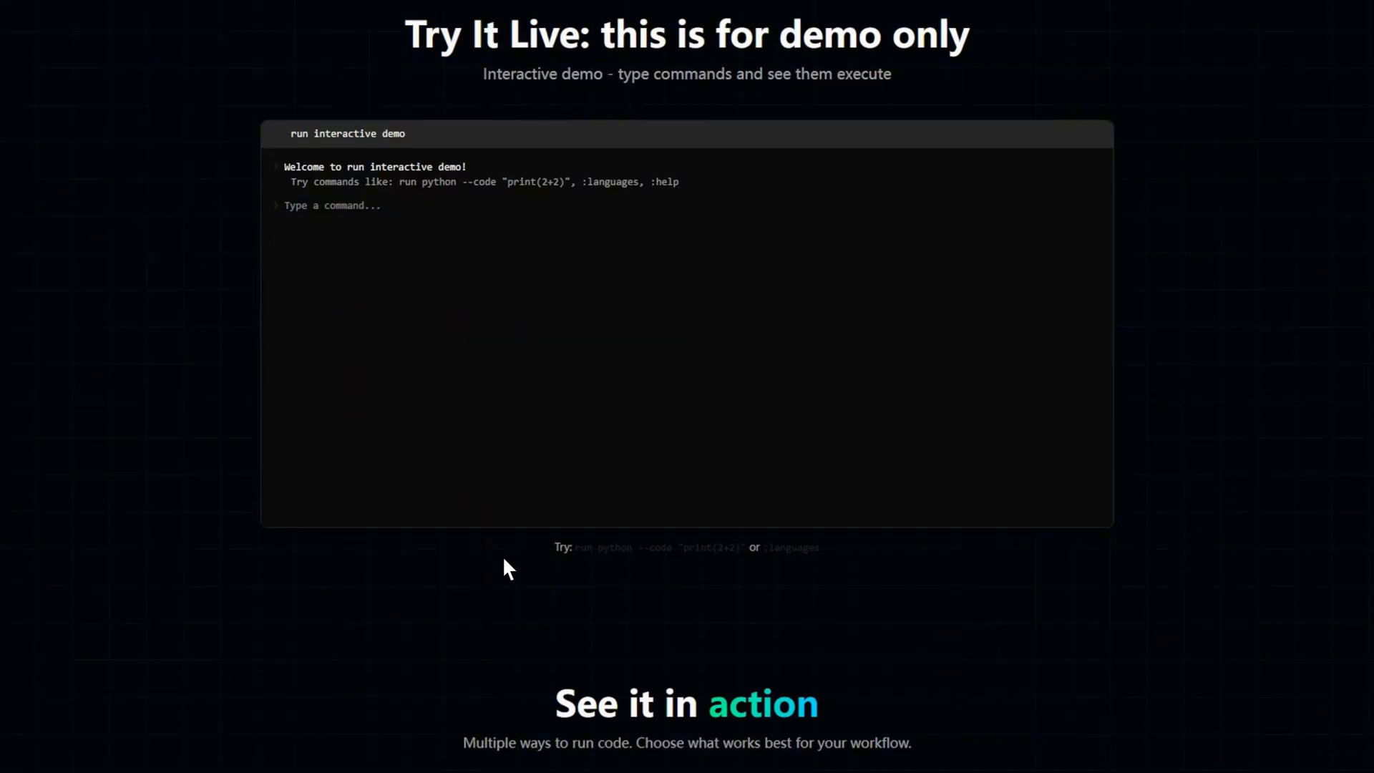
{"action": "scroll", "scroll_direction": "down", "scroll_amount": 3}
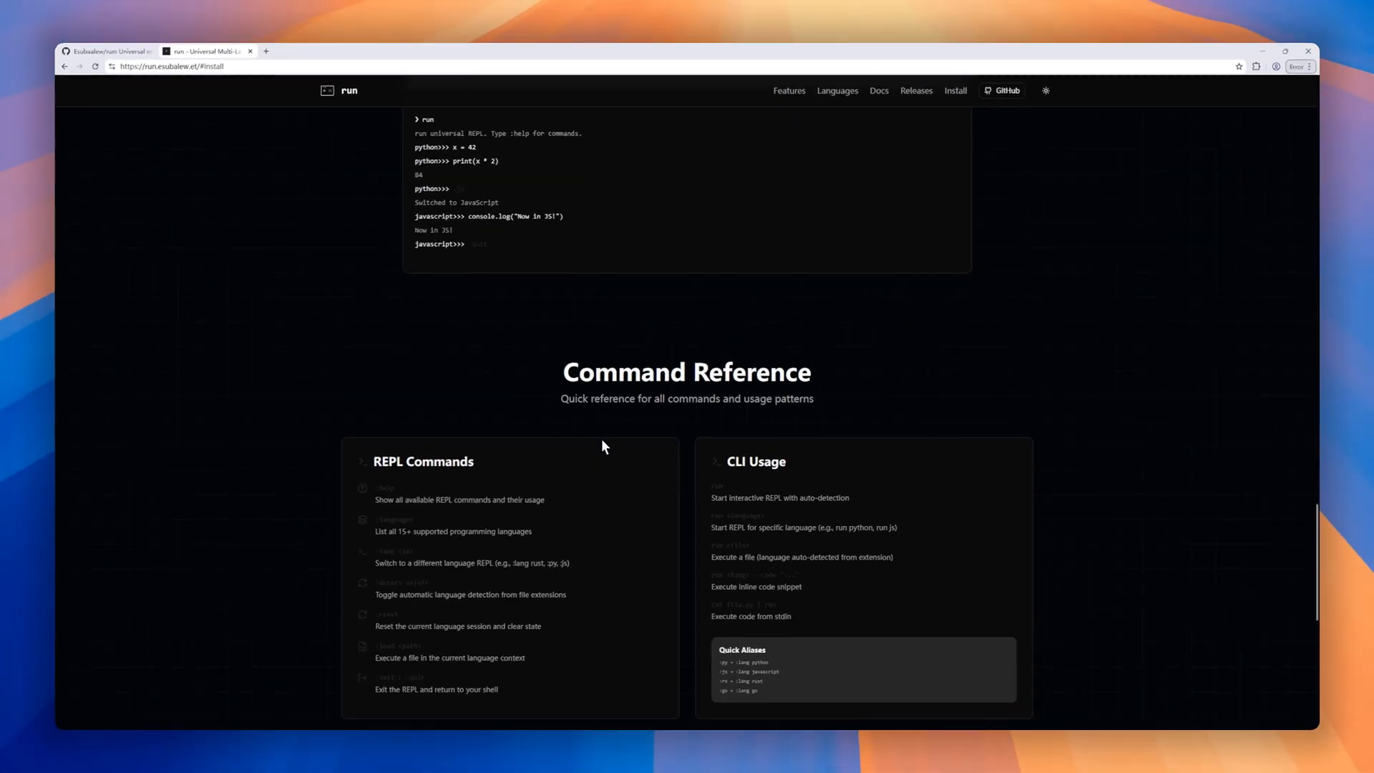
{"action": "scroll", "scroll_direction": "down", "scroll_amount": 3}
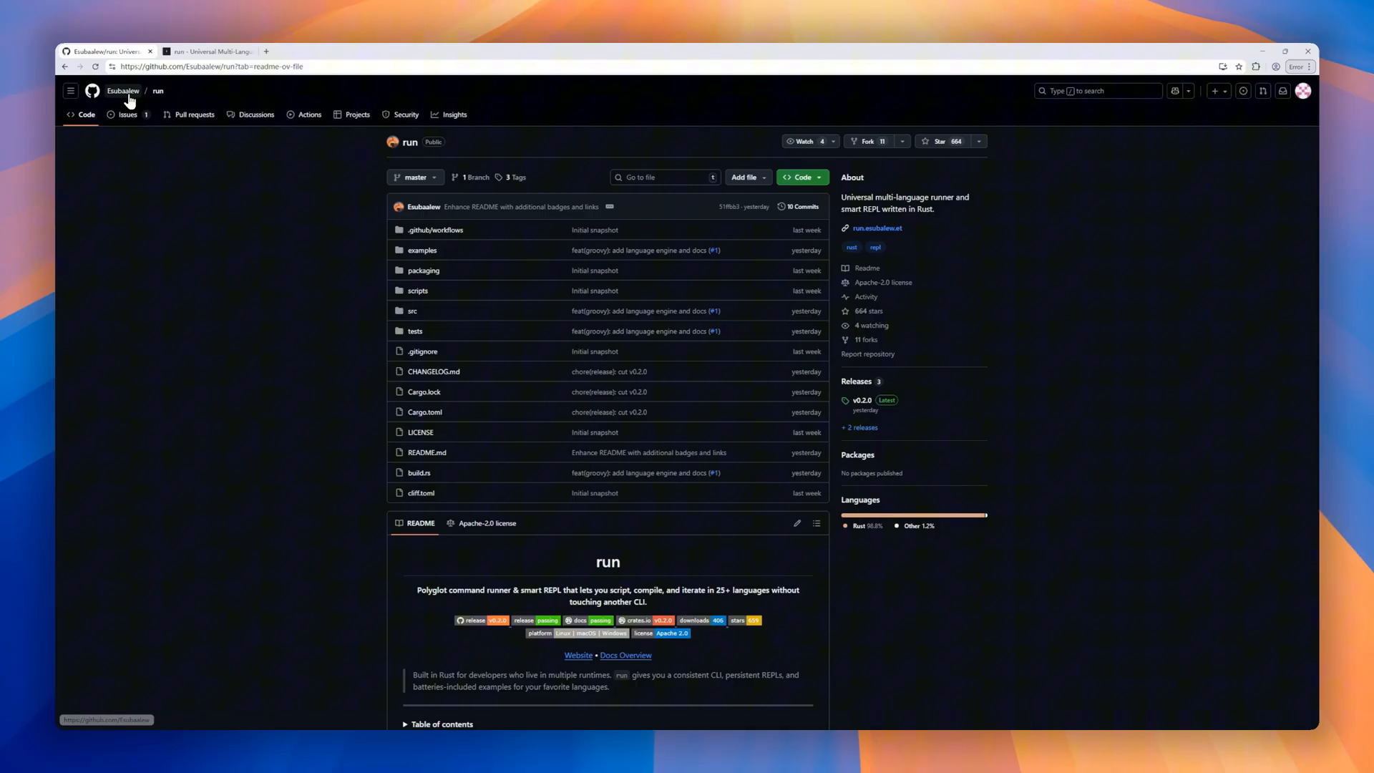
{"action": "mouse_move", "coordinate": [962, 147]}
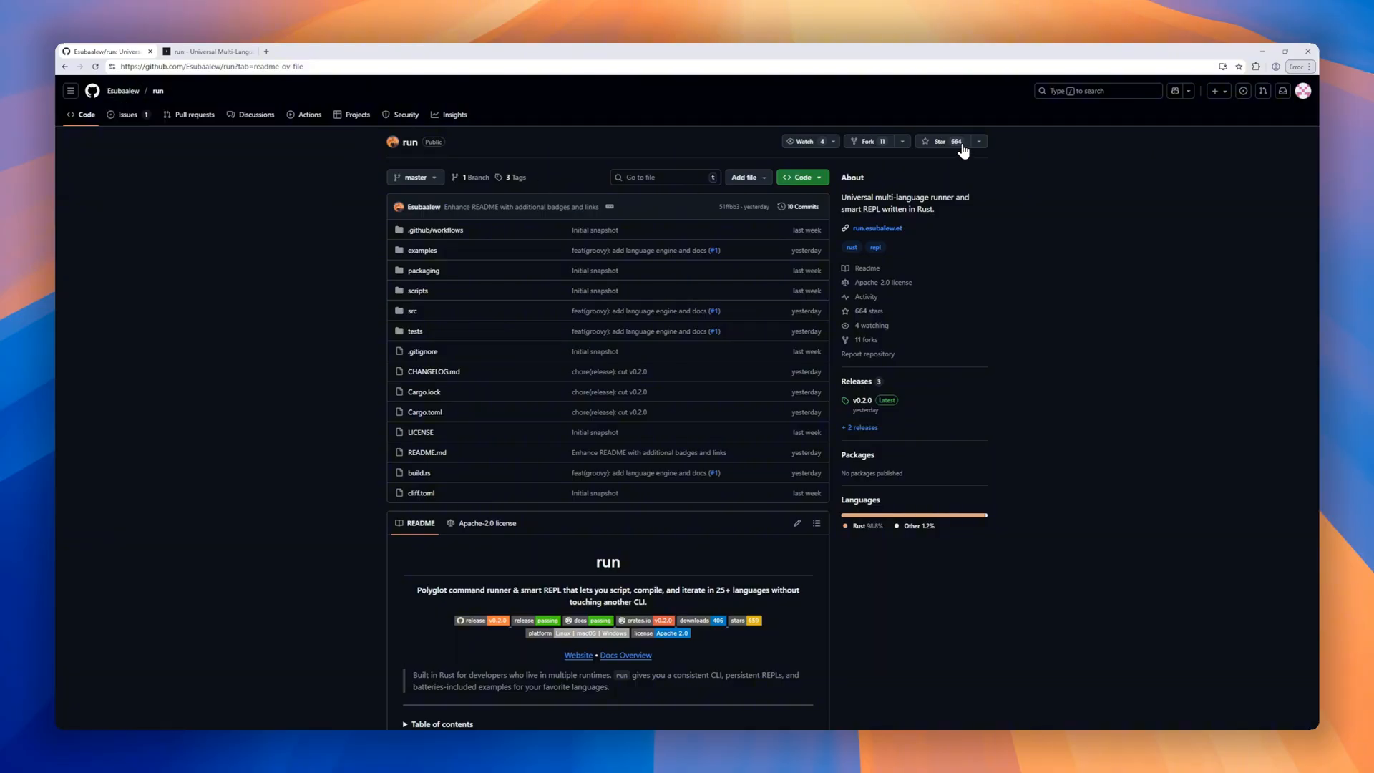
Step: Read the run README through Overview, Who is this for, and Why was run created
{"action": "scroll", "scroll_direction": "down", "scroll_amount": 3}
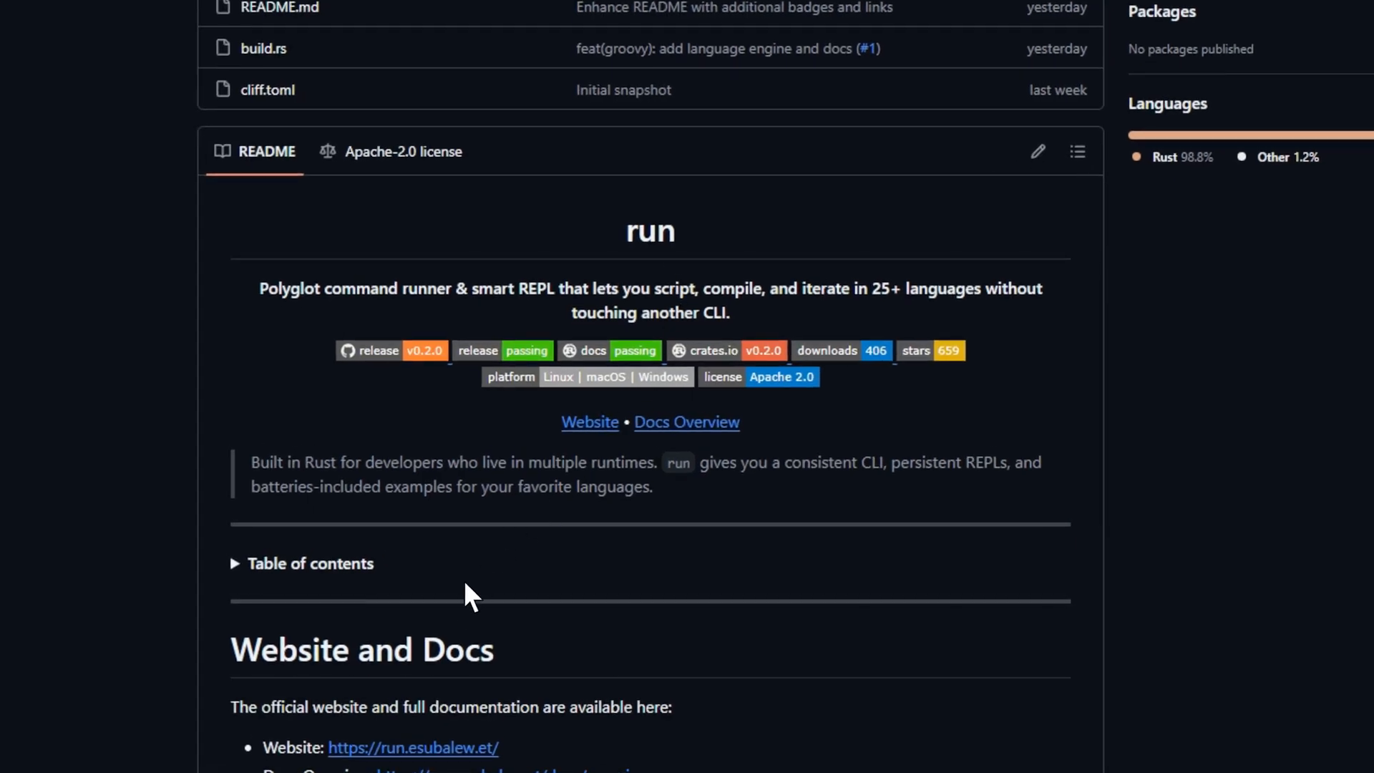
{"action": "scroll", "scroll_direction": "down", "scroll_amount": 3}
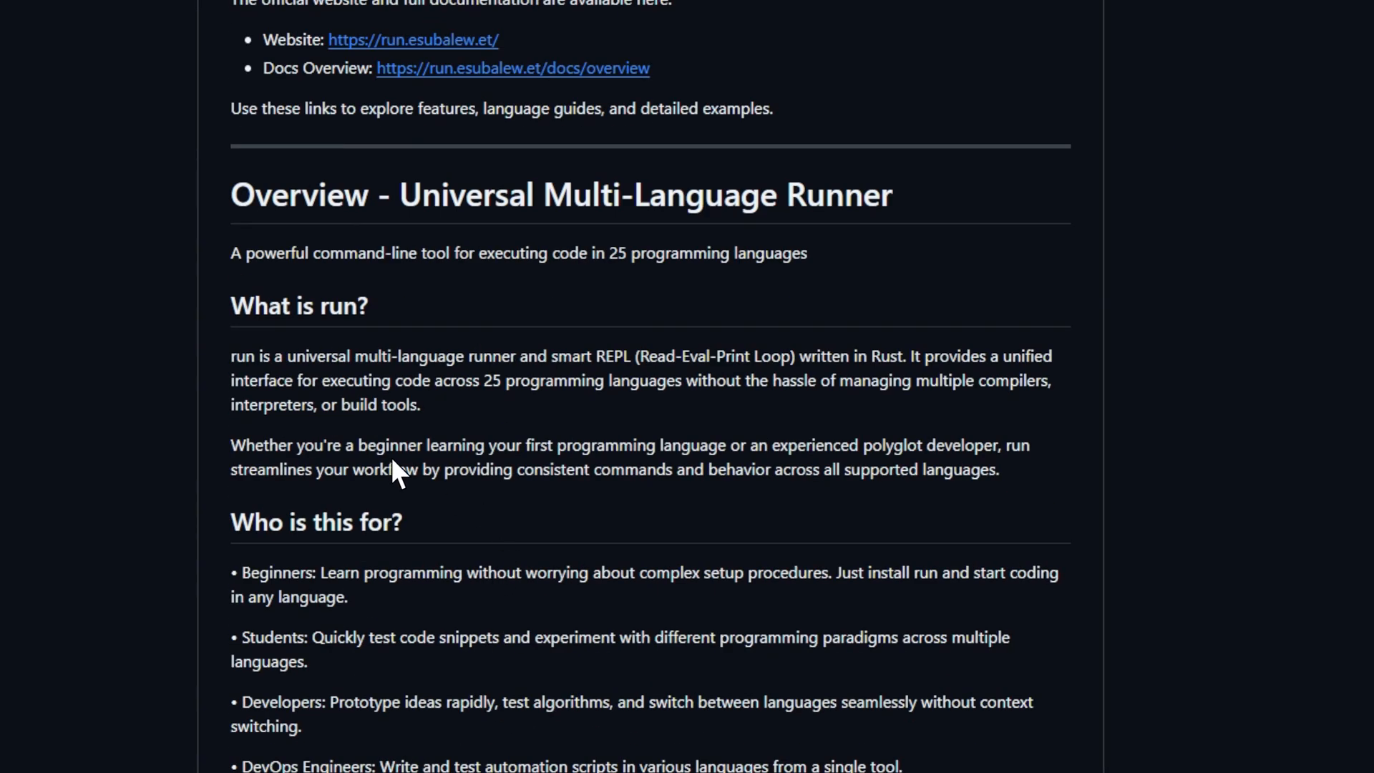
{"action": "scroll", "scroll_direction": "down", "scroll_amount": 3}
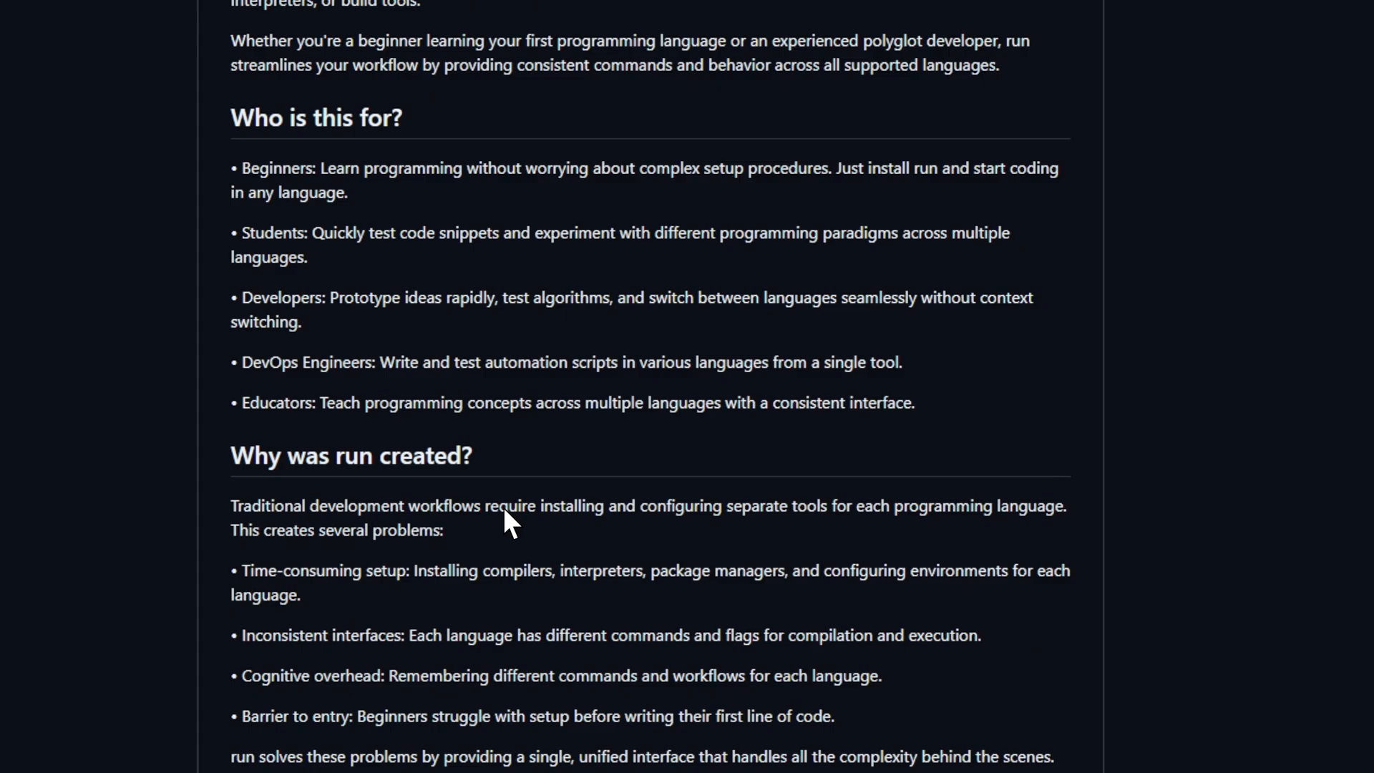
{"action": "scroll", "scroll_direction": "down", "scroll_amount": 3}
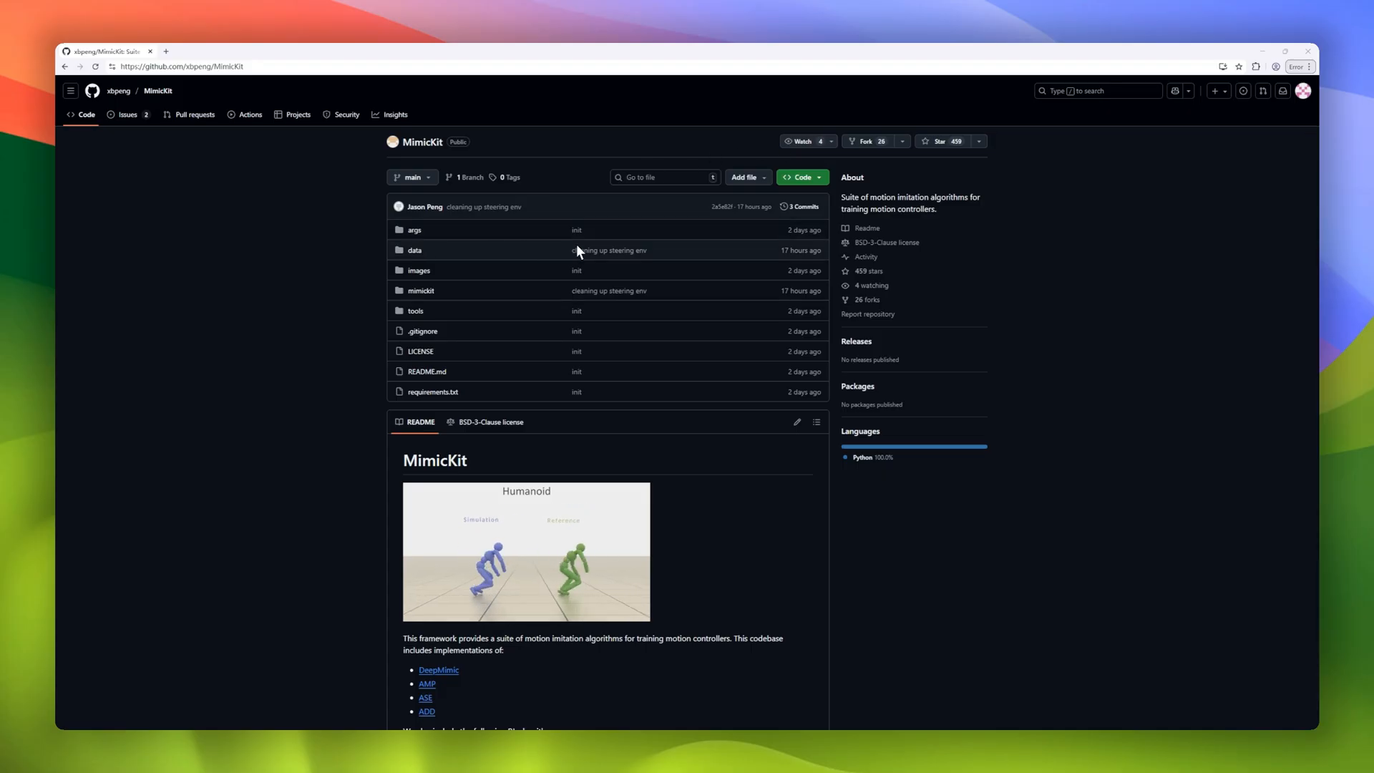
Step: Scroll the MimicKit README from the top down to its Citation section
{"action": "scroll", "scroll_direction": "down", "scroll_amount": 3}
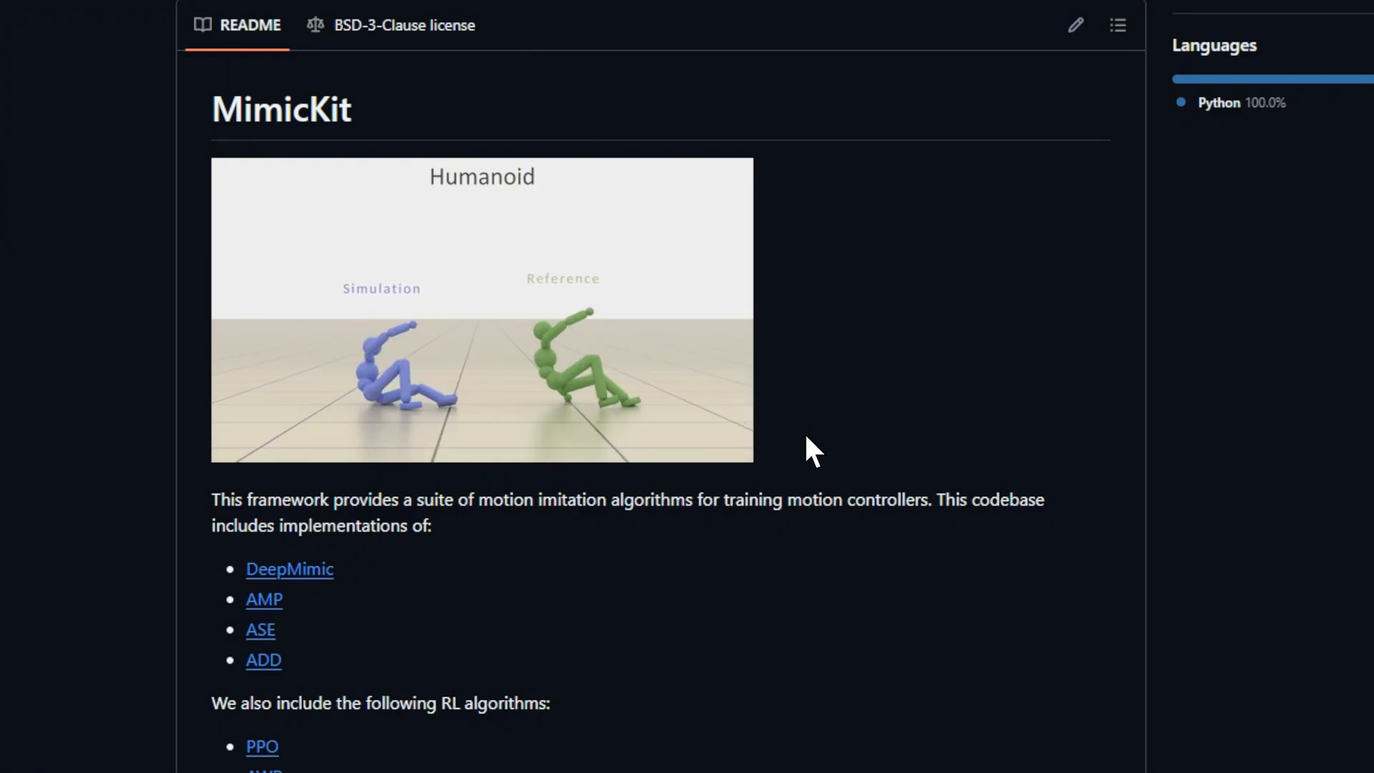
{"action": "scroll", "scroll_direction": "down", "scroll_amount": 3}
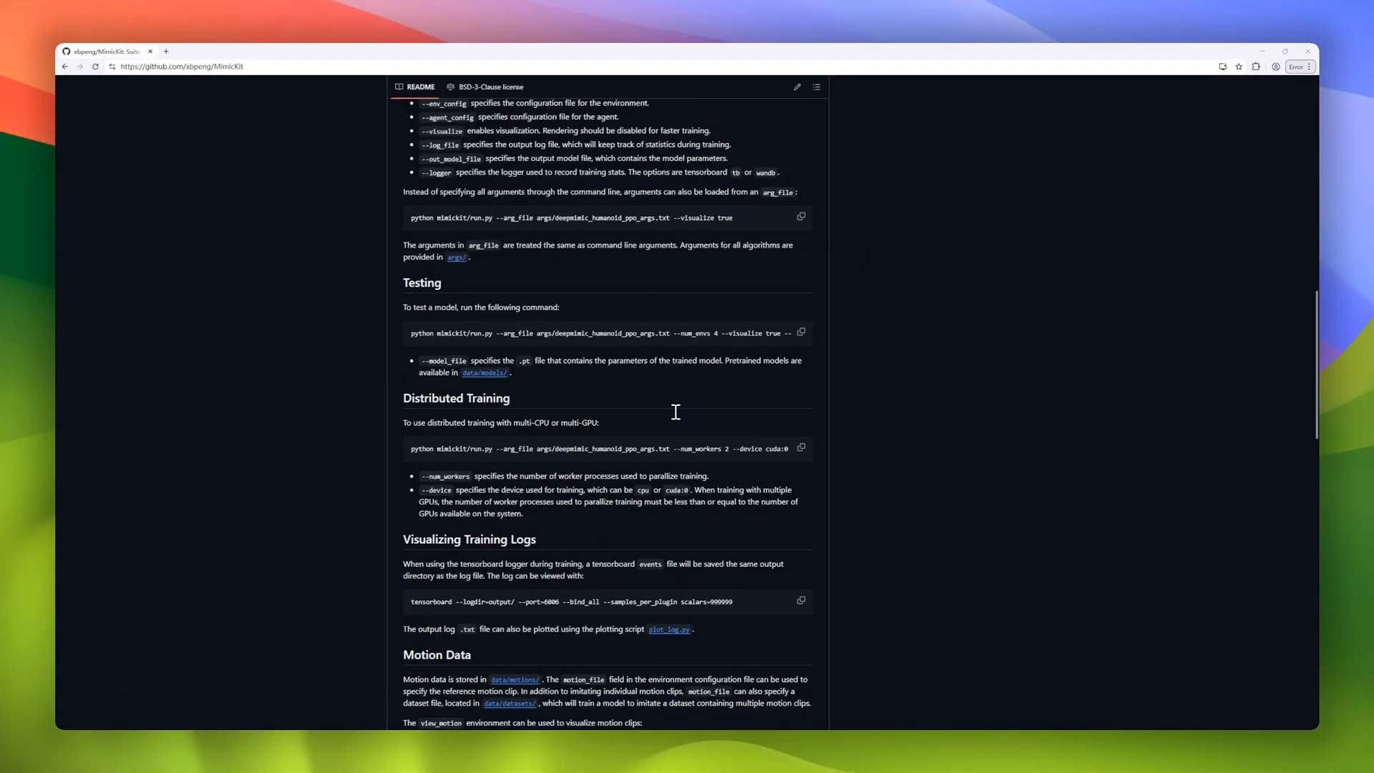
{"action": "scroll", "scroll_direction": "down", "scroll_amount": 3}
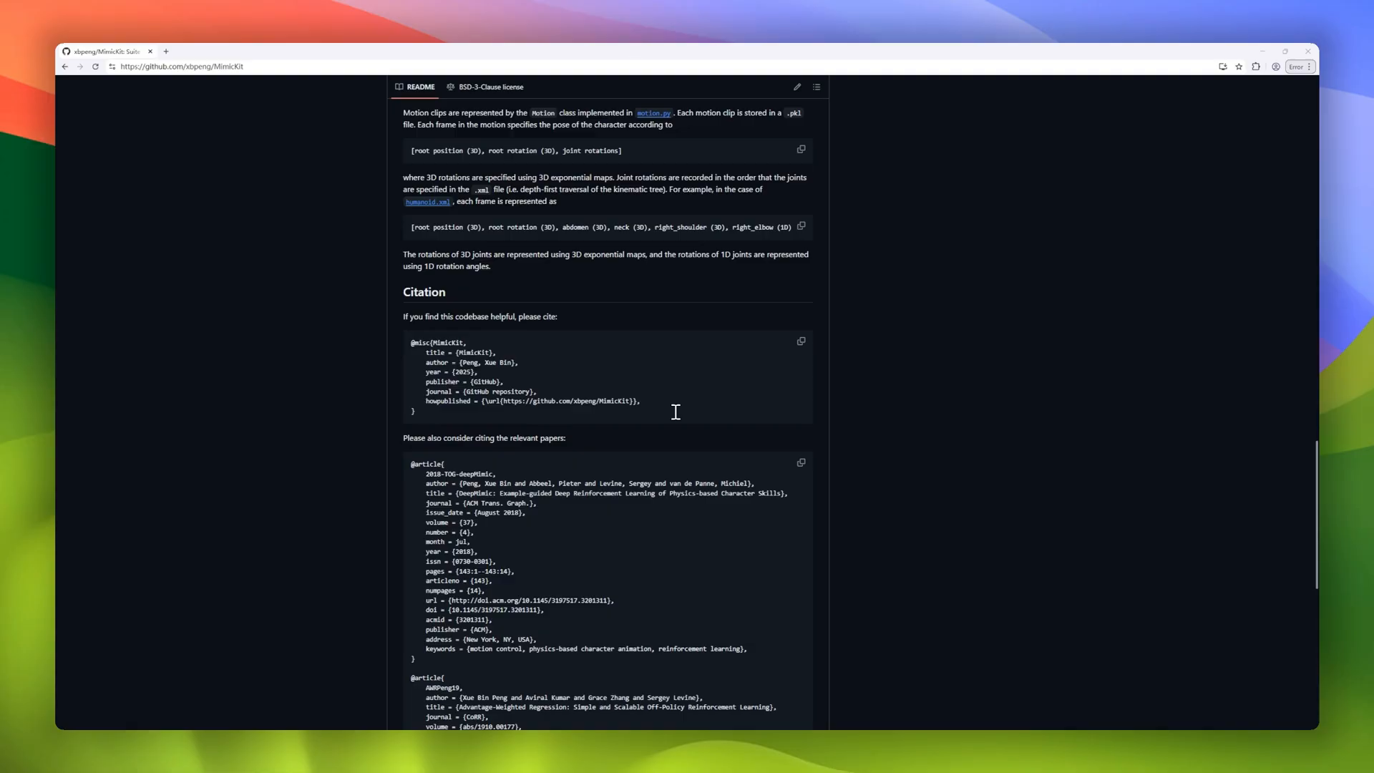
{"action": "scroll", "scroll_direction": "down", "scroll_amount": 3}
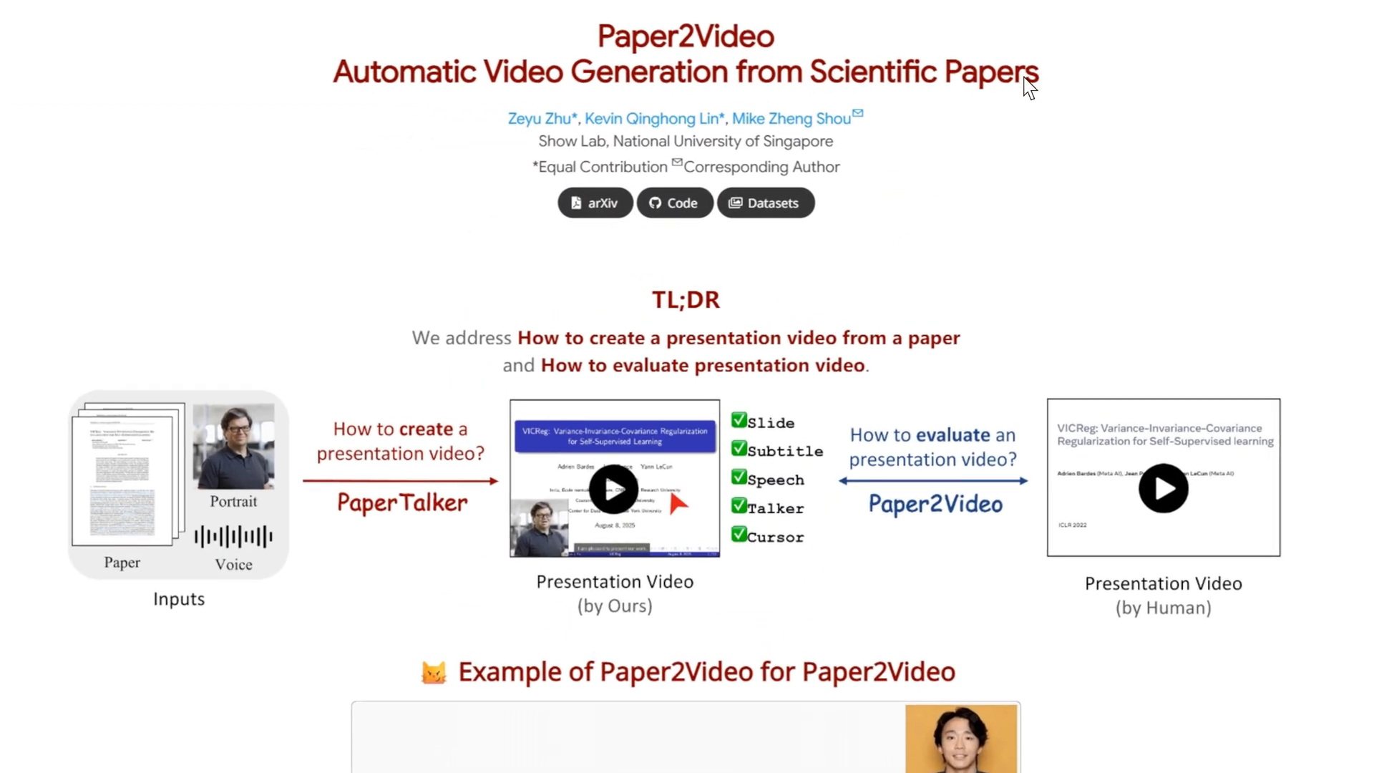
Step: Scroll the Paper2Video site down through its demos to the agent-versus-human comparison videos
{"action": "scroll", "scroll_direction": "down", "scroll_amount": 3}
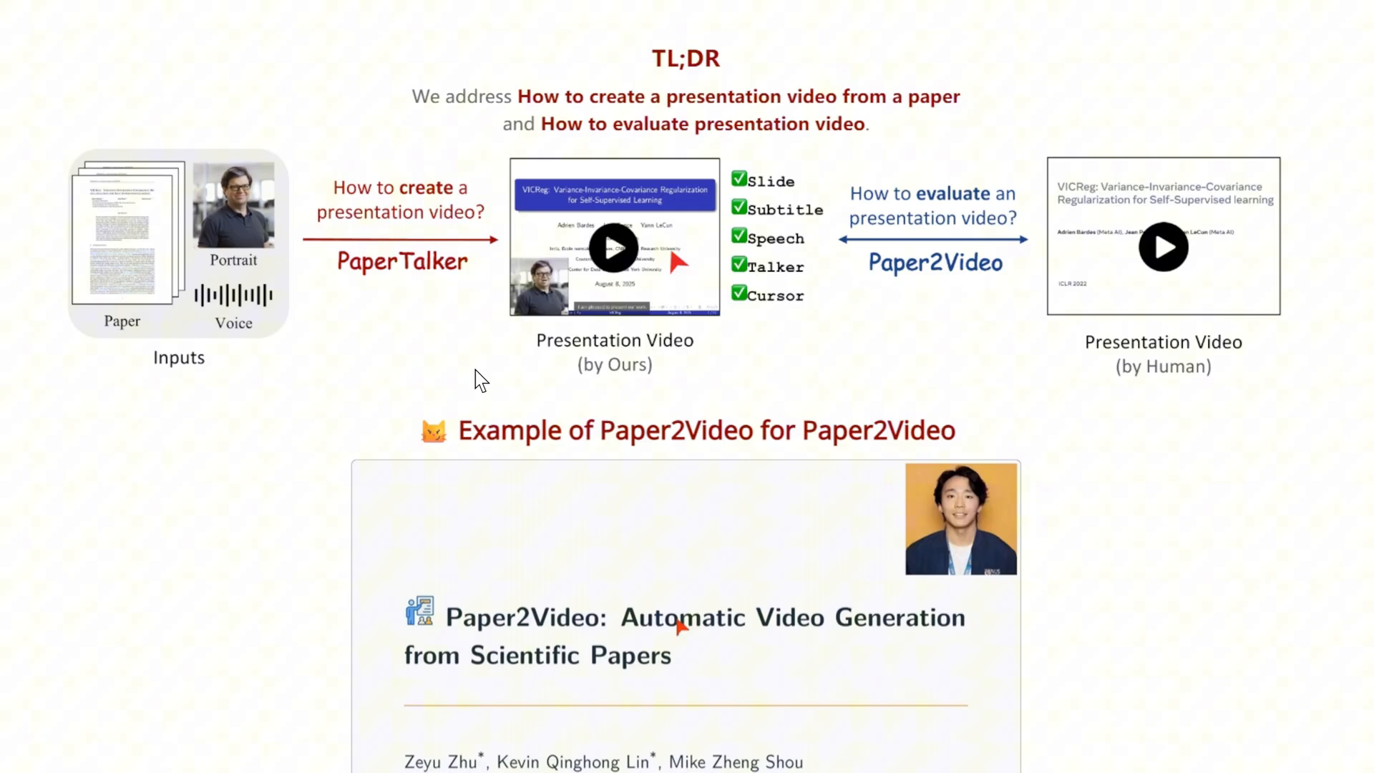
{"action": "scroll", "scroll_direction": "down", "scroll_amount": 3}
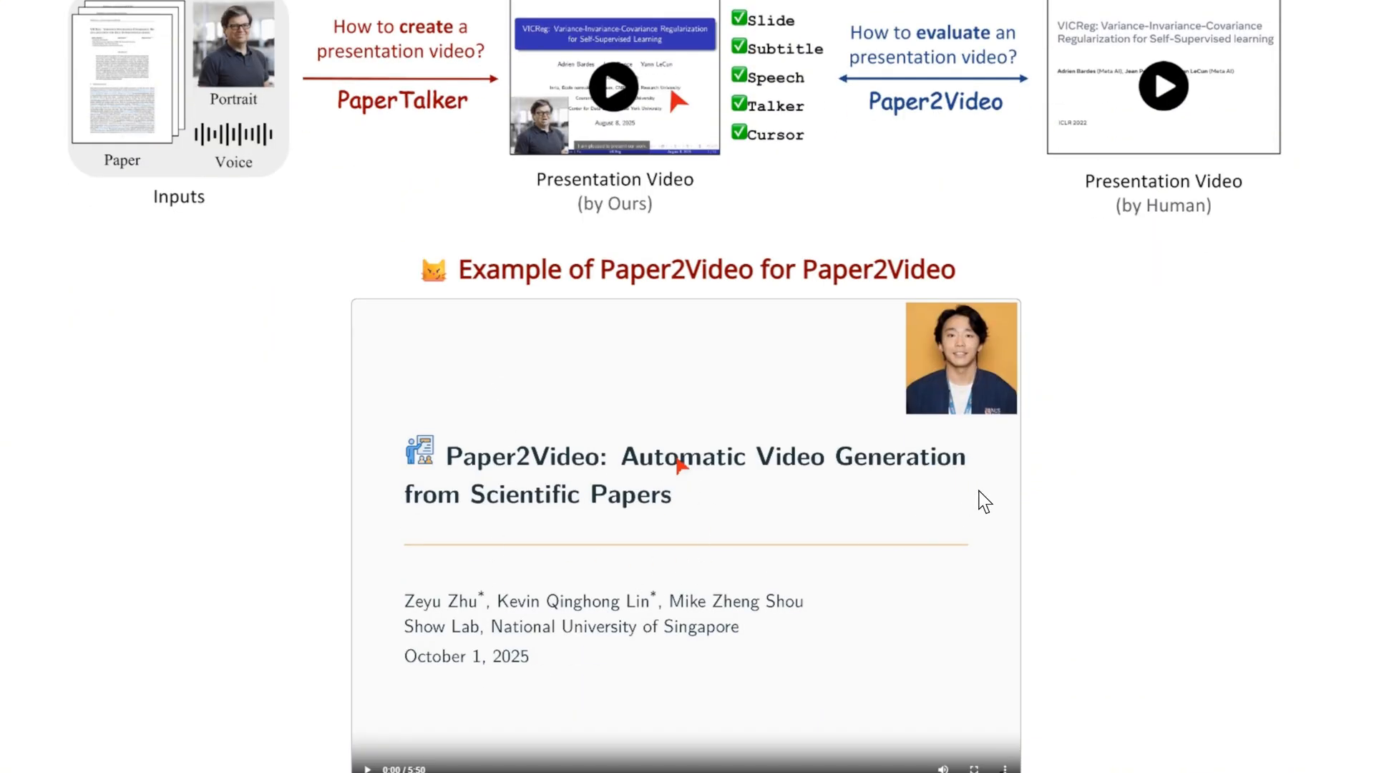
{"action": "scroll", "scroll_direction": "down", "scroll_amount": 3}
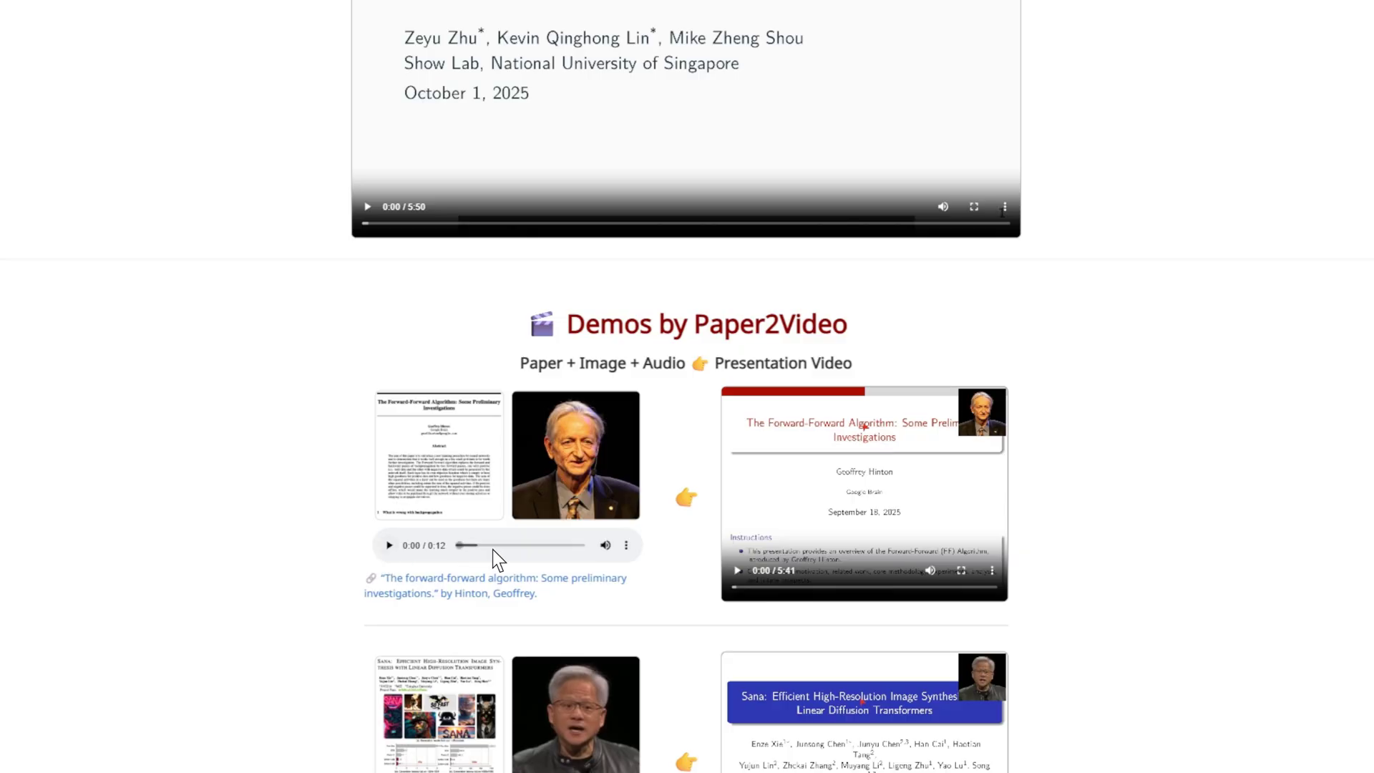
{"action": "scroll", "scroll_direction": "down", "scroll_amount": 3}
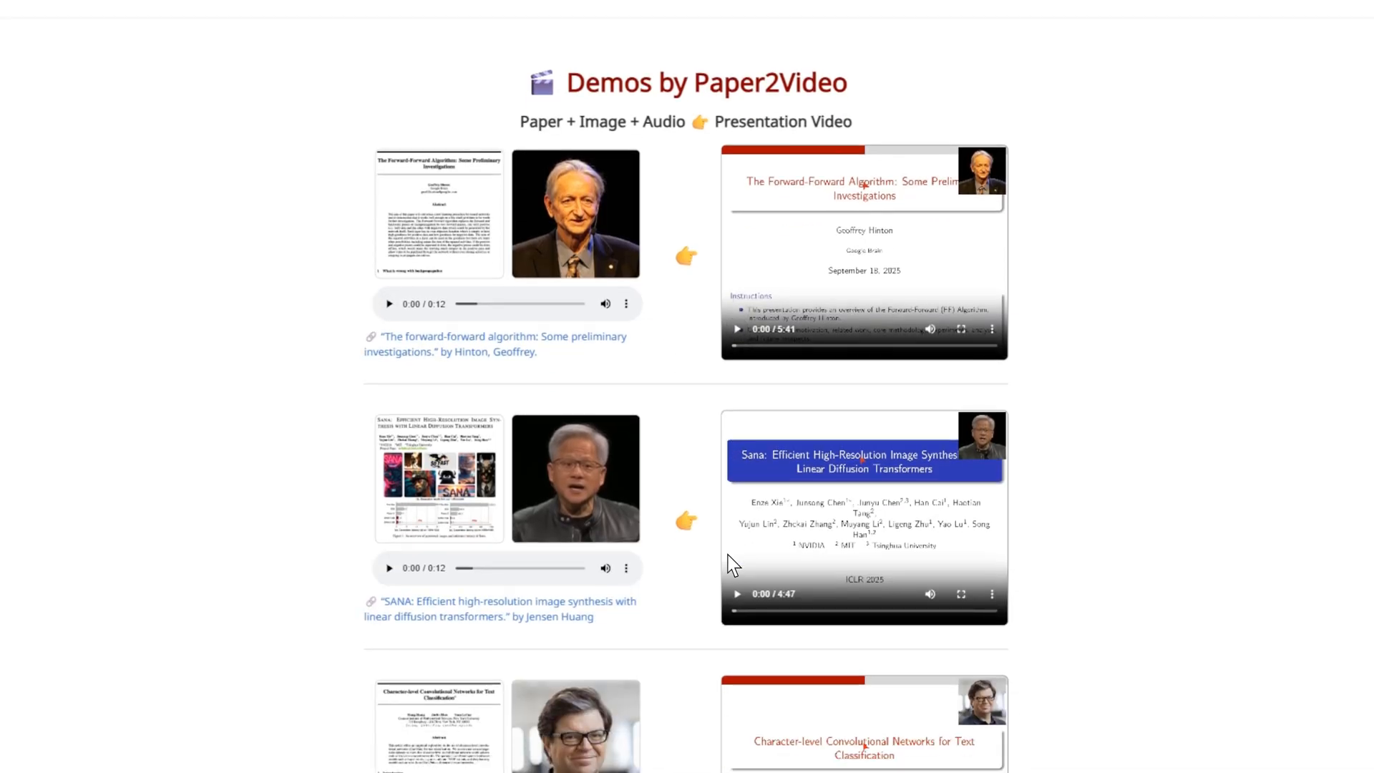
{"action": "scroll", "scroll_direction": "down", "scroll_amount": 3}
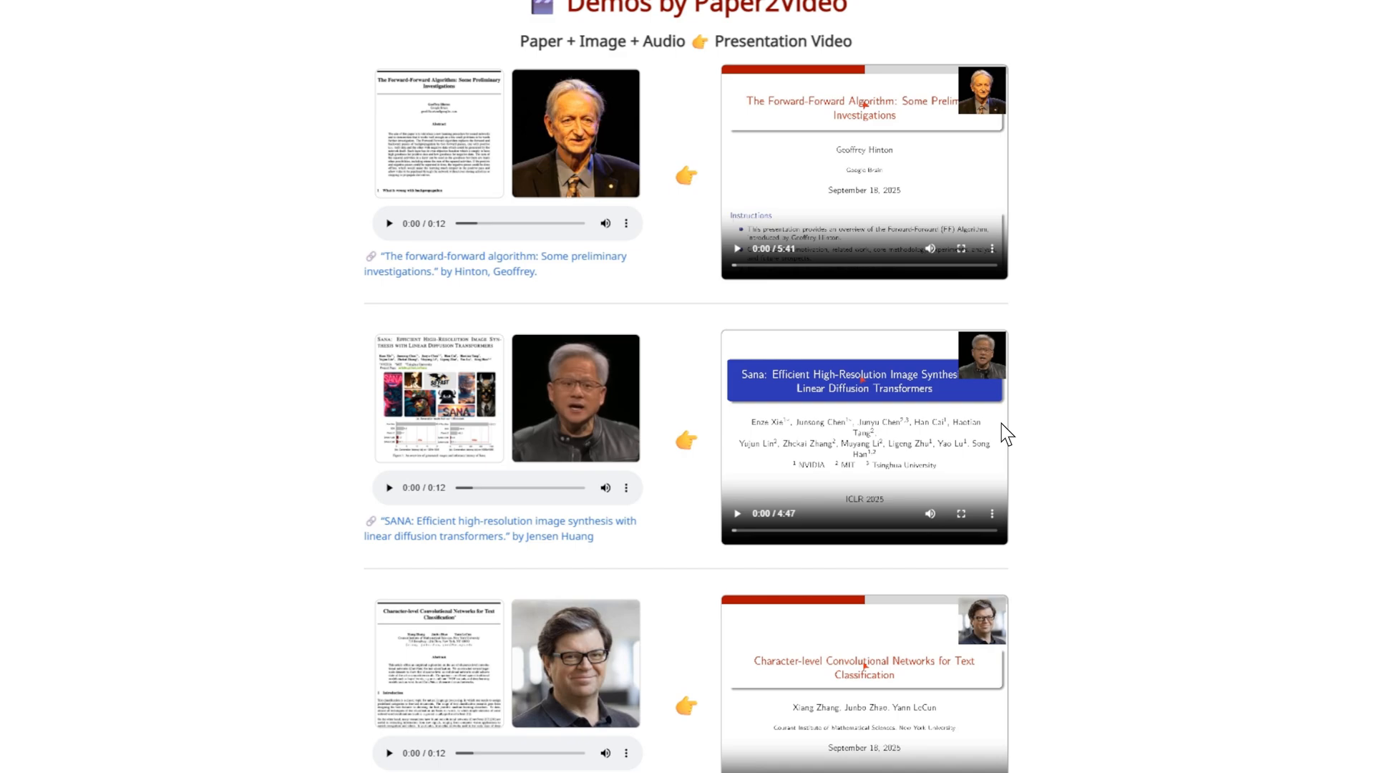
{"action": "scroll", "scroll_direction": "down", "scroll_amount": 3}
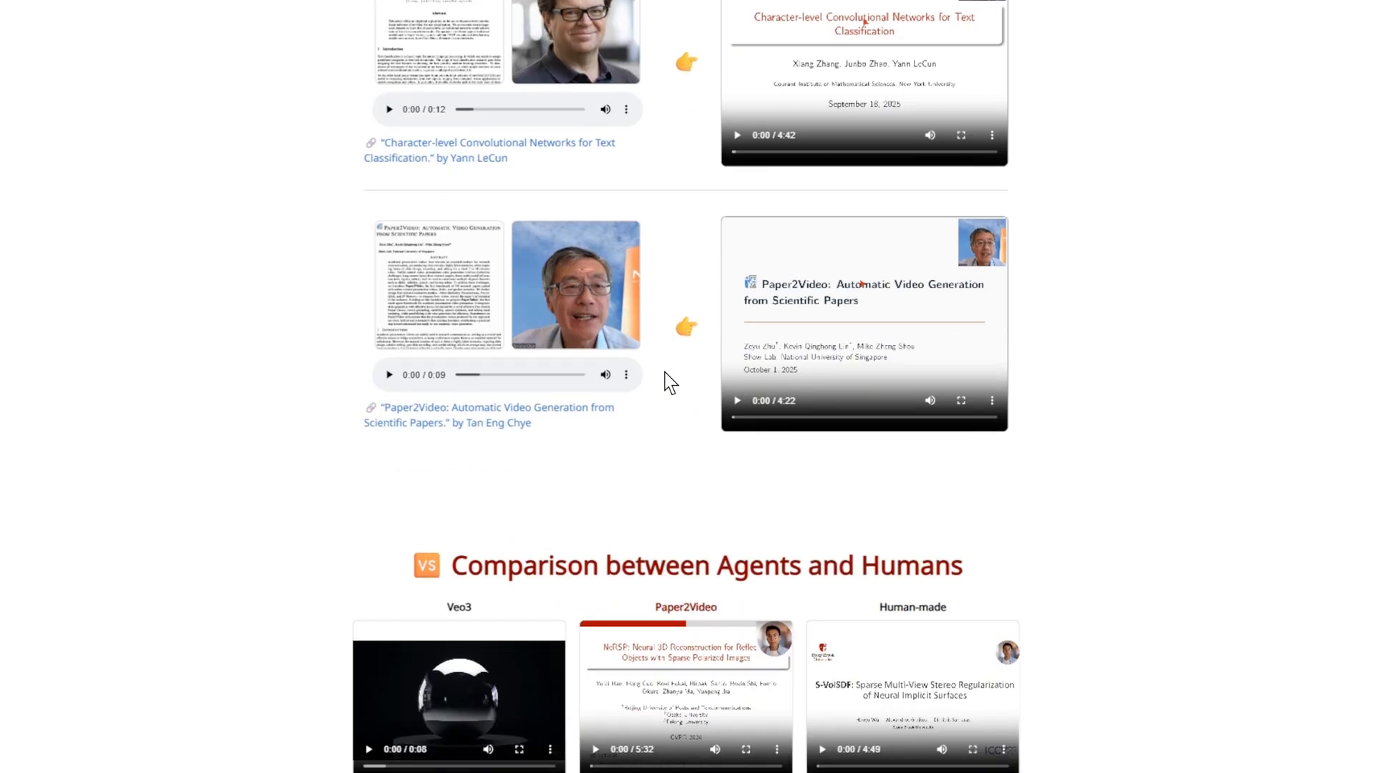
{"action": "scroll", "scroll_direction": "down", "scroll_amount": 3}
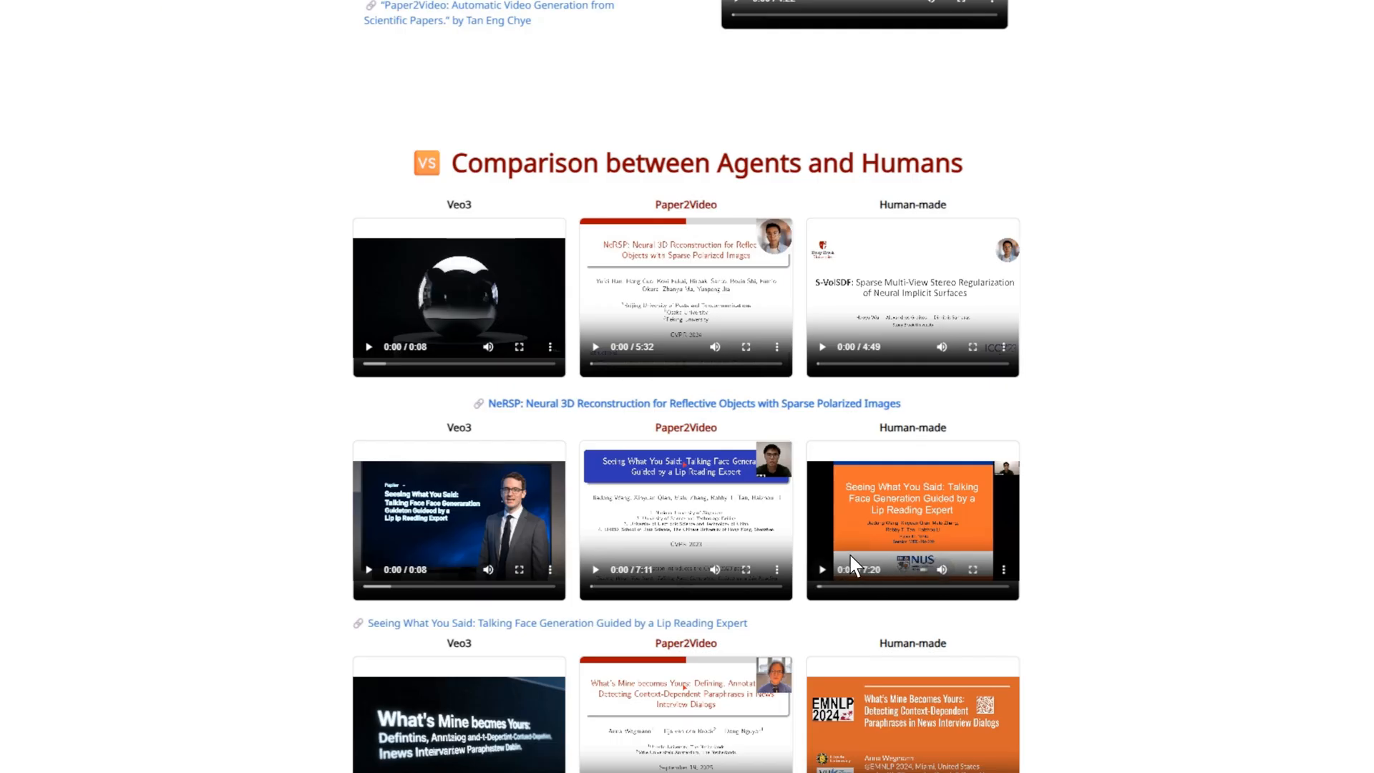
Step: Play and stop the talking-face comparison video, then continue down to the Abstract
{"action": "left_click", "coordinate": [594, 570]}
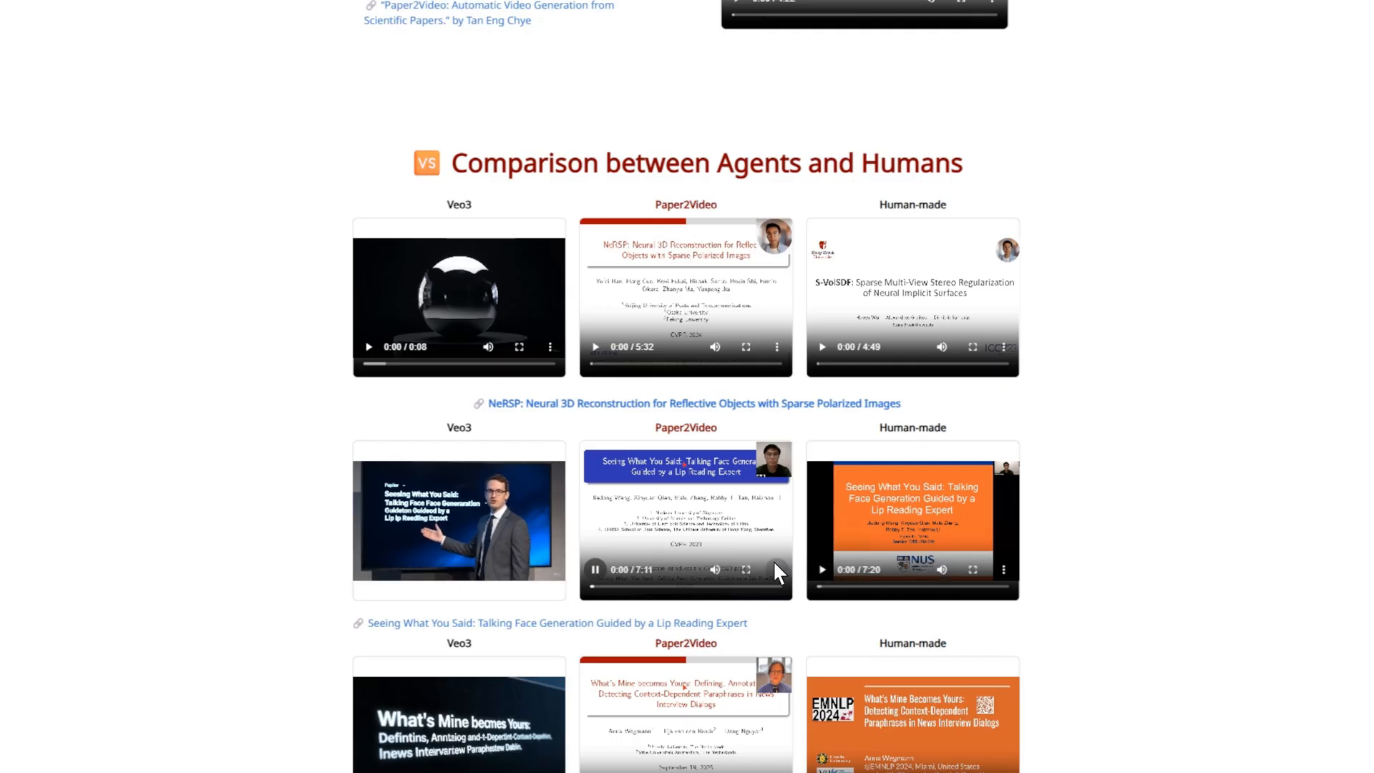
{"action": "left_click", "coordinate": [368, 346]}
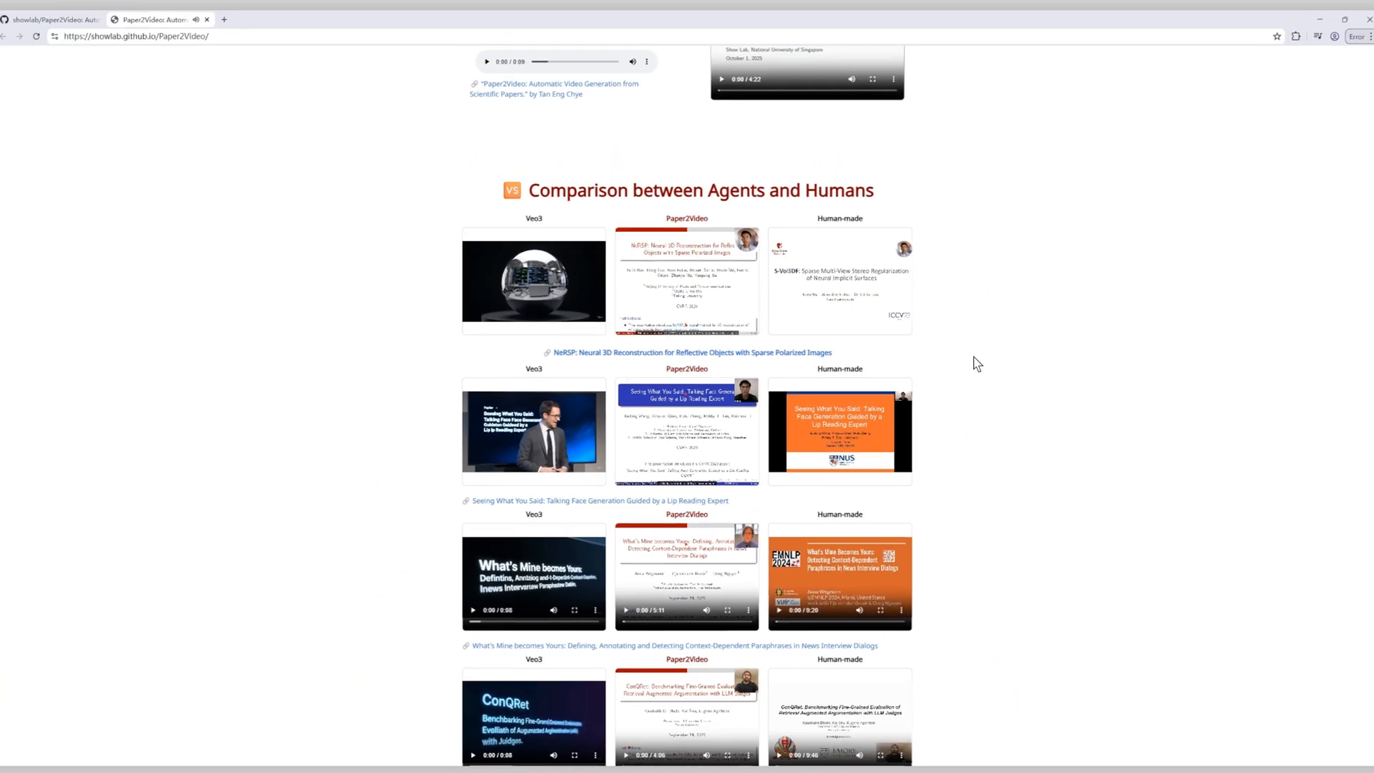
{"action": "scroll", "scroll_direction": "down", "scroll_amount": 3}
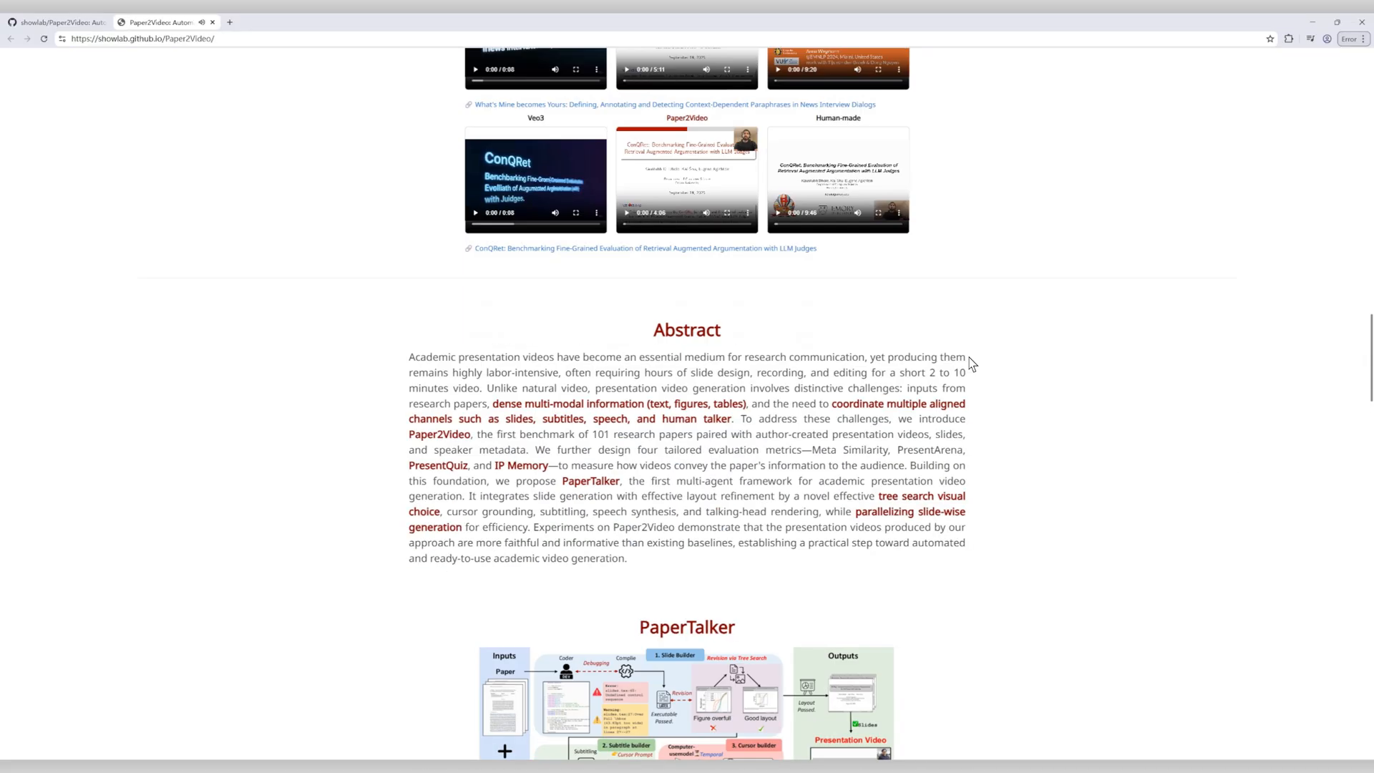
{"action": "scroll", "scroll_direction": "down", "scroll_amount": 3}
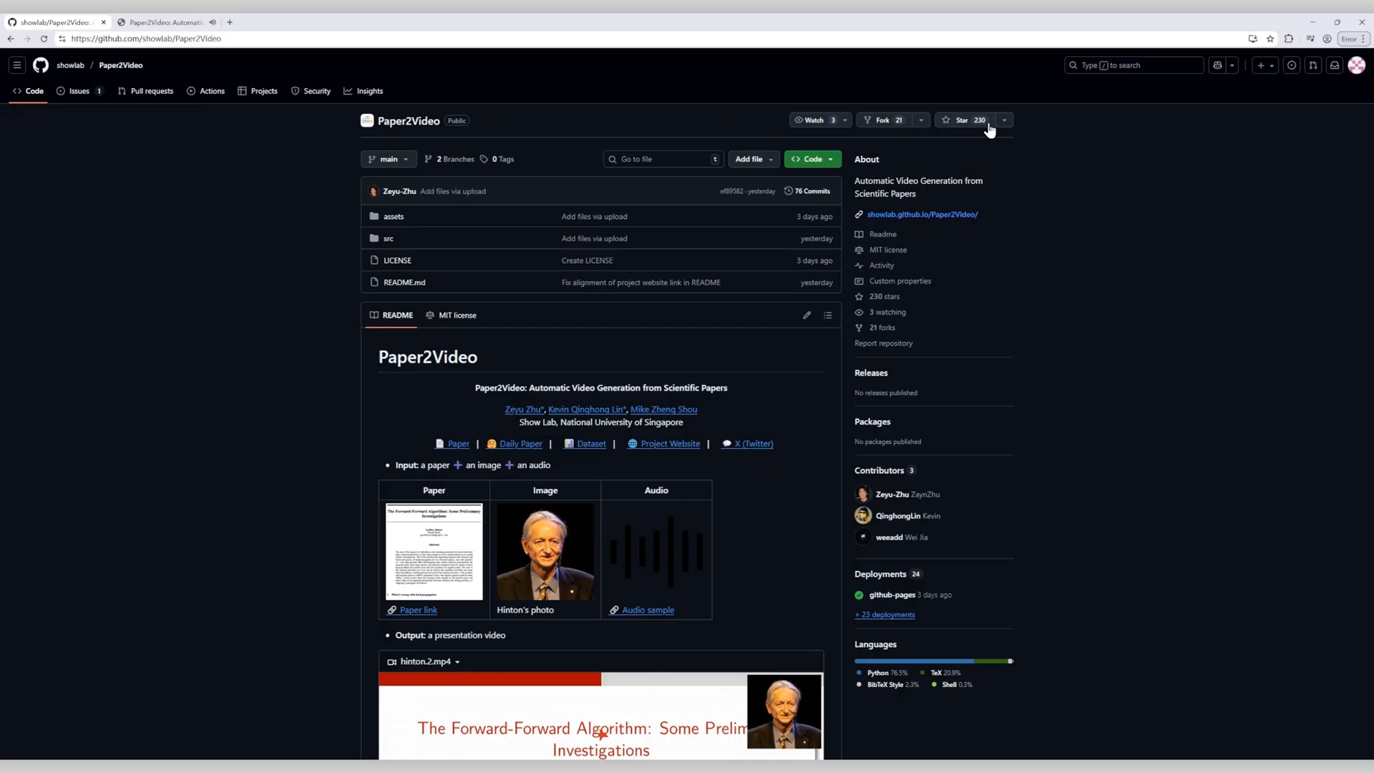
Step: Scroll the Paper2Video README past its demo video to the Update section
{"action": "scroll", "scroll_direction": "down", "scroll_amount": 3}
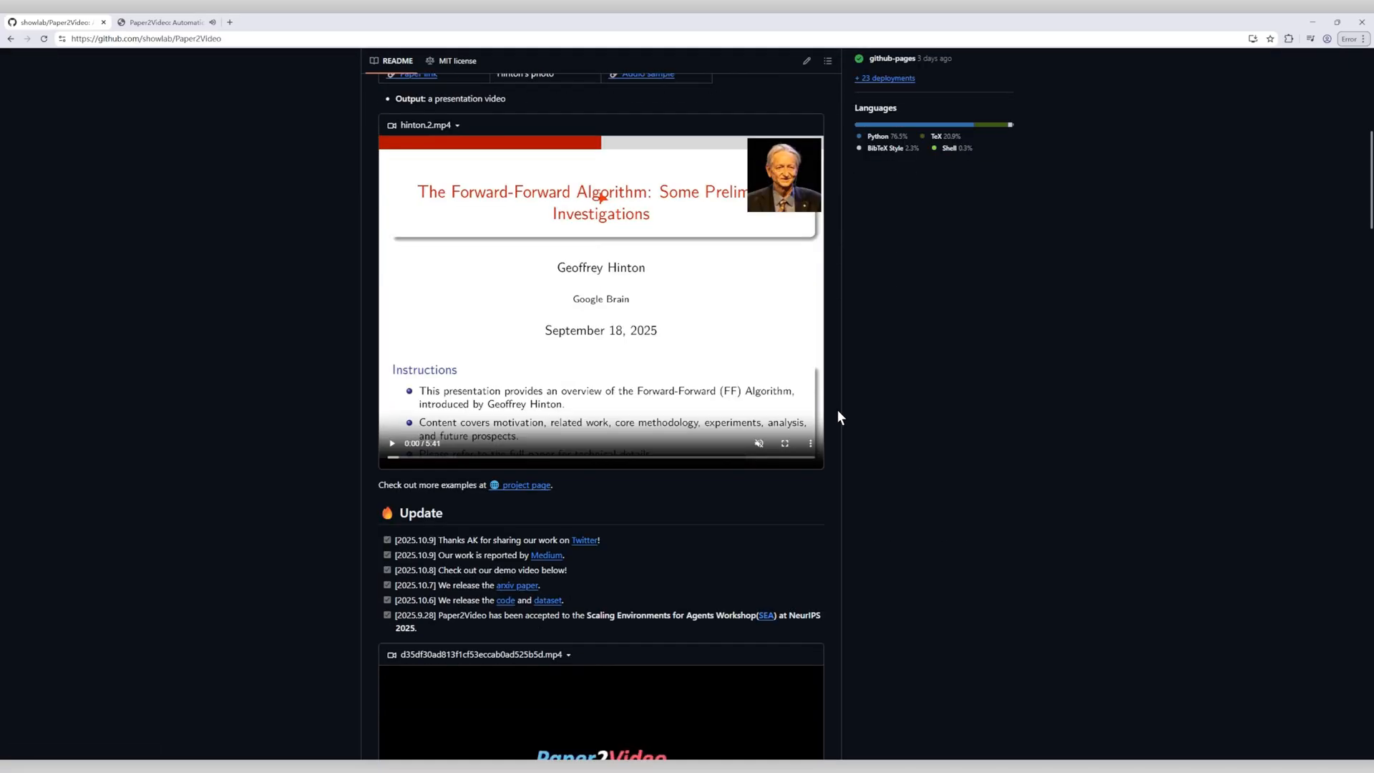
{"action": "scroll", "scroll_direction": "down", "scroll_amount": 3}
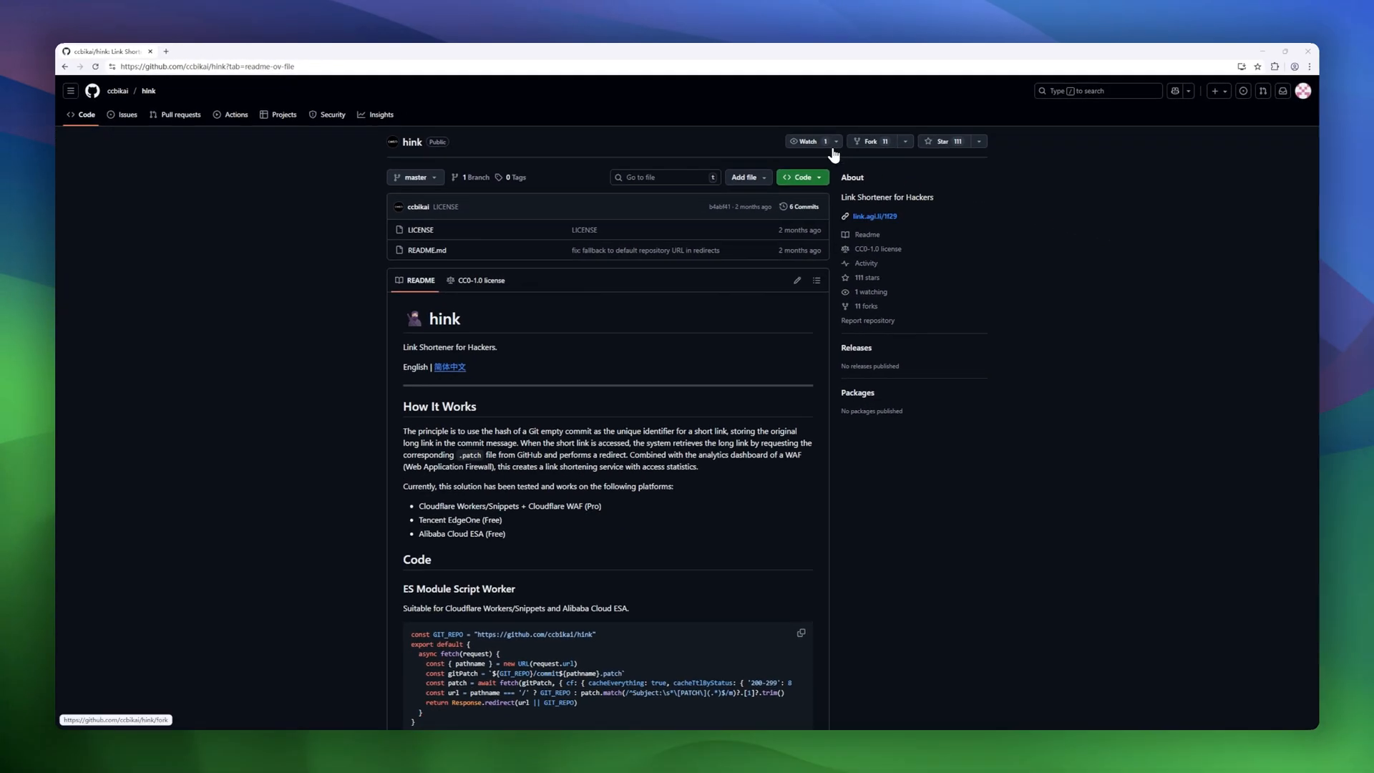
Step: Scroll the hink README through its introduction and usage steps
{"action": "scroll", "scroll_direction": "down", "scroll_amount": 3}
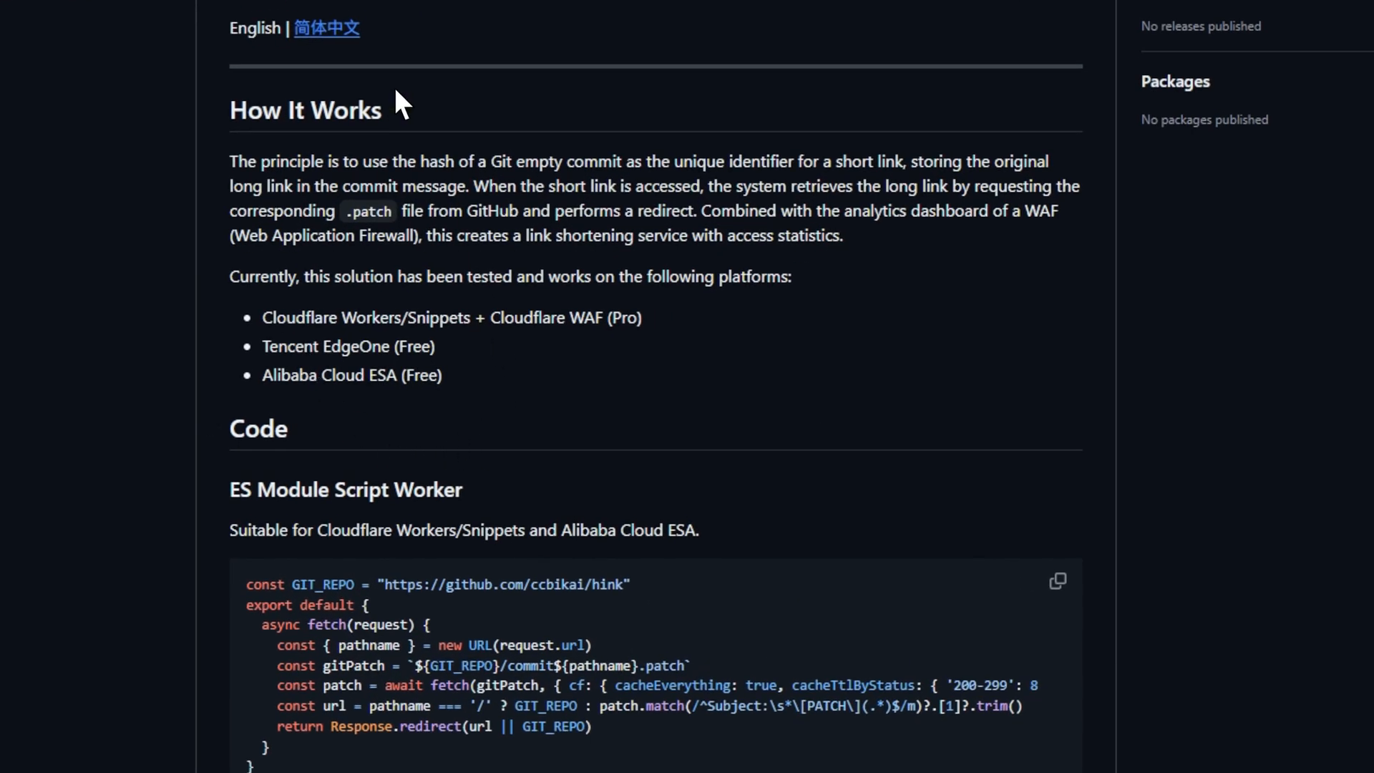
{"action": "scroll", "scroll_direction": "down", "scroll_amount": 3}
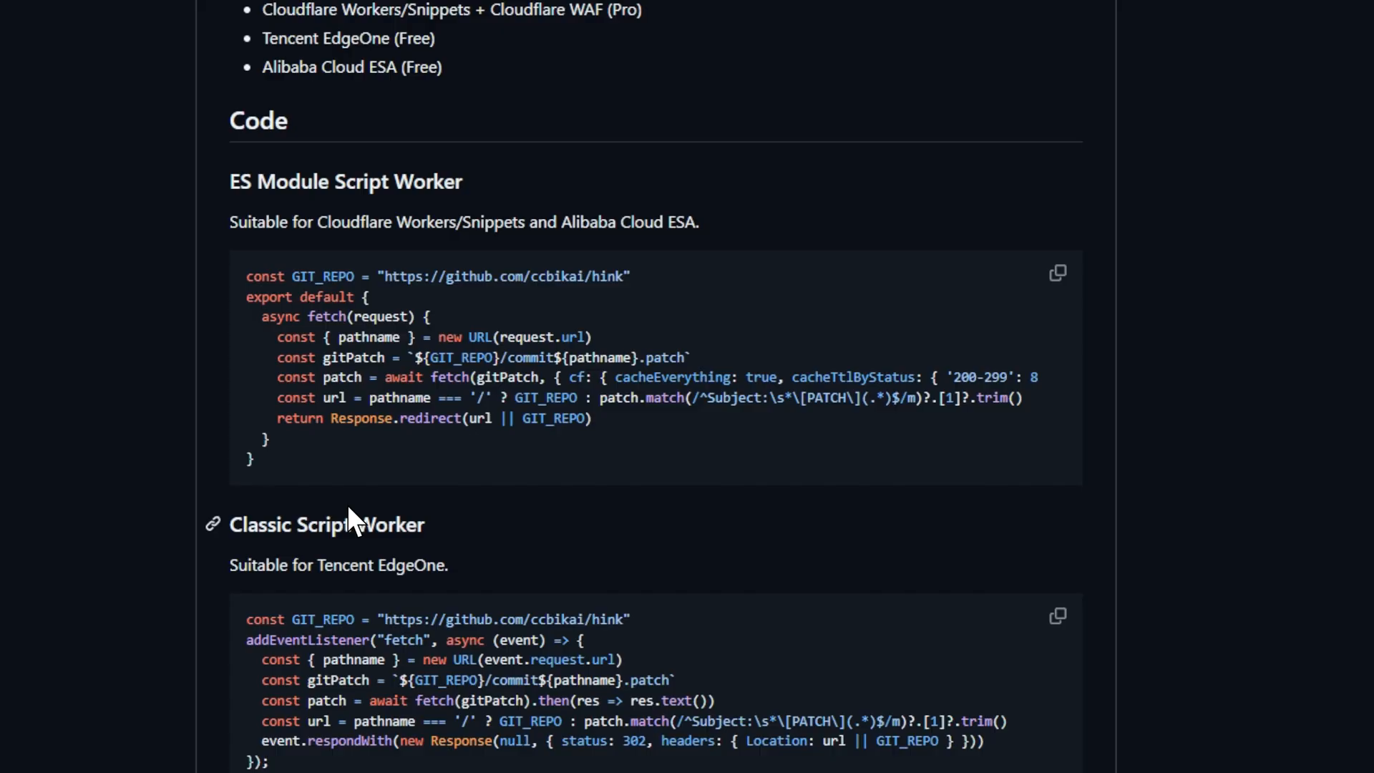
{"action": "scroll", "scroll_direction": "down", "scroll_amount": 3}
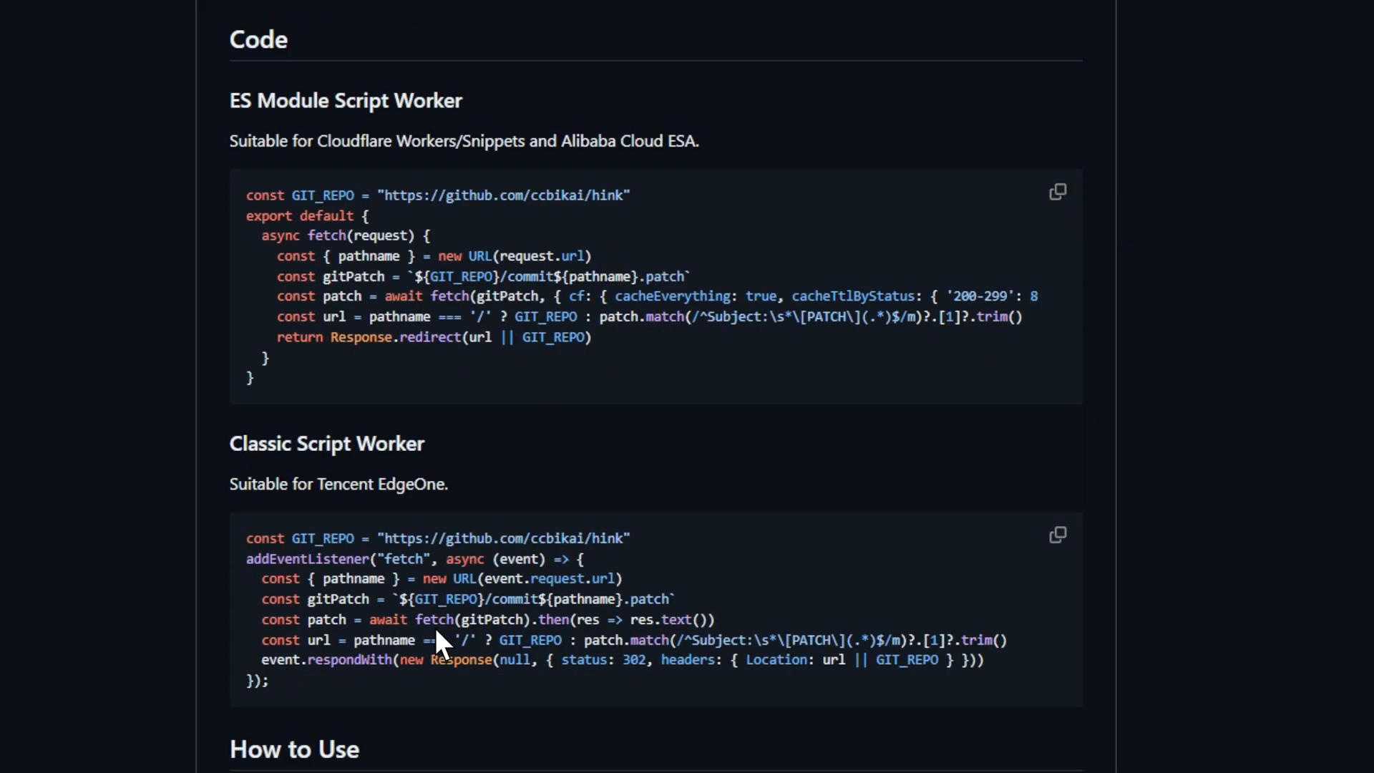
{"action": "scroll", "scroll_direction": "down", "scroll_amount": 3}
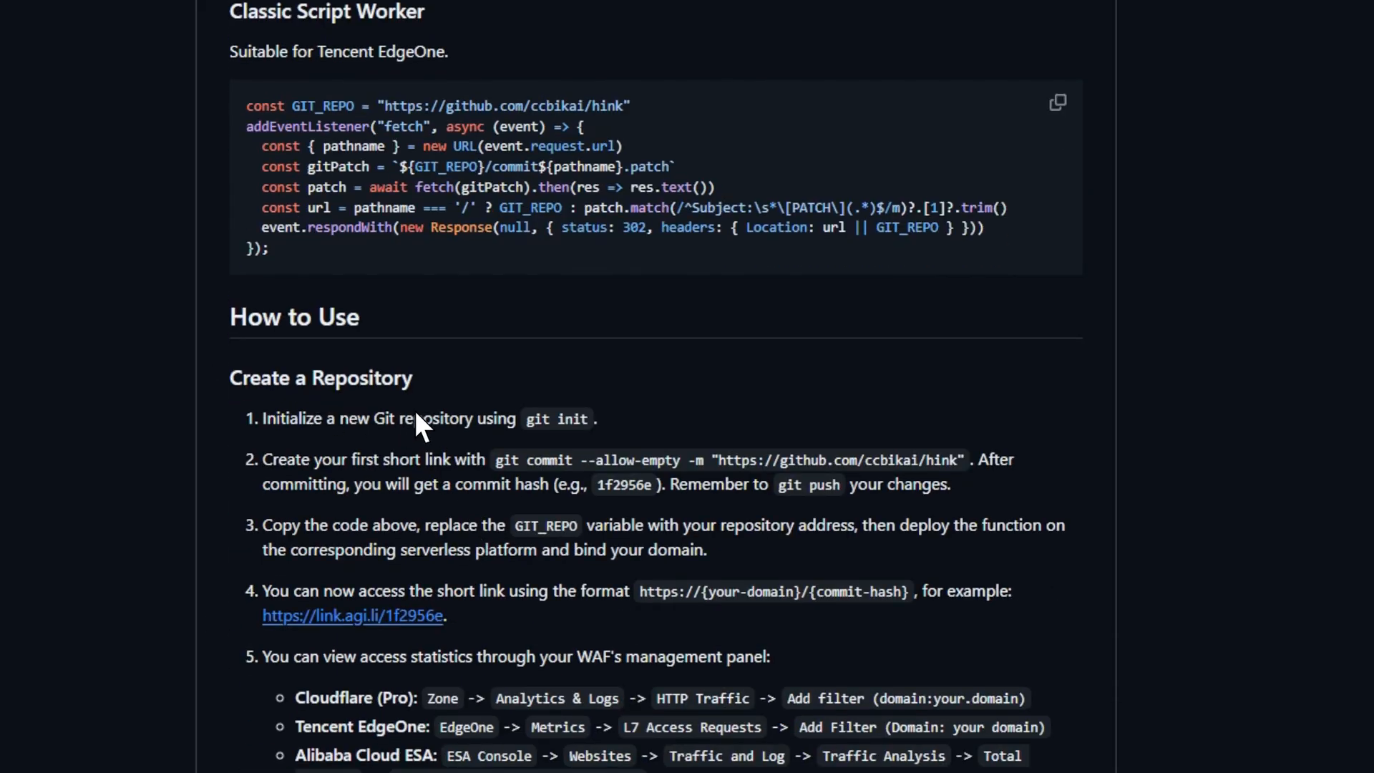
{"action": "scroll", "scroll_direction": "down", "scroll_amount": 3}
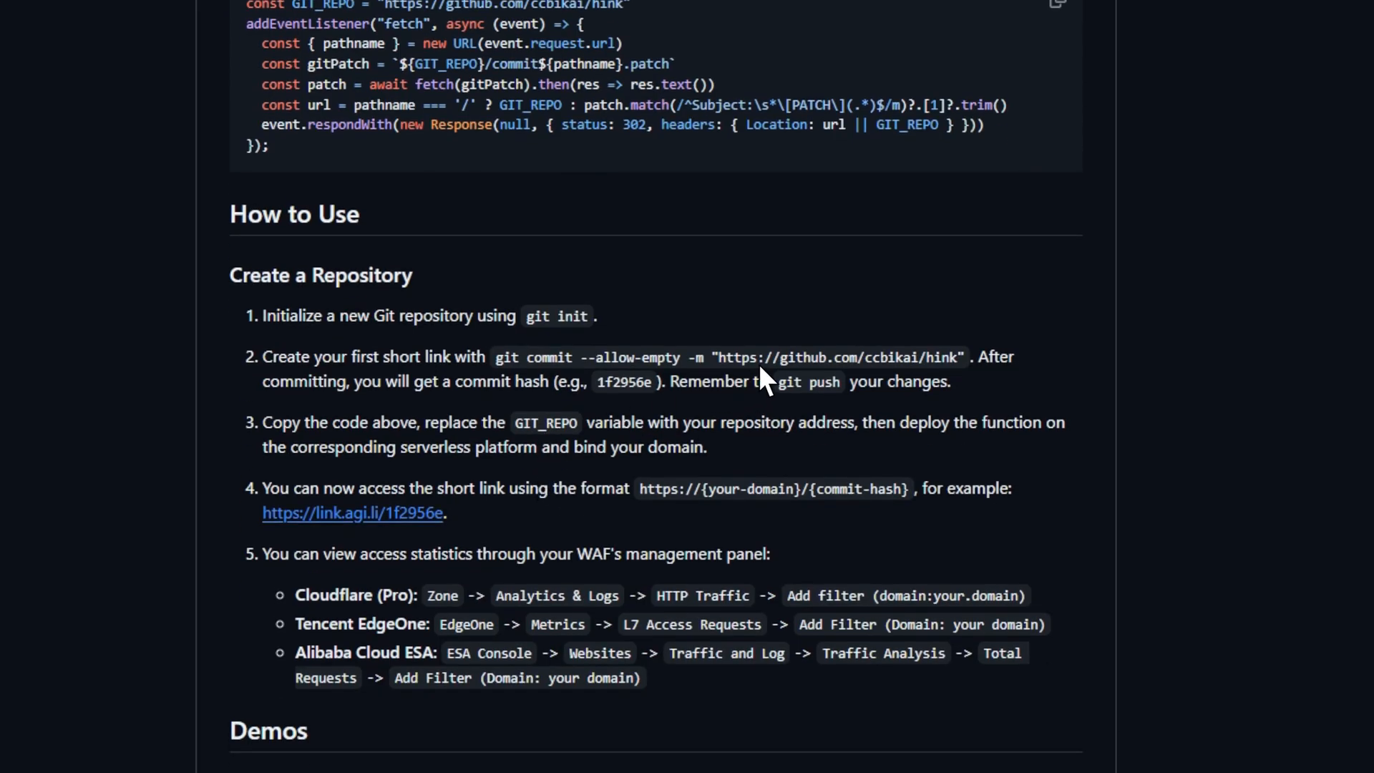
{"action": "mouse_move", "coordinate": [578, 509]}
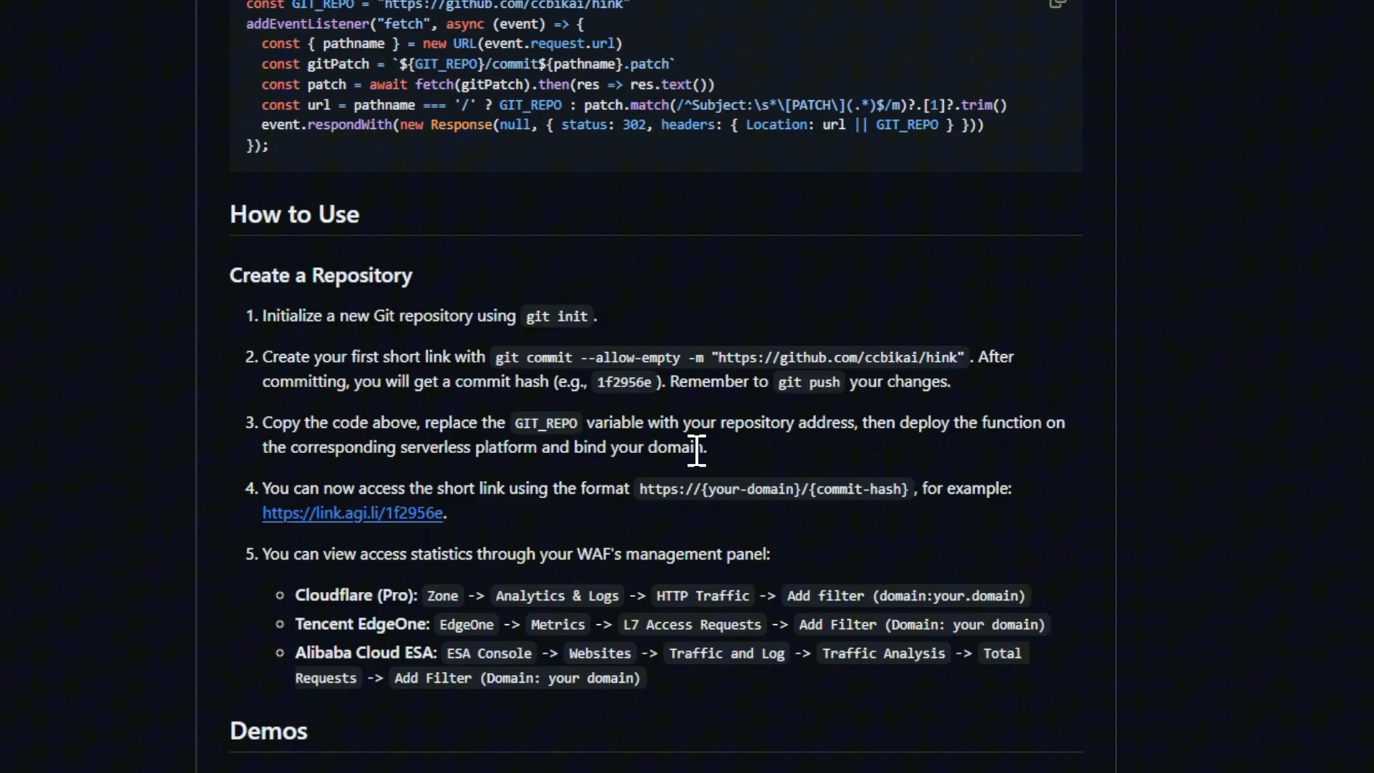
Step: Continue down the hink README through the Cloudflare analytics demo screenshots
{"action": "scroll", "scroll_direction": "down", "scroll_amount": 3}
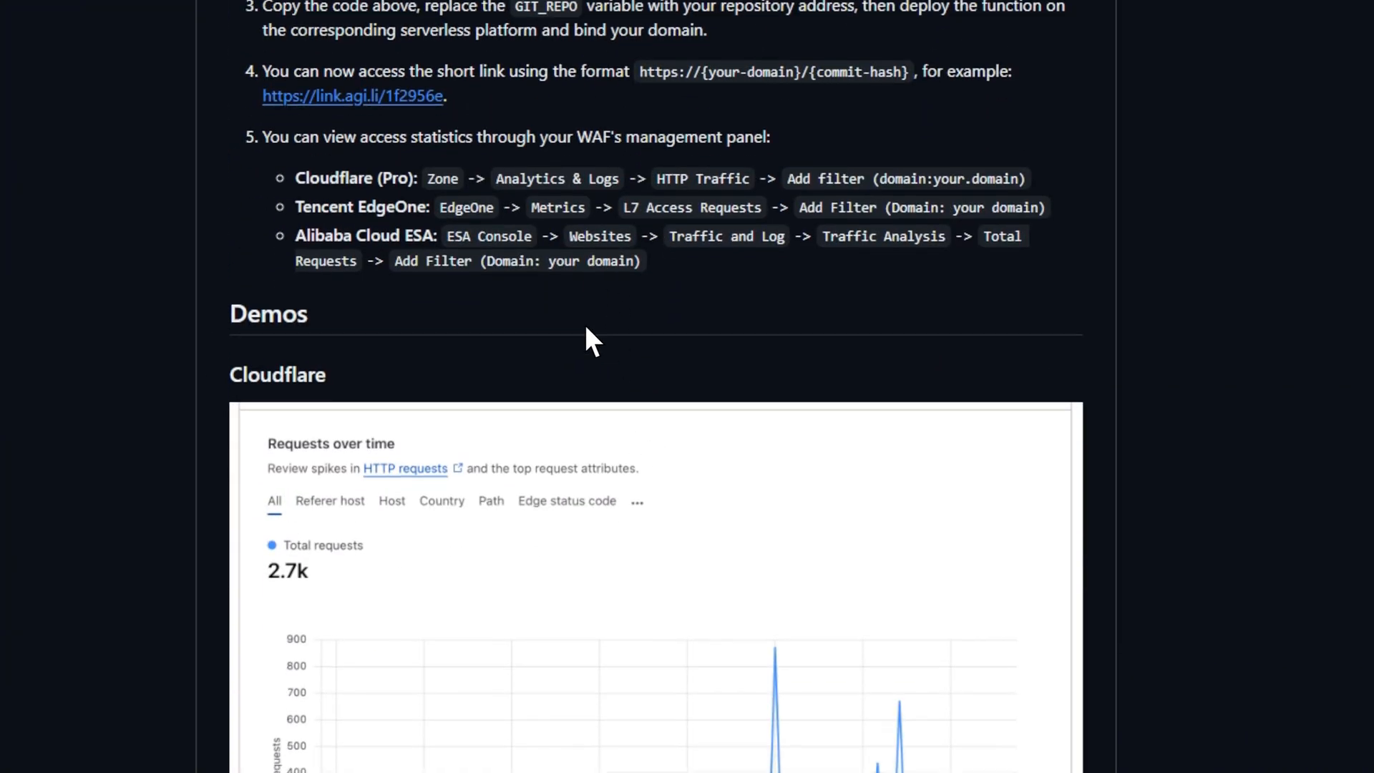
{"action": "scroll", "scroll_direction": "down", "scroll_amount": 3}
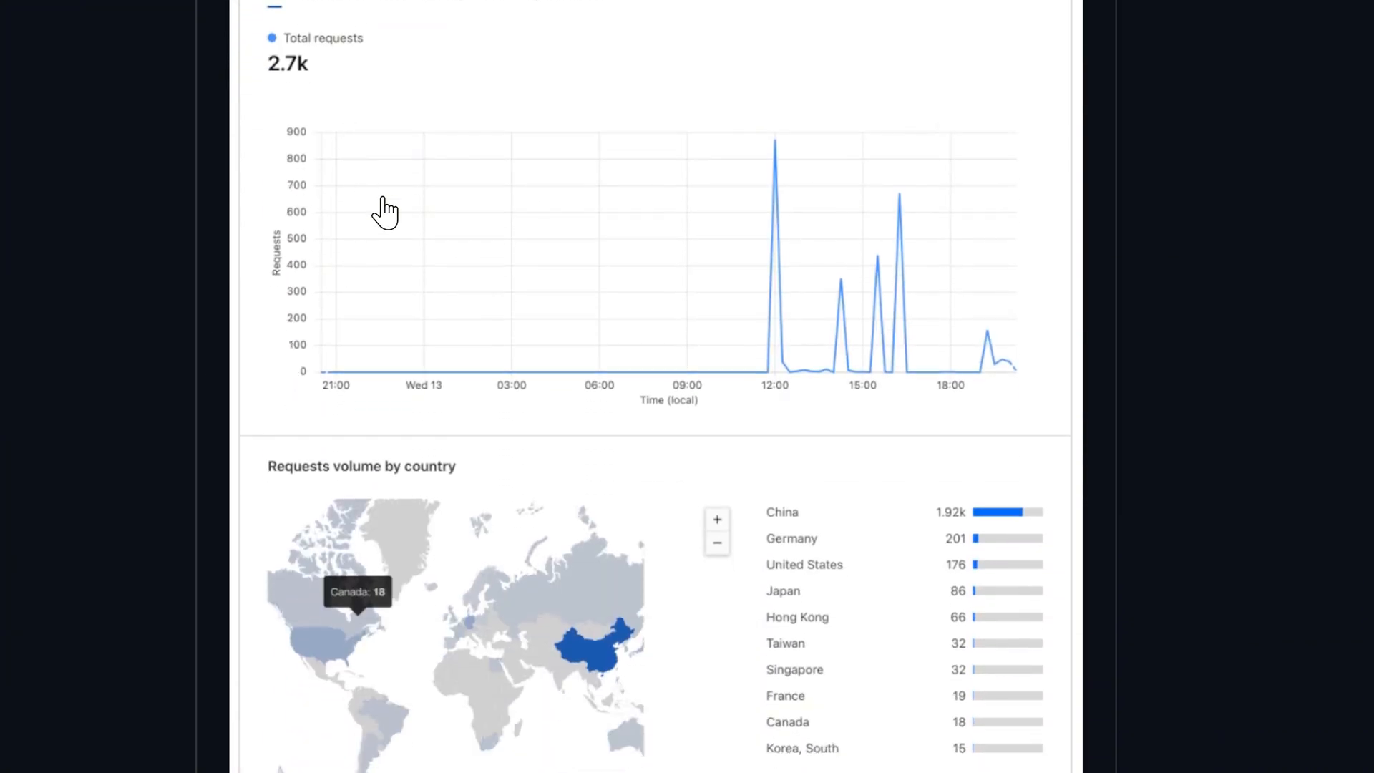
{"action": "scroll", "scroll_direction": "down", "scroll_amount": 3}
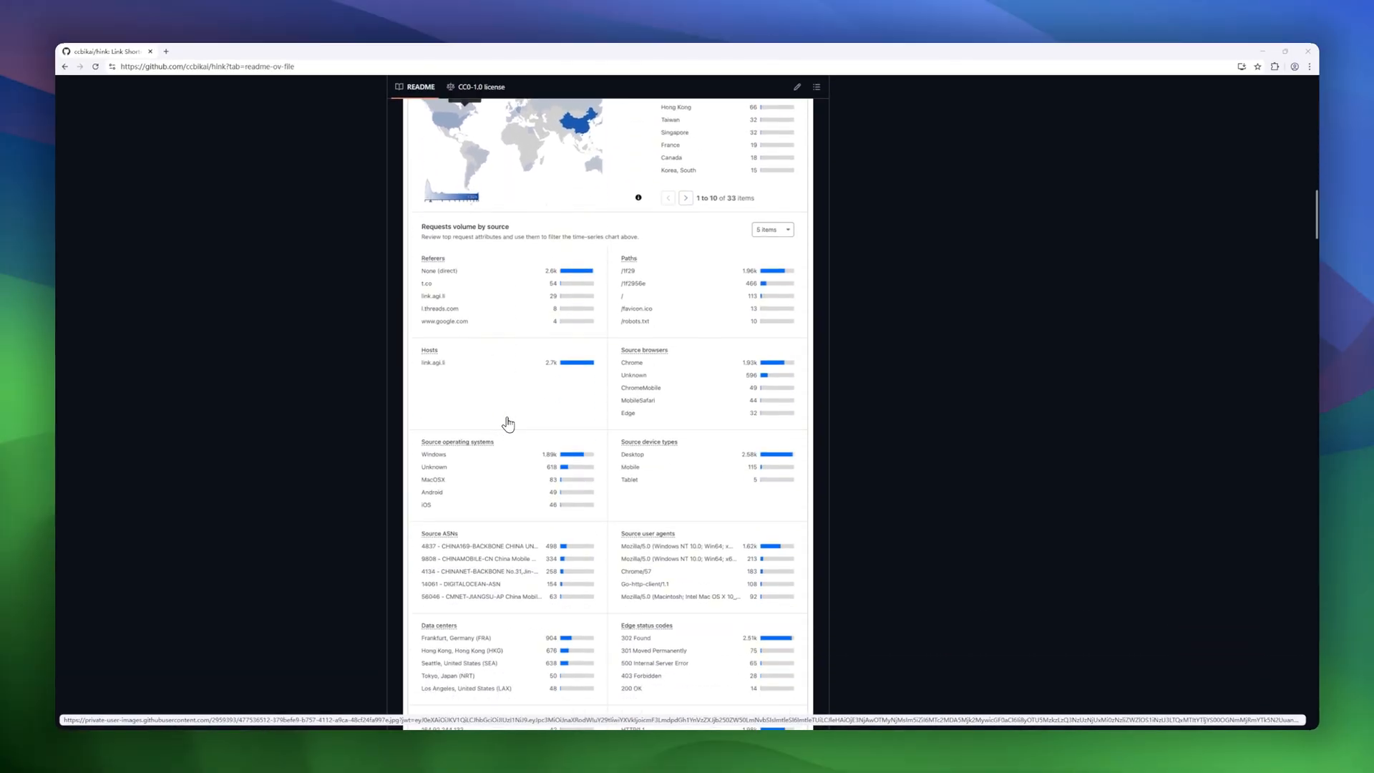
{"action": "scroll", "scroll_direction": "down", "scroll_amount": 3}
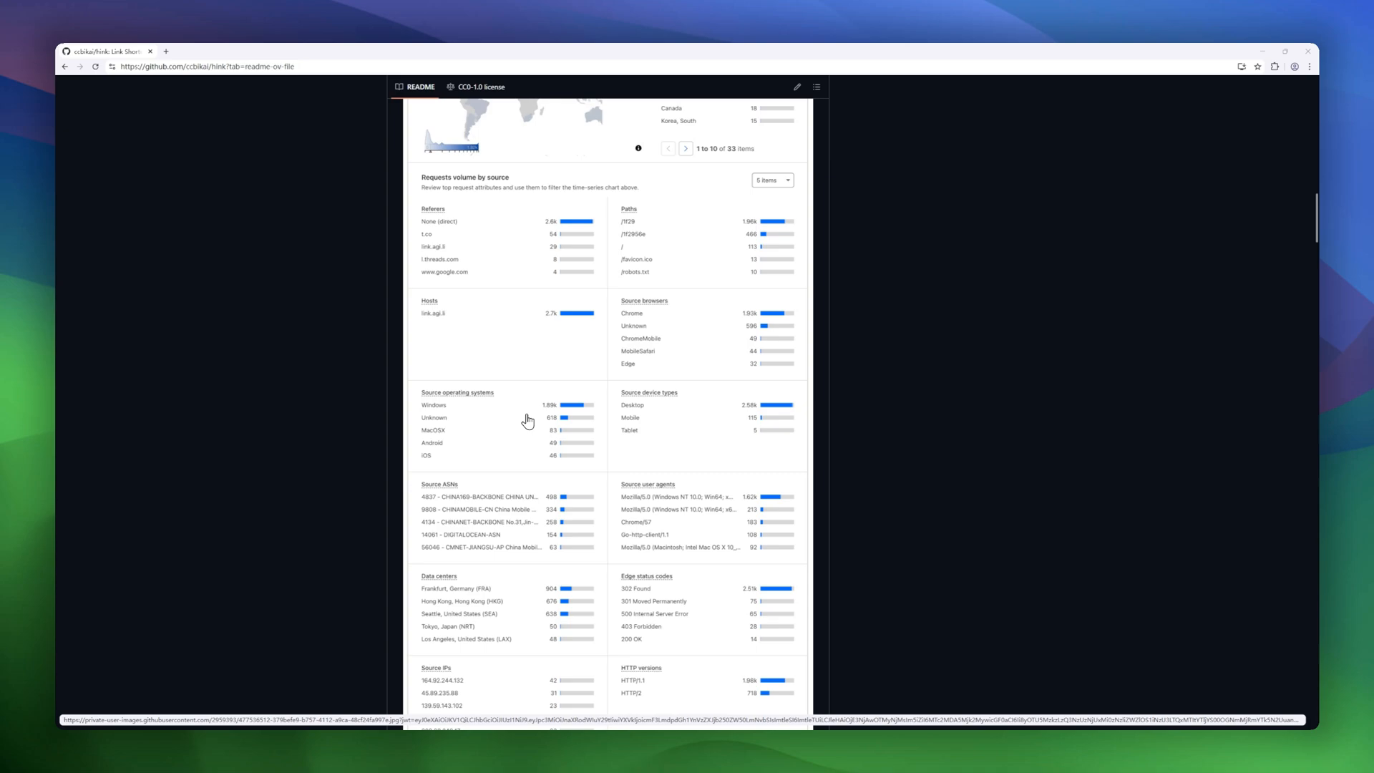
{"action": "scroll", "scroll_direction": "down", "scroll_amount": 3}
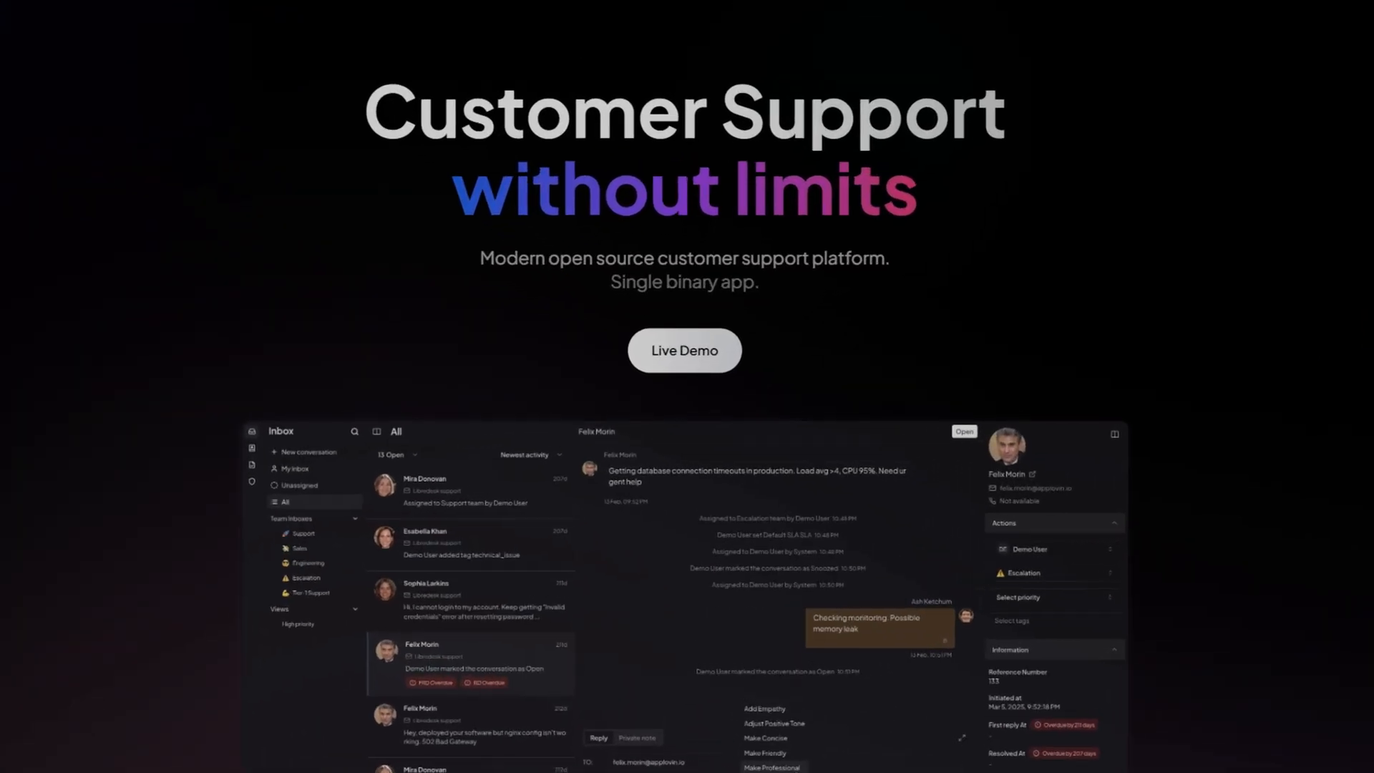
Step: Scroll the Libredesk landing page down to its features grid
{"action": "scroll", "scroll_direction": "down", "scroll_amount": 3}
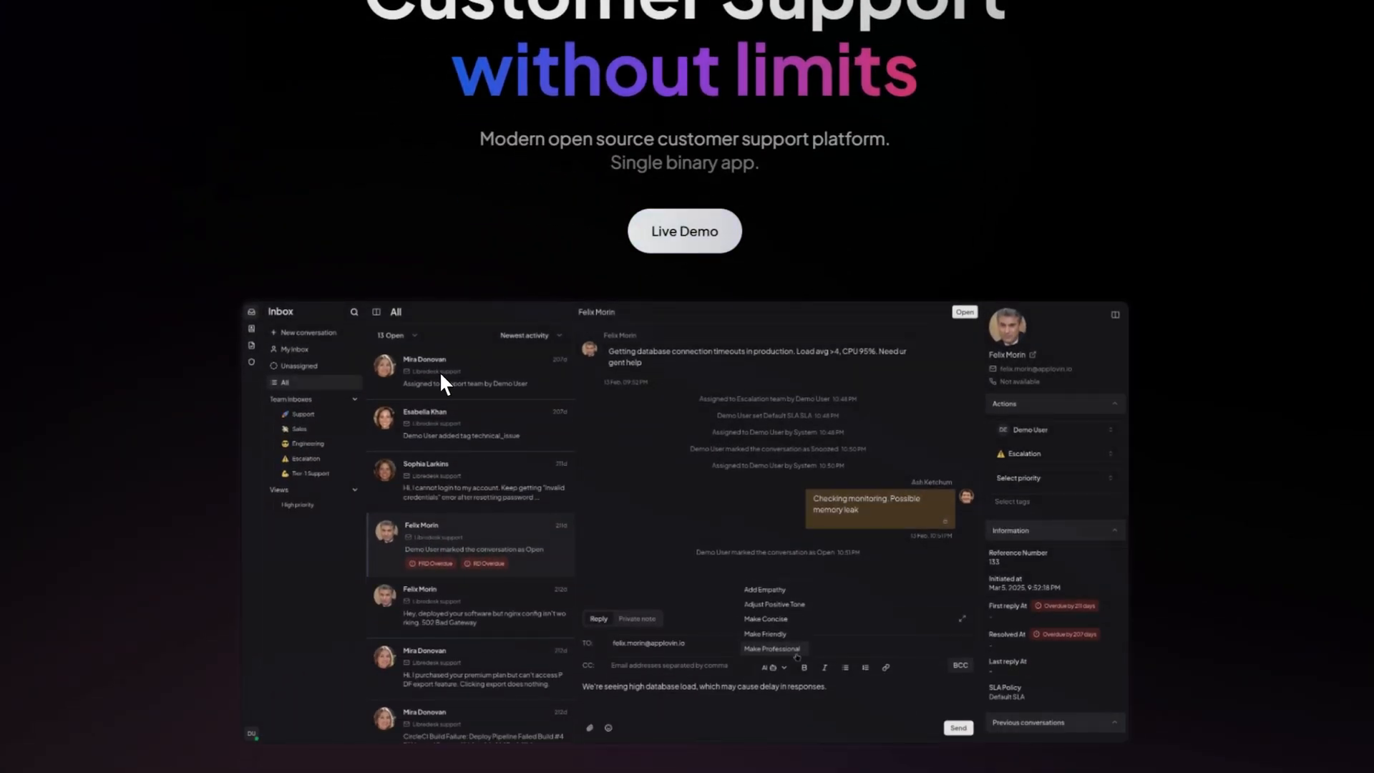
{"action": "scroll", "scroll_direction": "down", "scroll_amount": 3}
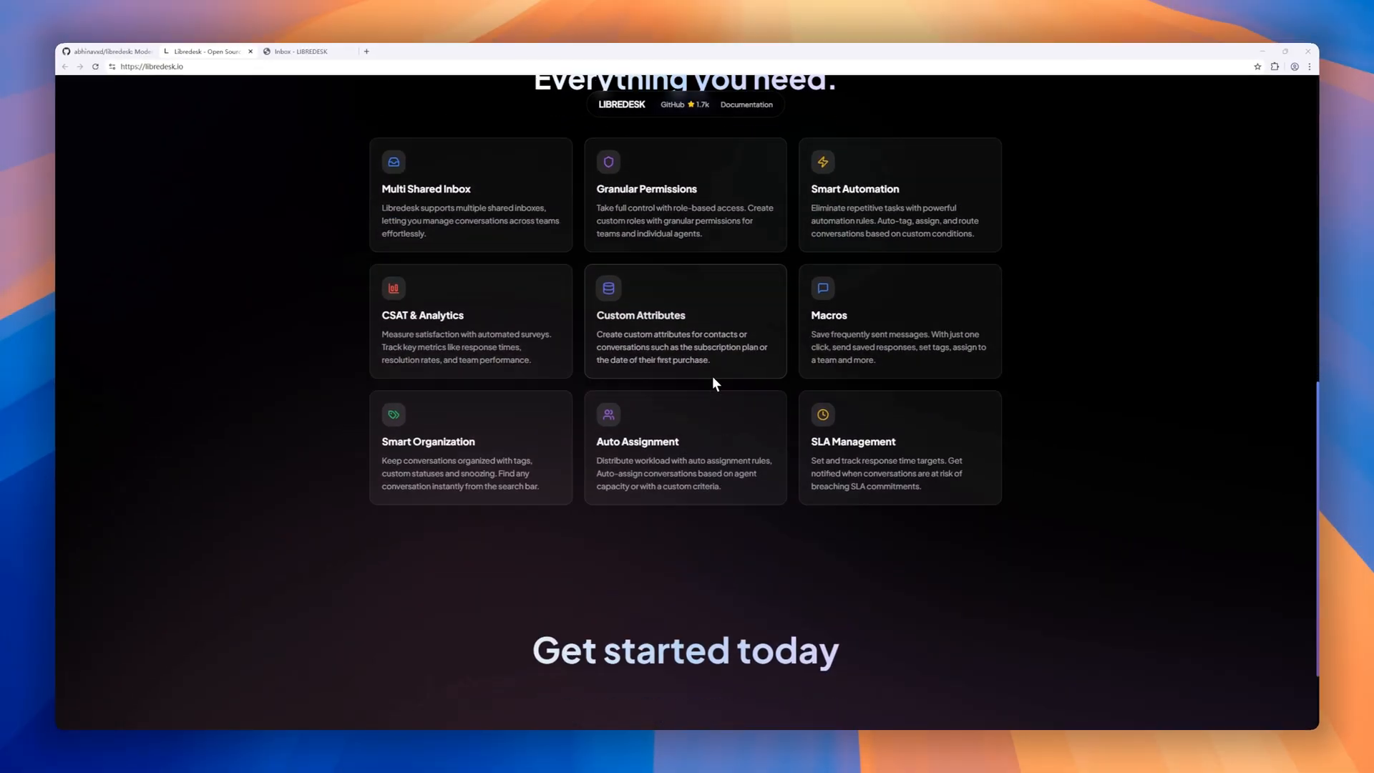
{"action": "scroll", "scroll_direction": "down", "scroll_amount": 3}
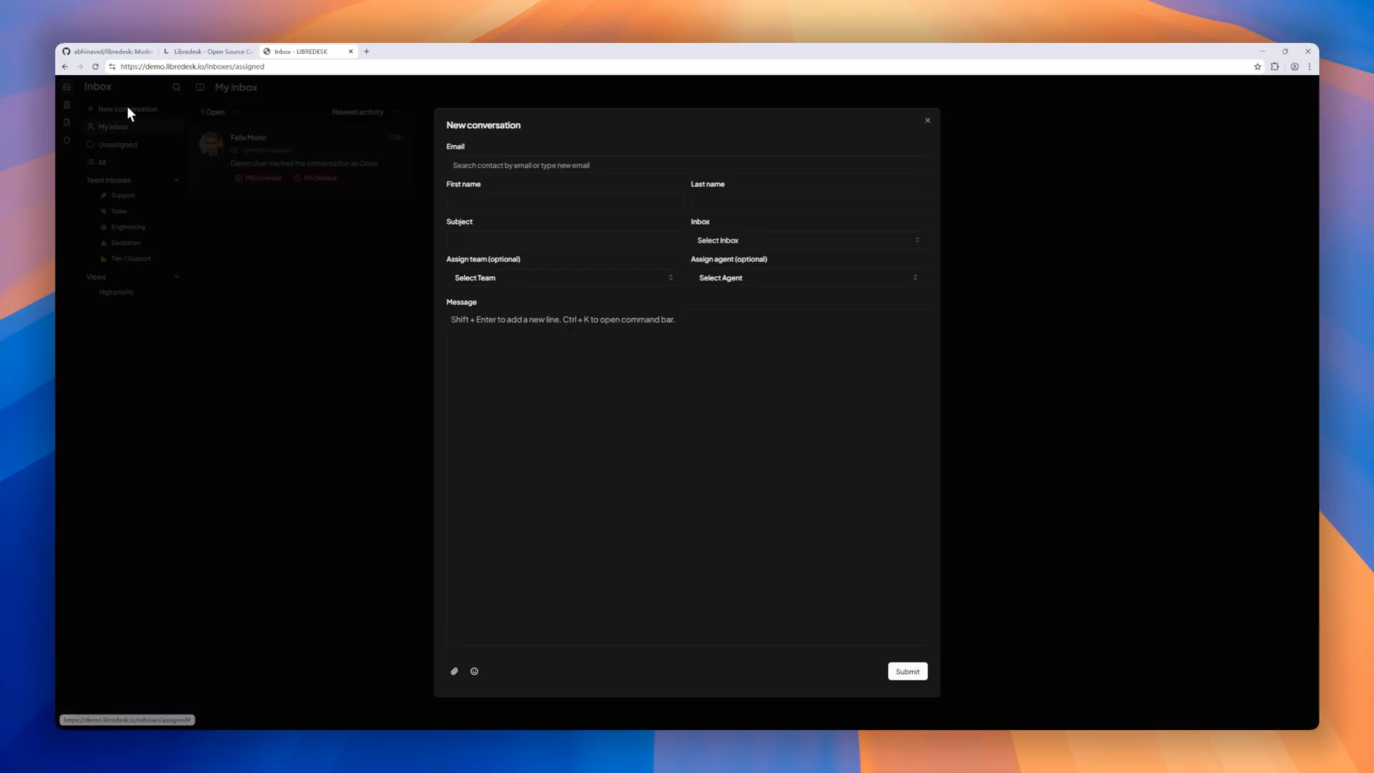
Step: Dismiss the new-conversation form and view the Support, Engineering and Escalation team inboxes
{"action": "left_click", "coordinate": [928, 120]}
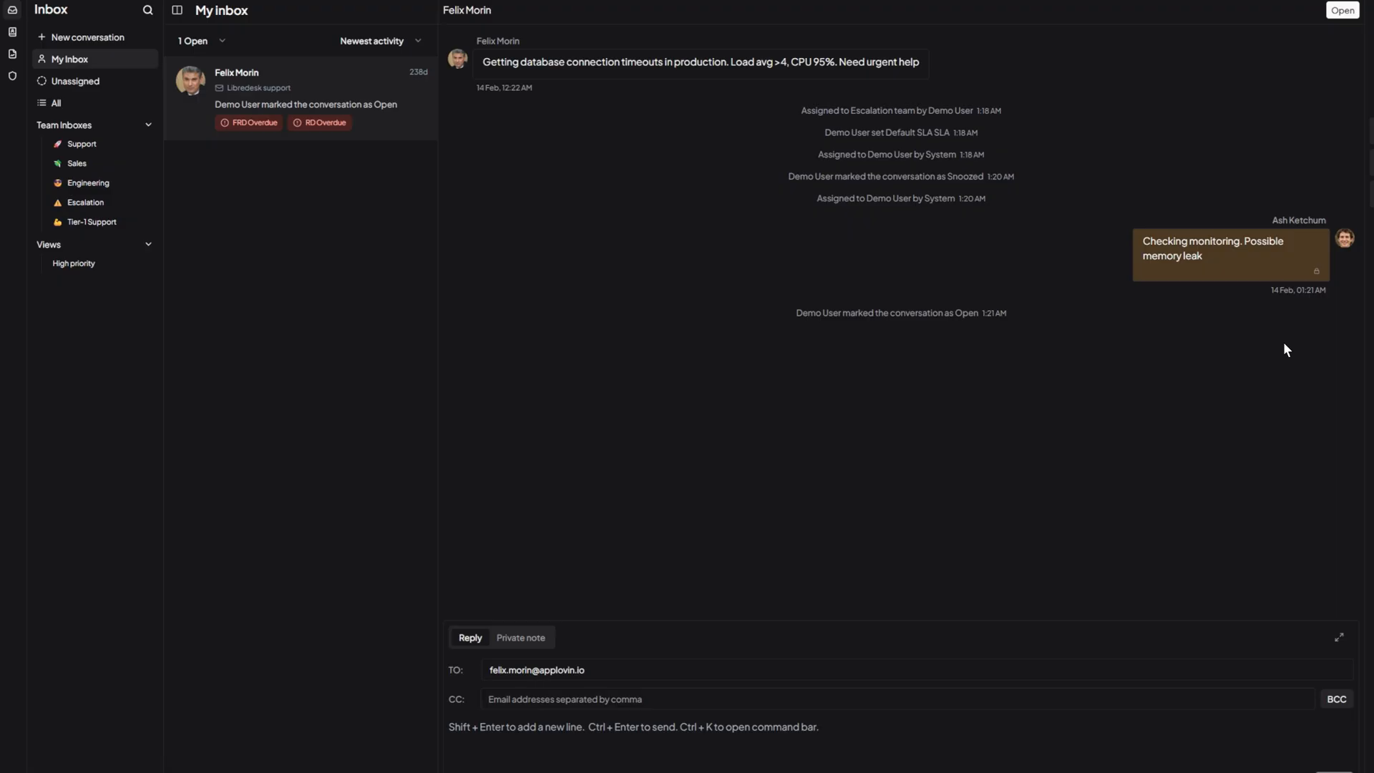
{"action": "left_click", "coordinate": [81, 143]}
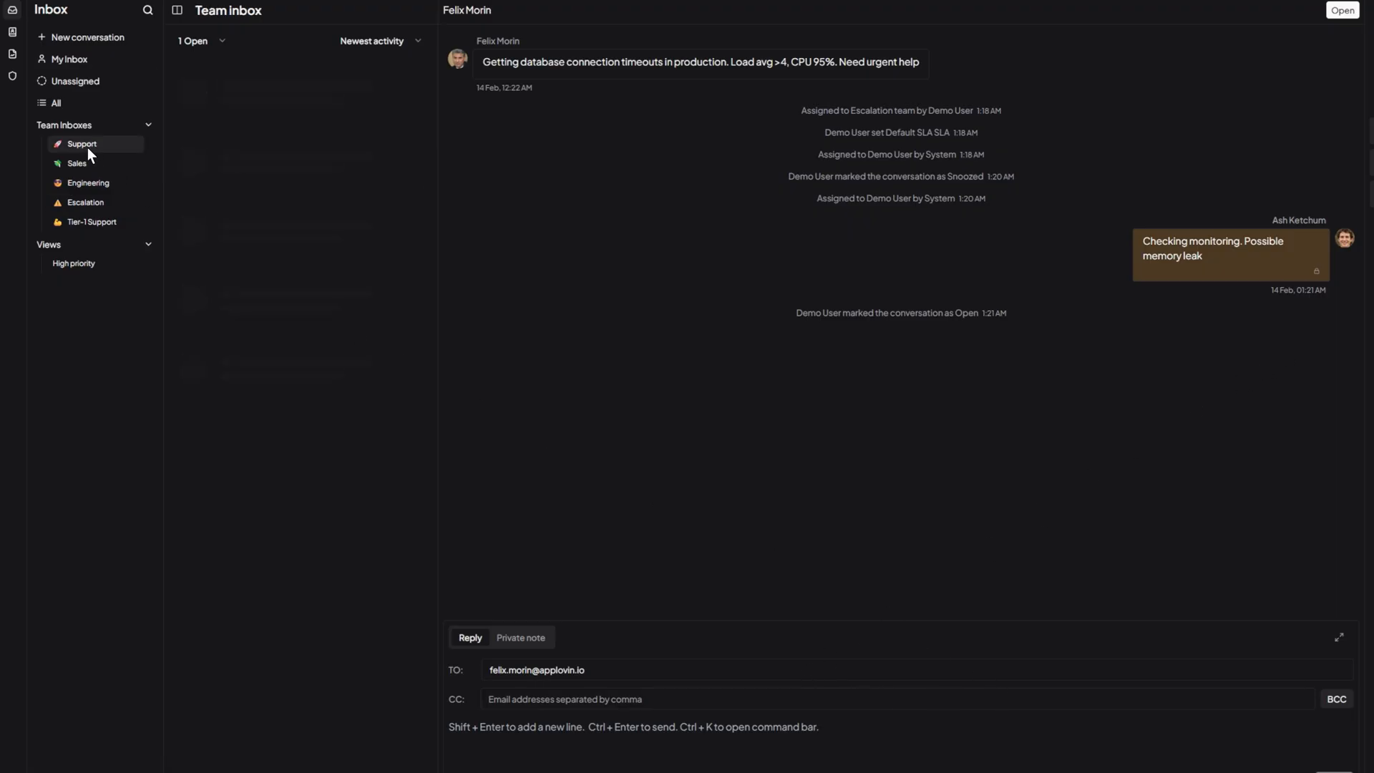
{"action": "left_click", "coordinate": [86, 183]}
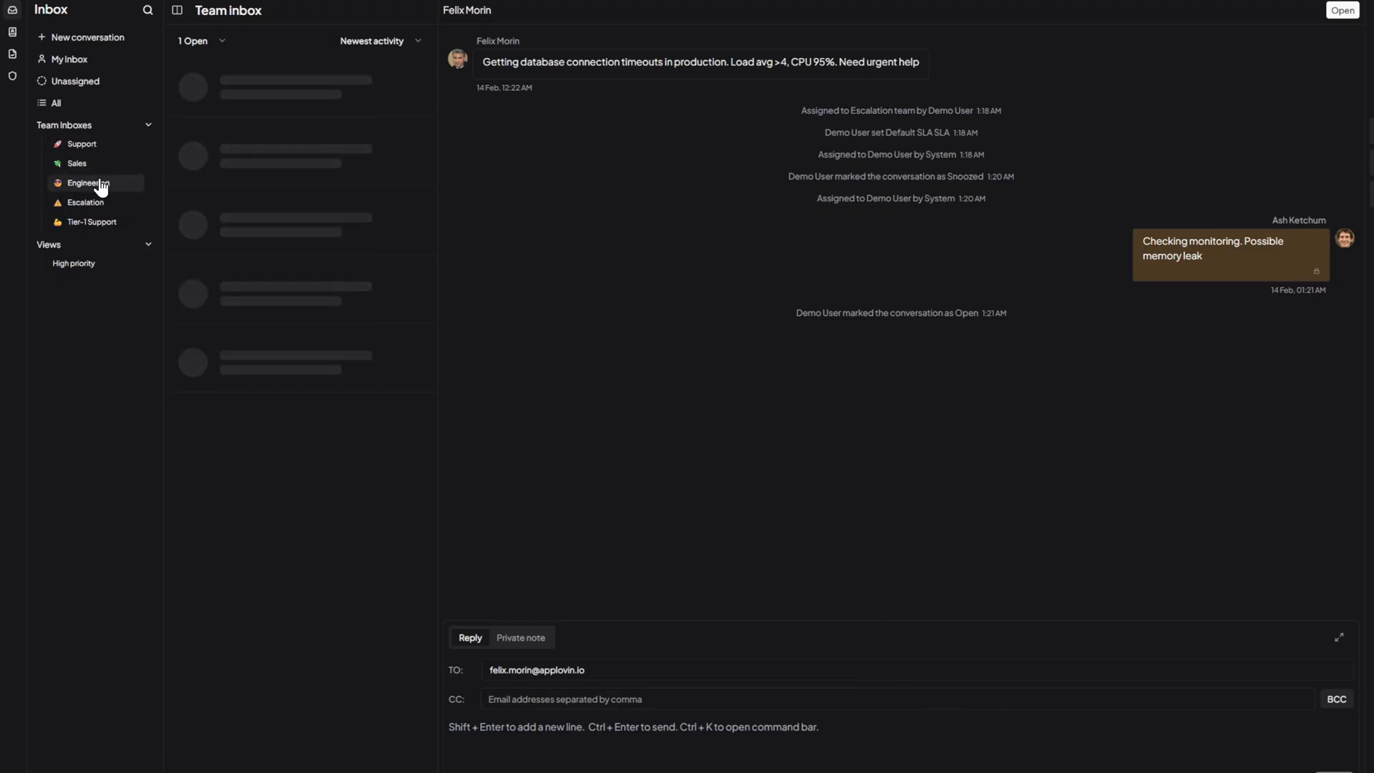
{"action": "left_click", "coordinate": [85, 184]}
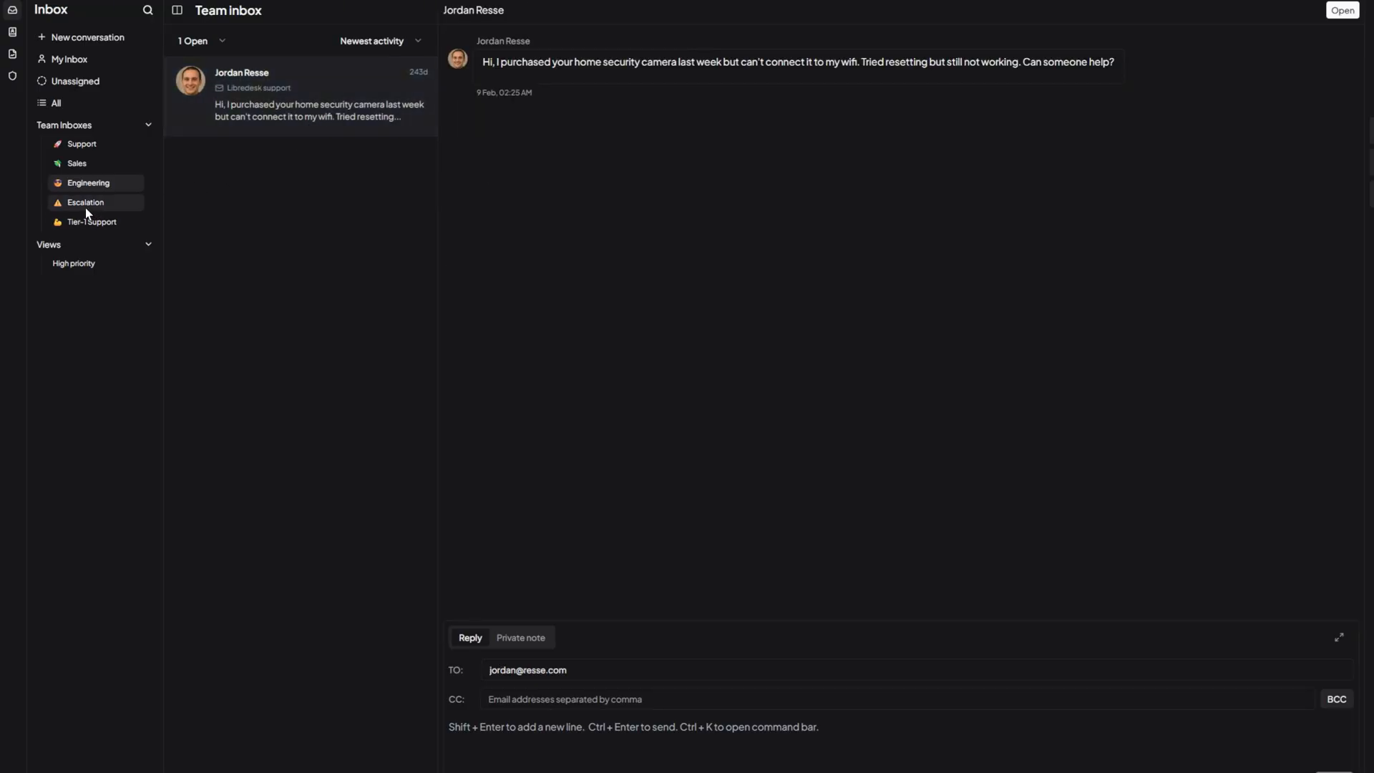
Step: View the reports overview, then the admin settings with conversation SLA options expanded
{"action": "left_click", "coordinate": [94, 221]}
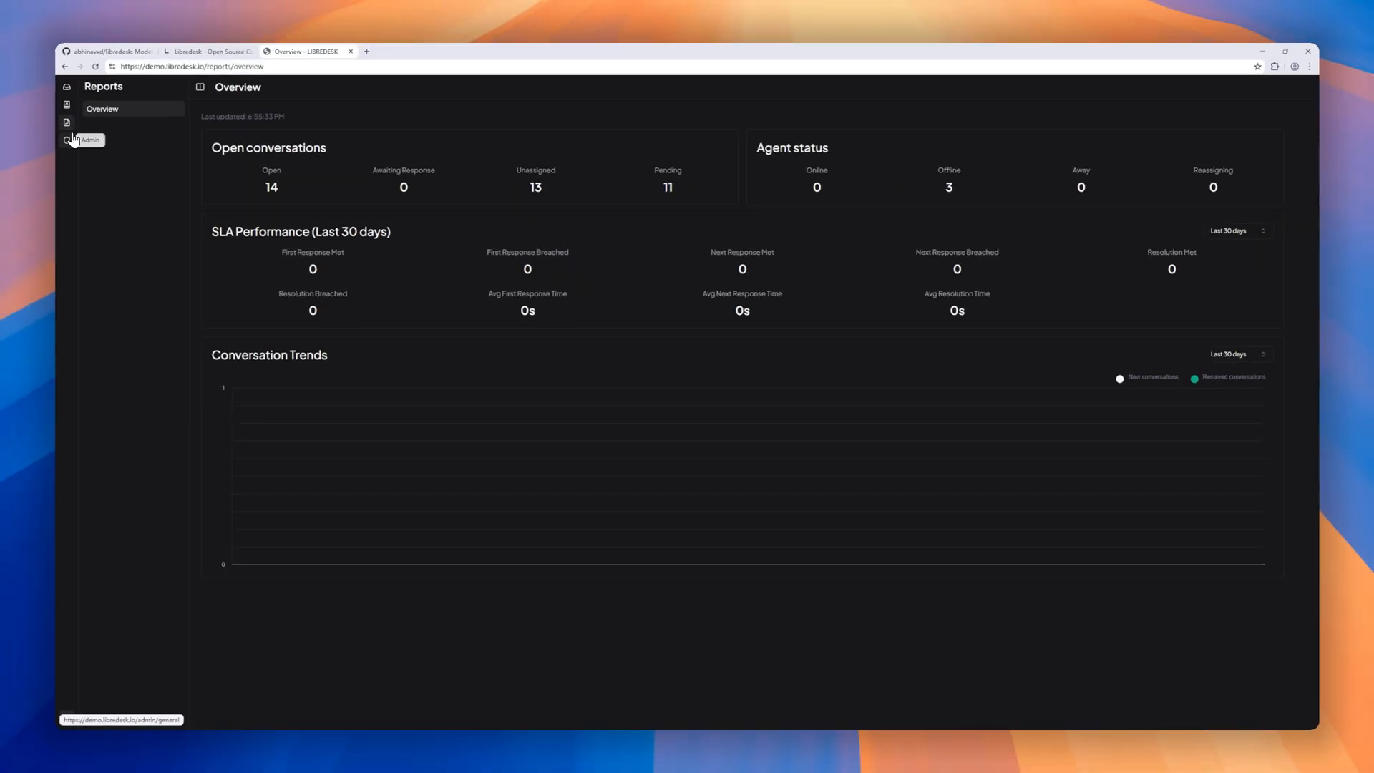
{"action": "left_click", "coordinate": [66, 140]}
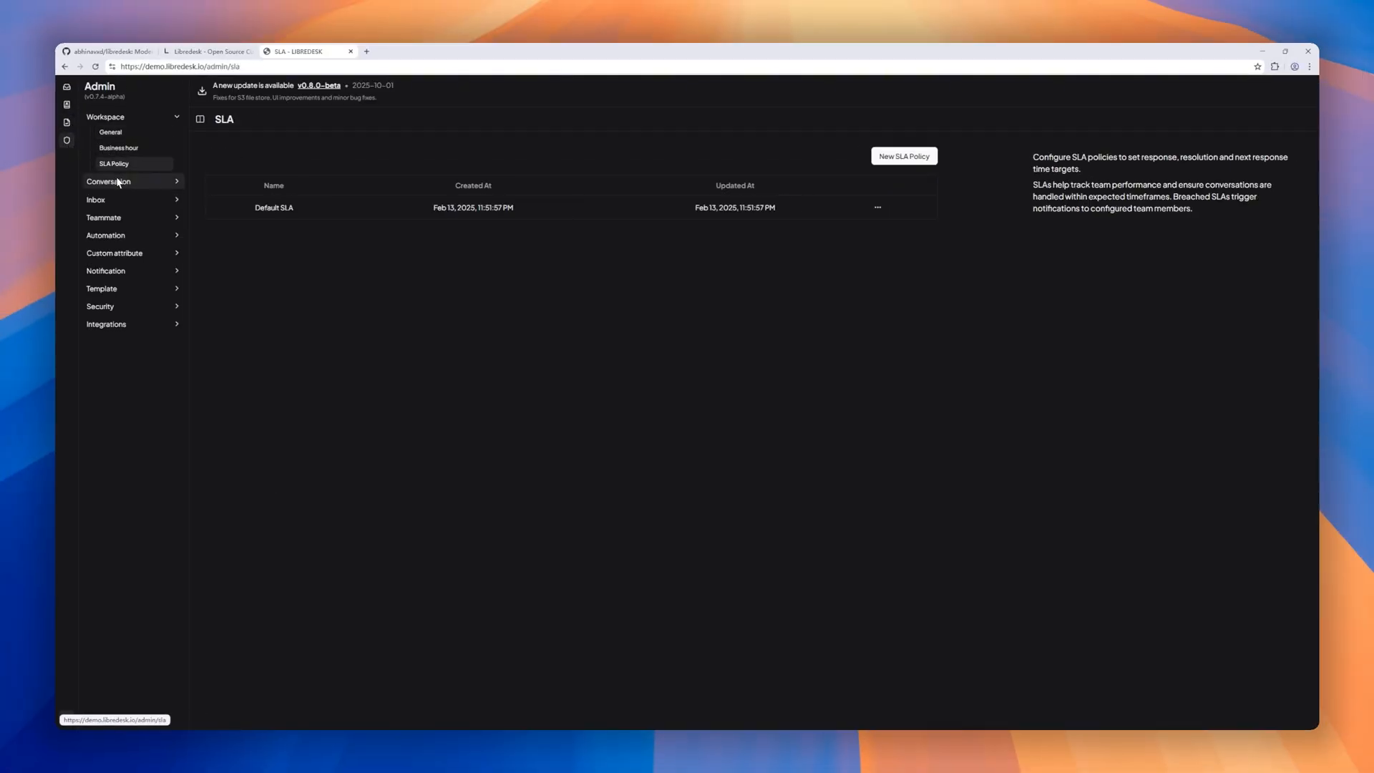
{"action": "left_click", "coordinate": [107, 52]}
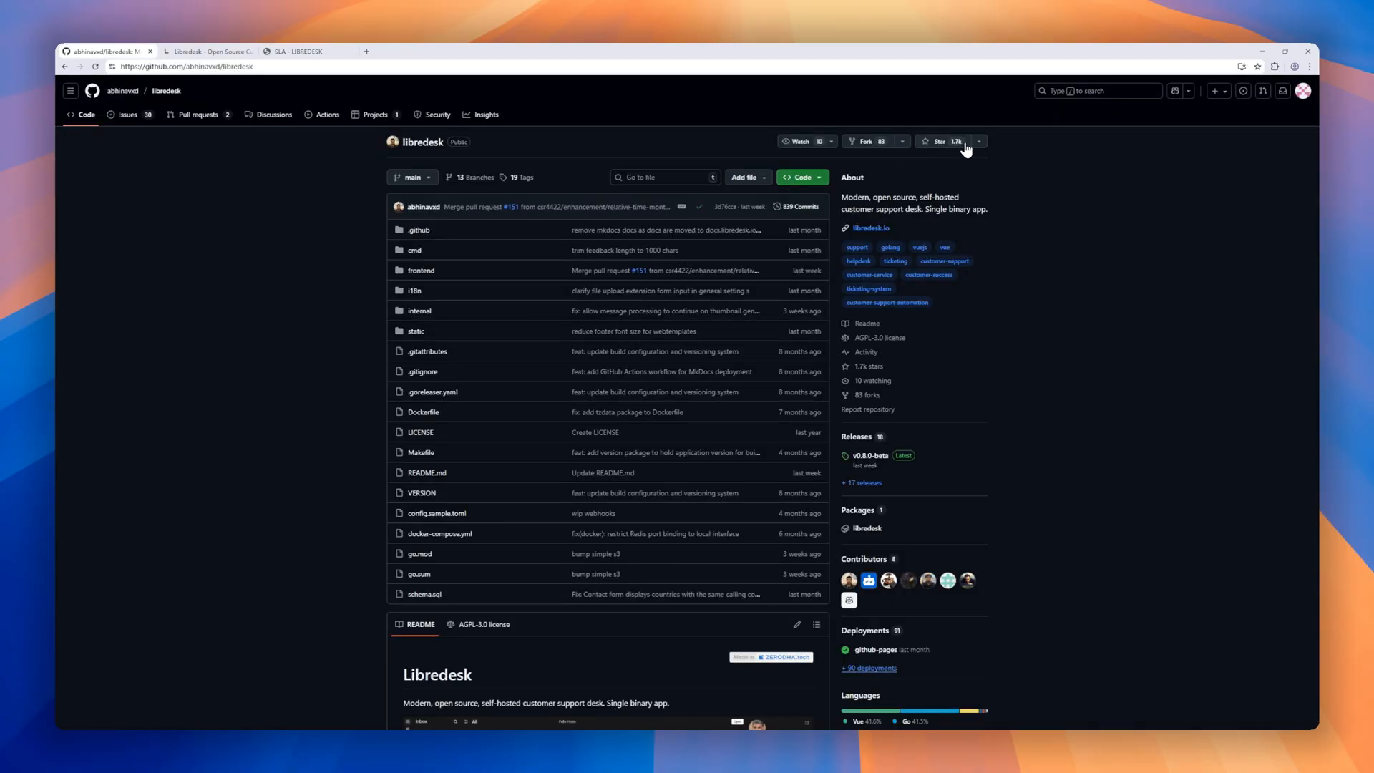
Step: Scroll the libredesk repository page before moving to WindowMode
{"action": "scroll", "scroll_direction": "down", "scroll_amount": 3}
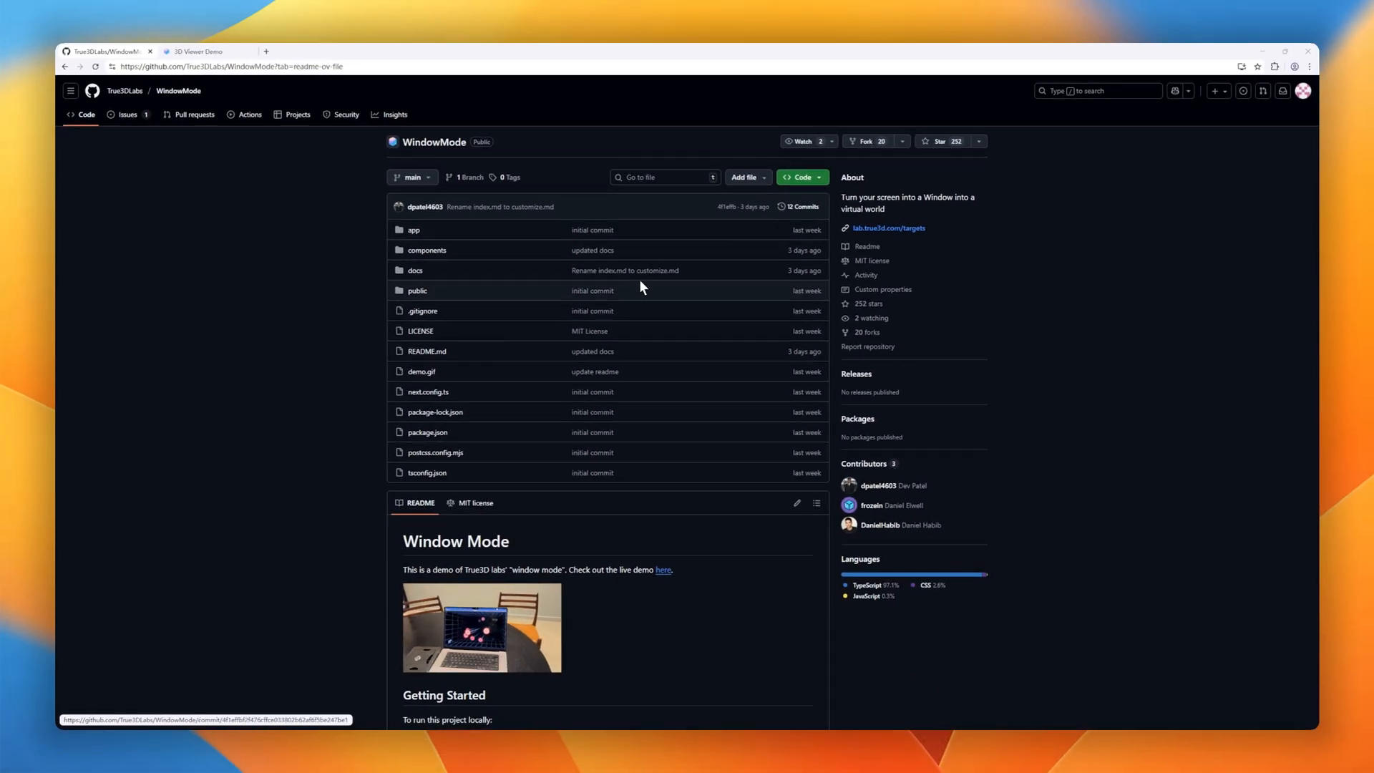
Step: Scroll the WindowMode README on head-tracked 3D rendering down to Using Your Own 3D Models
{"action": "scroll", "scroll_direction": "down", "scroll_amount": 3}
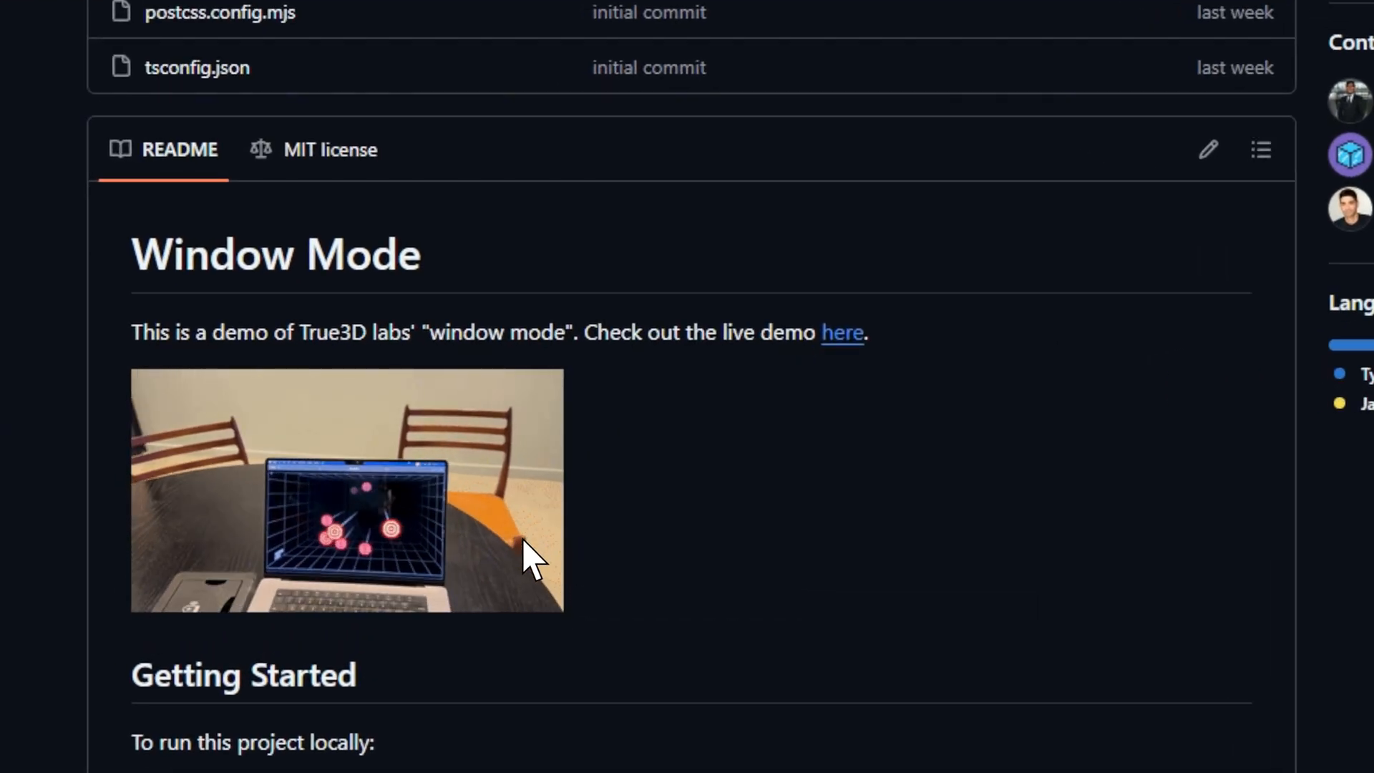
{"action": "scroll", "scroll_direction": "down", "scroll_amount": 3}
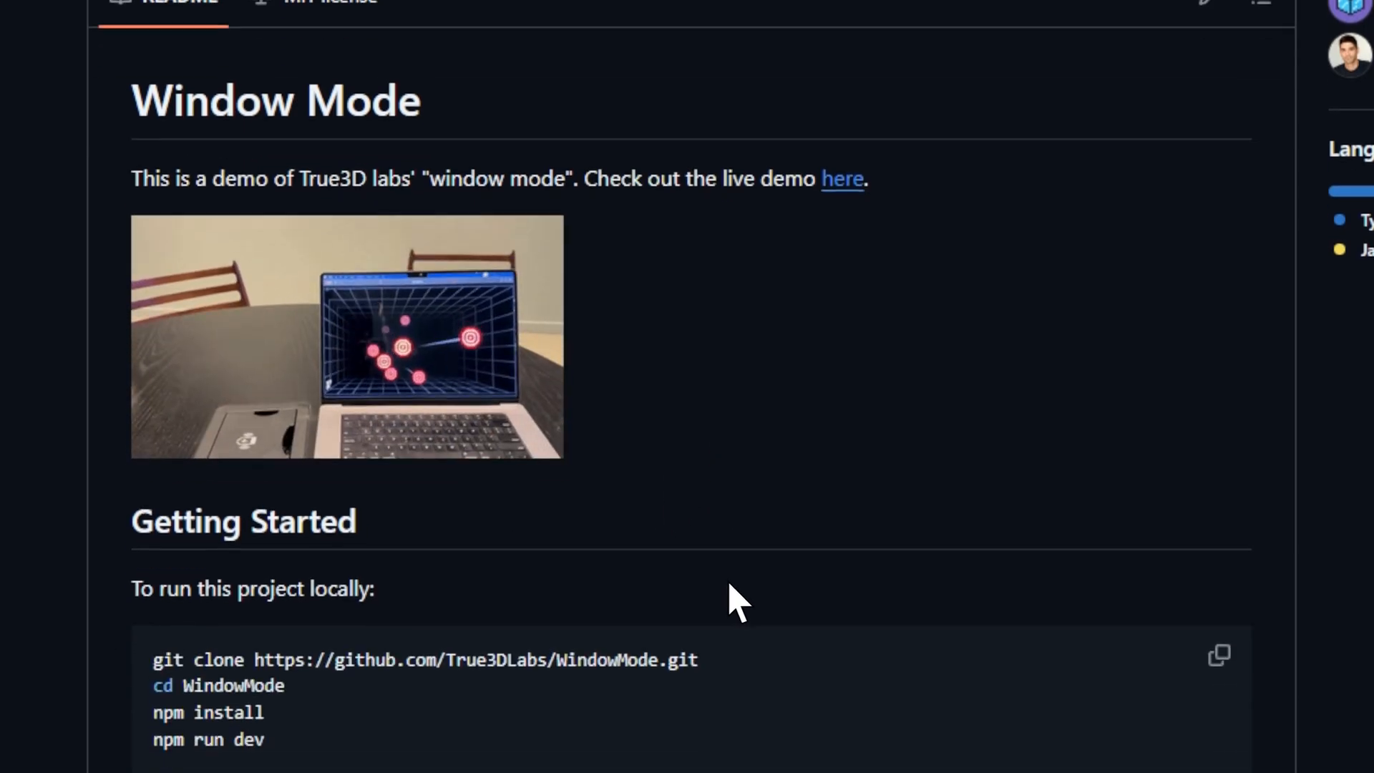
{"action": "scroll", "scroll_direction": "down", "scroll_amount": 3}
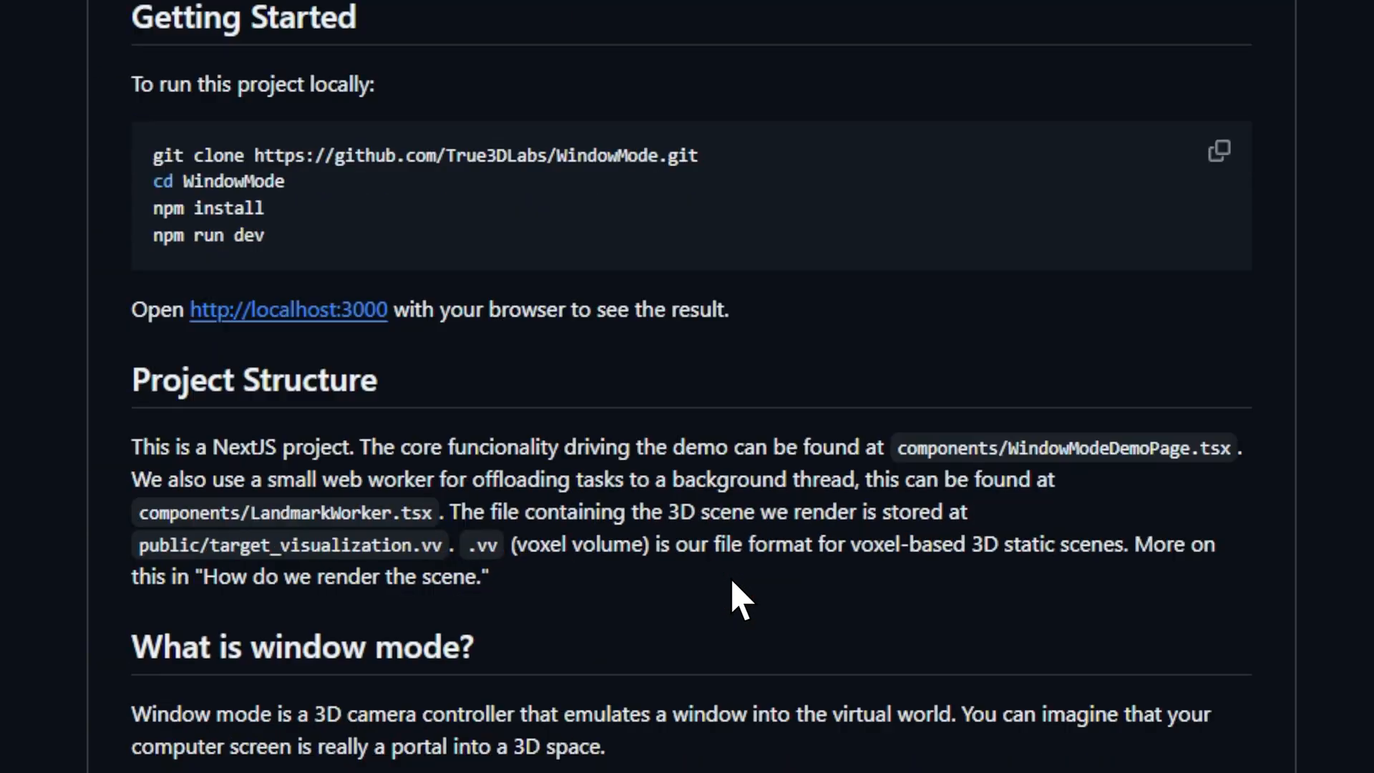
{"action": "scroll", "scroll_direction": "down", "scroll_amount": 3}
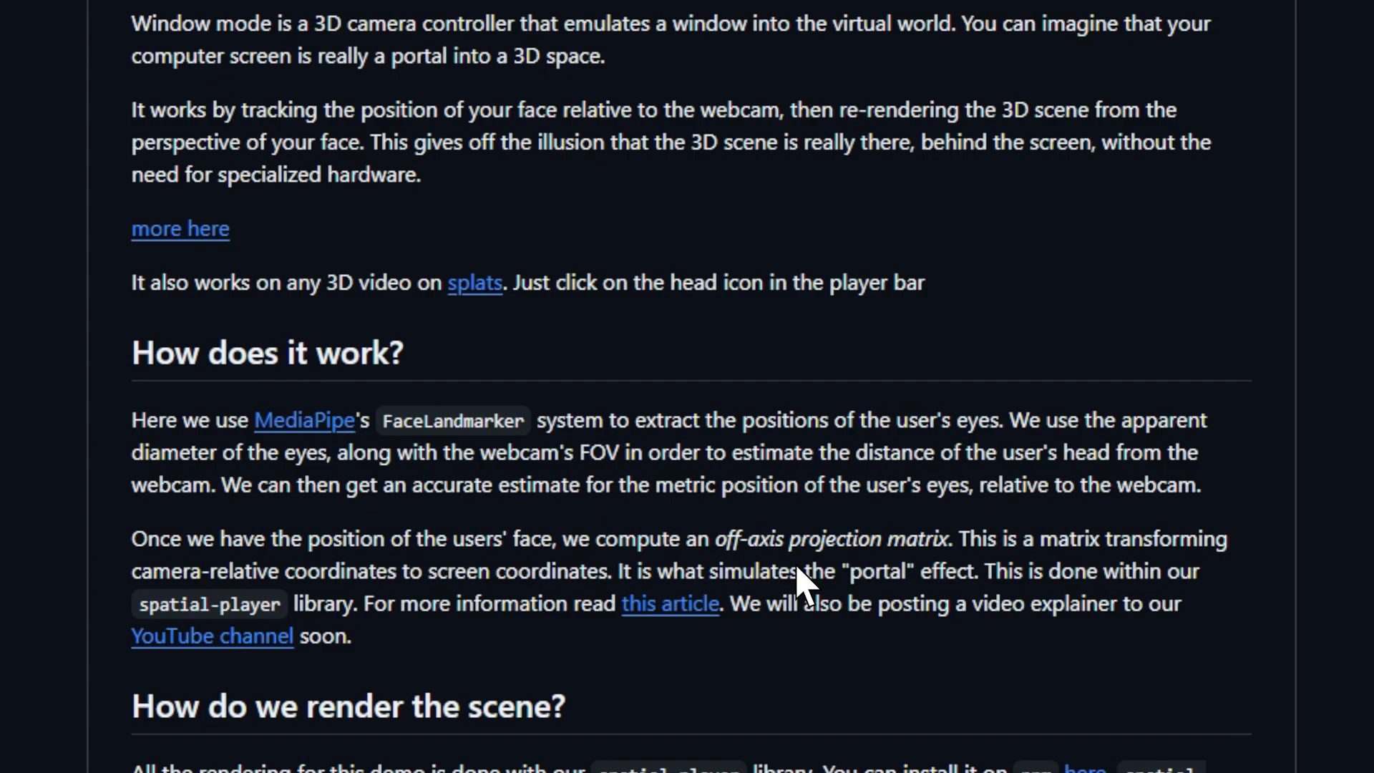
{"action": "scroll", "scroll_direction": "down", "scroll_amount": 3}
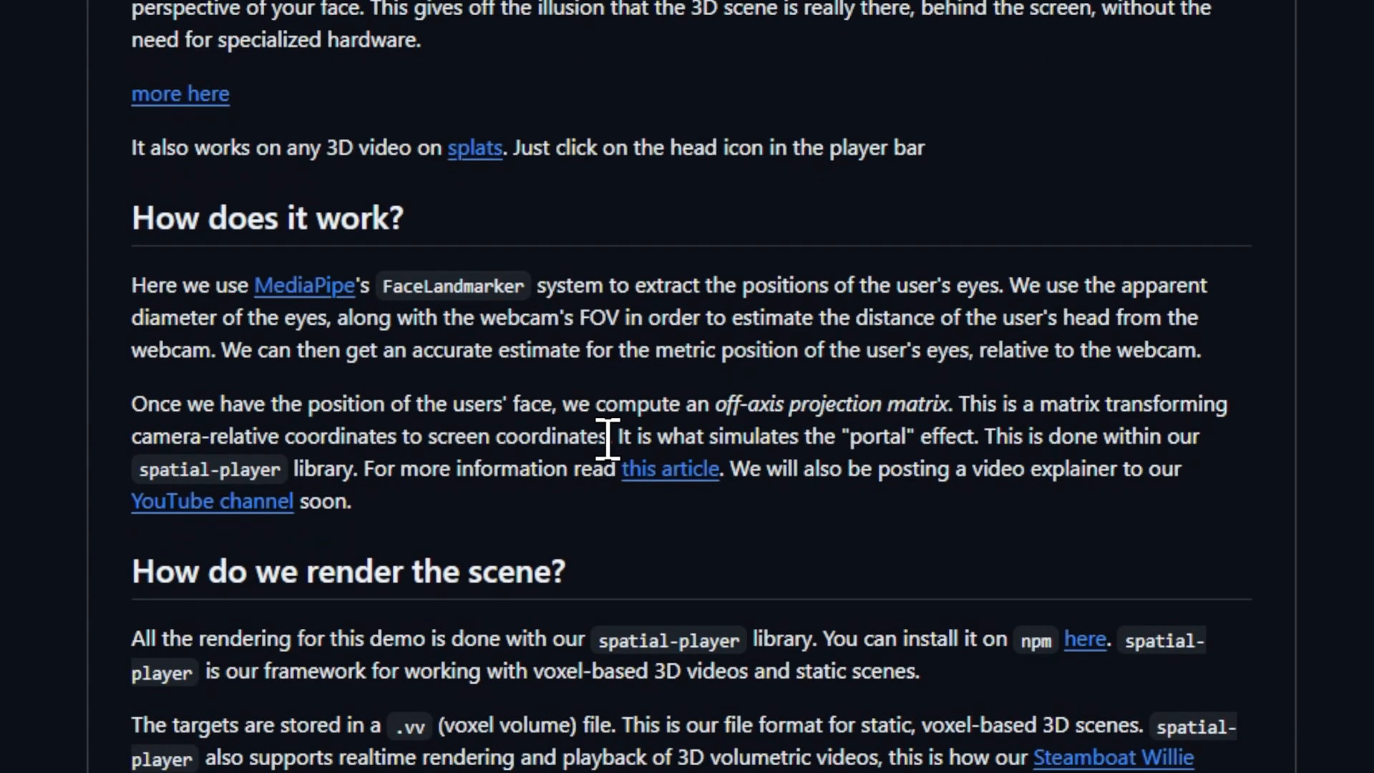
{"action": "scroll", "scroll_direction": "down", "scroll_amount": 3}
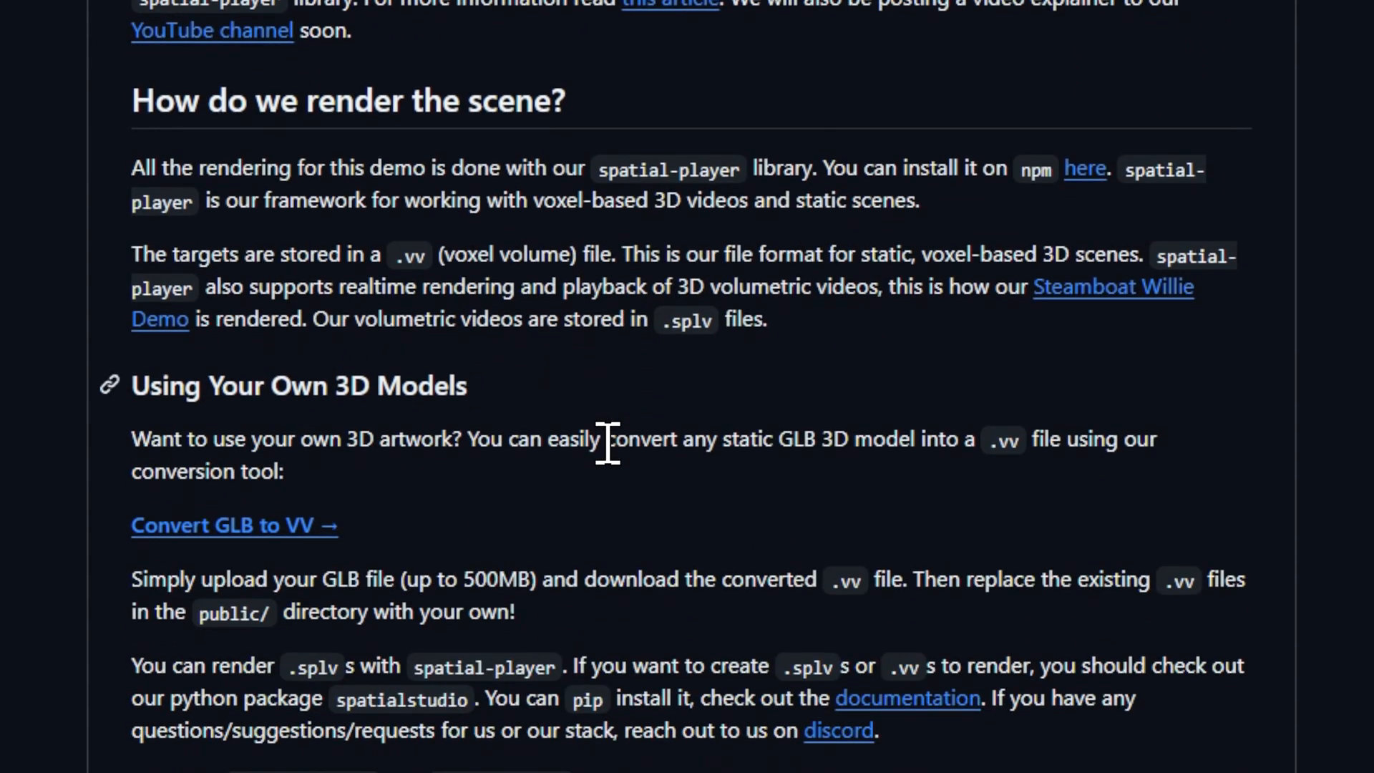
{"action": "scroll", "scroll_direction": "up", "scroll_amount": 3}
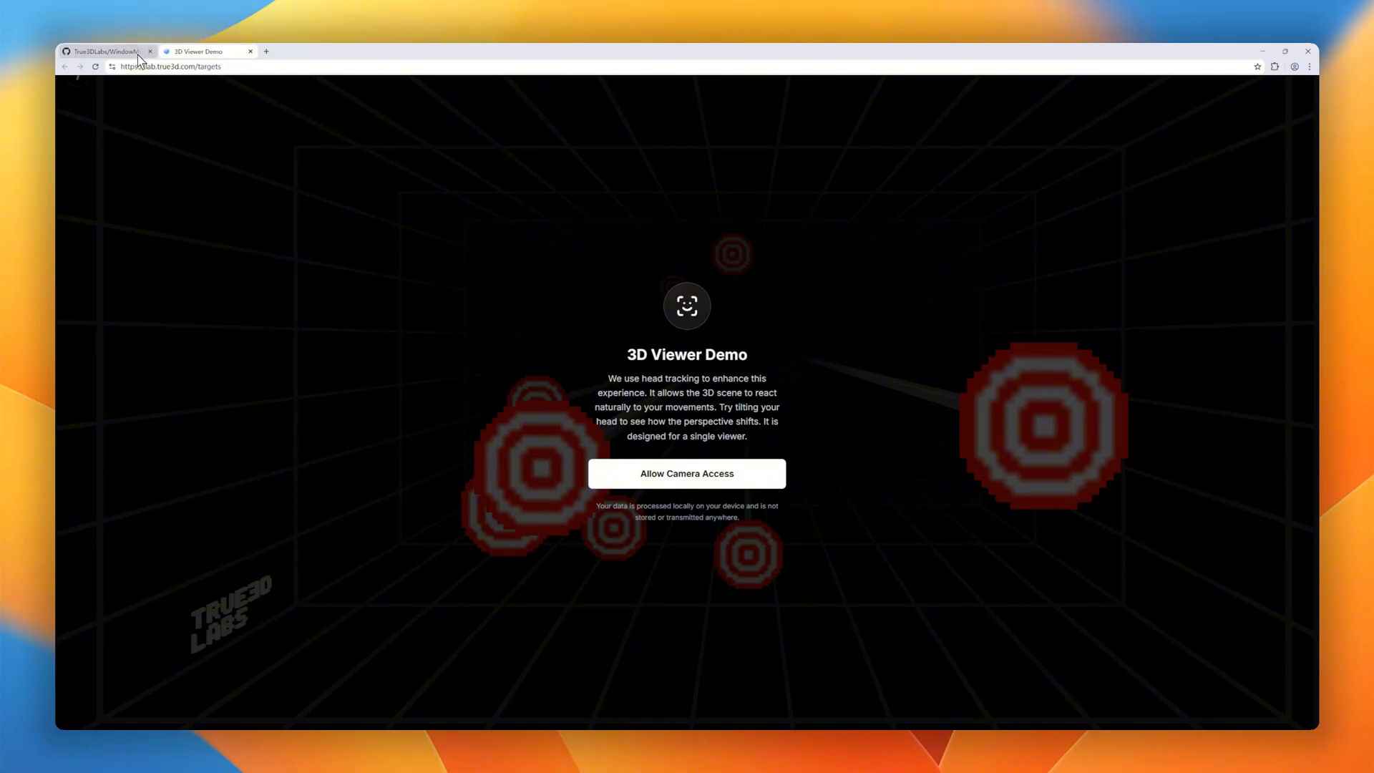
Step: Leave the 3D Viewer Demo and return to the GitHub repository tab
{"action": "left_click", "coordinate": [107, 51]}
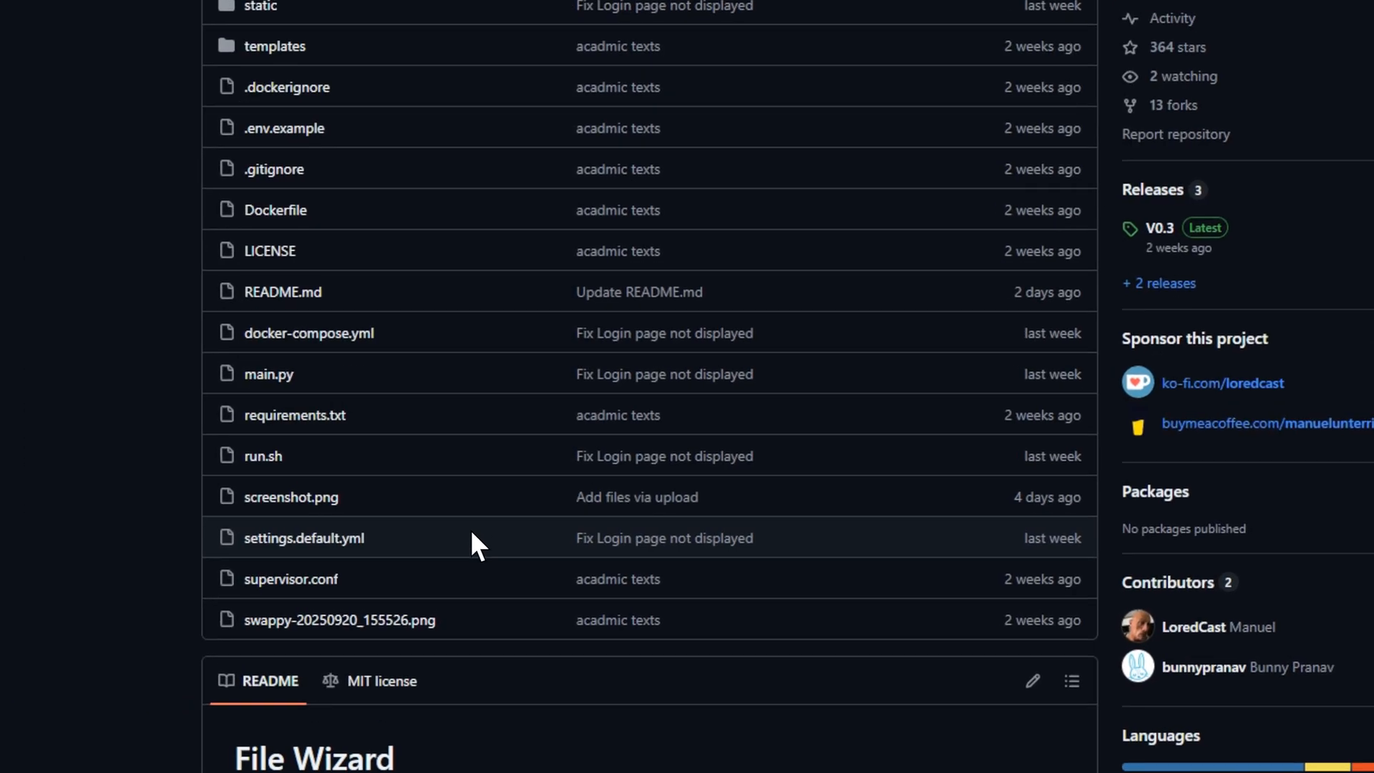
Step: Scroll the File Wizard README into its features and full-size screenshot, then return to the repository page
{"action": "scroll", "scroll_direction": "down", "scroll_amount": 3}
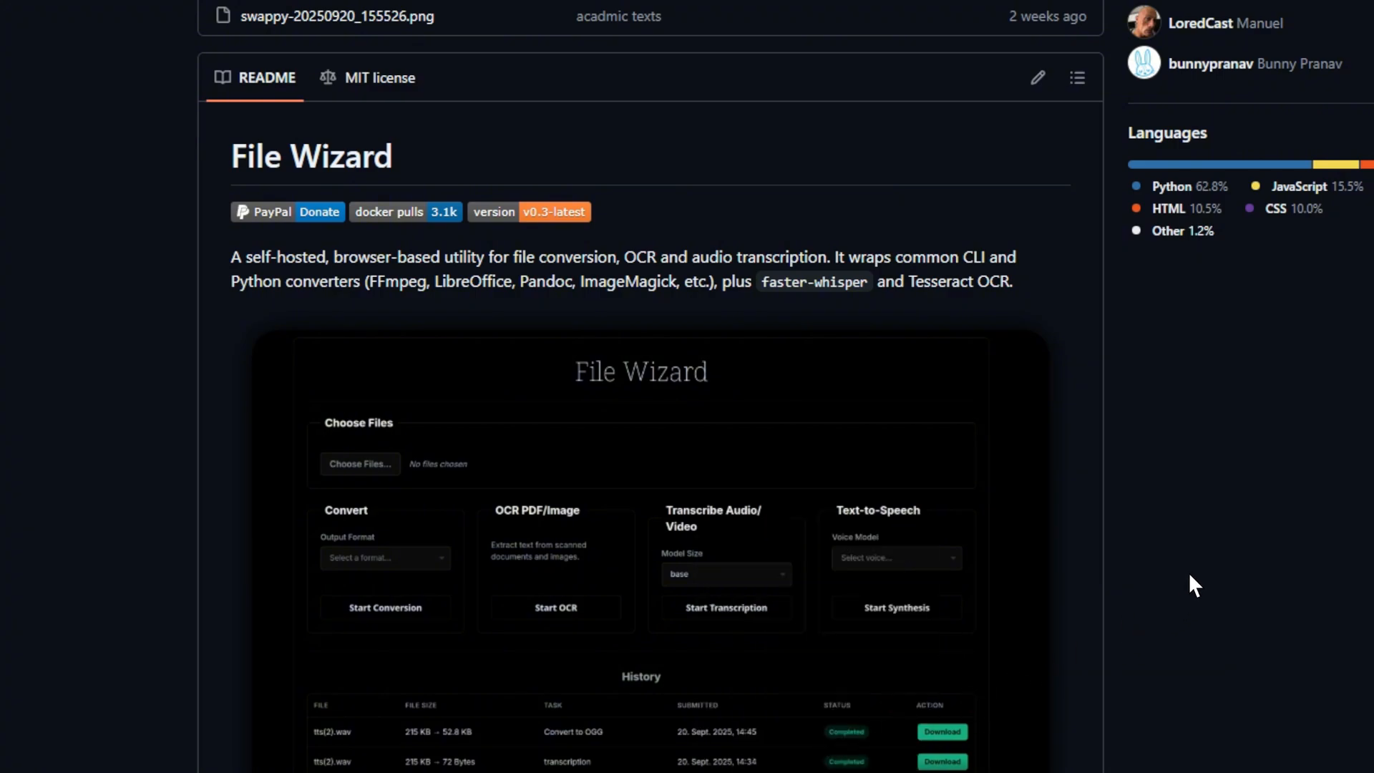
{"action": "scroll", "scroll_direction": "down", "scroll_amount": 3}
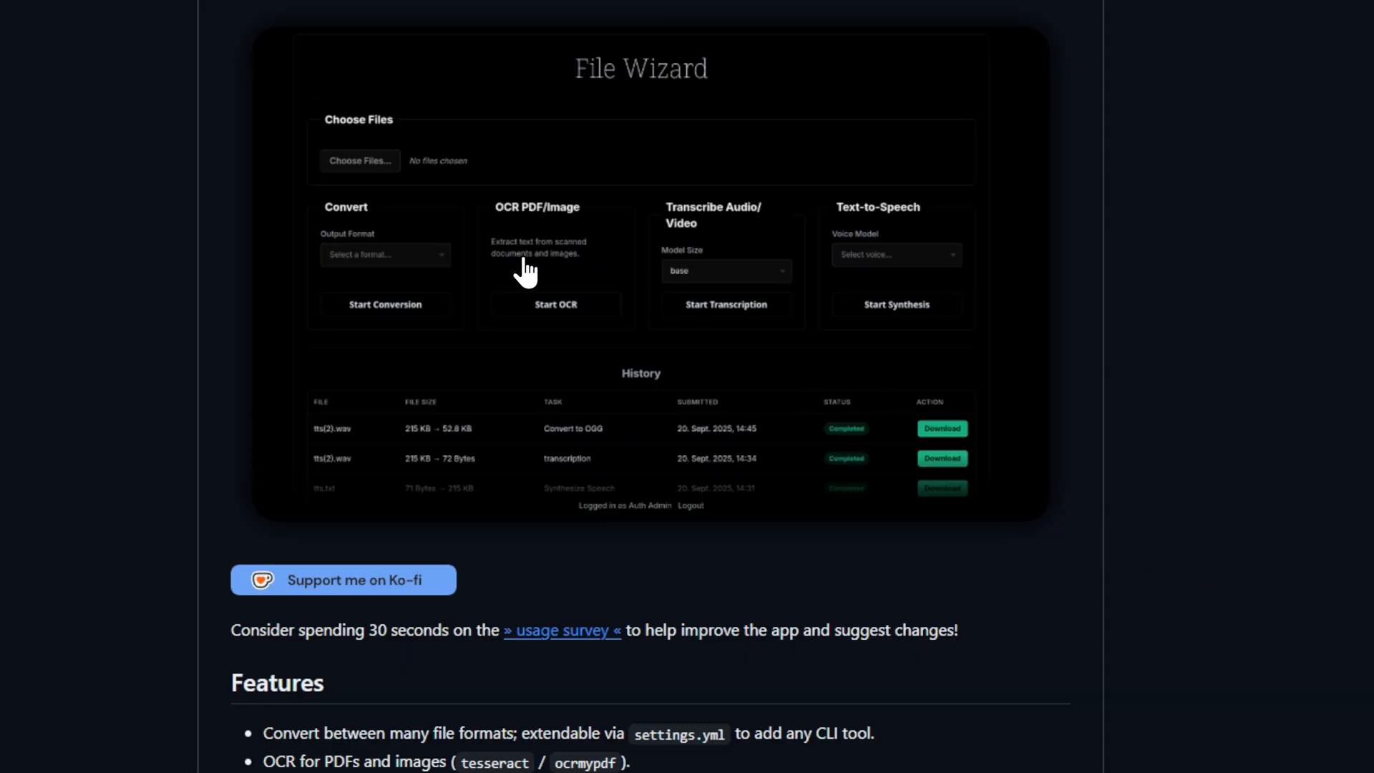
{"action": "scroll", "scroll_direction": "down", "scroll_amount": 3}
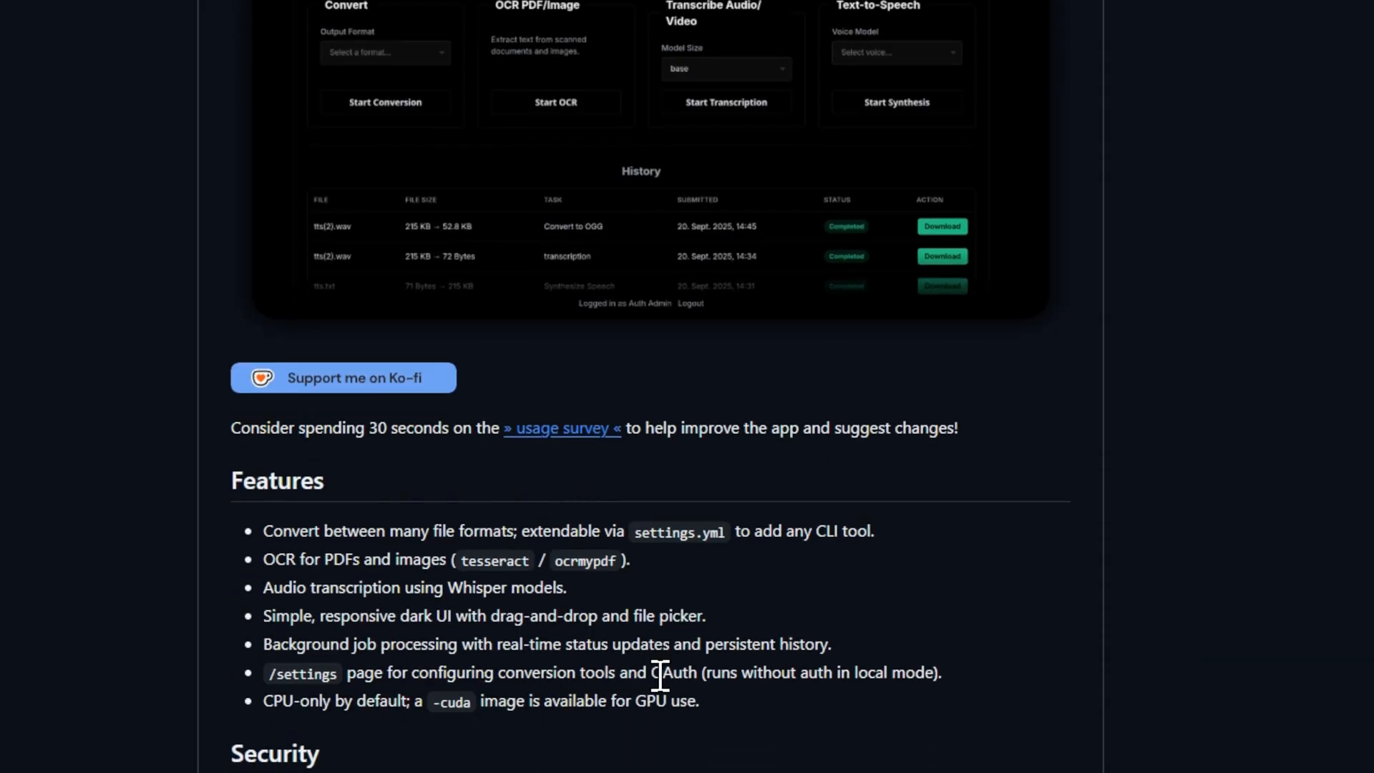
{"action": "scroll", "scroll_direction": "down", "scroll_amount": 3}
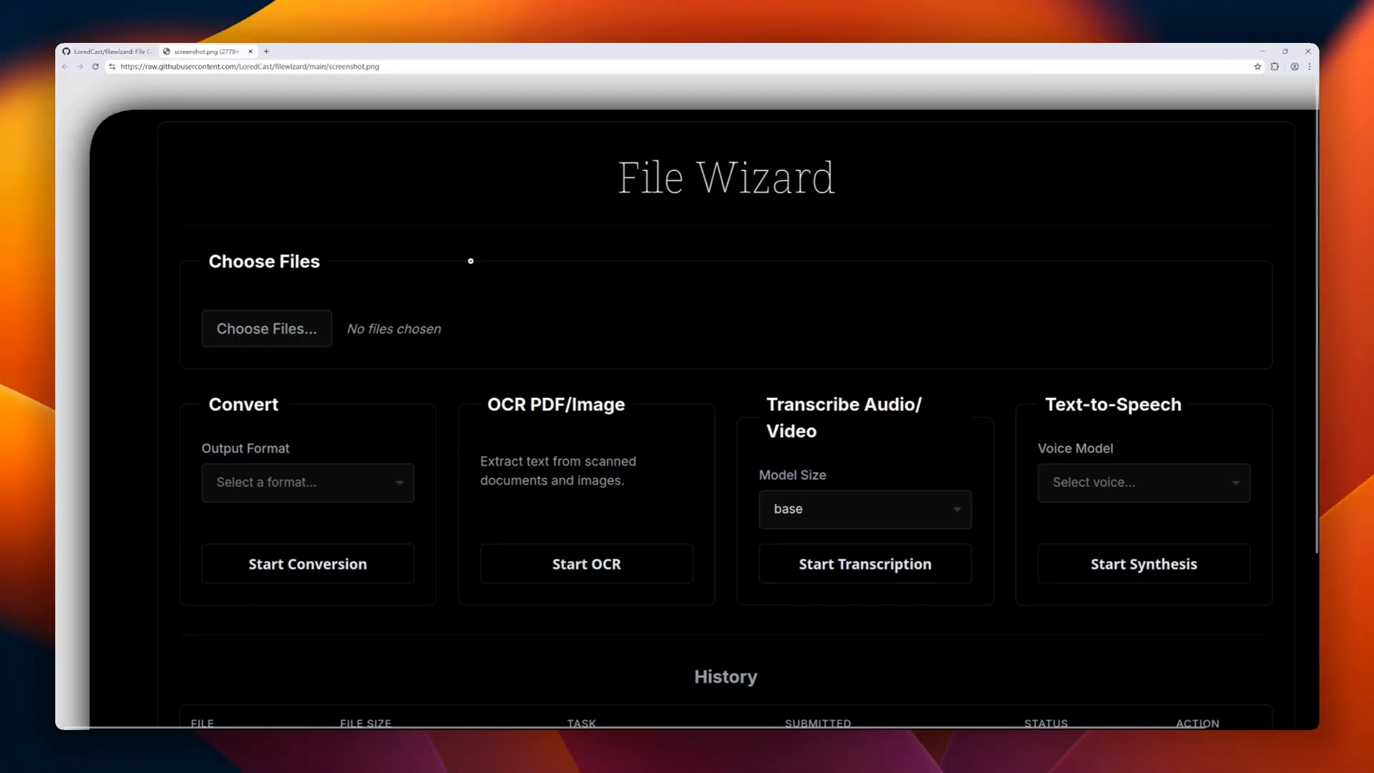
{"action": "scroll", "scroll_direction": "down", "scroll_amount": 3}
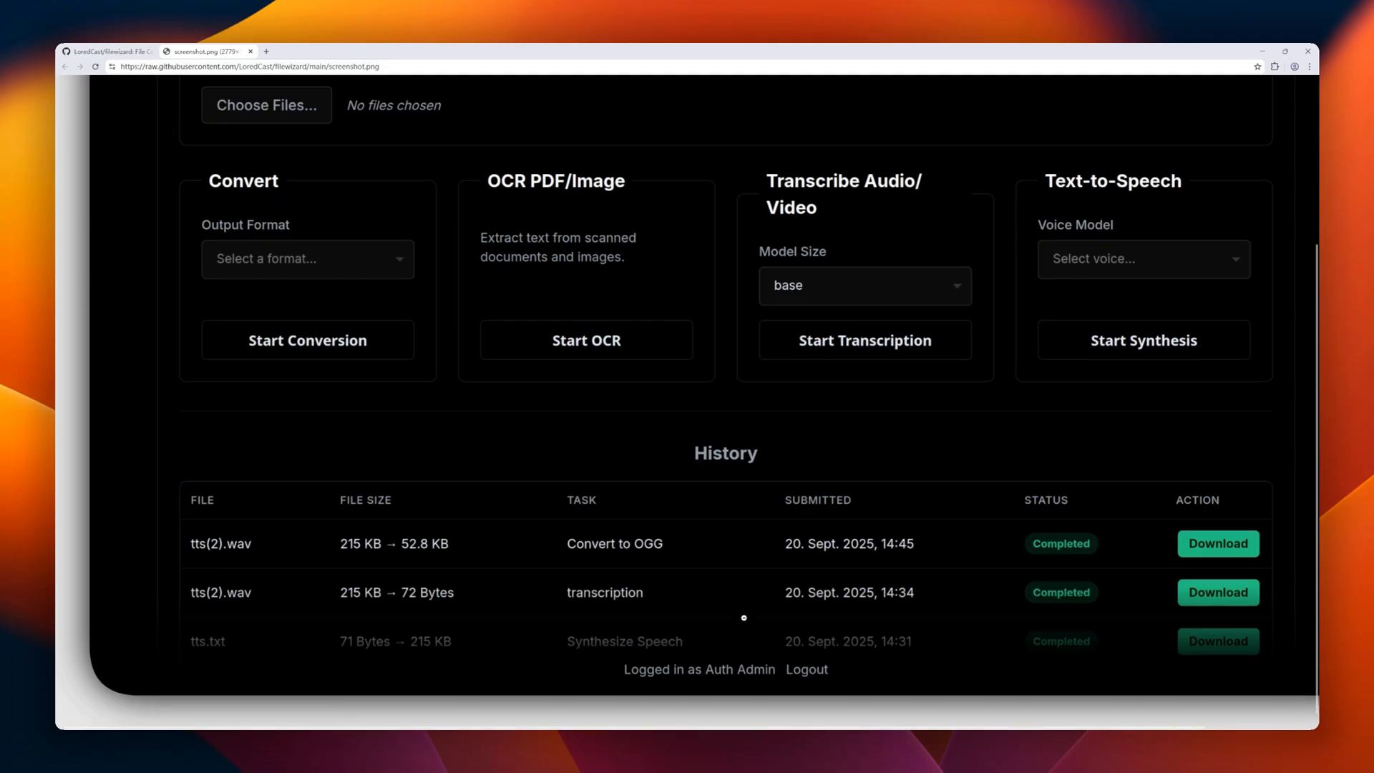
{"action": "left_click", "coordinate": [108, 51]}
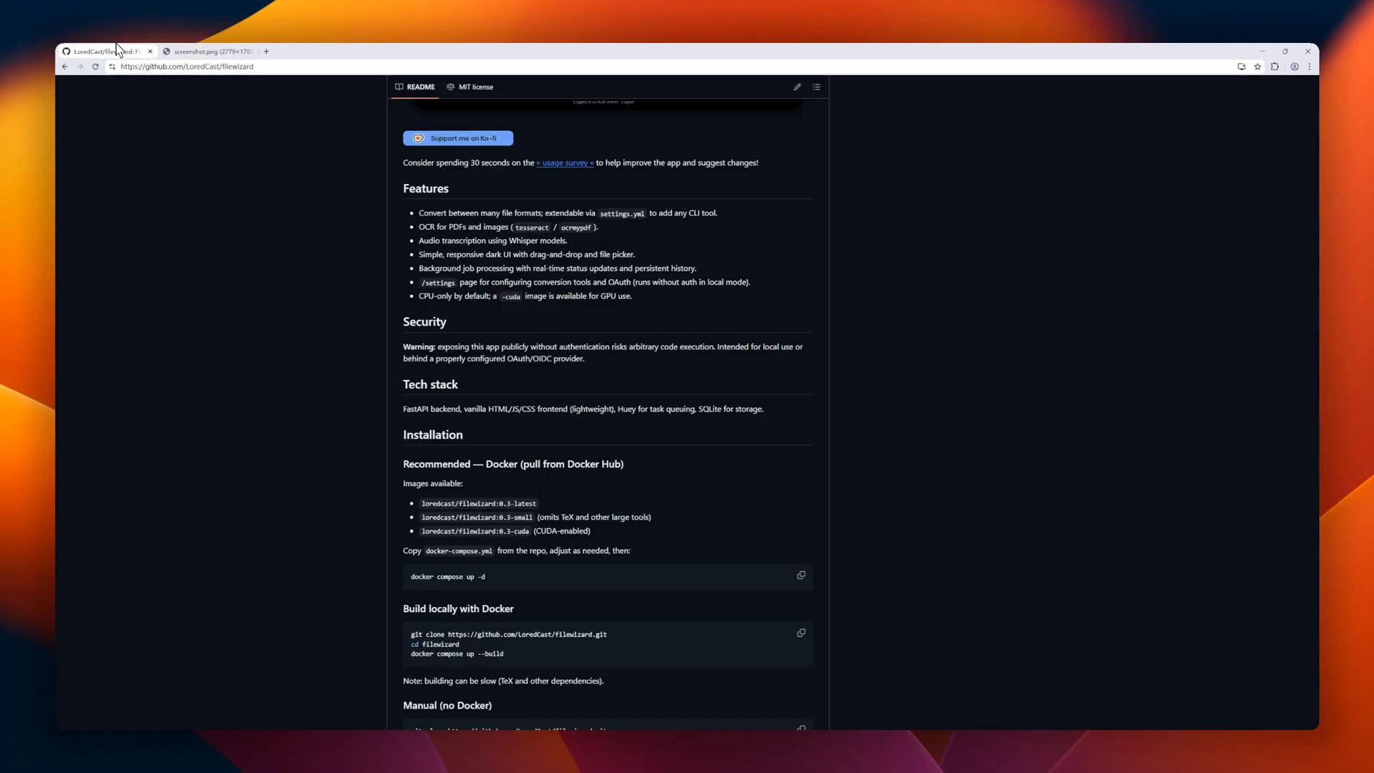
Step: Scroll the filewizard README through the Security, Tech stack and Installation sections
{"action": "scroll", "scroll_direction": "down", "scroll_amount": 3}
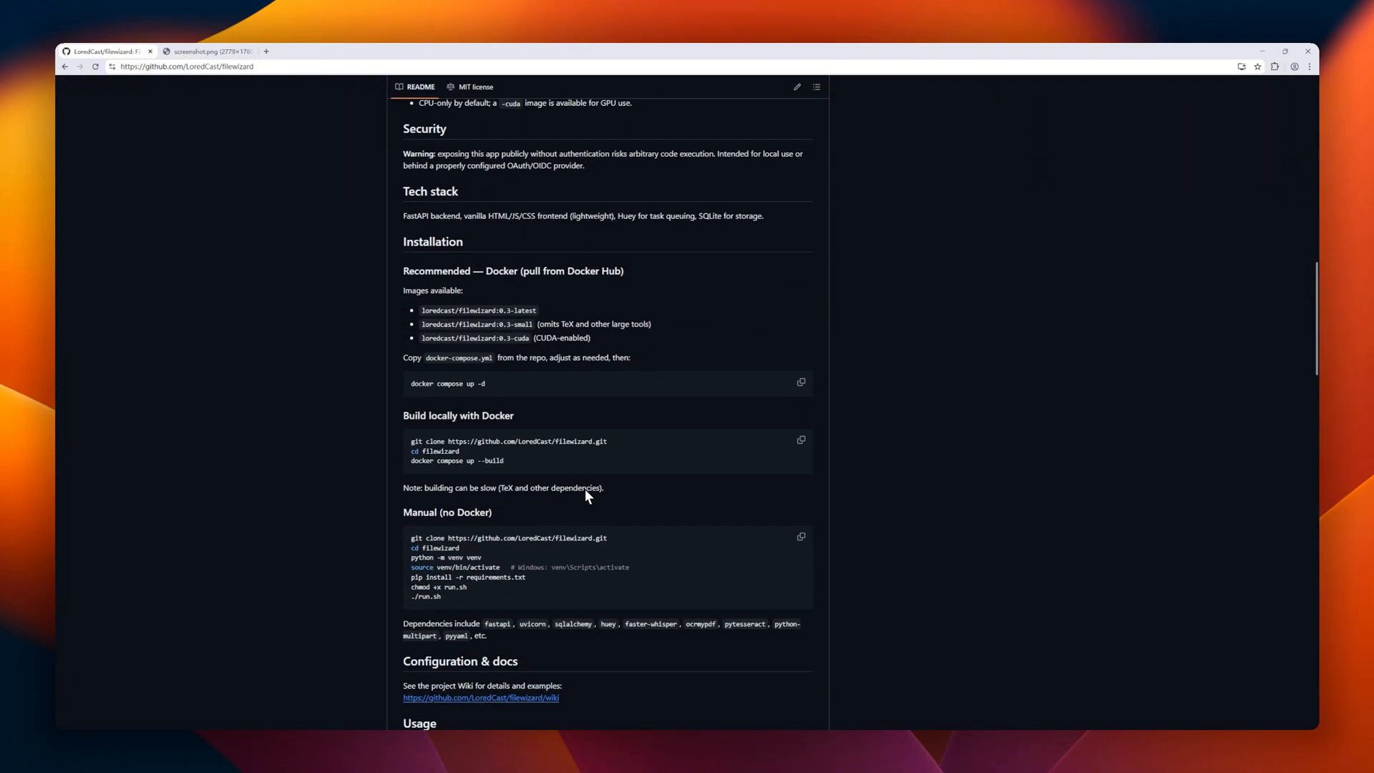
{"action": "scroll", "scroll_direction": "down", "scroll_amount": 3}
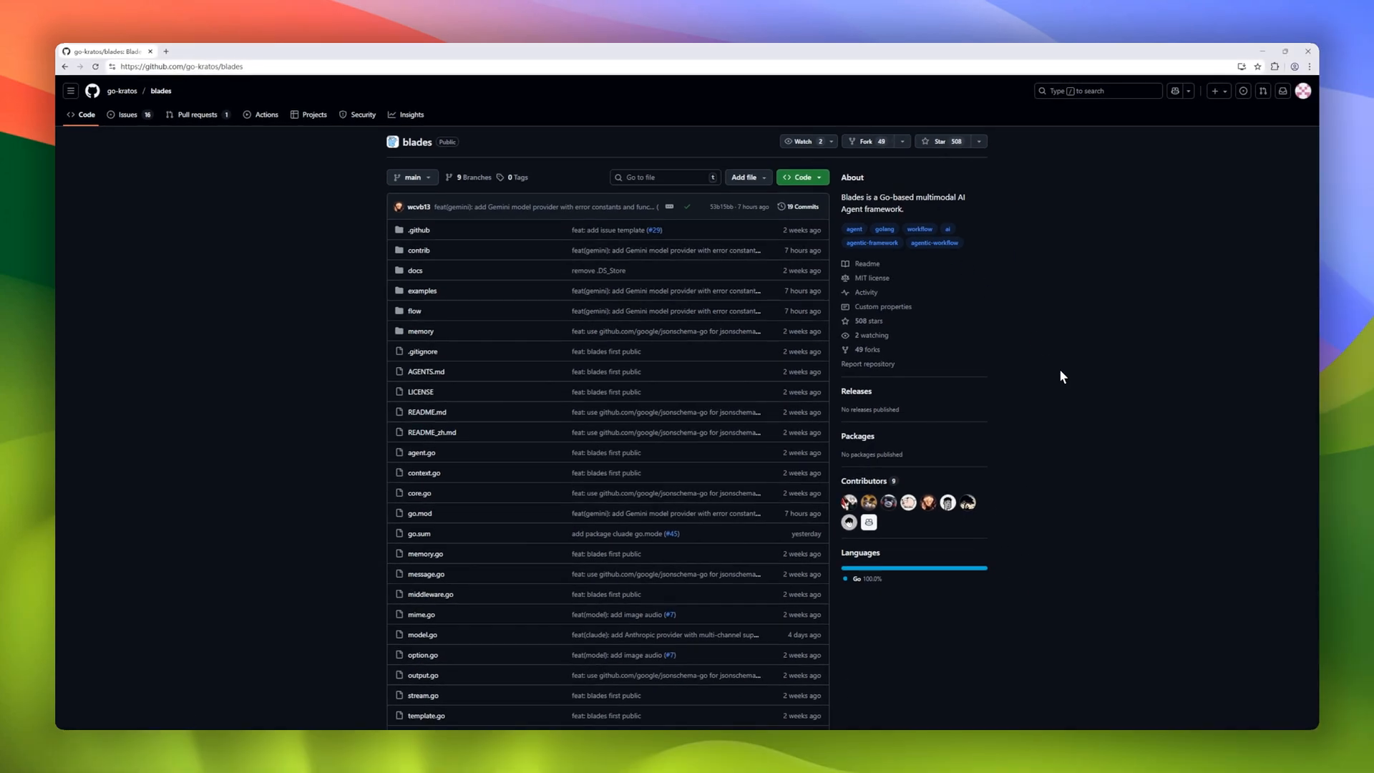
Step: Scroll the blades README through its architecture diagram and core concepts
{"action": "scroll", "scroll_direction": "down", "scroll_amount": 3}
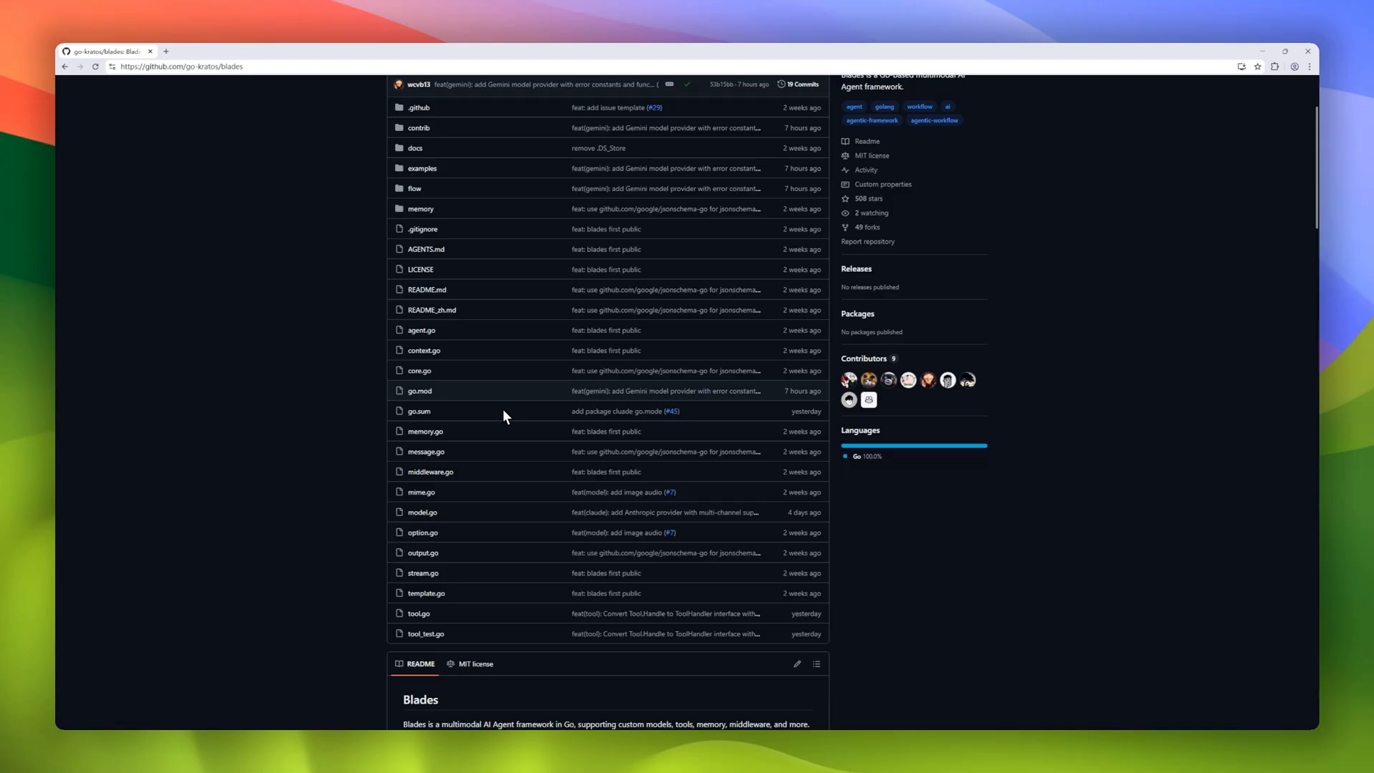
{"action": "scroll", "scroll_direction": "down", "scroll_amount": 3}
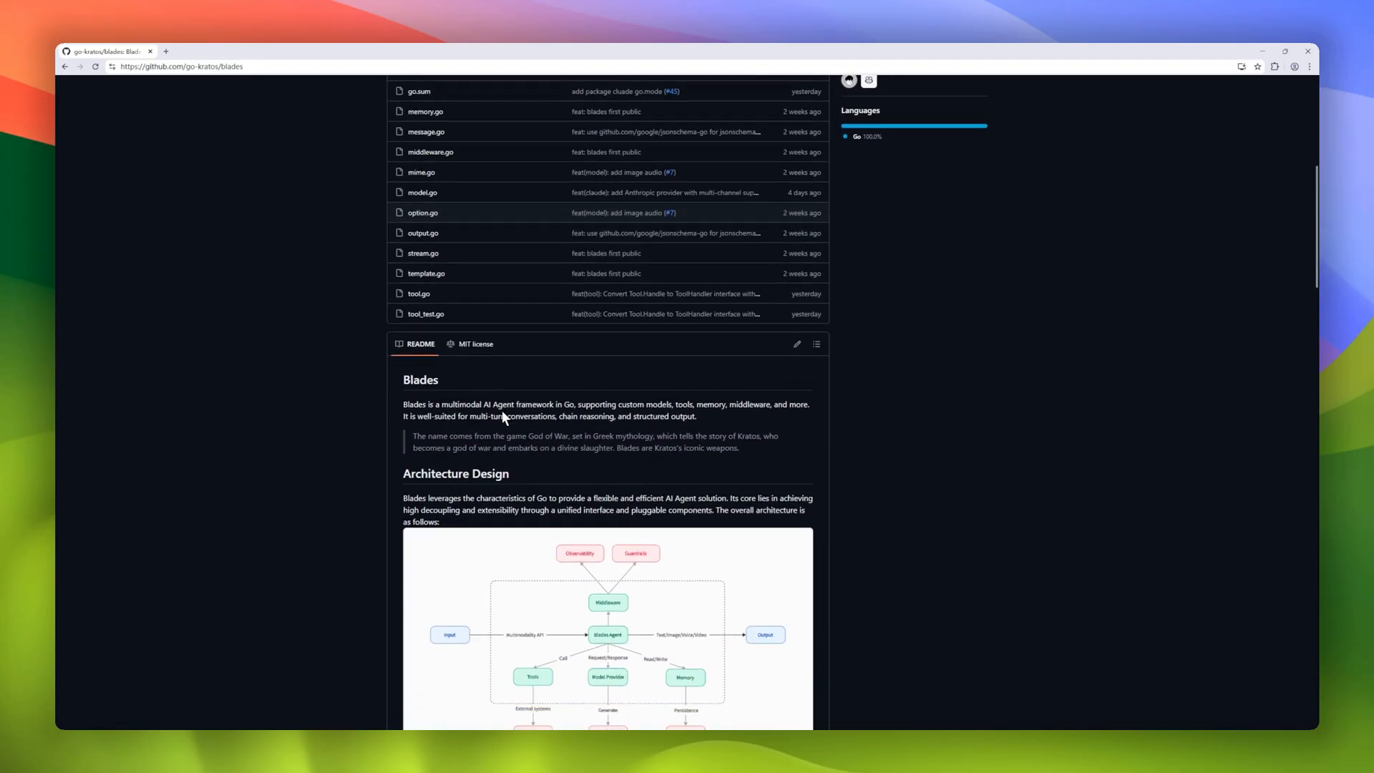
{"action": "scroll", "scroll_direction": "down", "scroll_amount": 3}
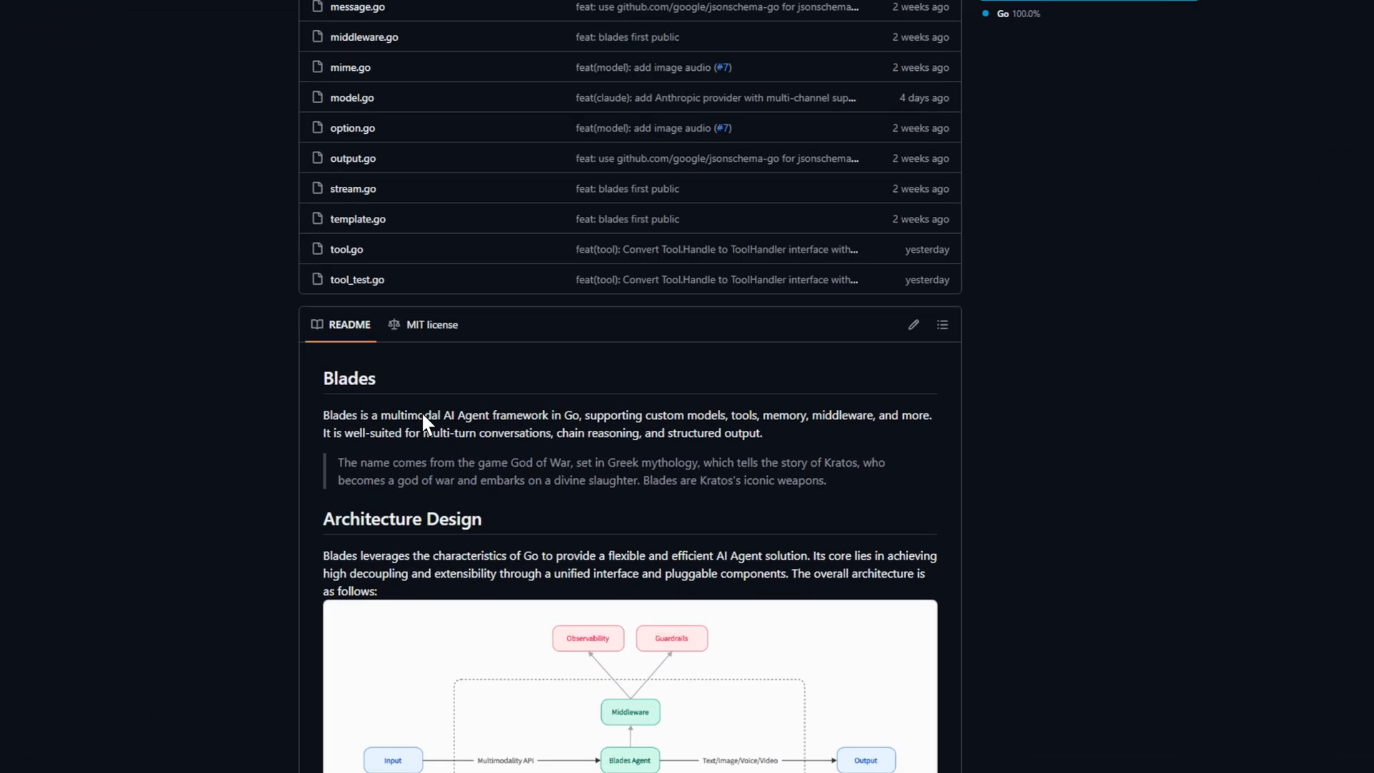
{"action": "scroll", "scroll_direction": "down", "scroll_amount": 3}
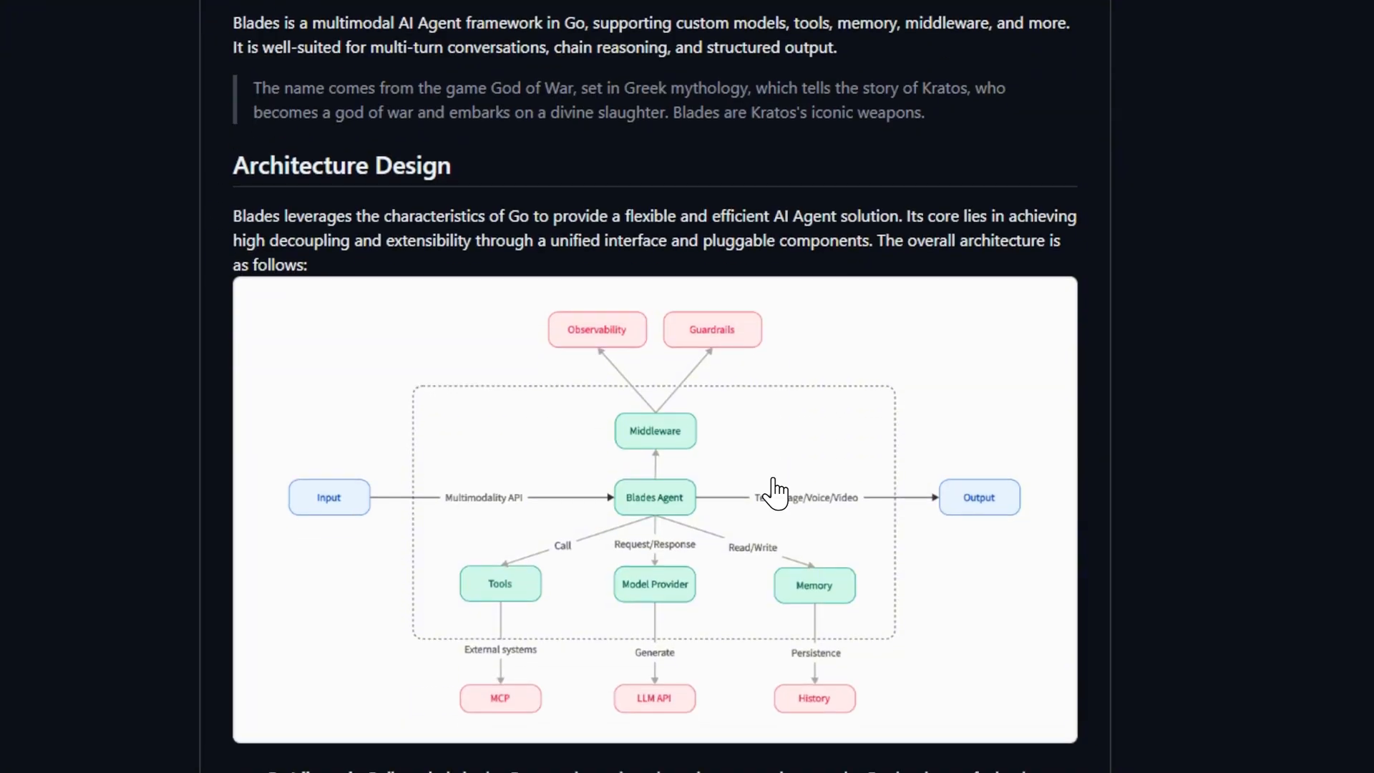
{"action": "mouse_move", "coordinate": [575, 169]}
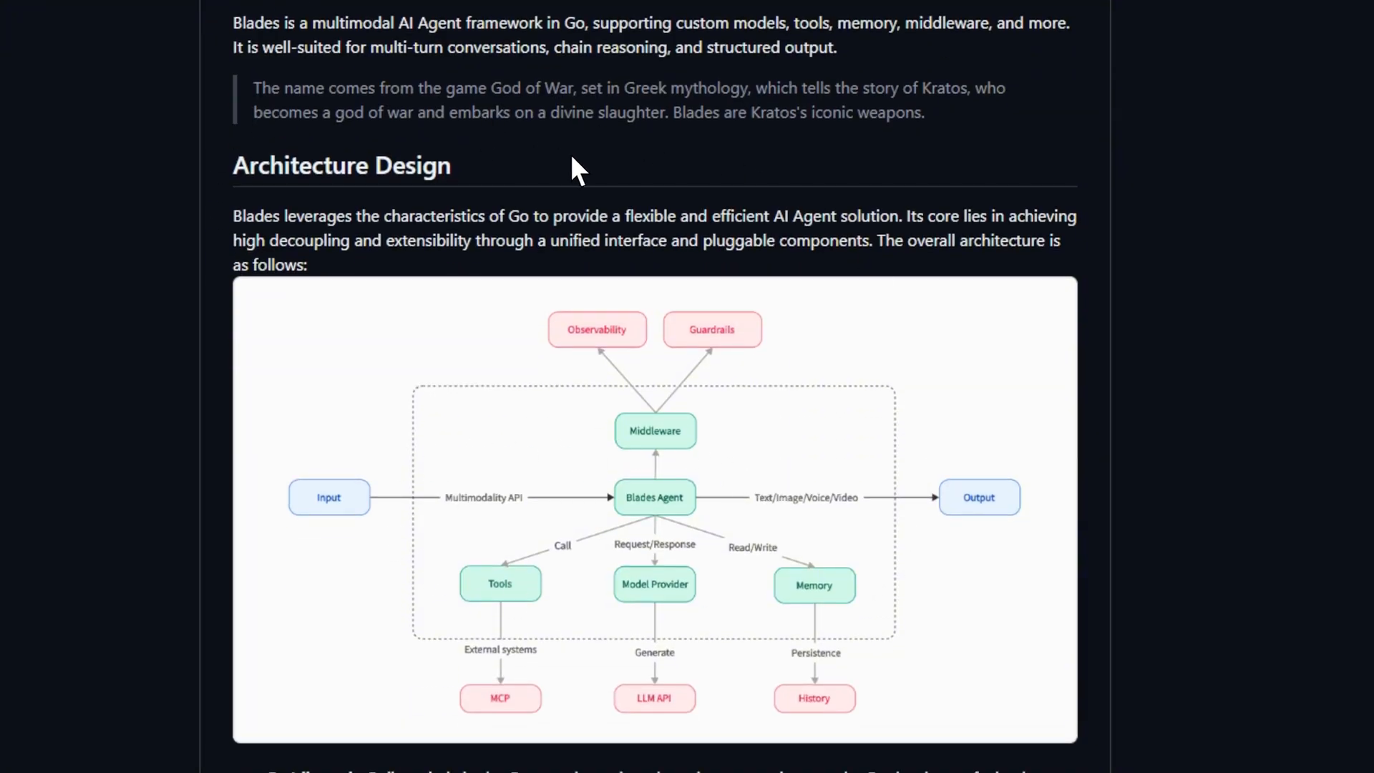
{"action": "scroll", "scroll_direction": "down", "scroll_amount": 3}
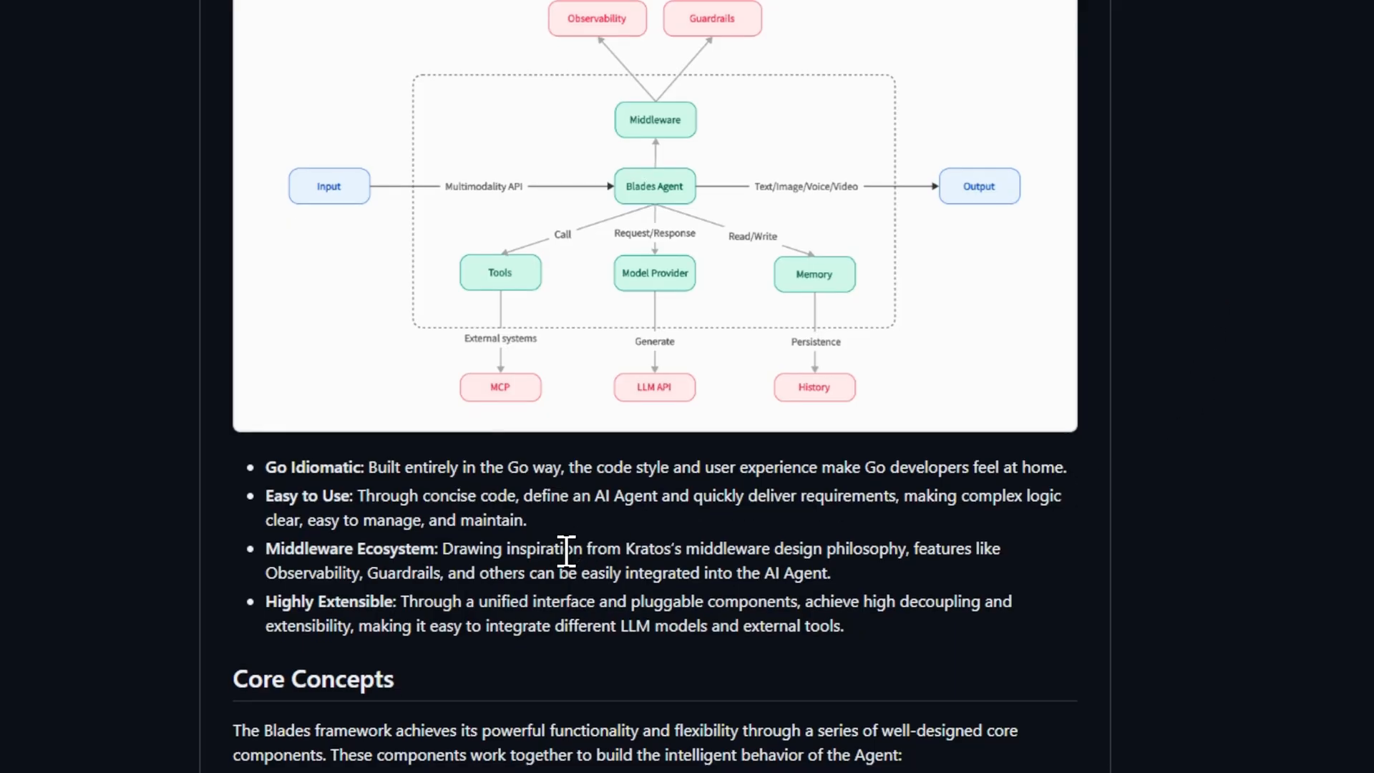
{"action": "scroll", "scroll_direction": "down", "scroll_amount": 3}
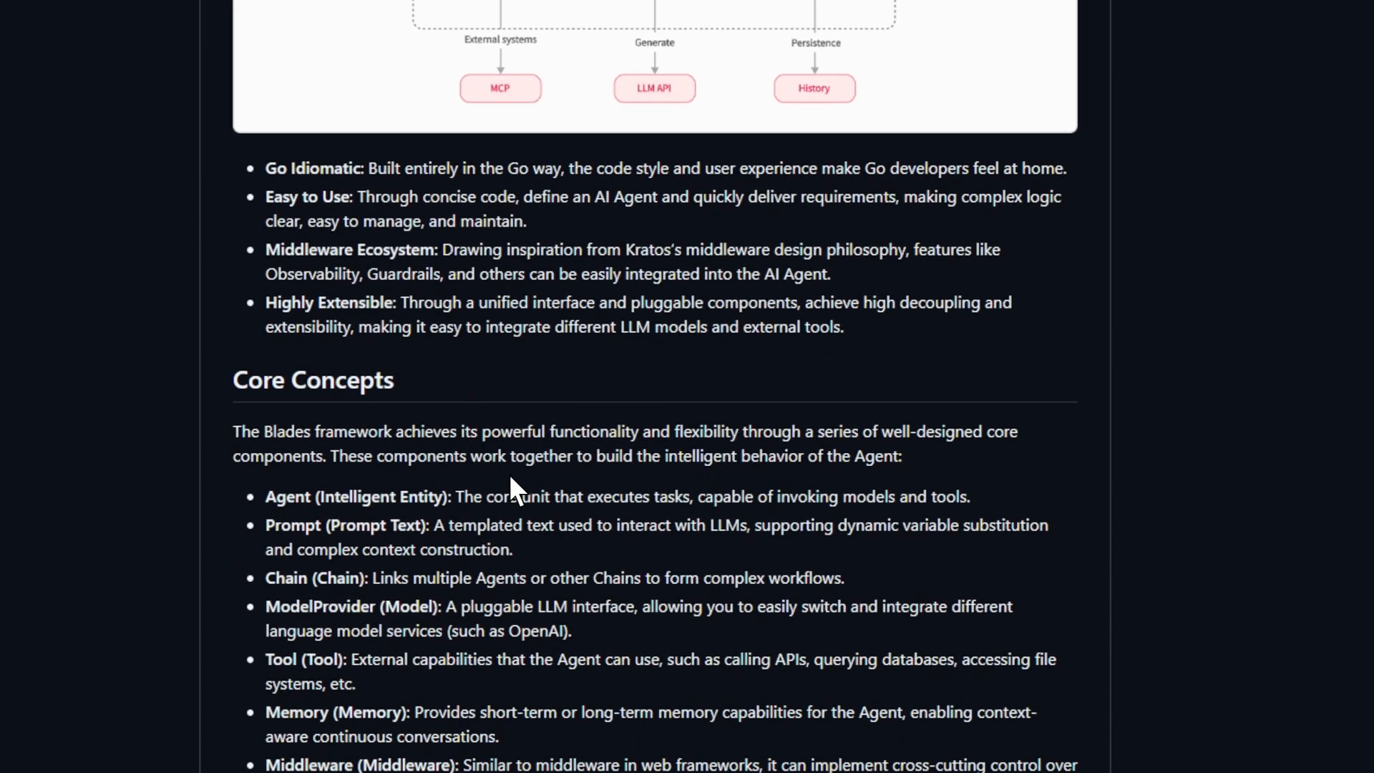
Step: Continue through the Runner interface and the quick-start chat agent example
{"action": "scroll", "scroll_direction": "down", "scroll_amount": 3}
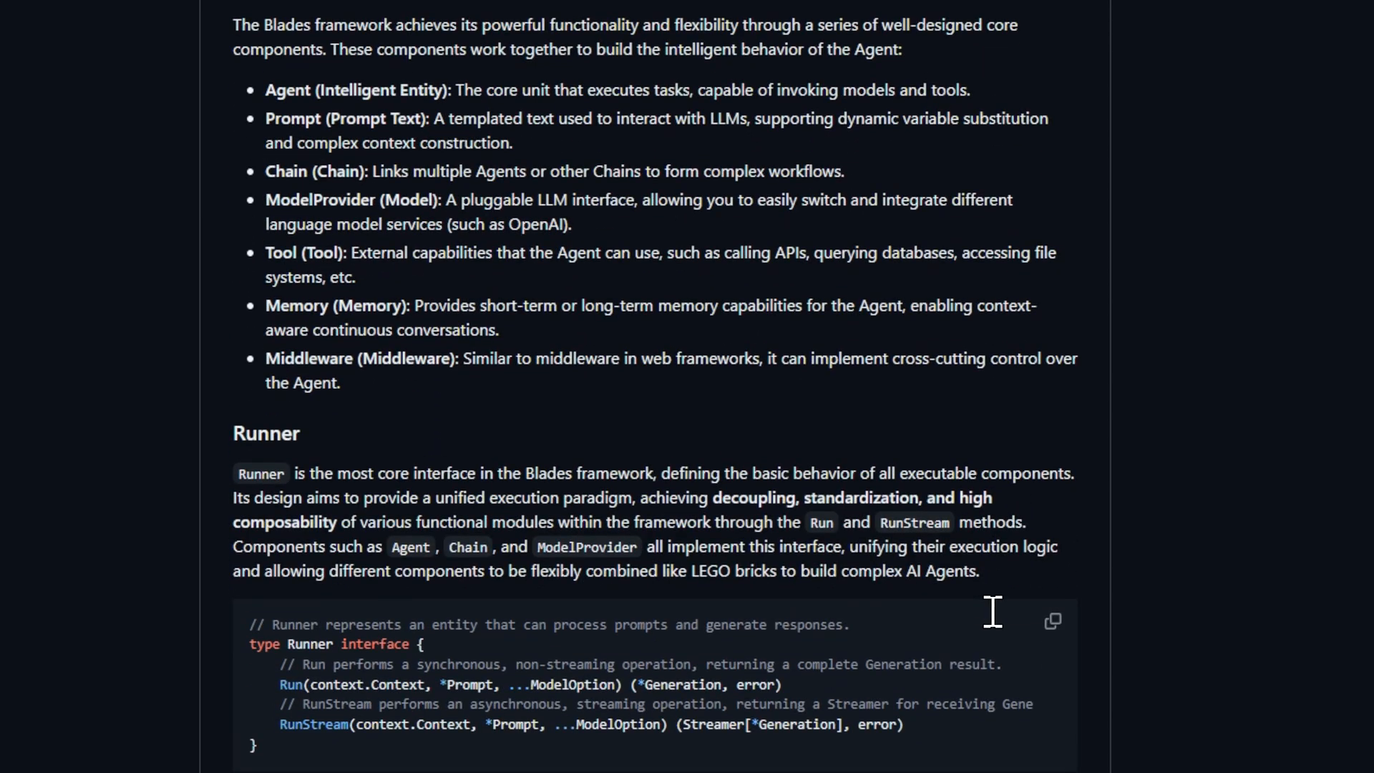
{"action": "scroll", "scroll_direction": "down", "scroll_amount": 3}
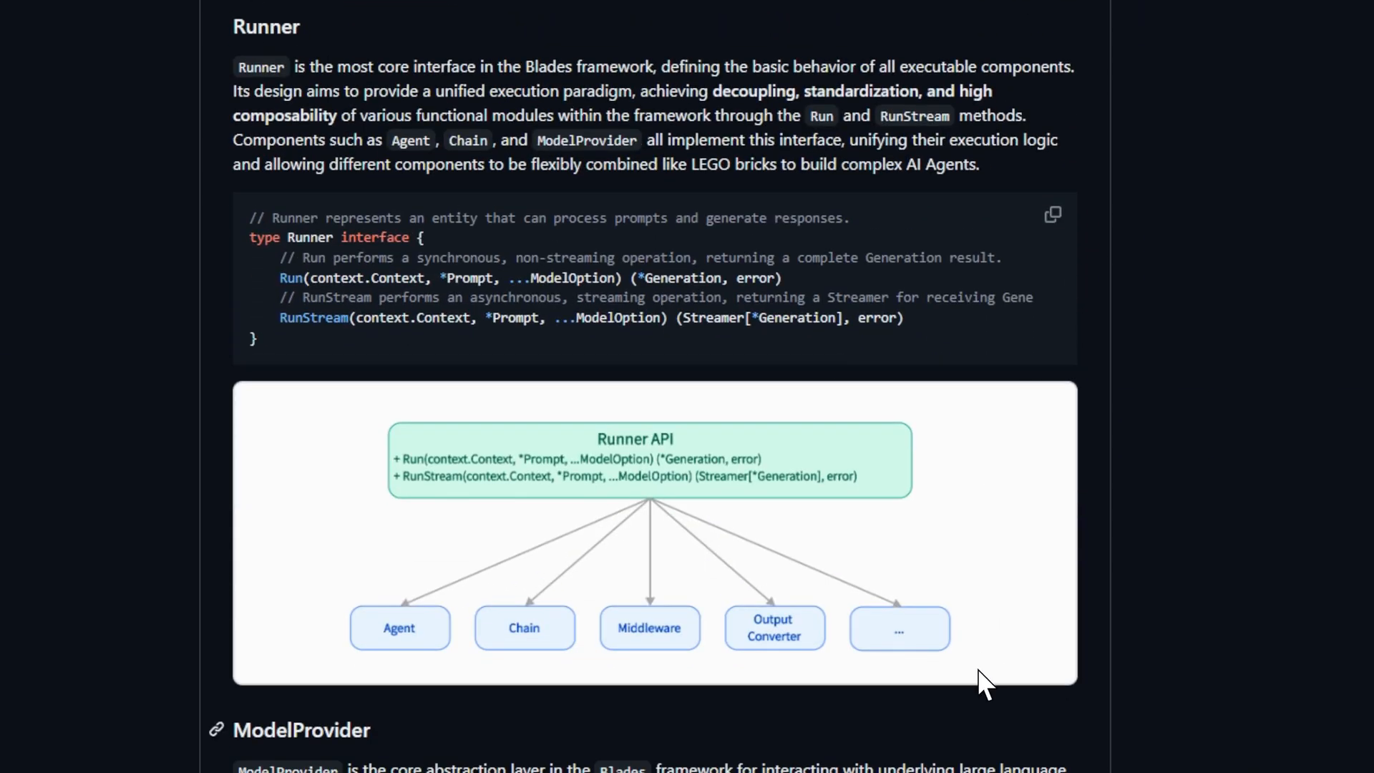
{"action": "scroll", "scroll_direction": "down", "scroll_amount": 3}
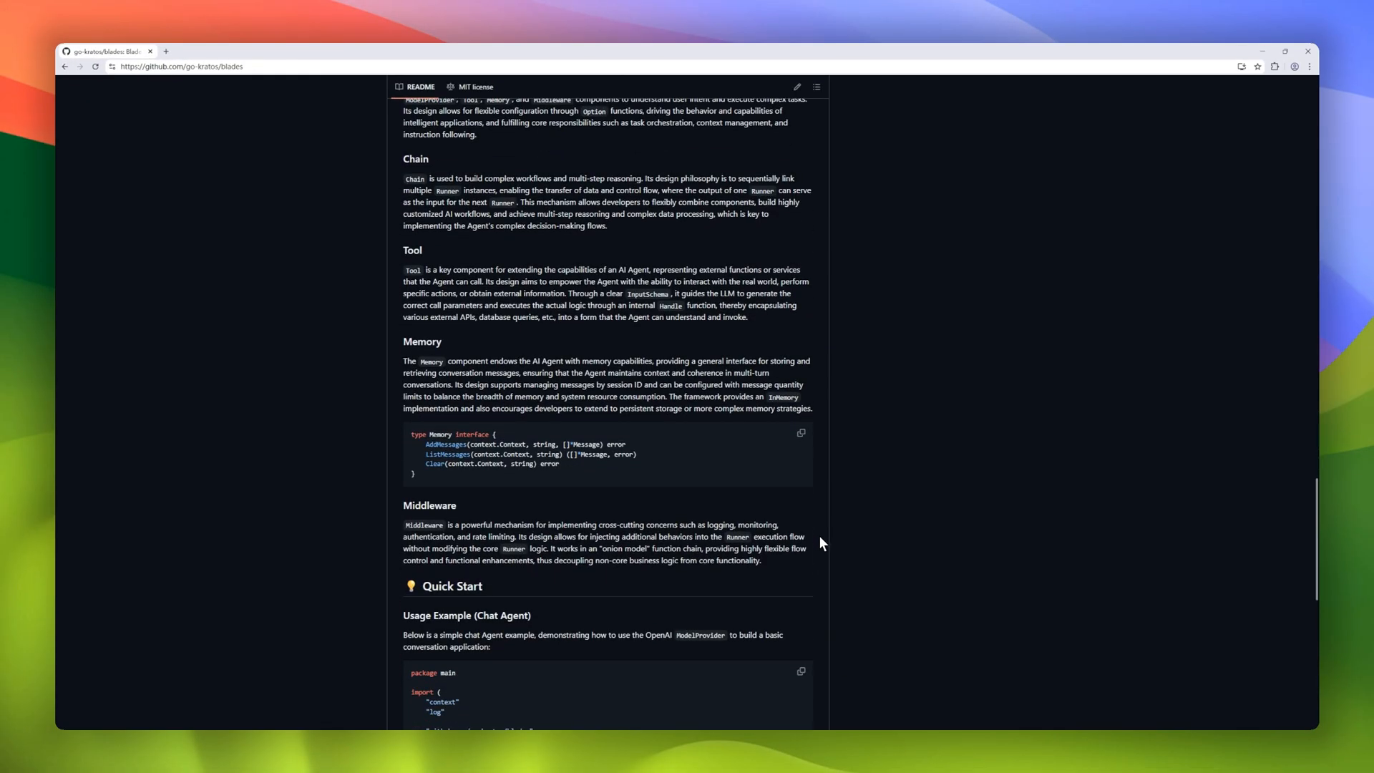
{"action": "scroll", "scroll_direction": "down", "scroll_amount": 3}
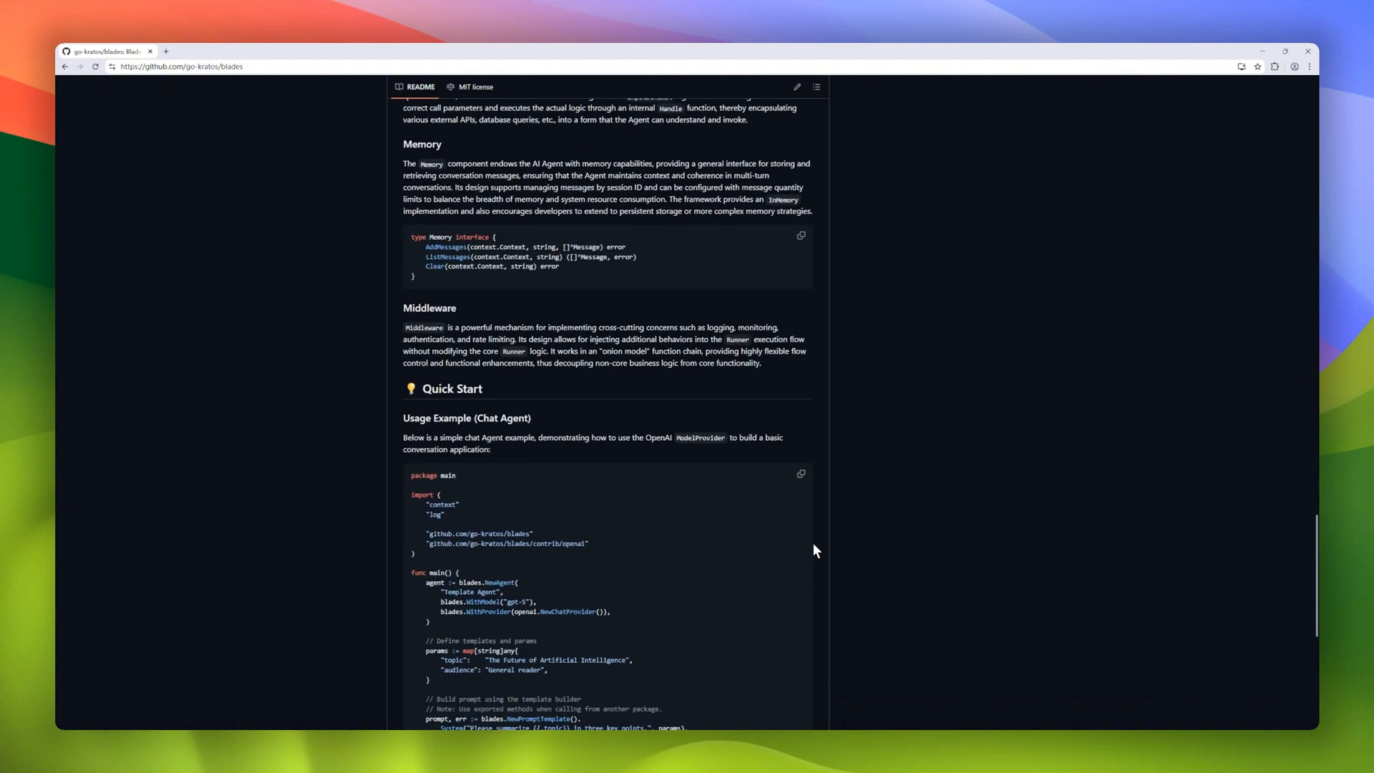
{"action": "scroll", "scroll_direction": "down", "scroll_amount": 3}
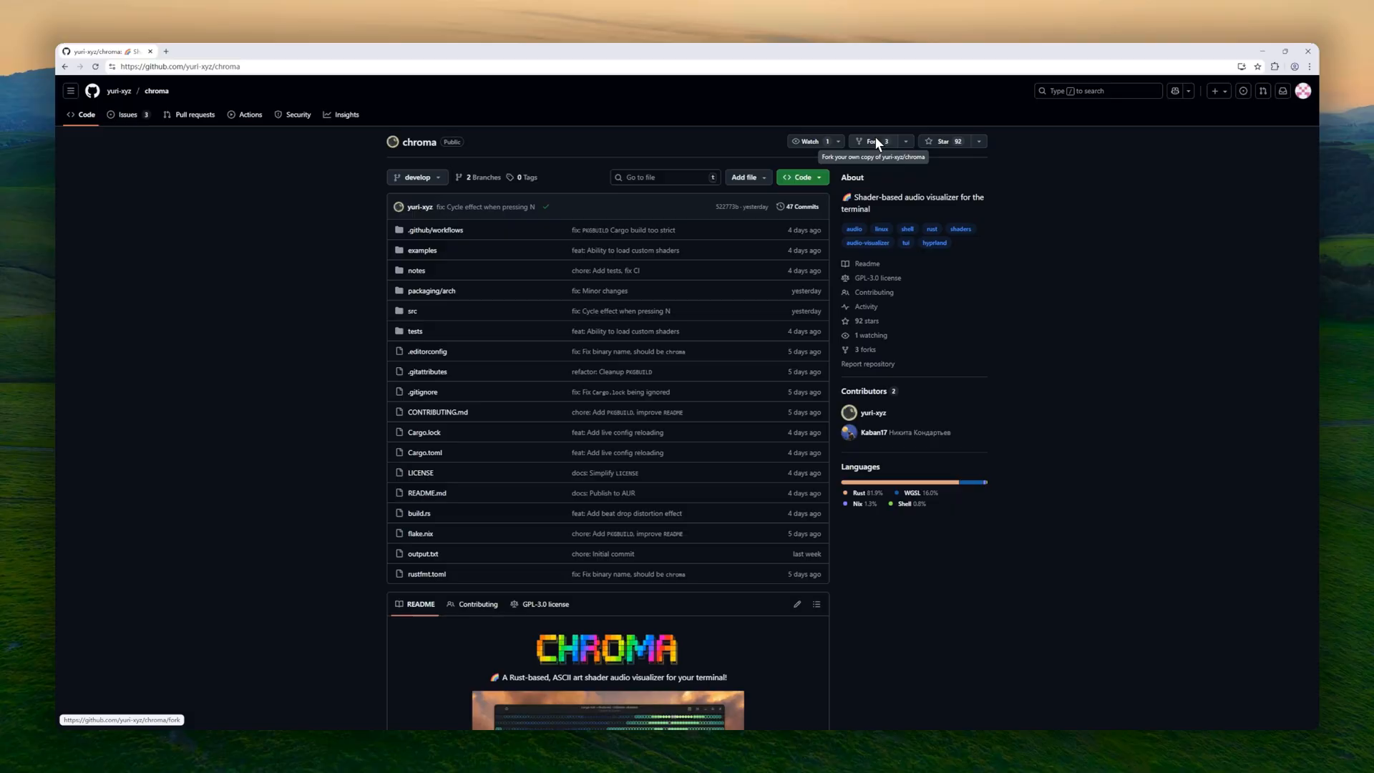
Step: Scroll the chroma README past the demo videos to the Usage and Controls sections
{"action": "scroll", "scroll_direction": "down", "scroll_amount": 3}
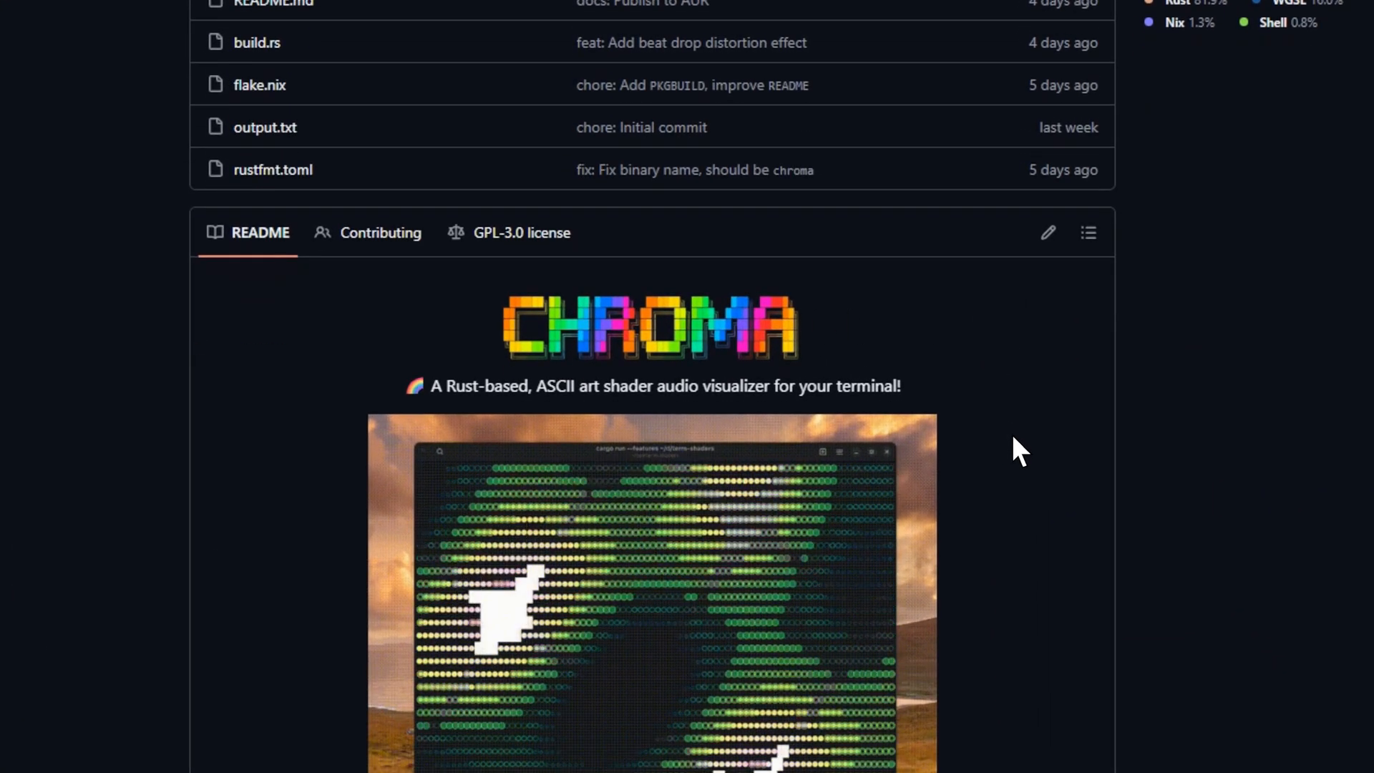
{"action": "scroll", "scroll_direction": "down", "scroll_amount": 3}
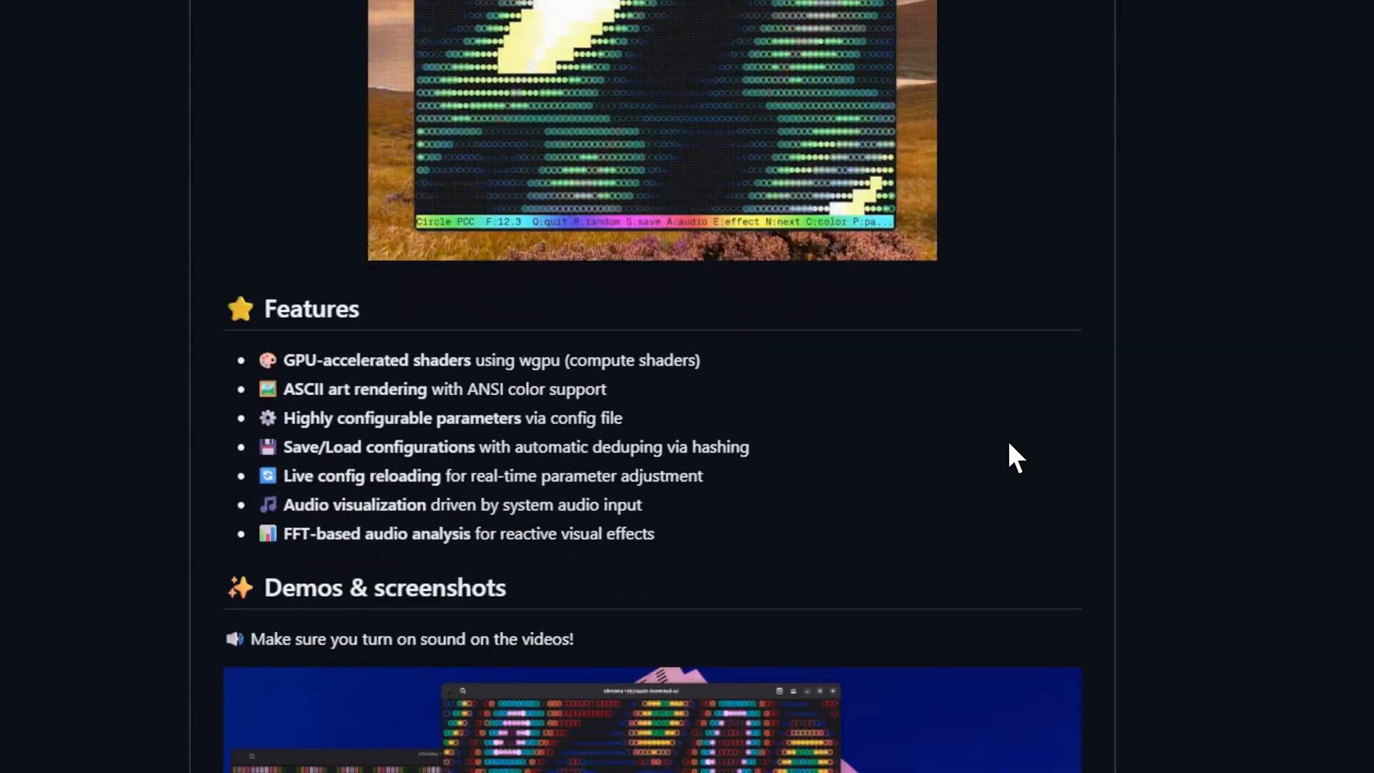
{"action": "scroll", "scroll_direction": "down", "scroll_amount": 3}
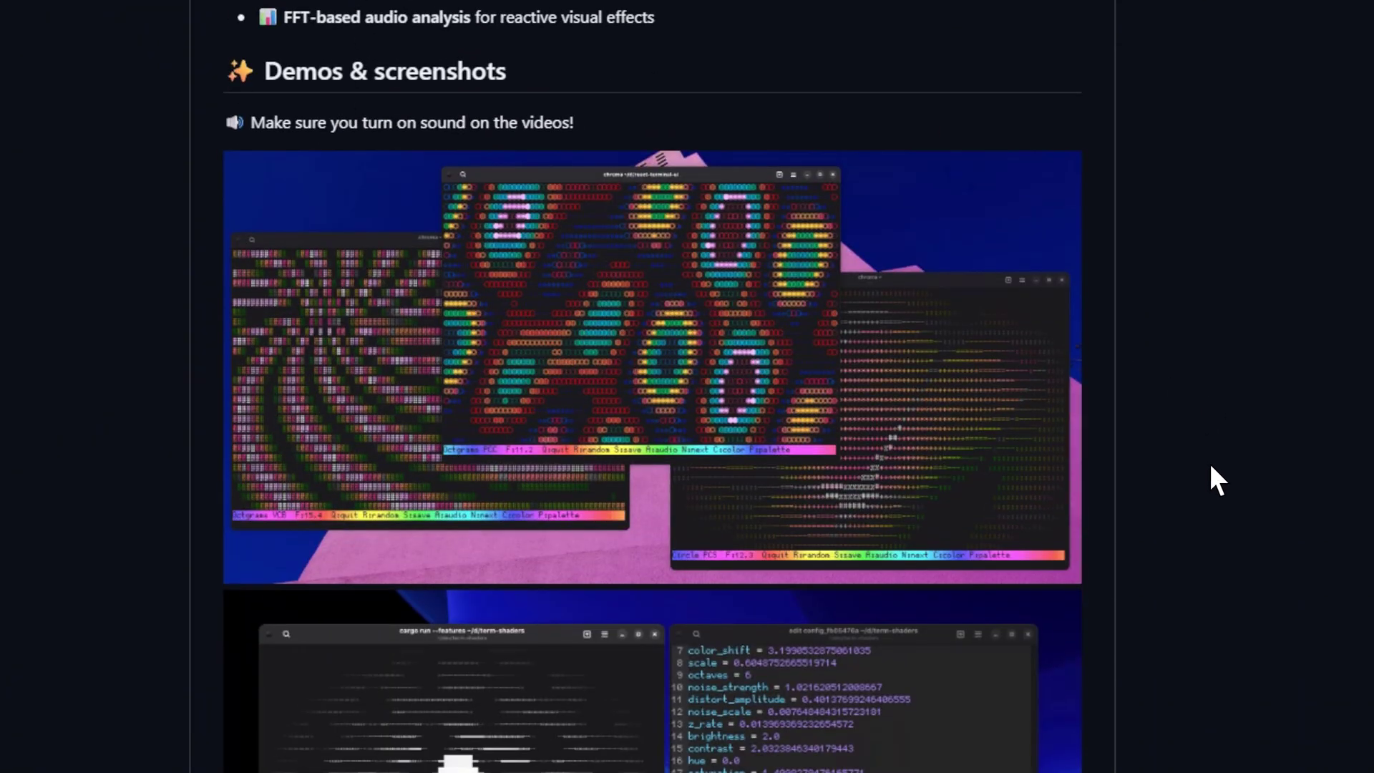
{"action": "scroll", "scroll_direction": "down", "scroll_amount": 3}
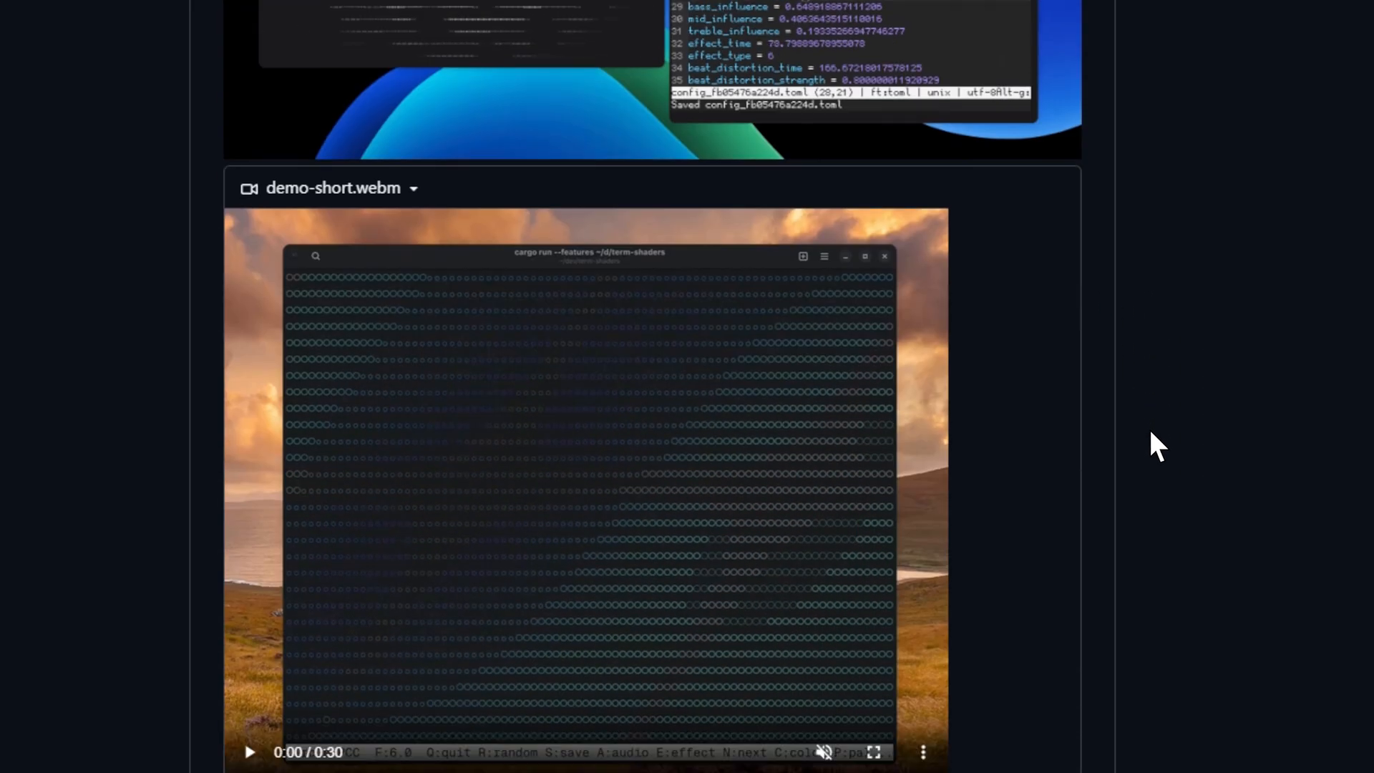
{"action": "scroll", "scroll_direction": "down", "scroll_amount": 3}
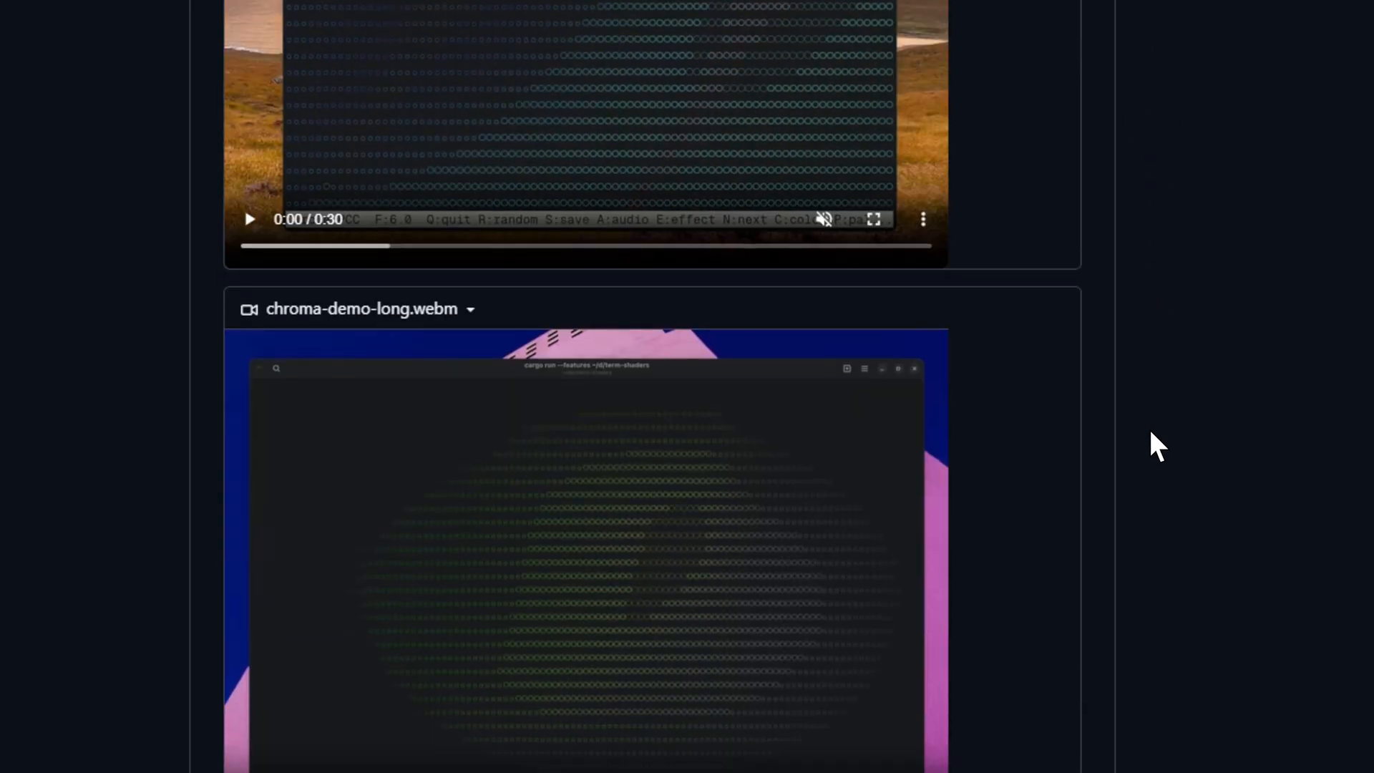
{"action": "scroll", "scroll_direction": "down", "scroll_amount": 3}
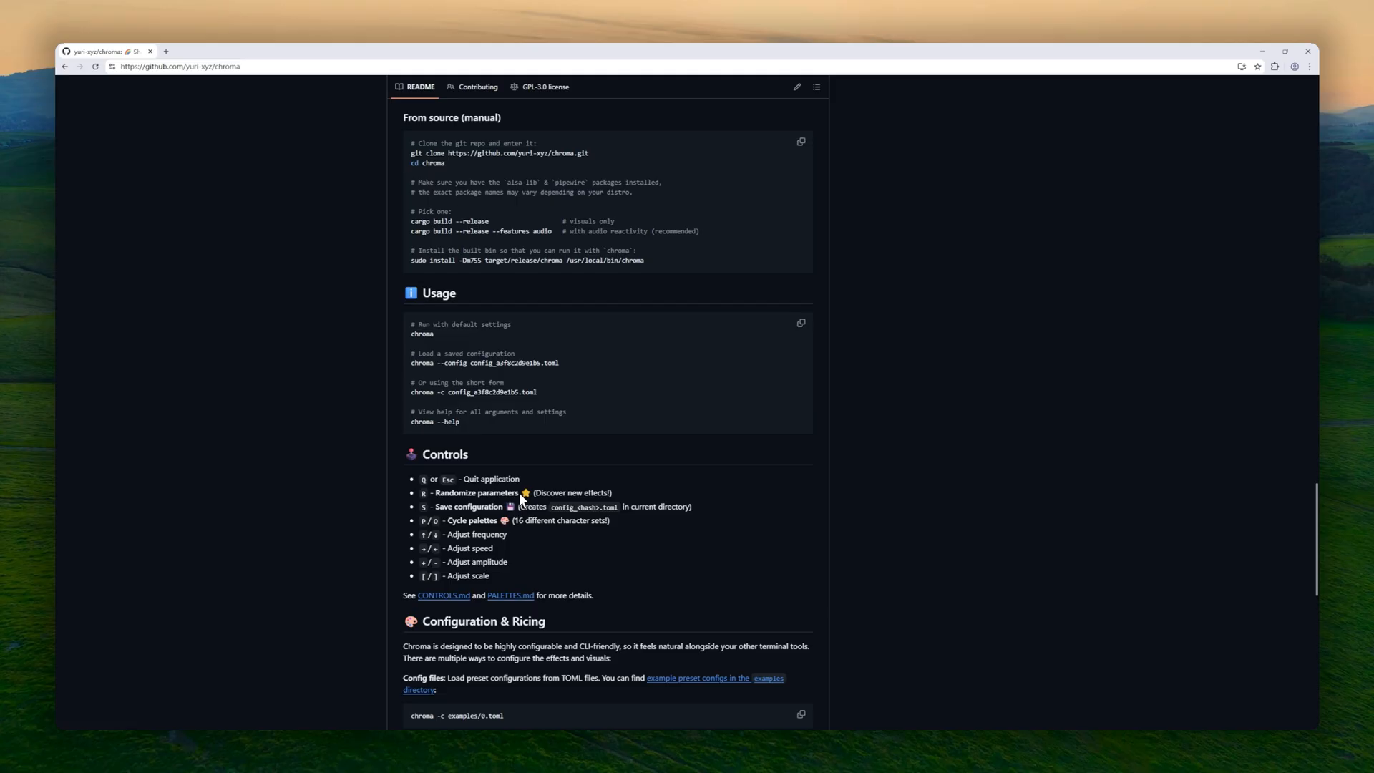
{"action": "scroll", "scroll_direction": "down", "scroll_amount": 3}
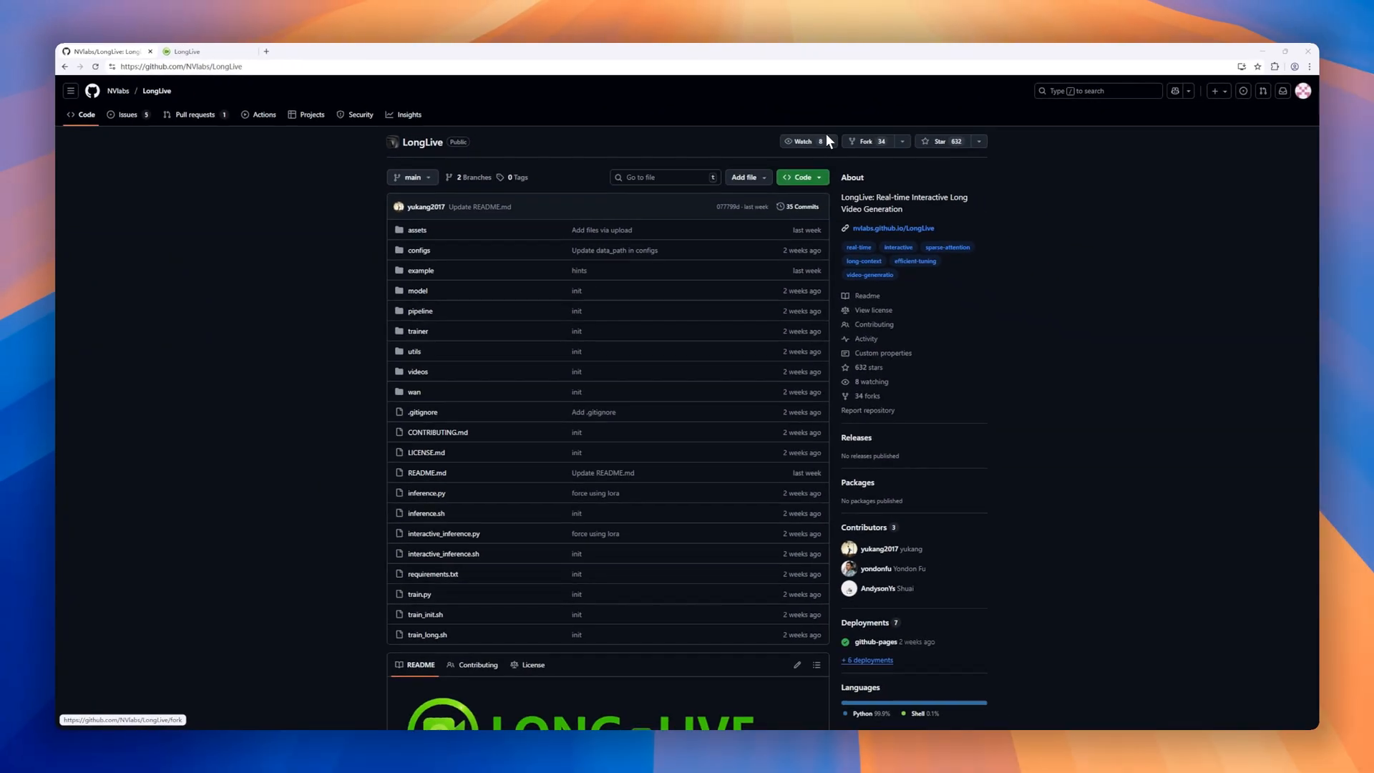
Step: Scroll the LongLive README from the Sora2 comparison and abstract down to License and Acknowledgement
{"action": "scroll", "scroll_direction": "down", "scroll_amount": 3}
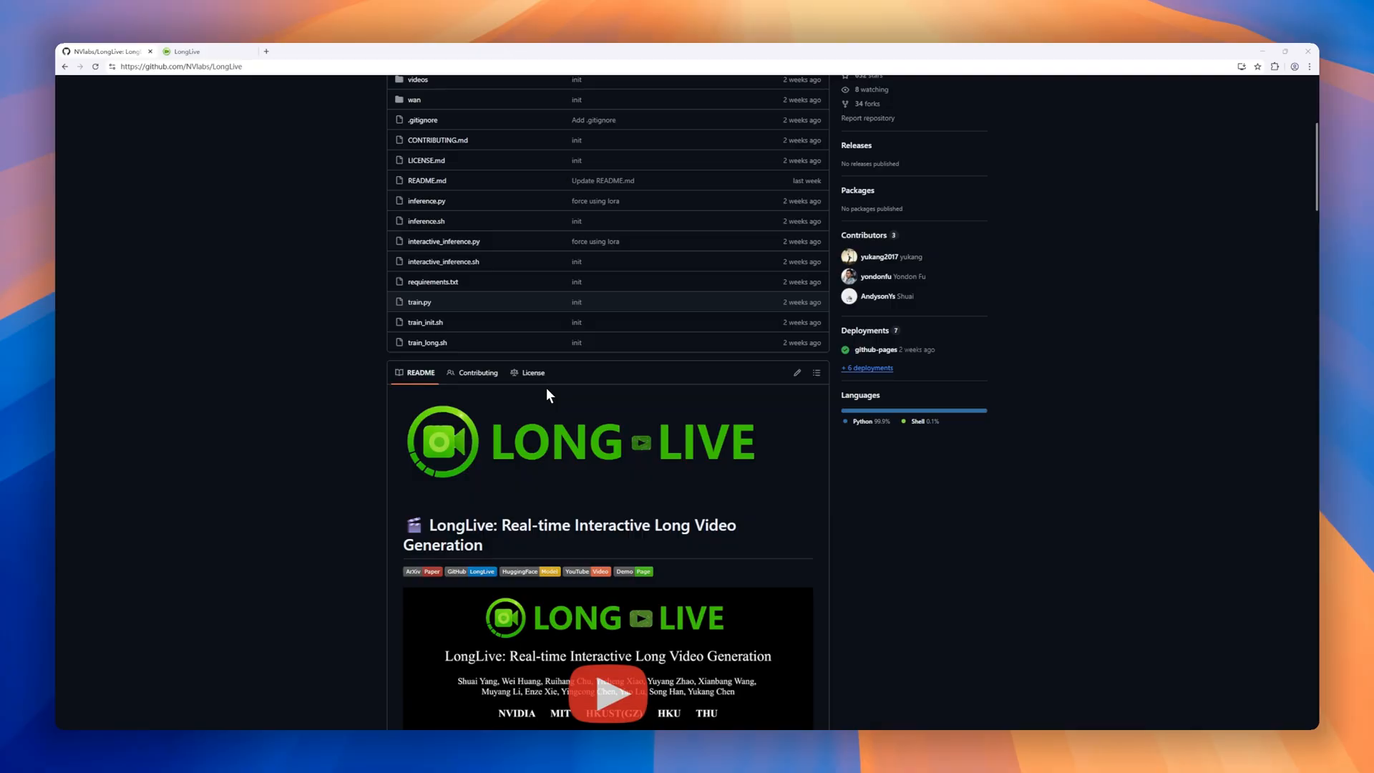
{"action": "scroll", "scroll_direction": "down", "scroll_amount": 3}
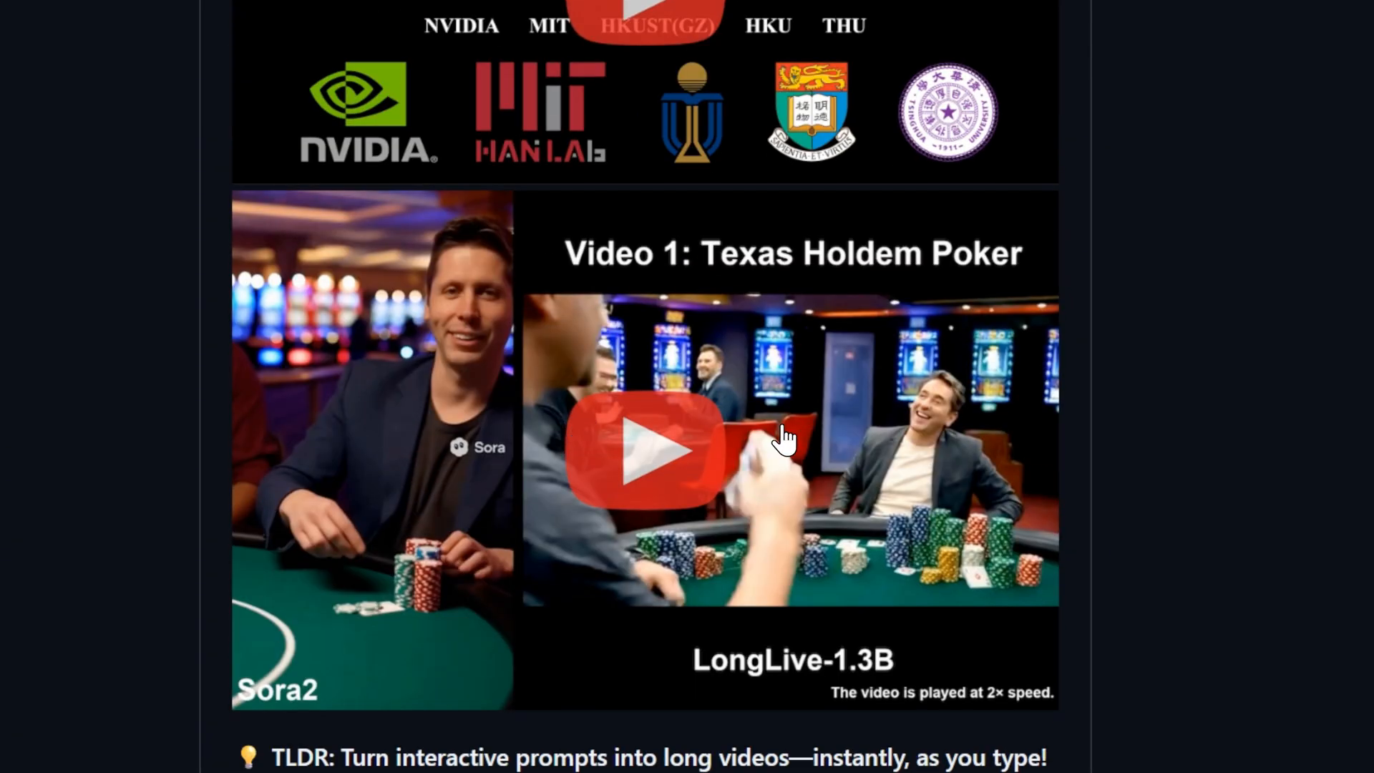
{"action": "scroll", "scroll_direction": "down", "scroll_amount": 3}
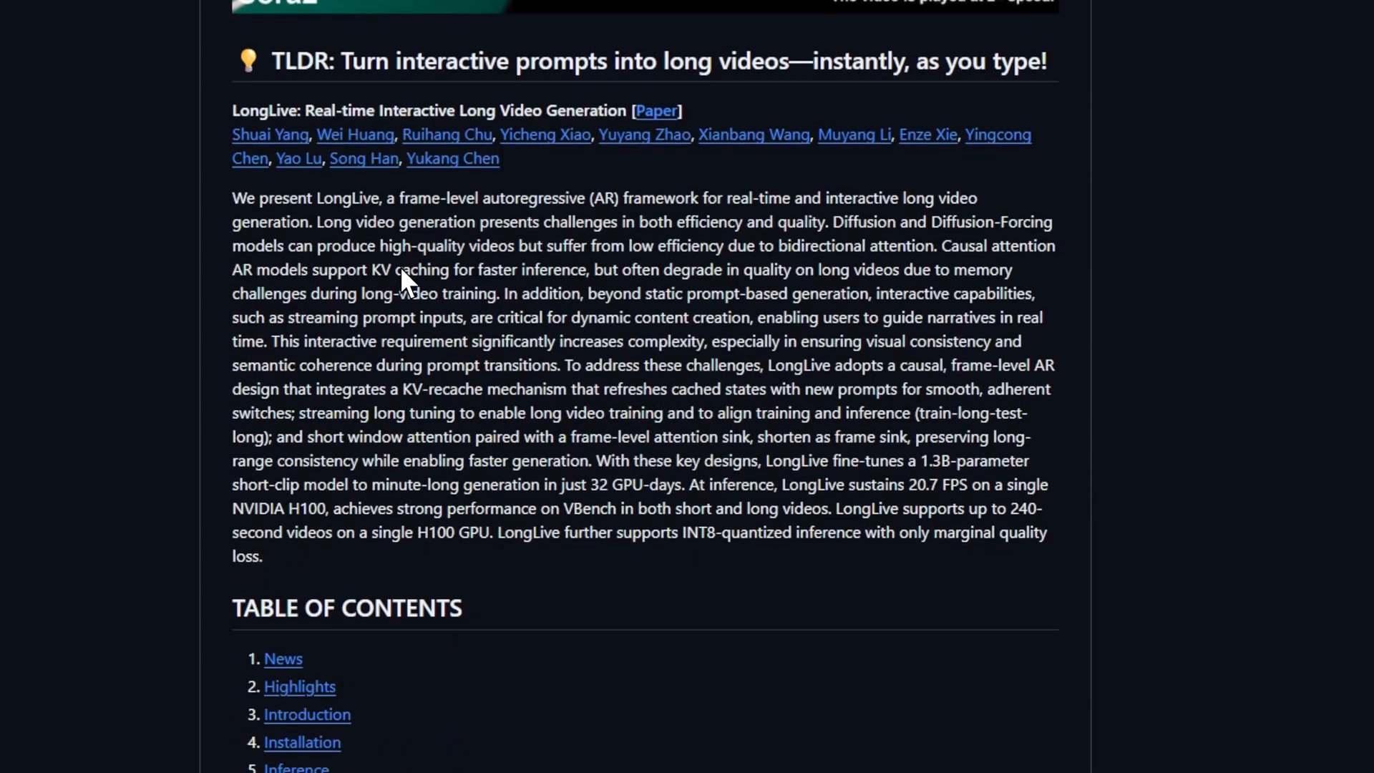
{"action": "scroll", "scroll_direction": "down", "scroll_amount": 3}
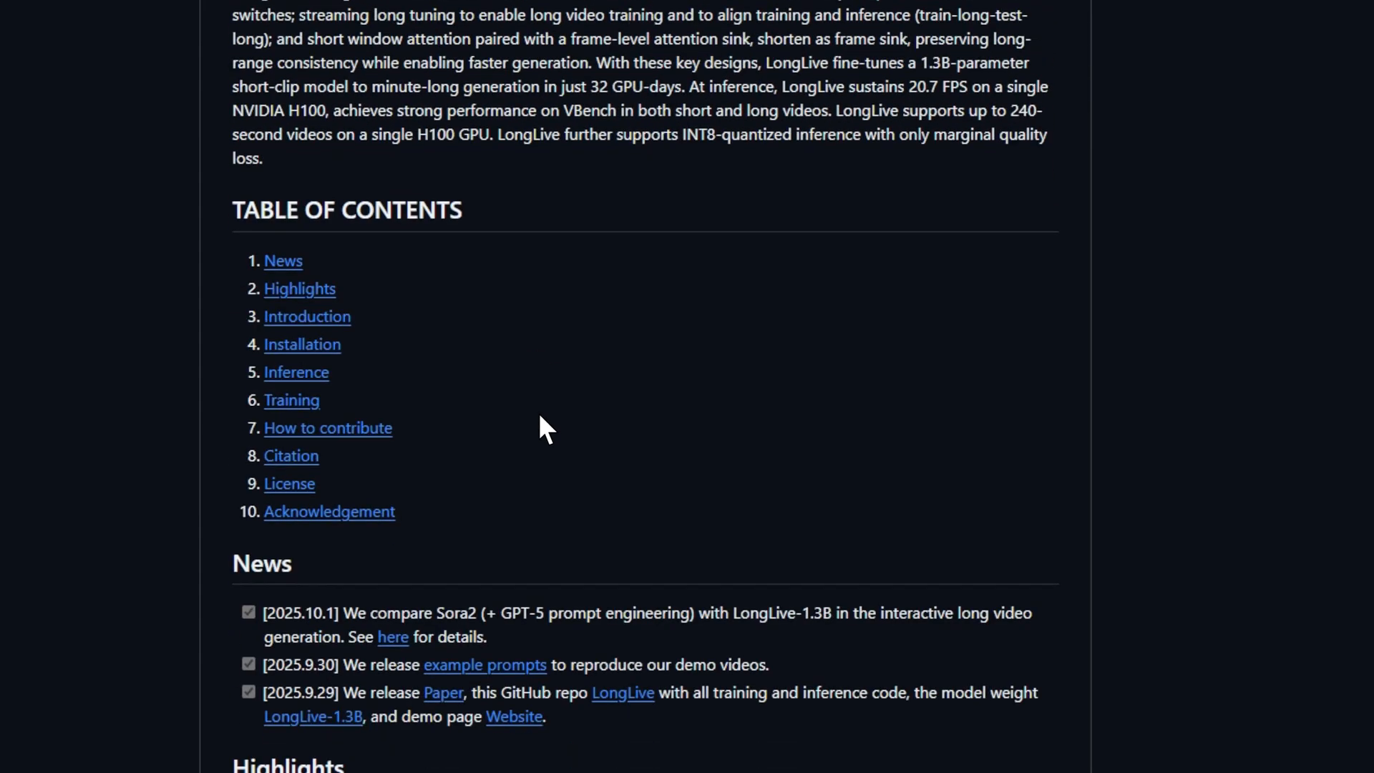
{"action": "scroll", "scroll_direction": "down", "scroll_amount": 3}
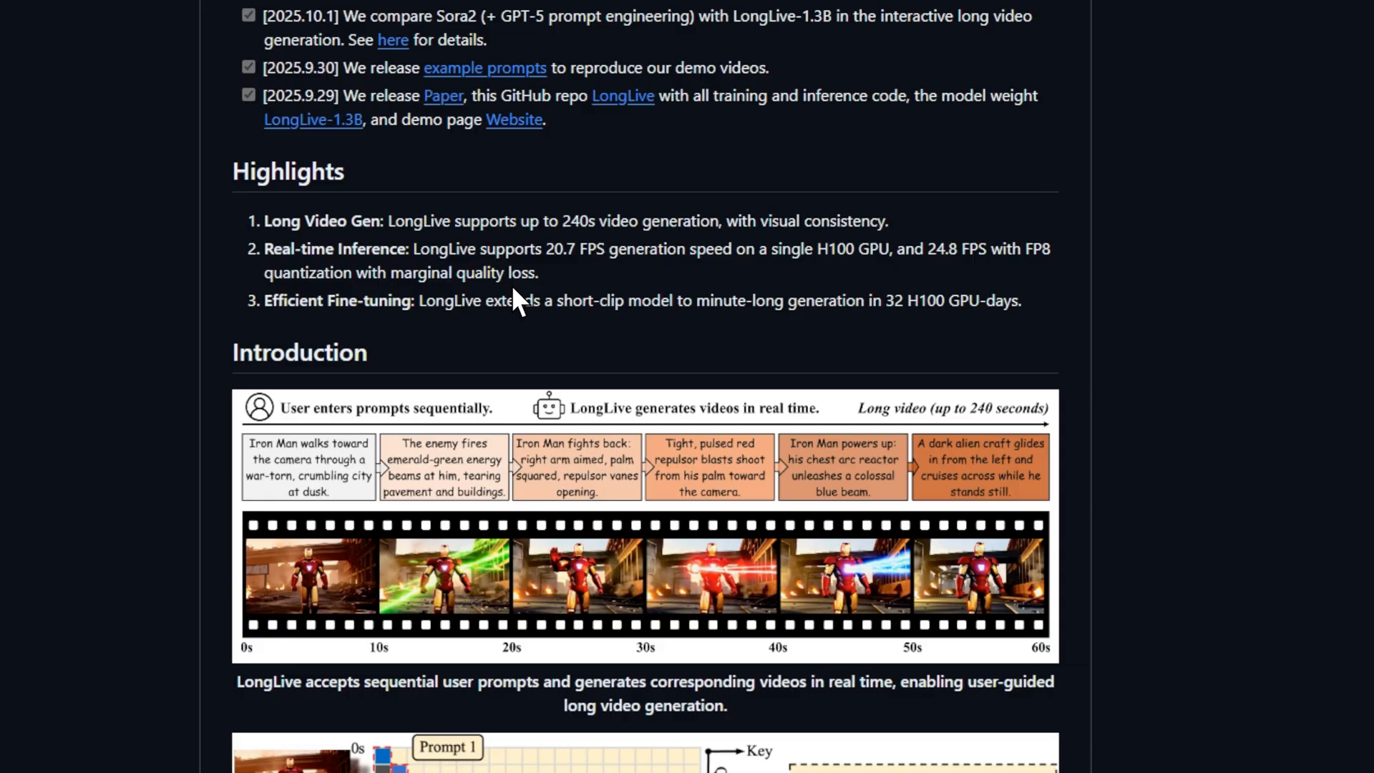
{"action": "scroll", "scroll_direction": "down", "scroll_amount": 3}
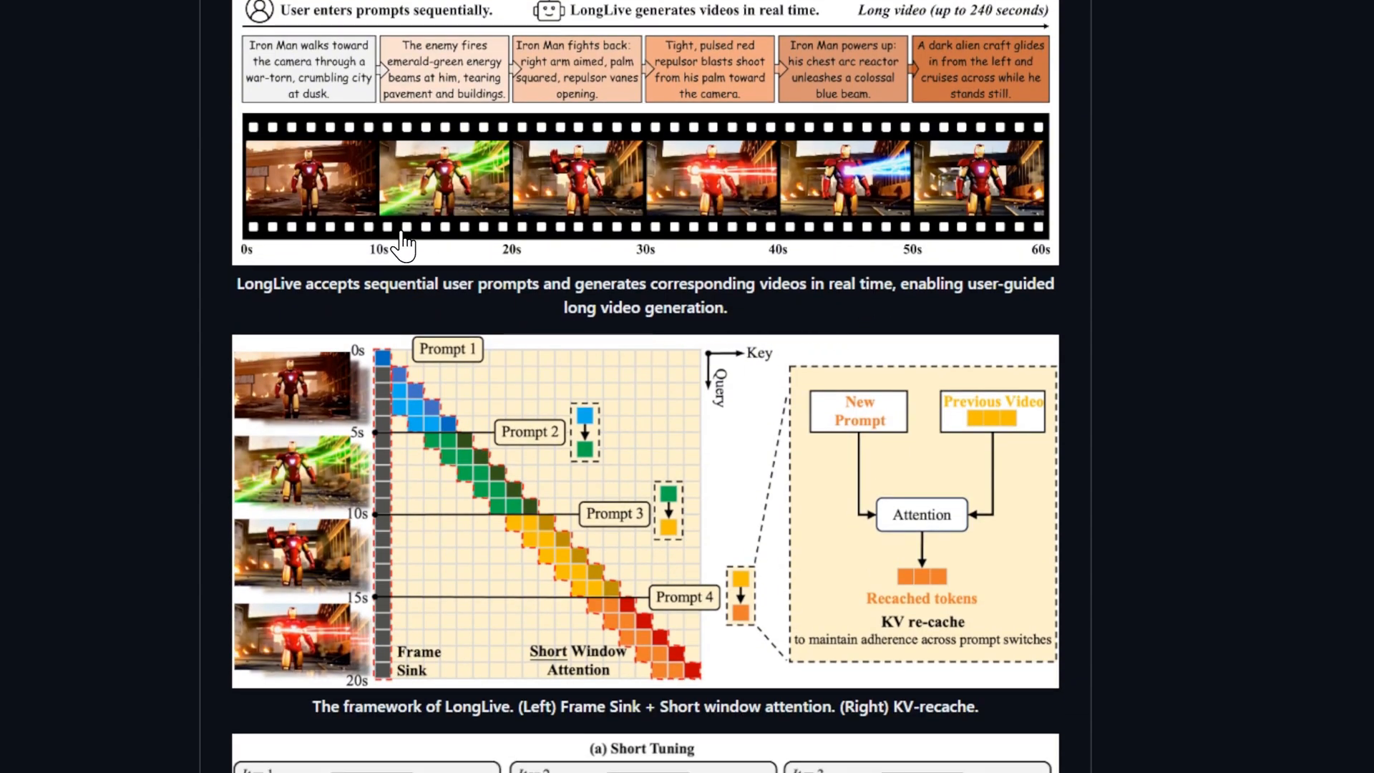
{"action": "scroll", "scroll_direction": "down", "scroll_amount": 3}
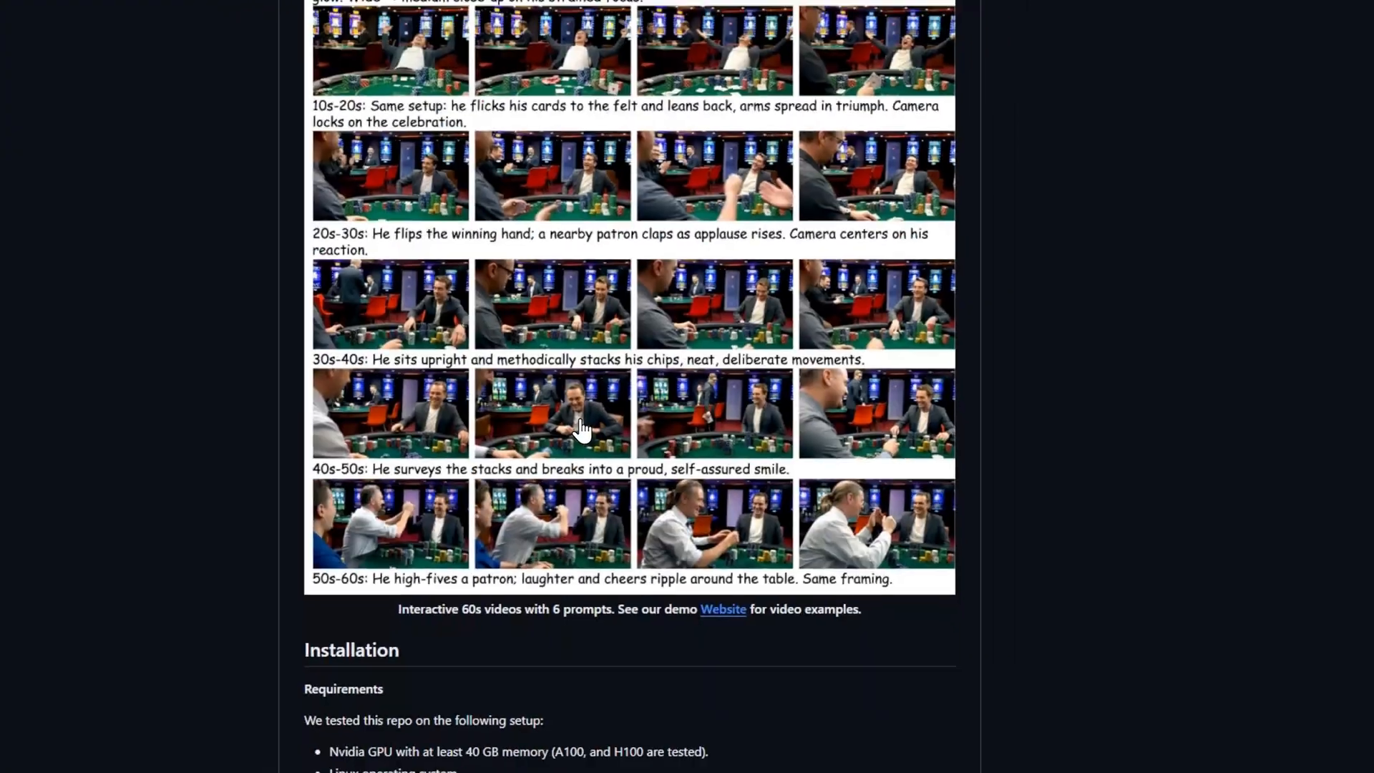
{"action": "scroll", "scroll_direction": "down", "scroll_amount": 3}
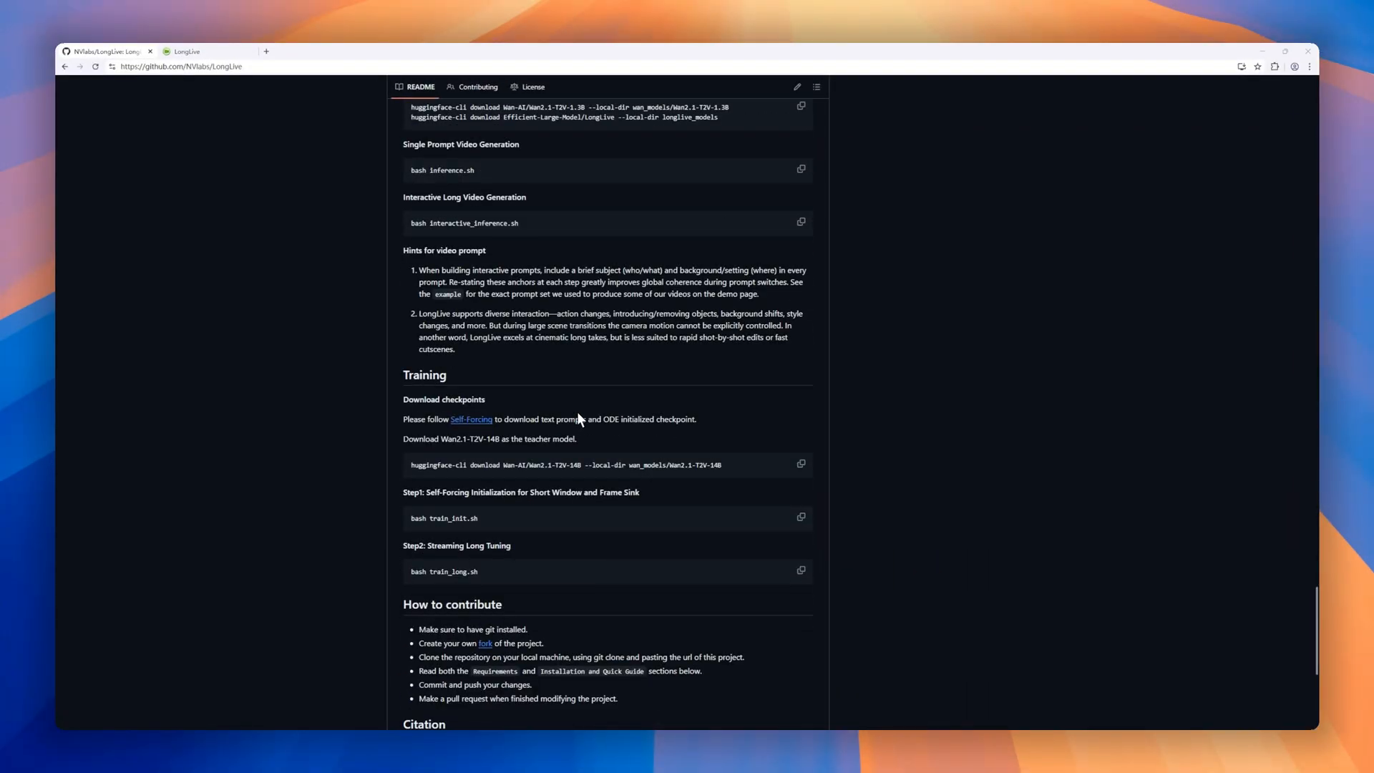
{"action": "scroll", "scroll_direction": "down", "scroll_amount": 3}
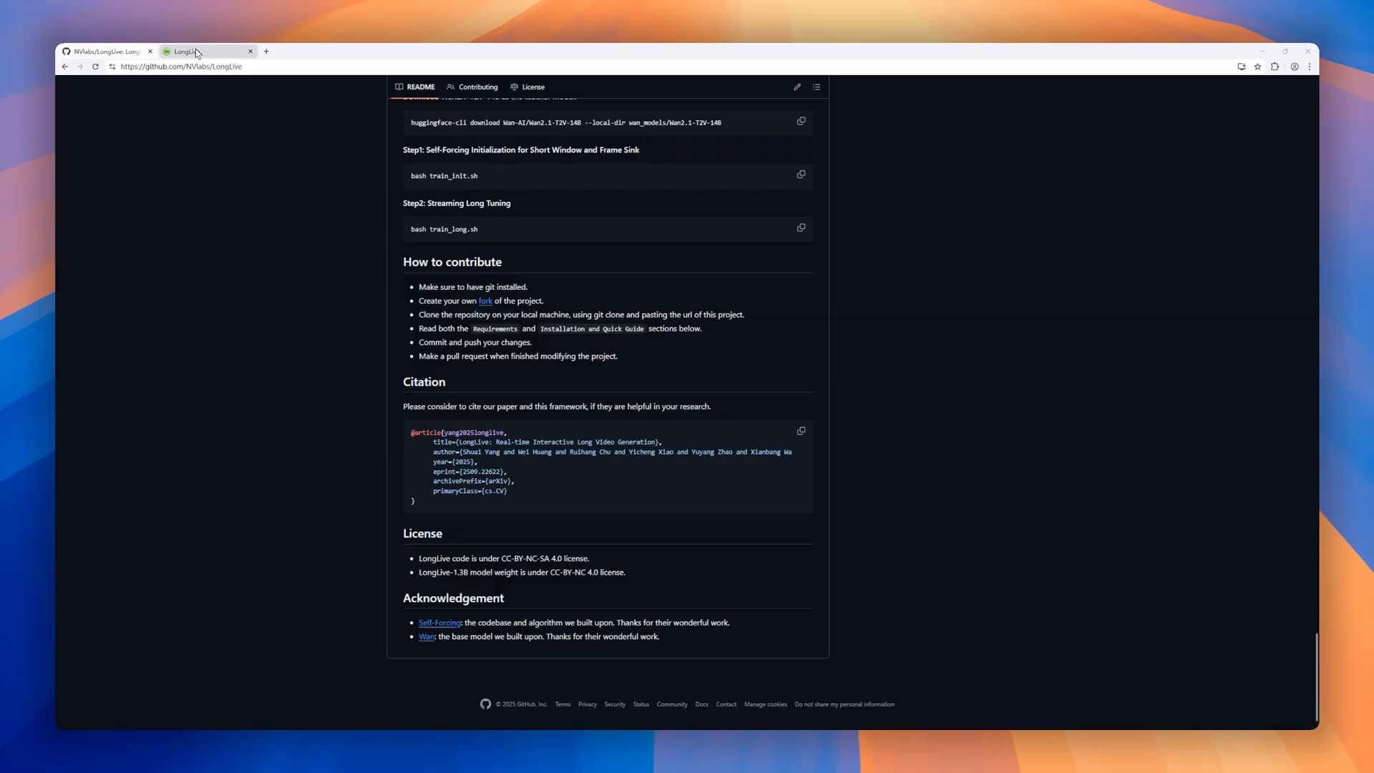
Step: Switch to the LongLive project website and scroll to the Interactive Long Video Showcases grid
{"action": "left_click", "coordinate": [193, 52]}
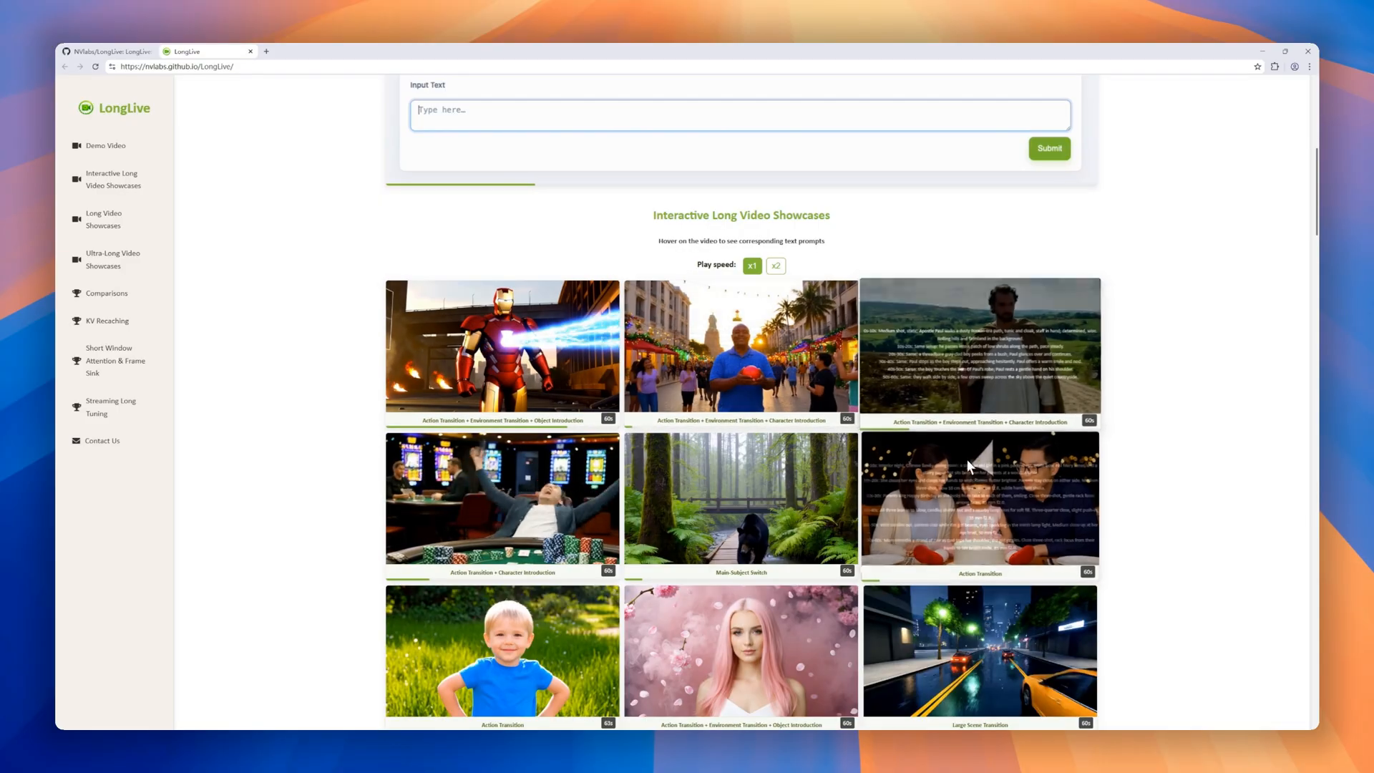
{"action": "scroll", "scroll_direction": "down", "scroll_amount": 3}
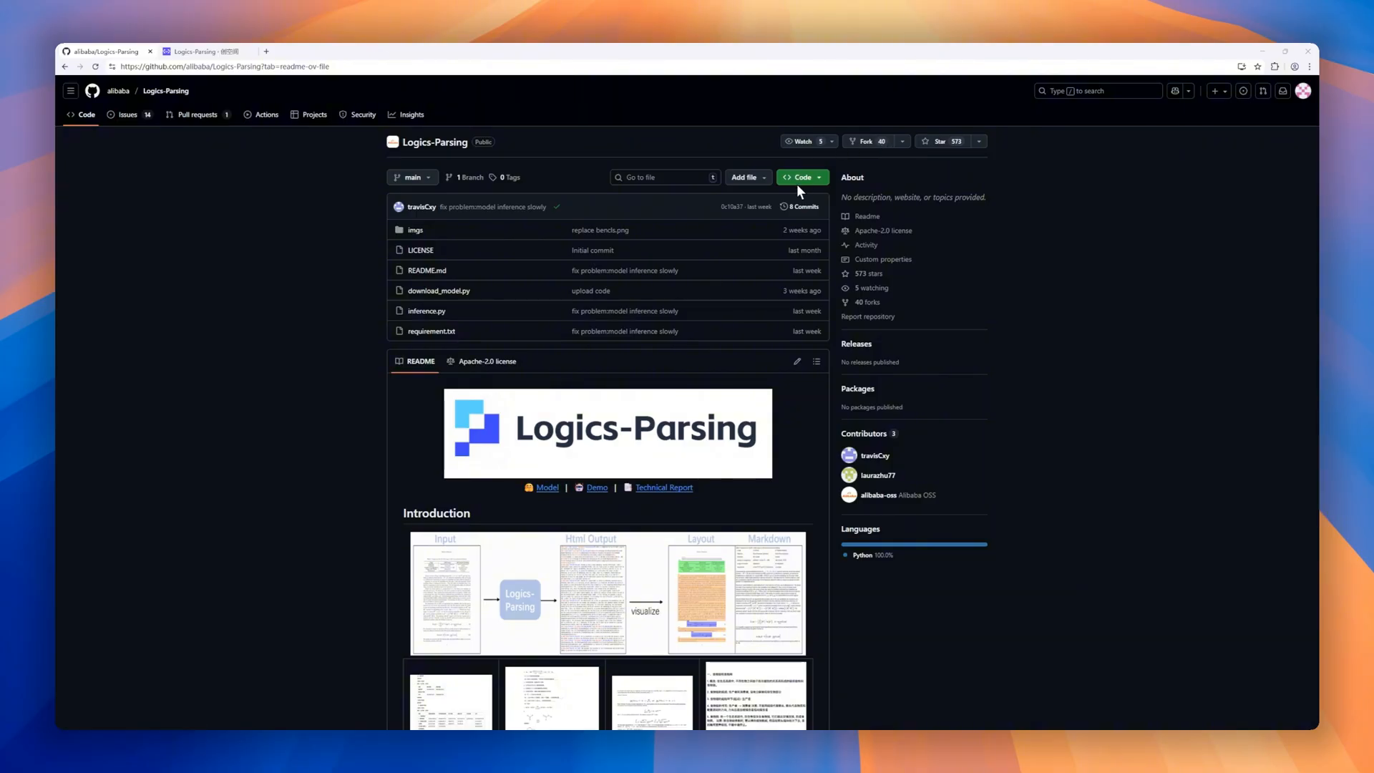
Step: Scroll the Logics-Parsing README through Key Features and the Benchmark results
{"action": "scroll", "scroll_direction": "down", "scroll_amount": 3}
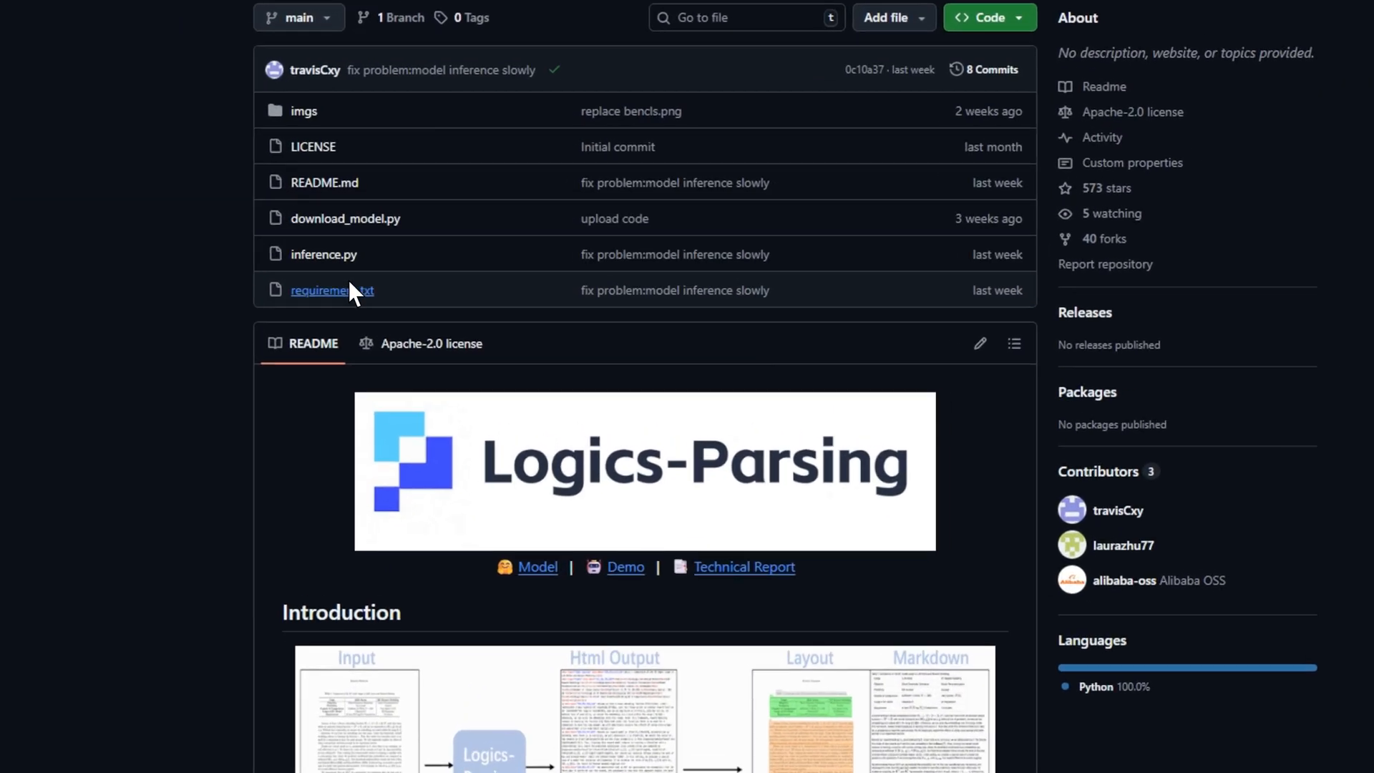
{"action": "scroll", "scroll_direction": "down", "scroll_amount": 3}
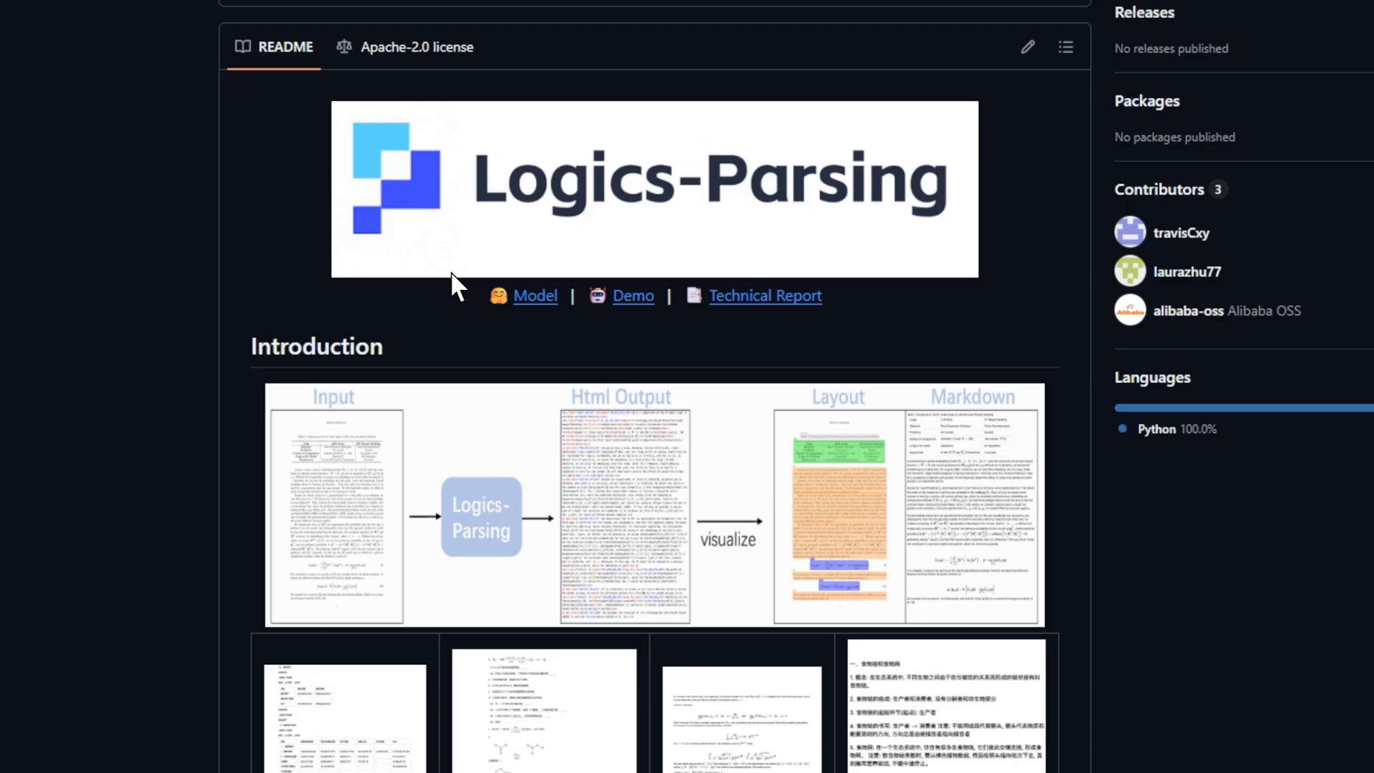
{"action": "scroll", "scroll_direction": "down", "scroll_amount": 3}
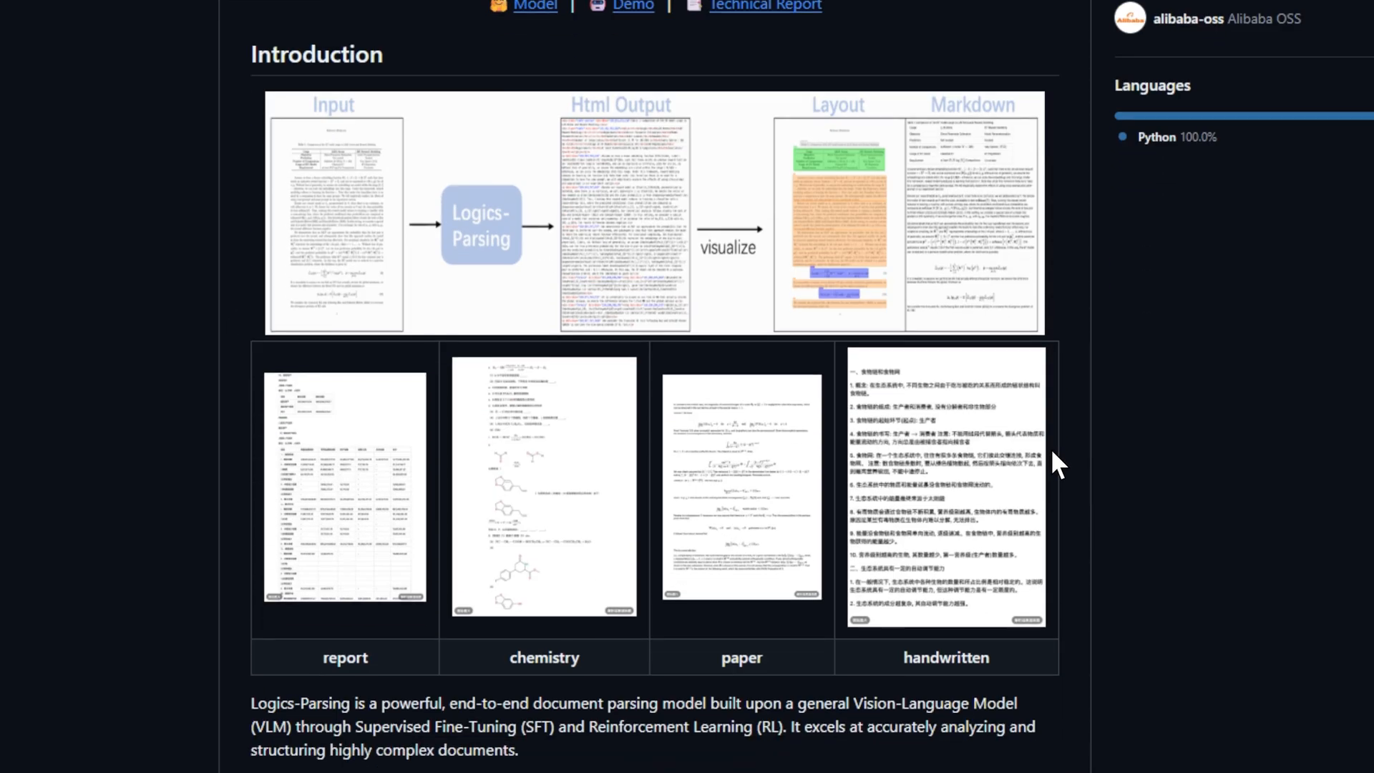
{"action": "scroll", "scroll_direction": "down", "scroll_amount": 3}
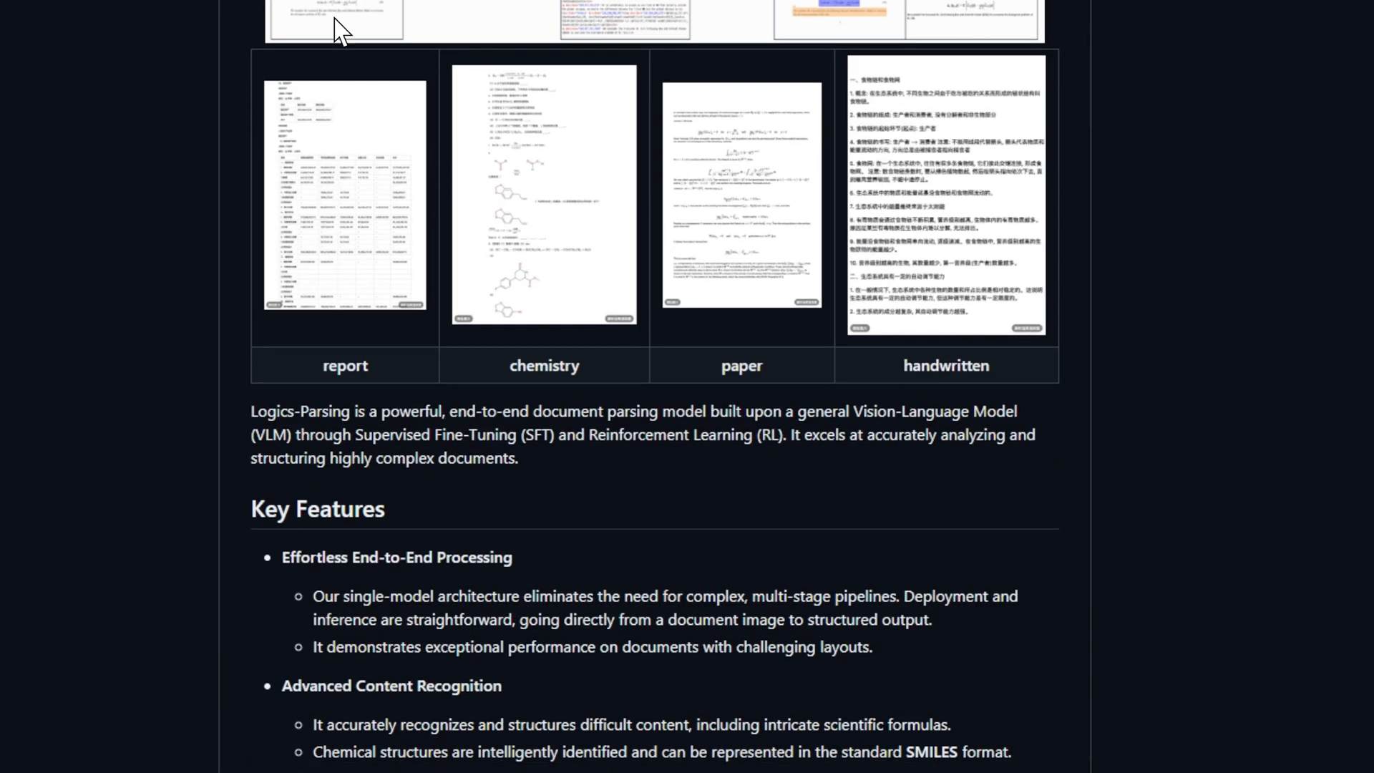
{"action": "scroll", "scroll_direction": "down", "scroll_amount": 3}
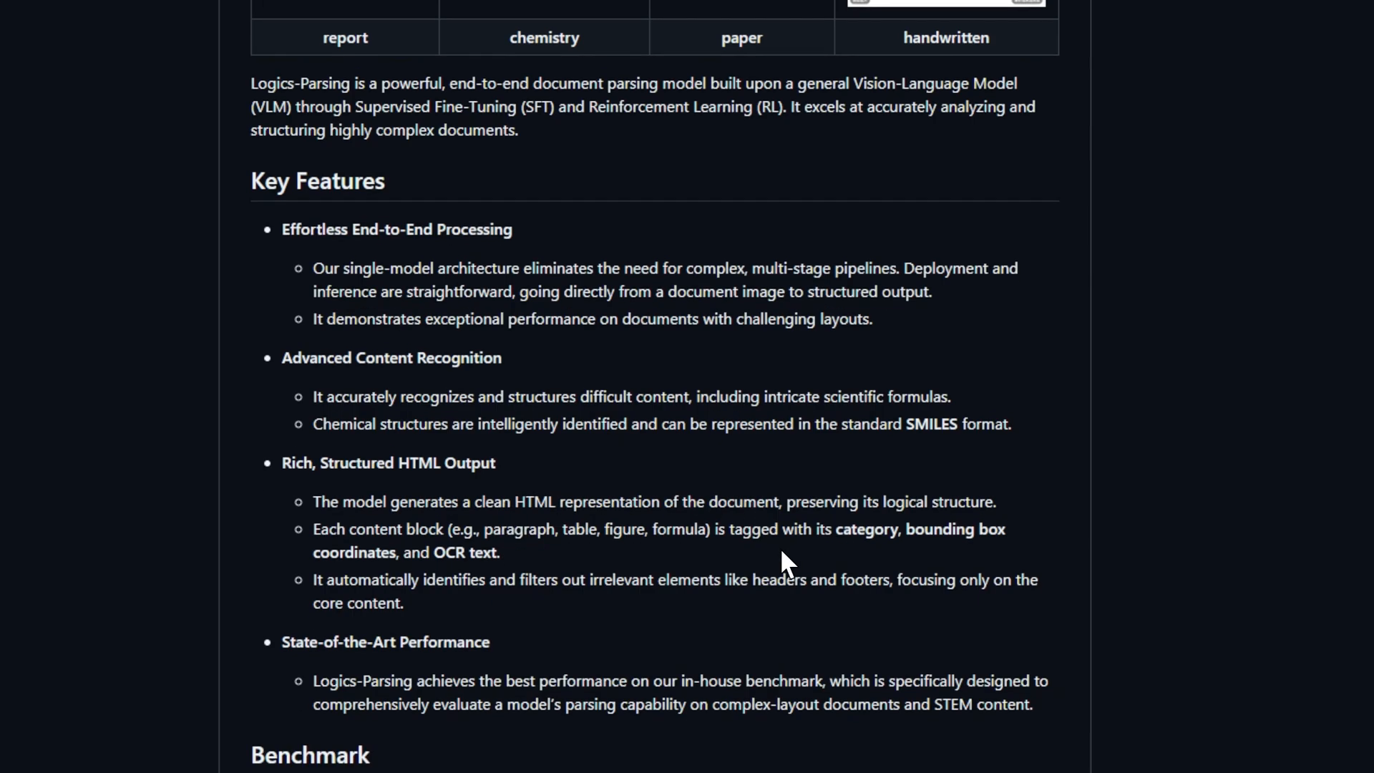
{"action": "scroll", "scroll_direction": "down", "scroll_amount": 3}
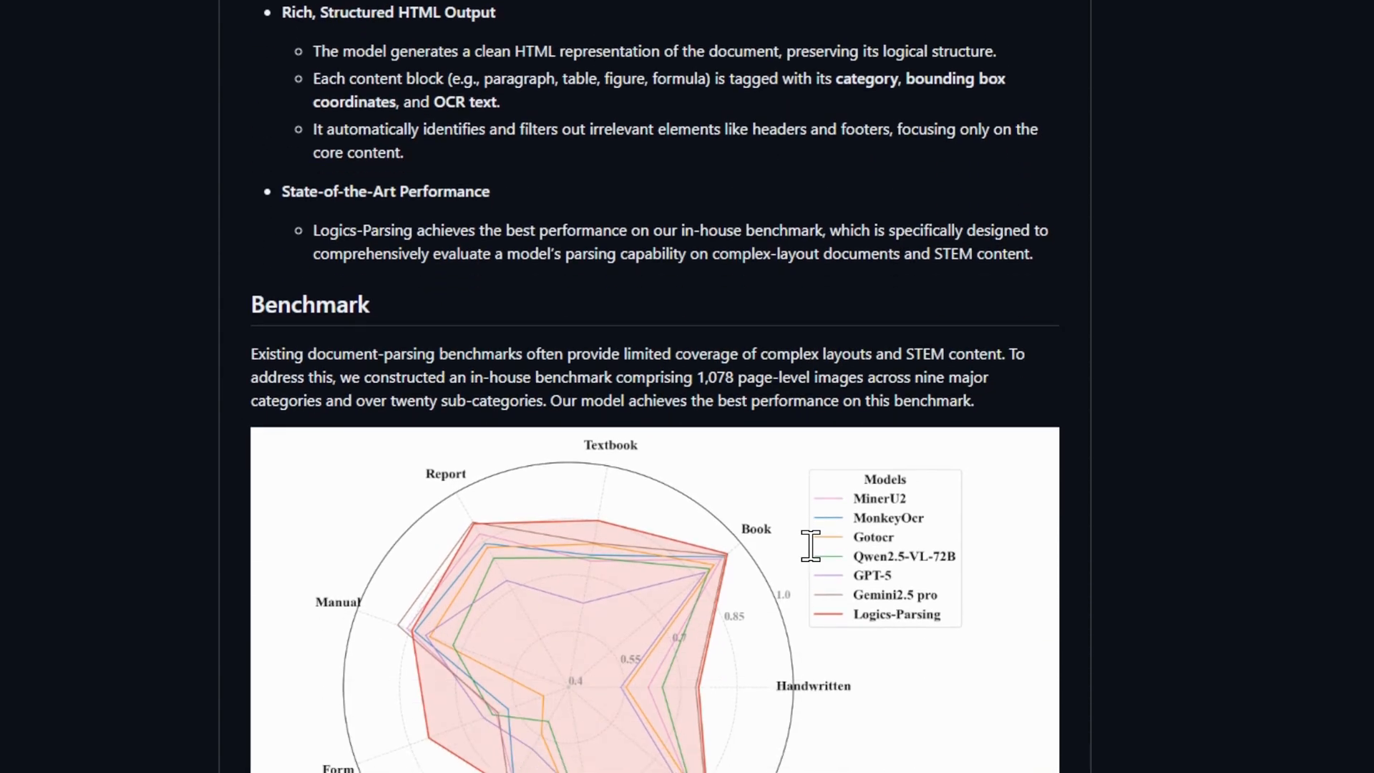
{"action": "scroll", "scroll_direction": "down", "scroll_amount": 3}
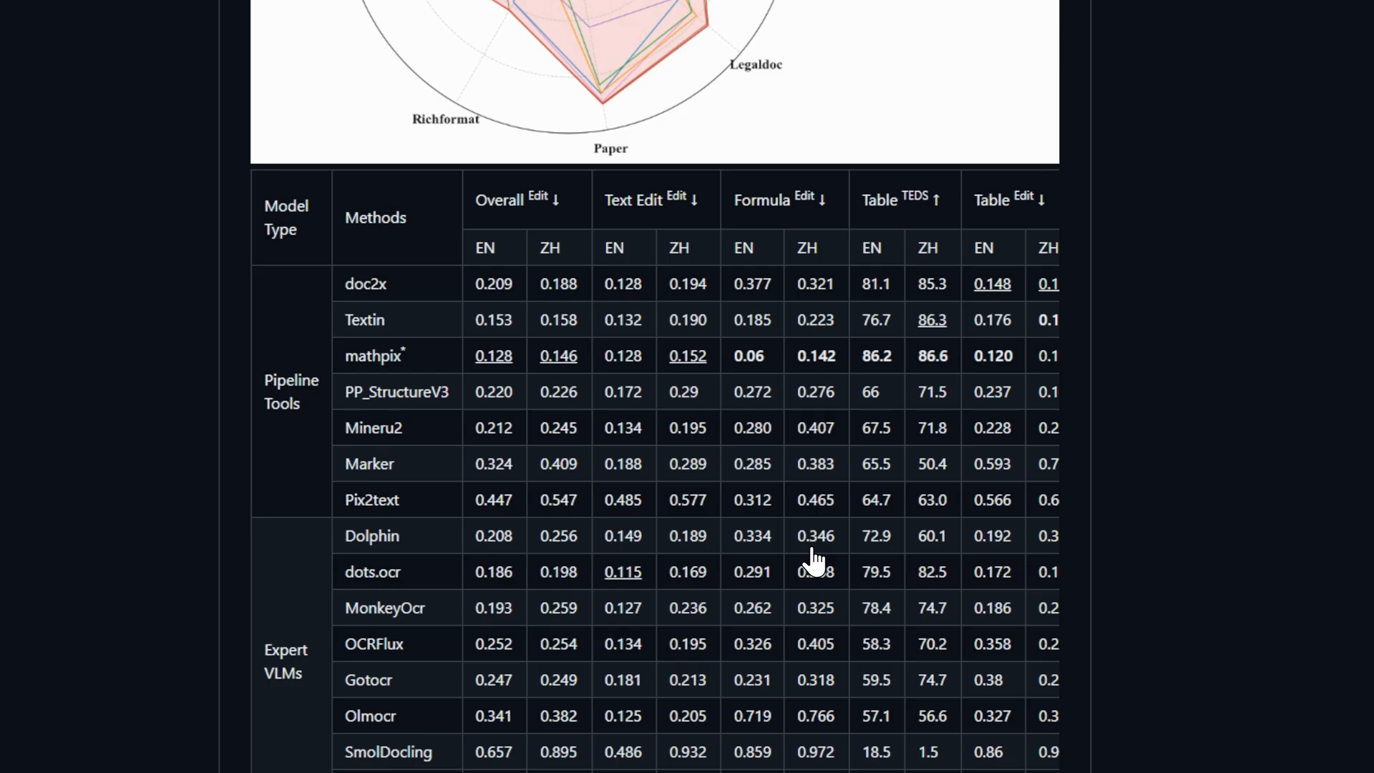
{"action": "scroll", "scroll_direction": "down", "scroll_amount": 3}
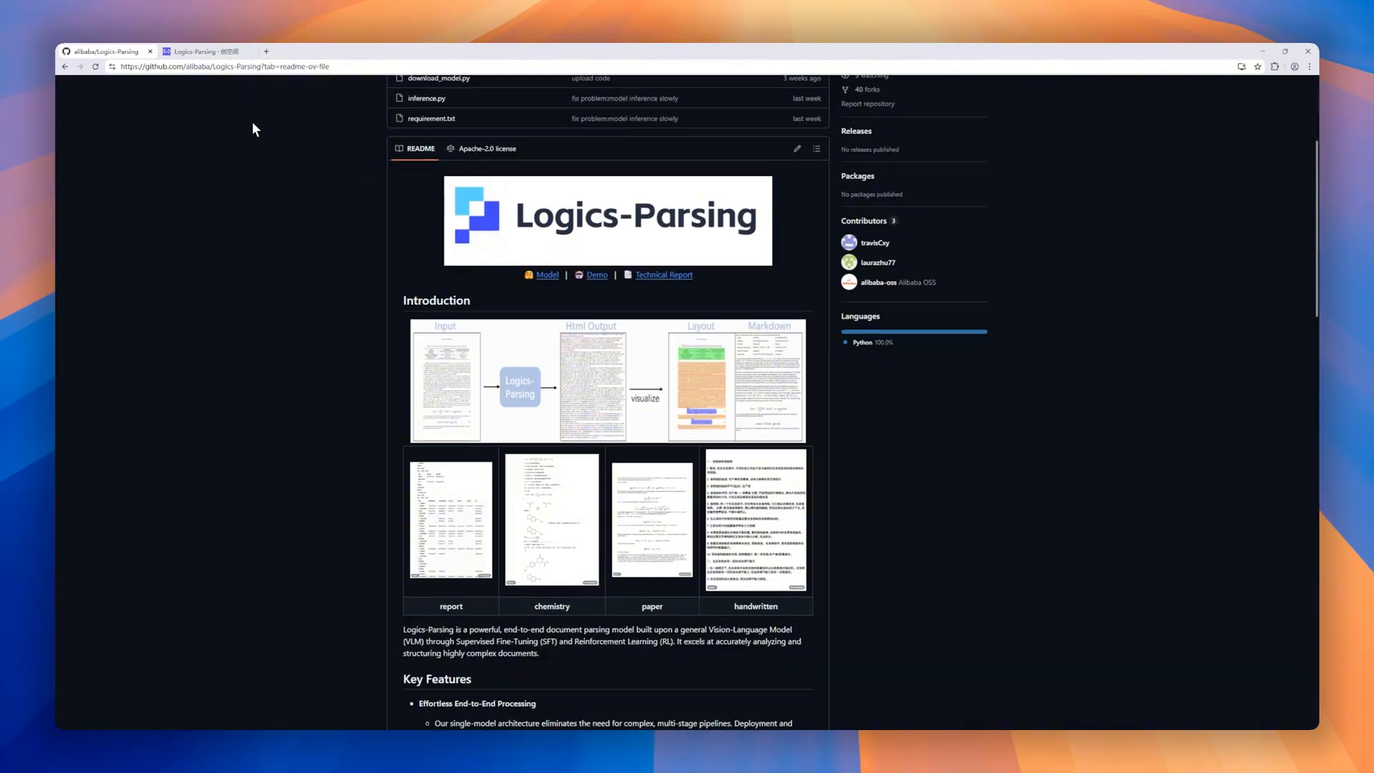
Step: Switch to the Logics-Parsing ModelScope demo and view the parsed PDF result
{"action": "left_click", "coordinate": [203, 52]}
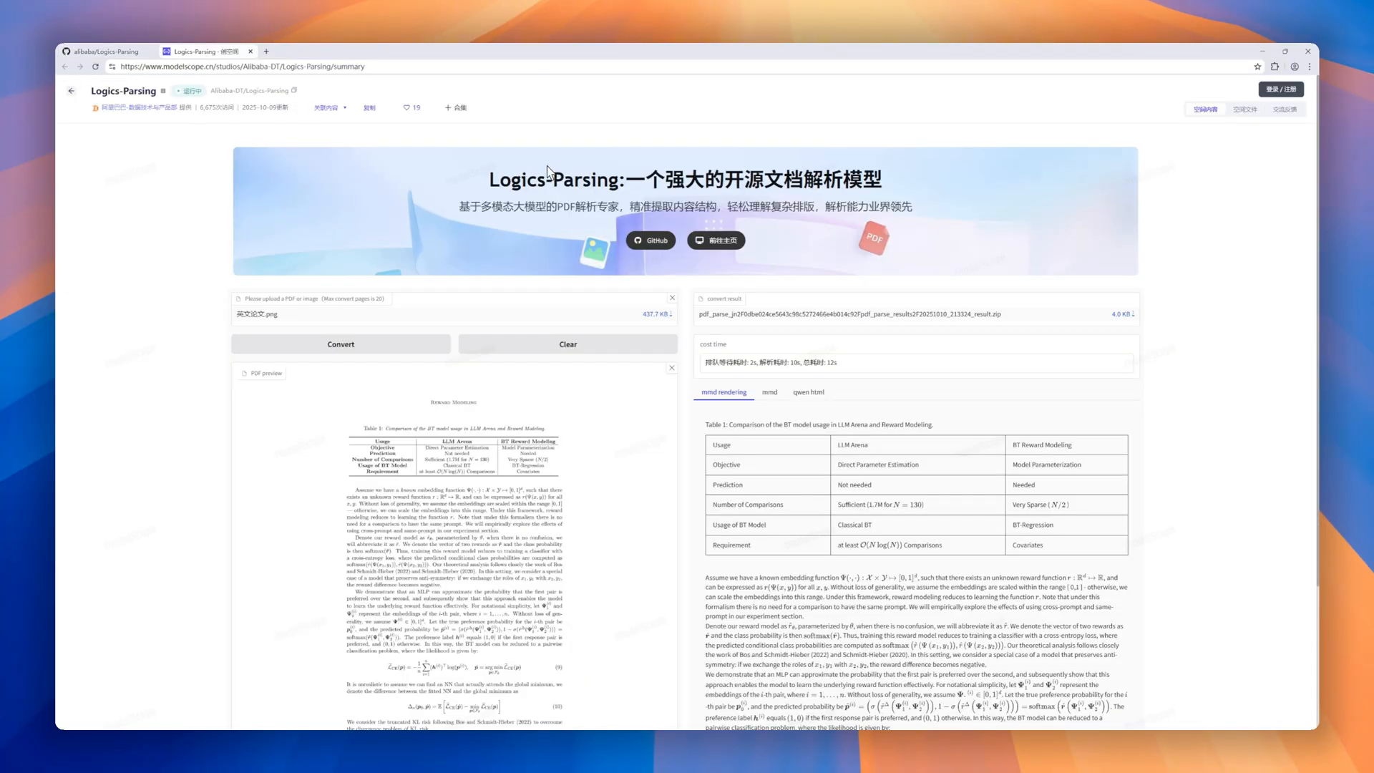
{"action": "scroll", "scroll_direction": "down", "scroll_amount": 3}
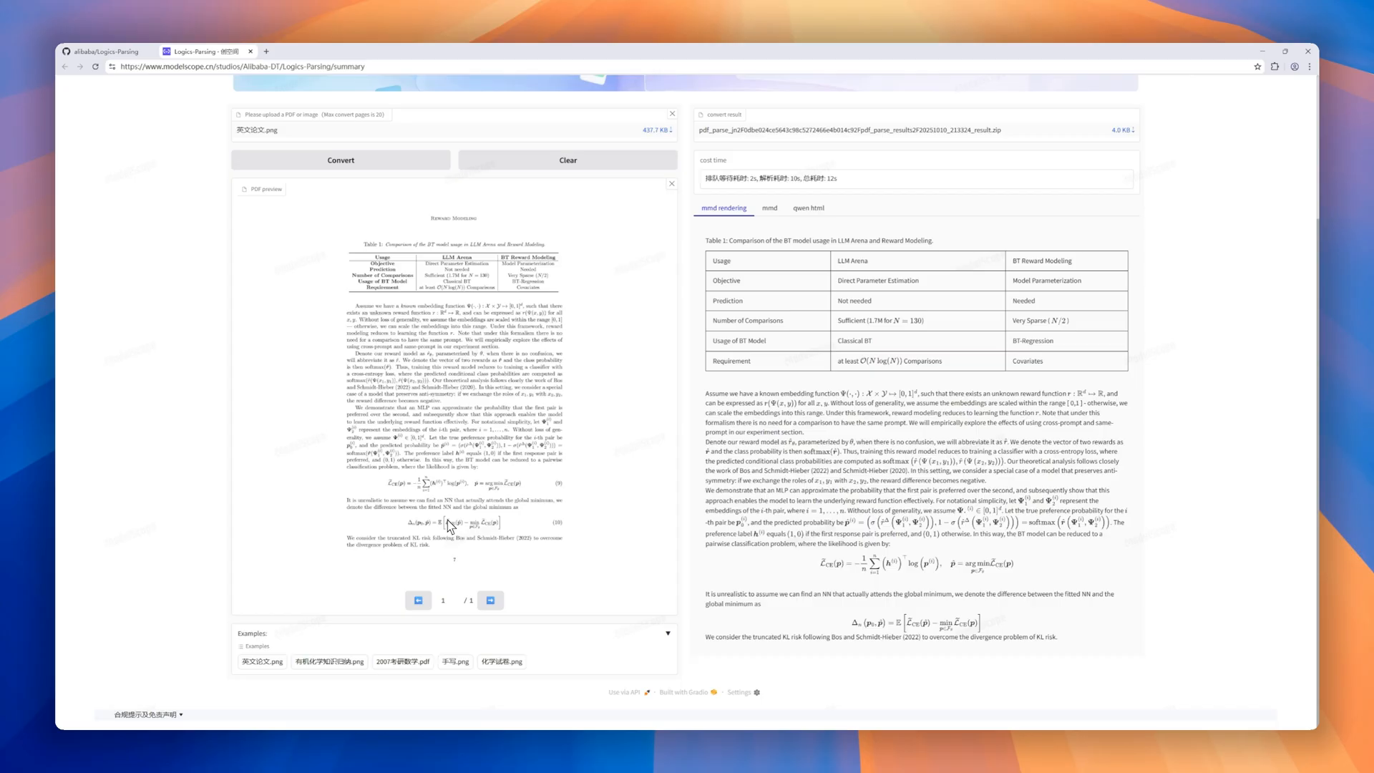